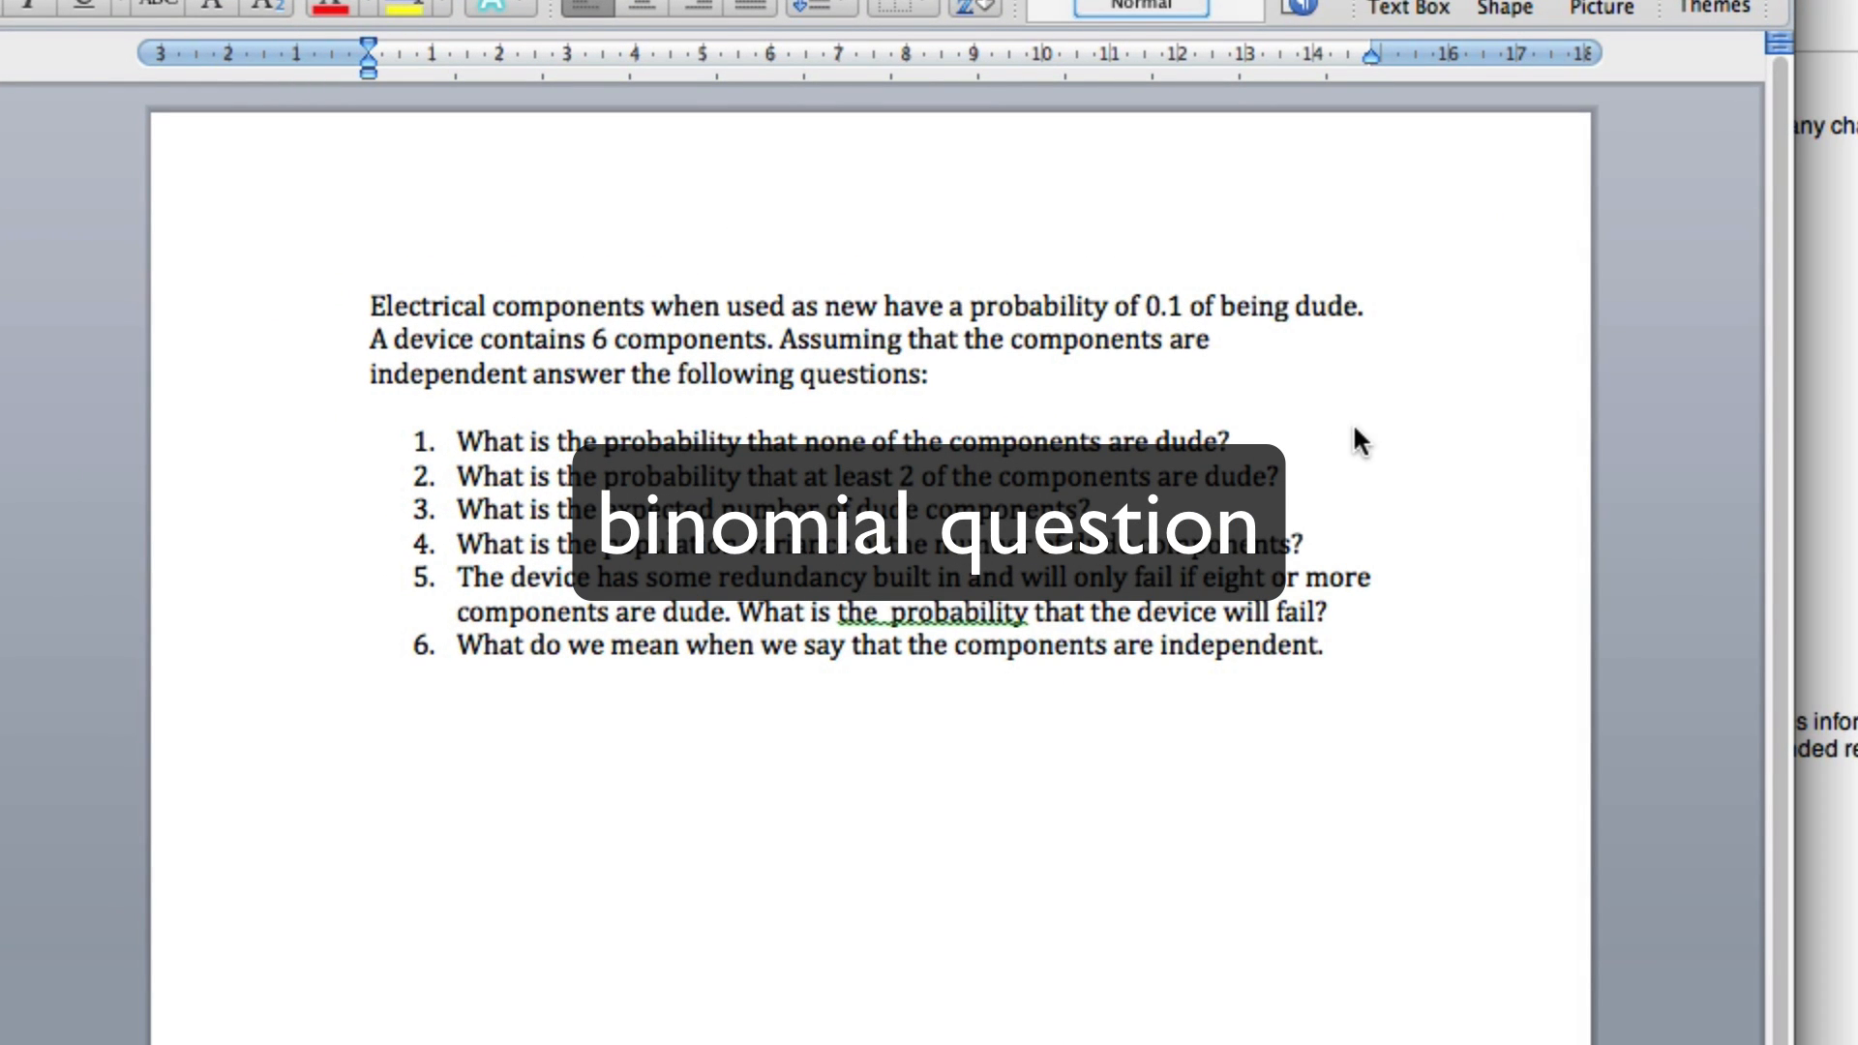
{"action": "mouse_move", "coordinate": [1356, 429]}
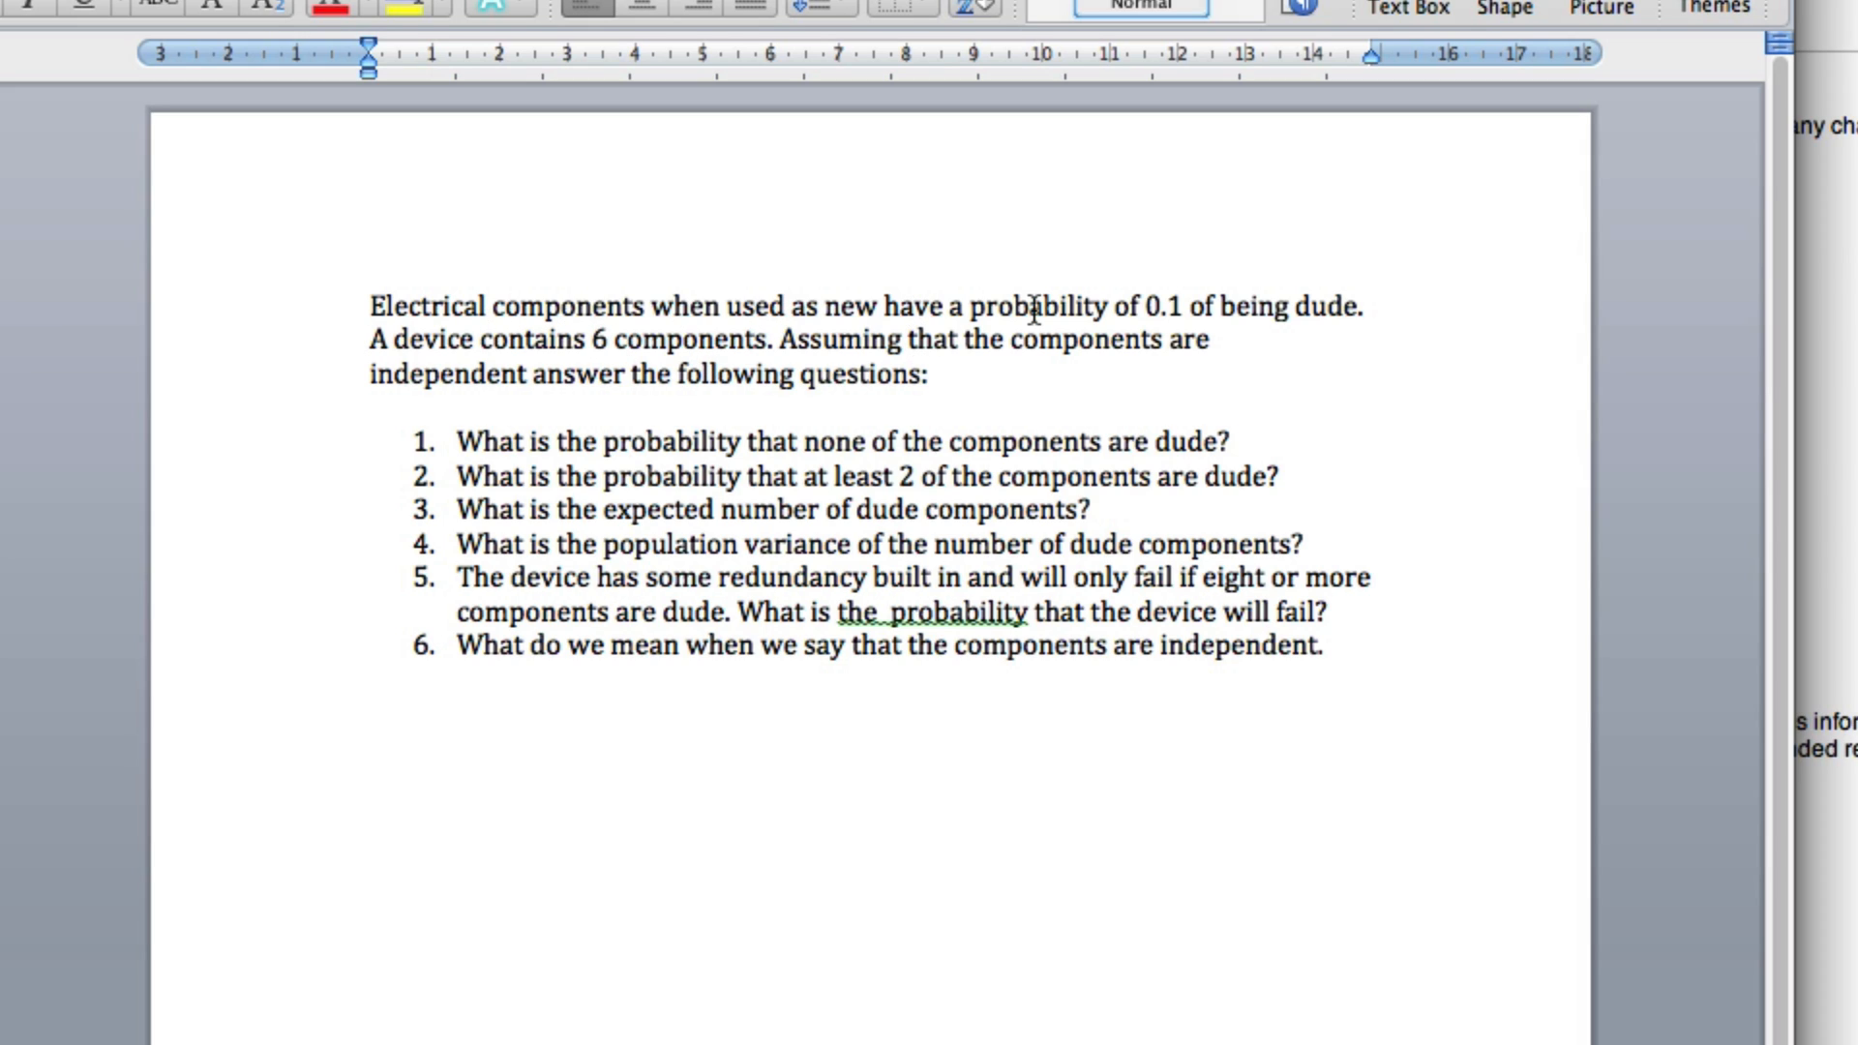
{"action": "mouse_move", "coordinate": [1034, 339]}
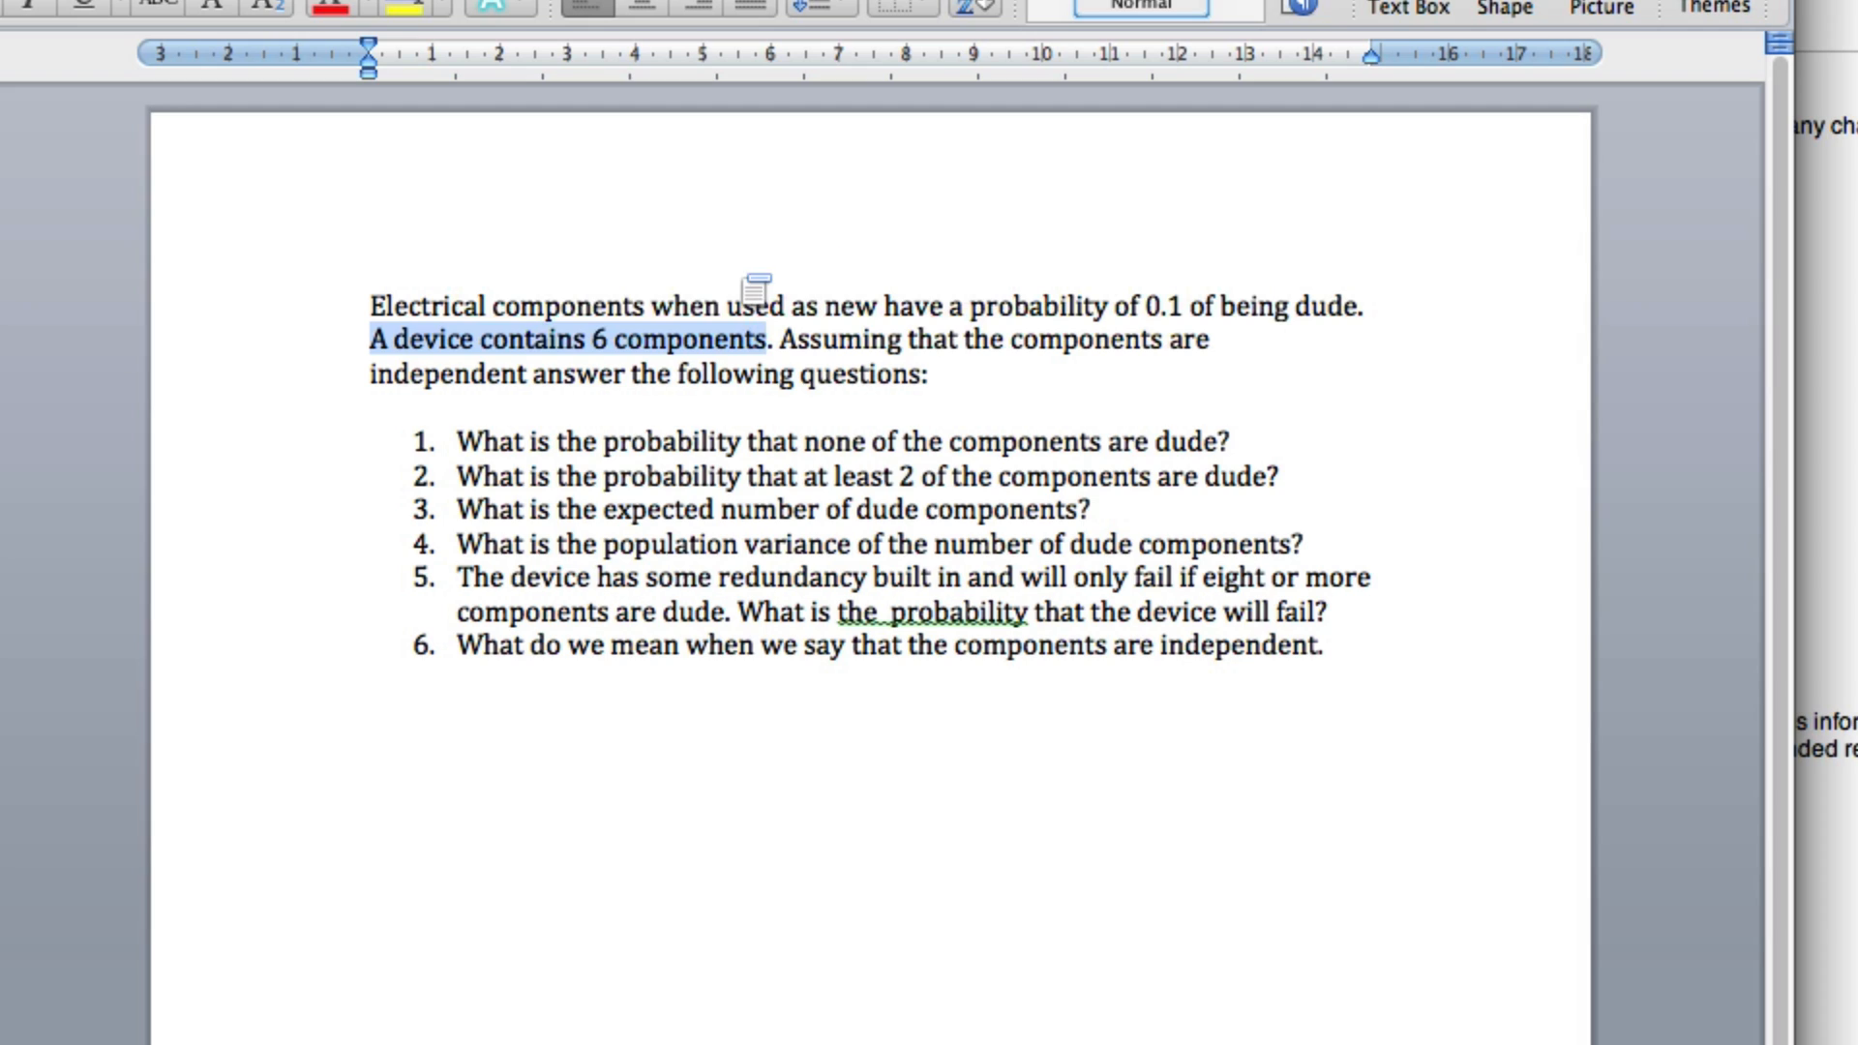
{"action": "mouse_move", "coordinate": [1236, 303]}
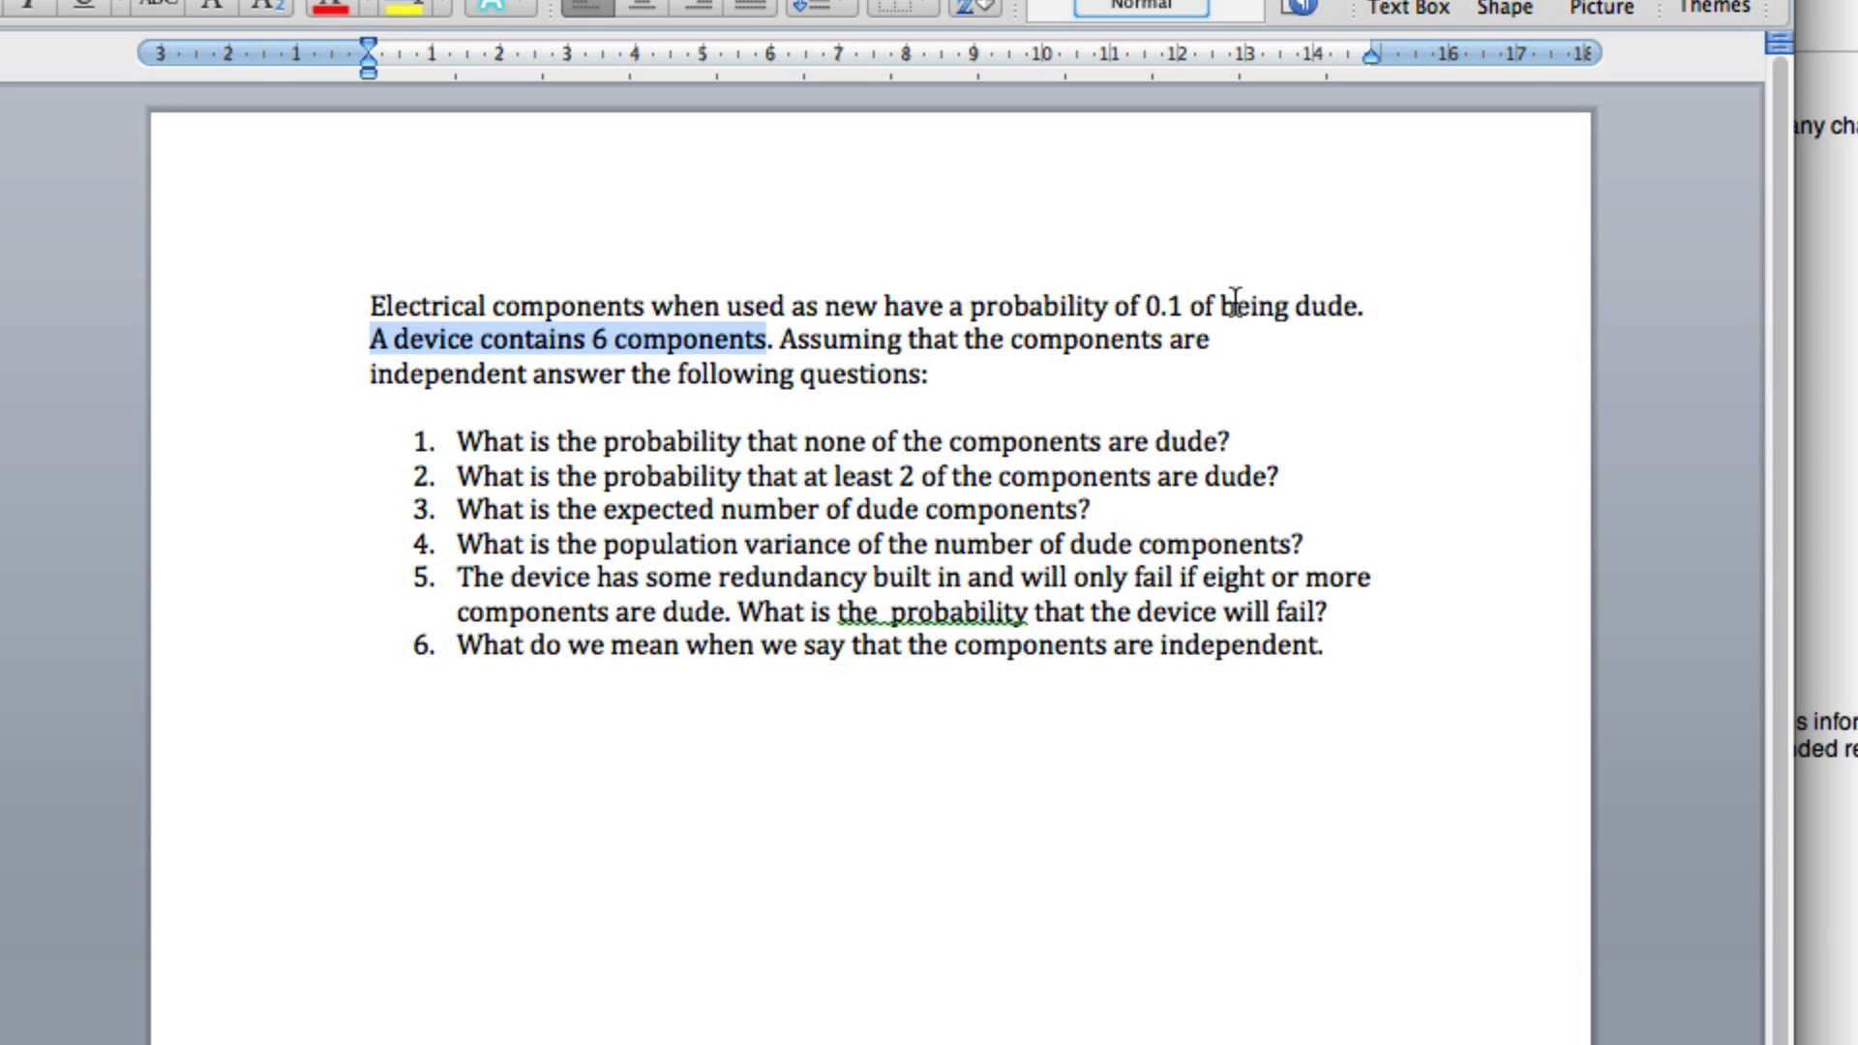
{"action": "mouse_move", "coordinate": [977, 302]}
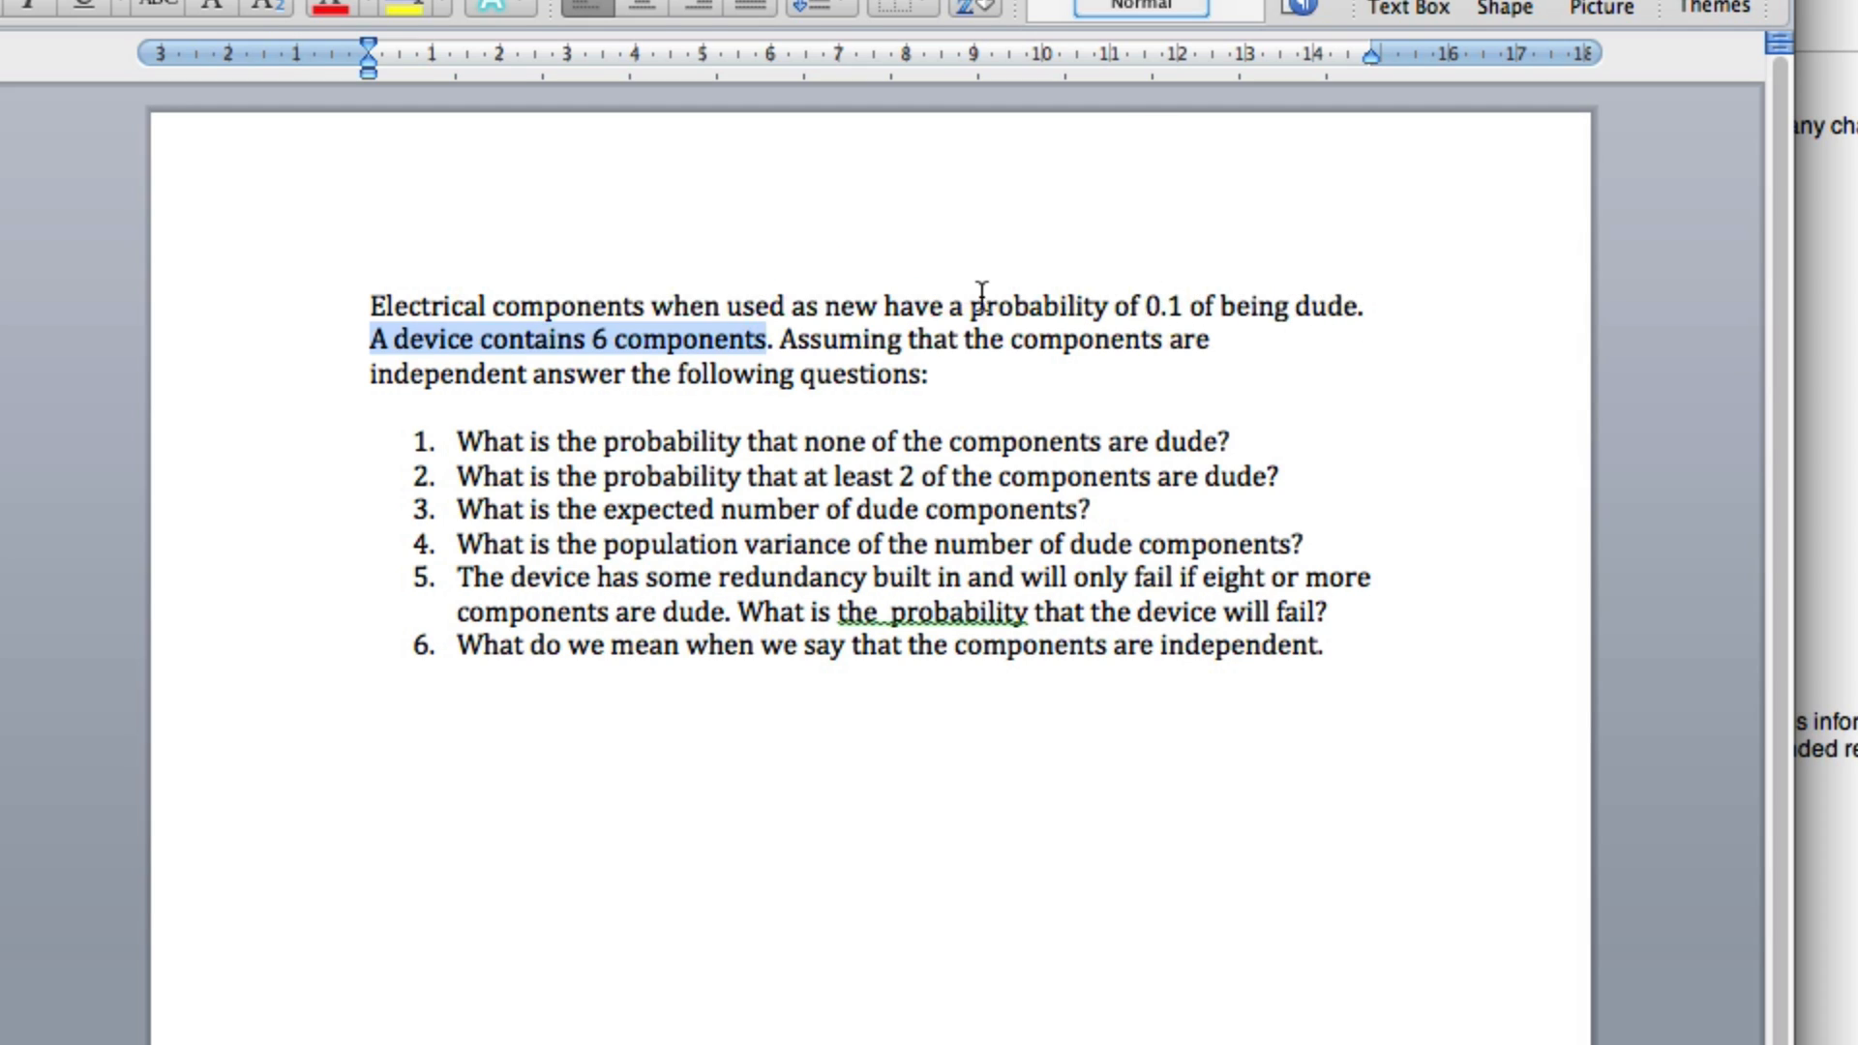
{"action": "mouse_move", "coordinate": [826, 318]}
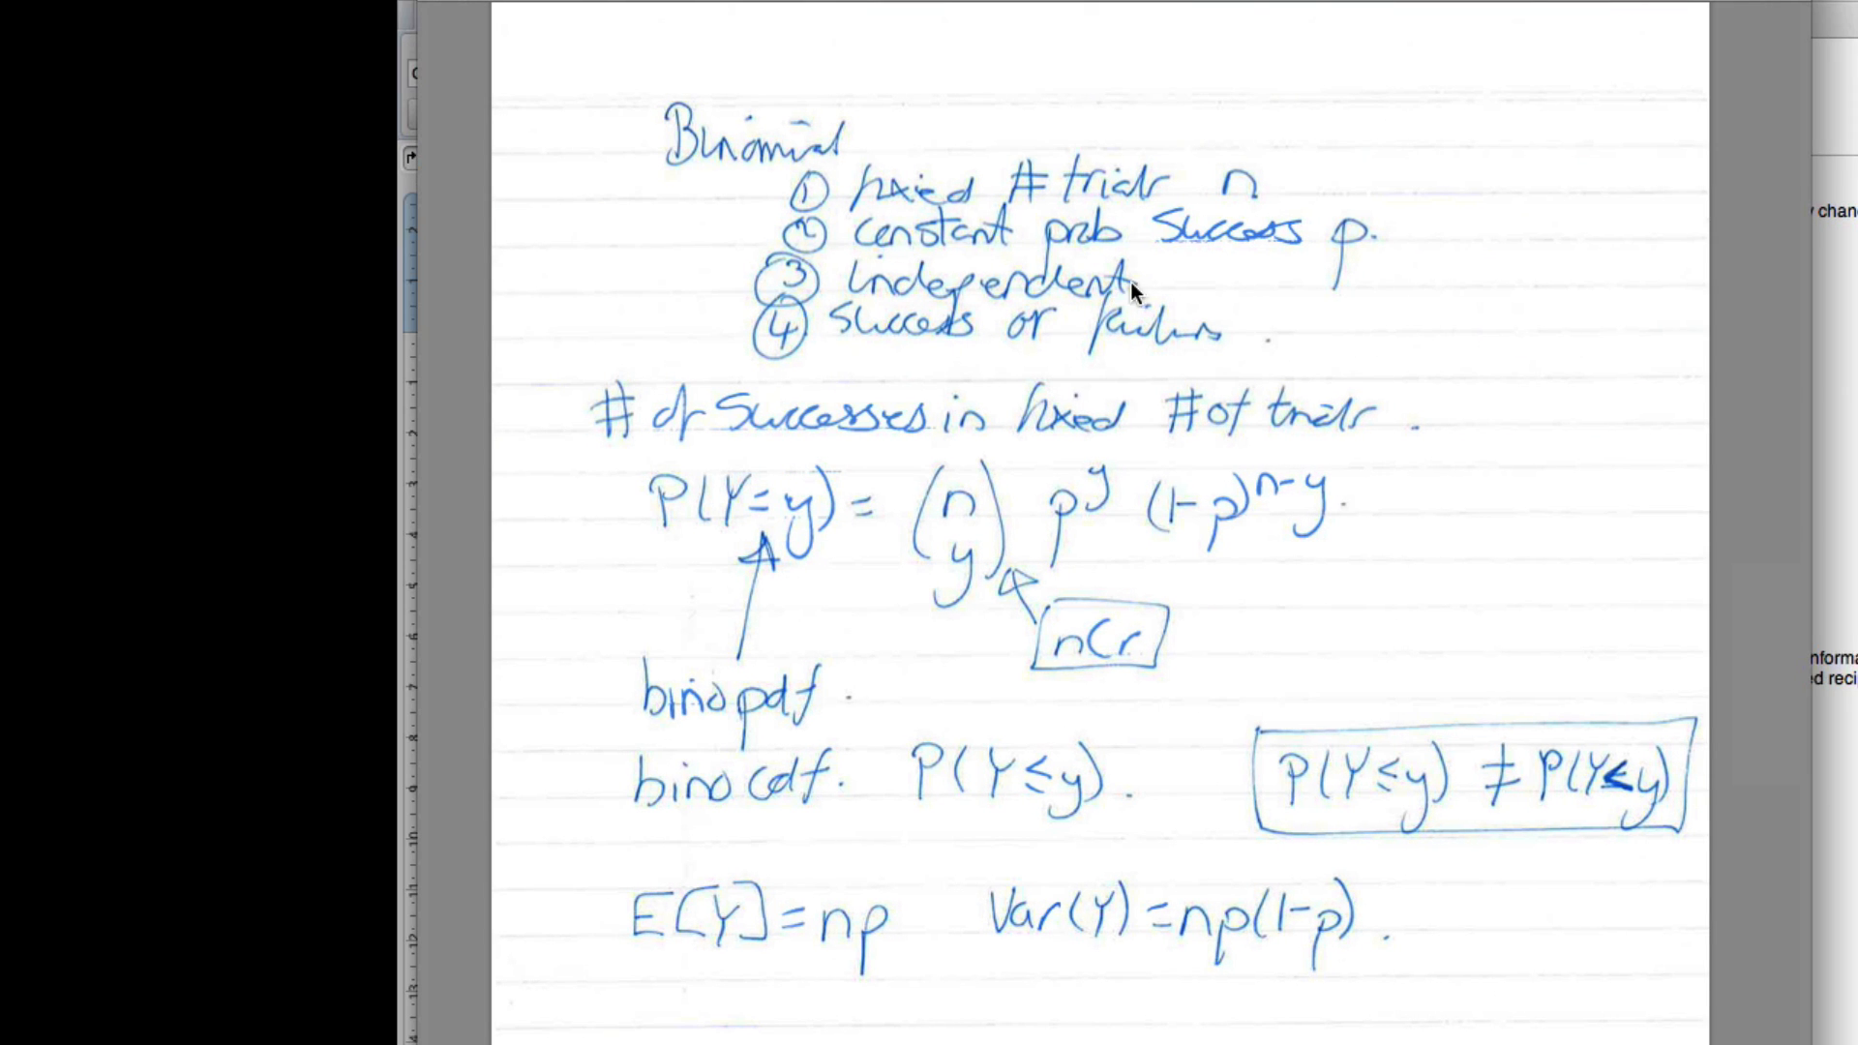
{"action": "mouse_move", "coordinate": [1028, 300]}
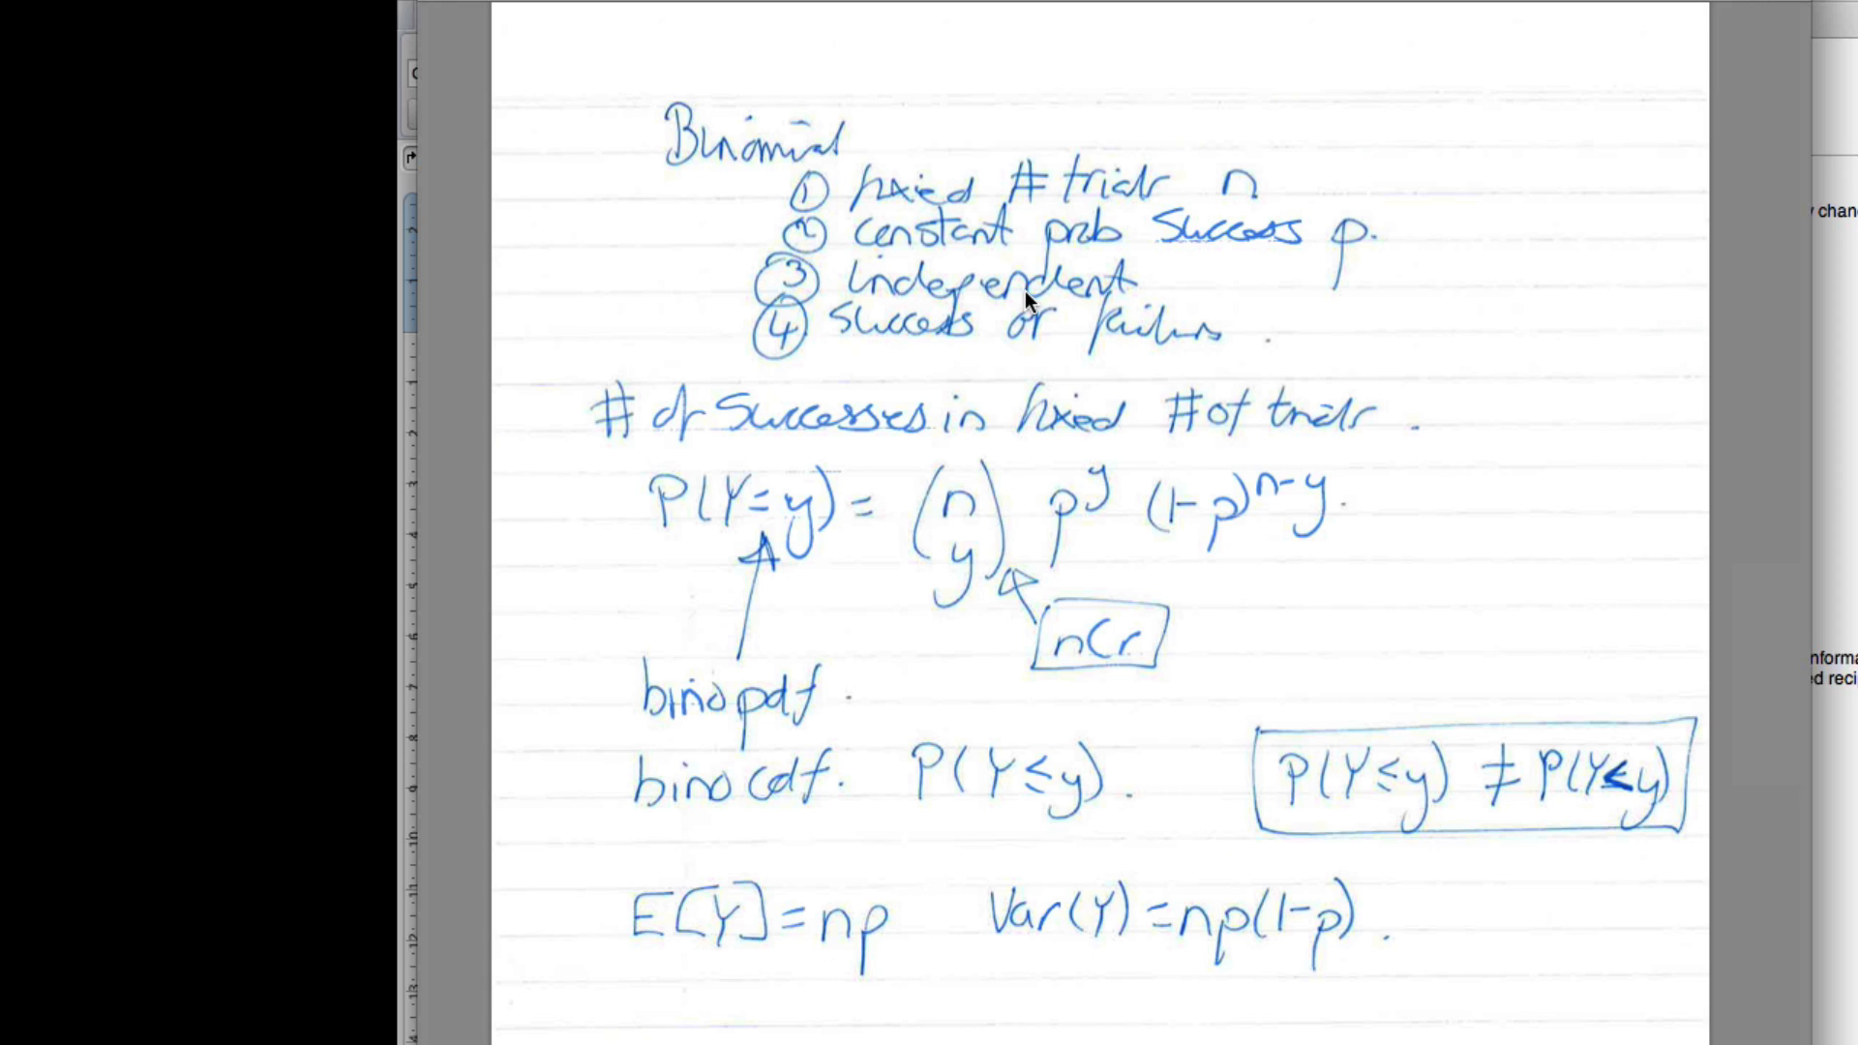
{"action": "mouse_move", "coordinate": [941, 343]}
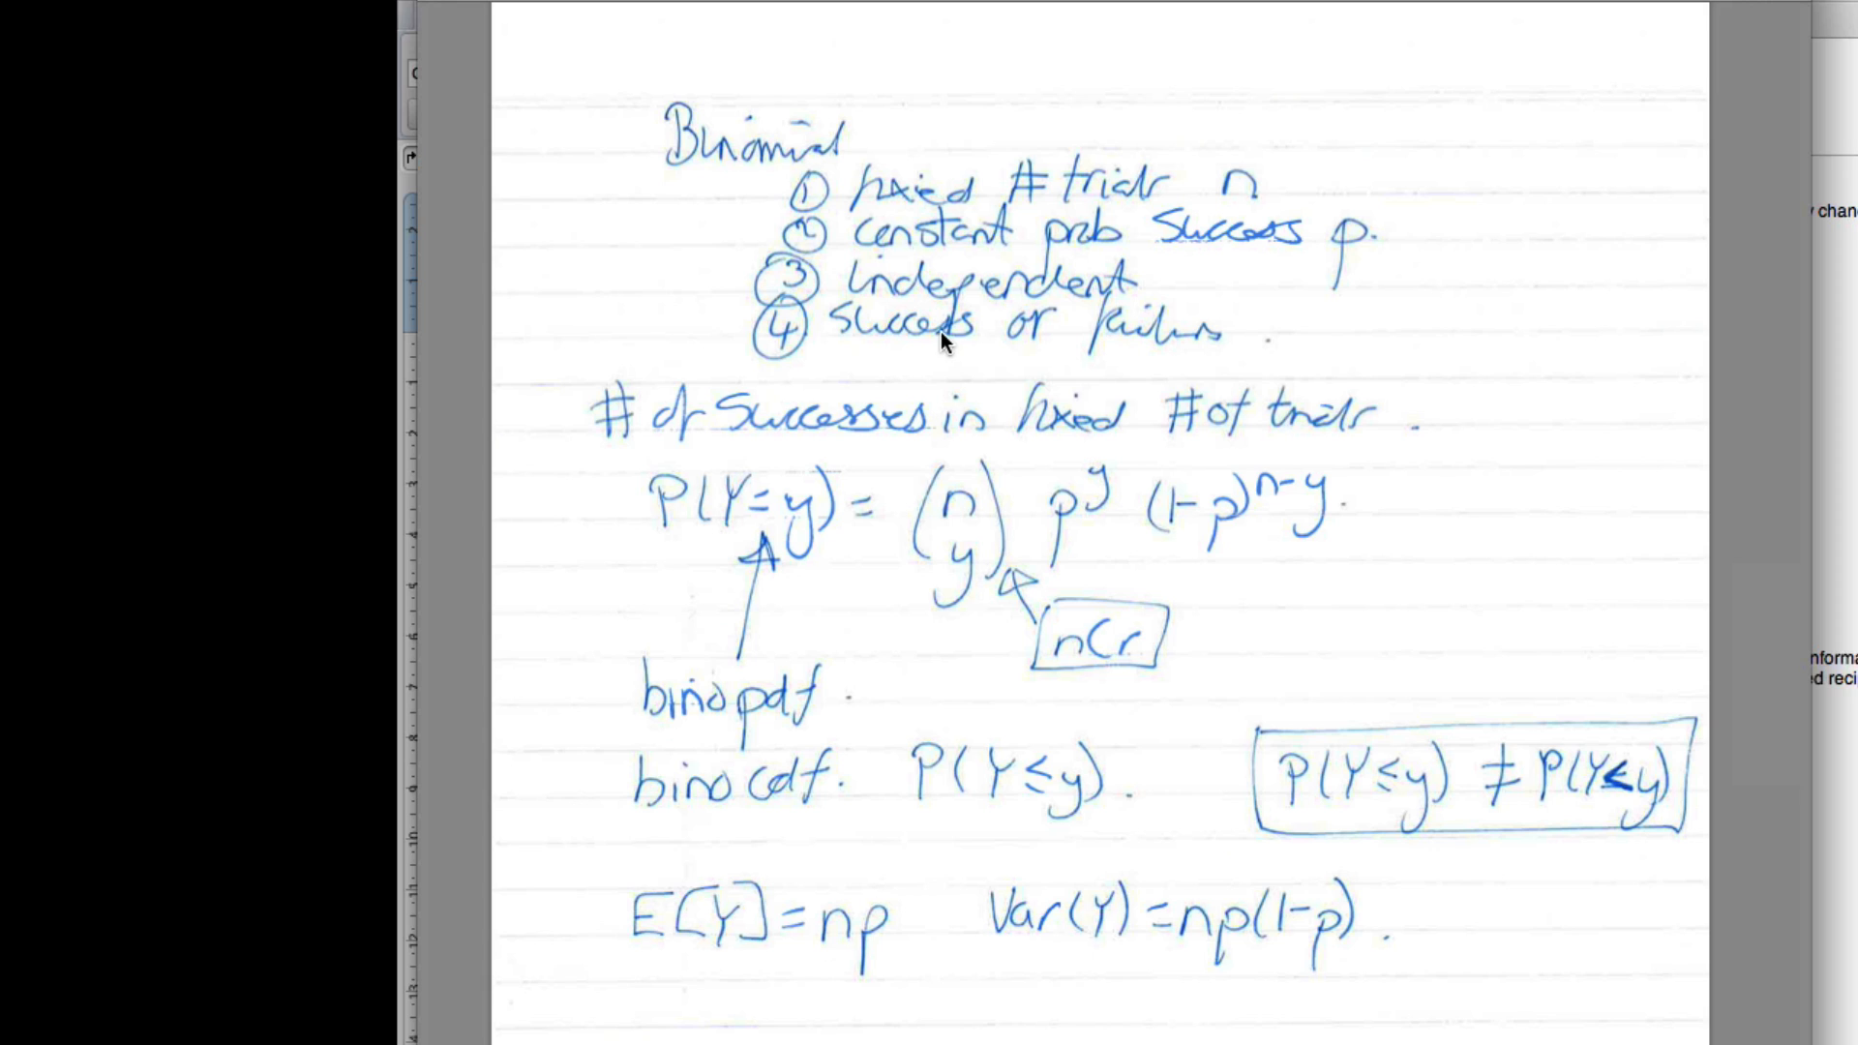
{"action": "mouse_move", "coordinate": [1099, 288]}
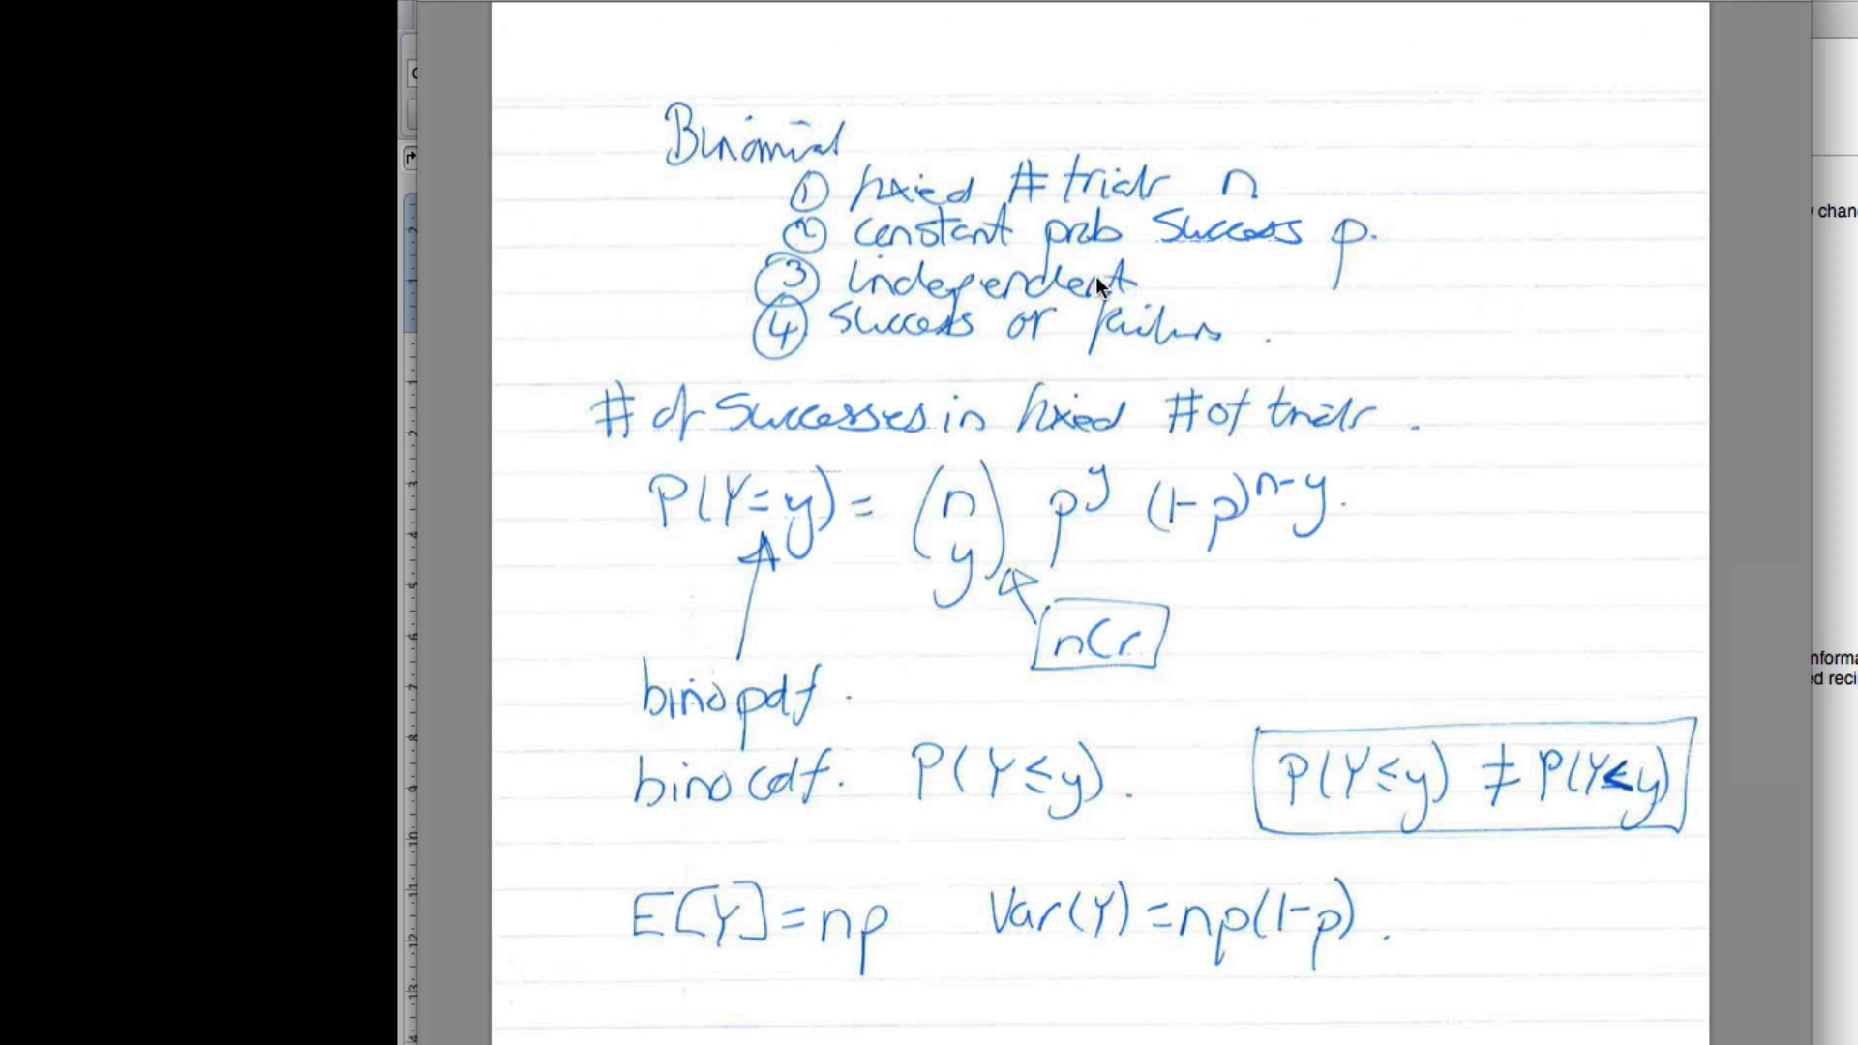
{"action": "mouse_move", "coordinate": [1024, 332]}
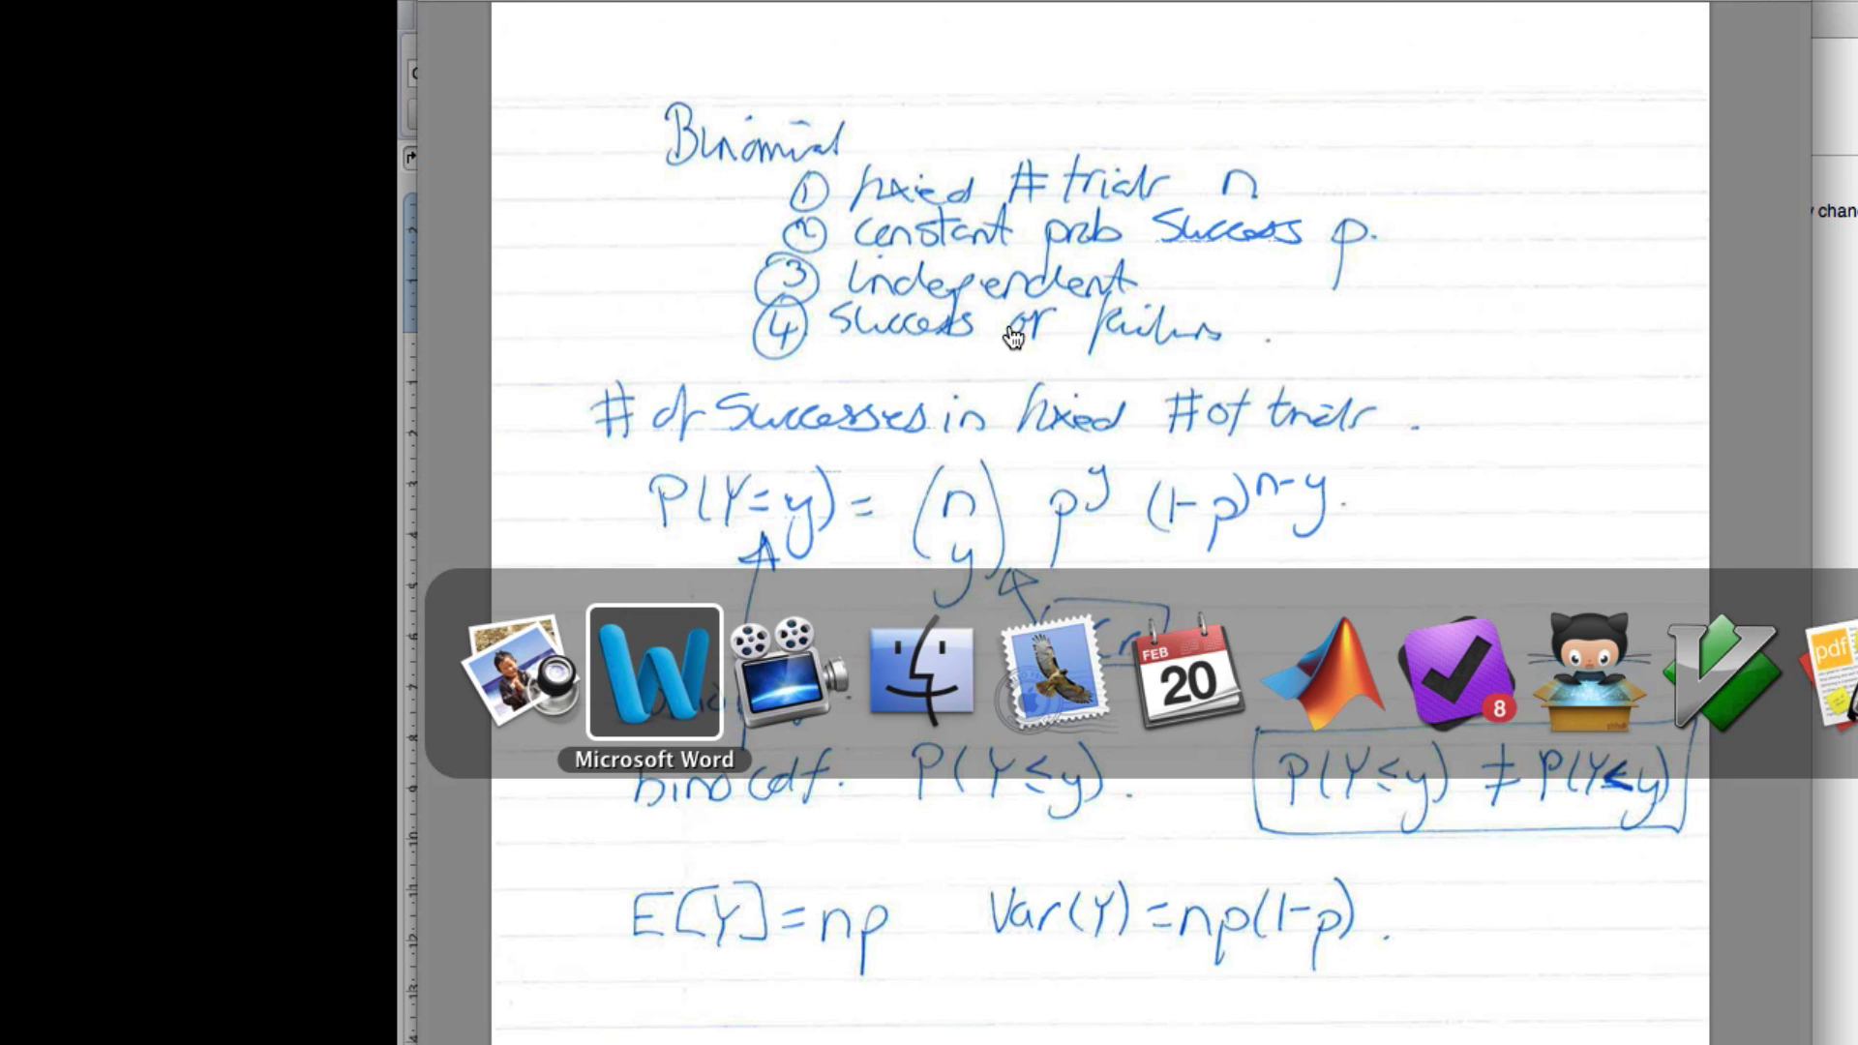
Leave the Preview binomial notes and bring the Word worksheet back to the front.
{"action": "left_click", "coordinate": [654, 671]}
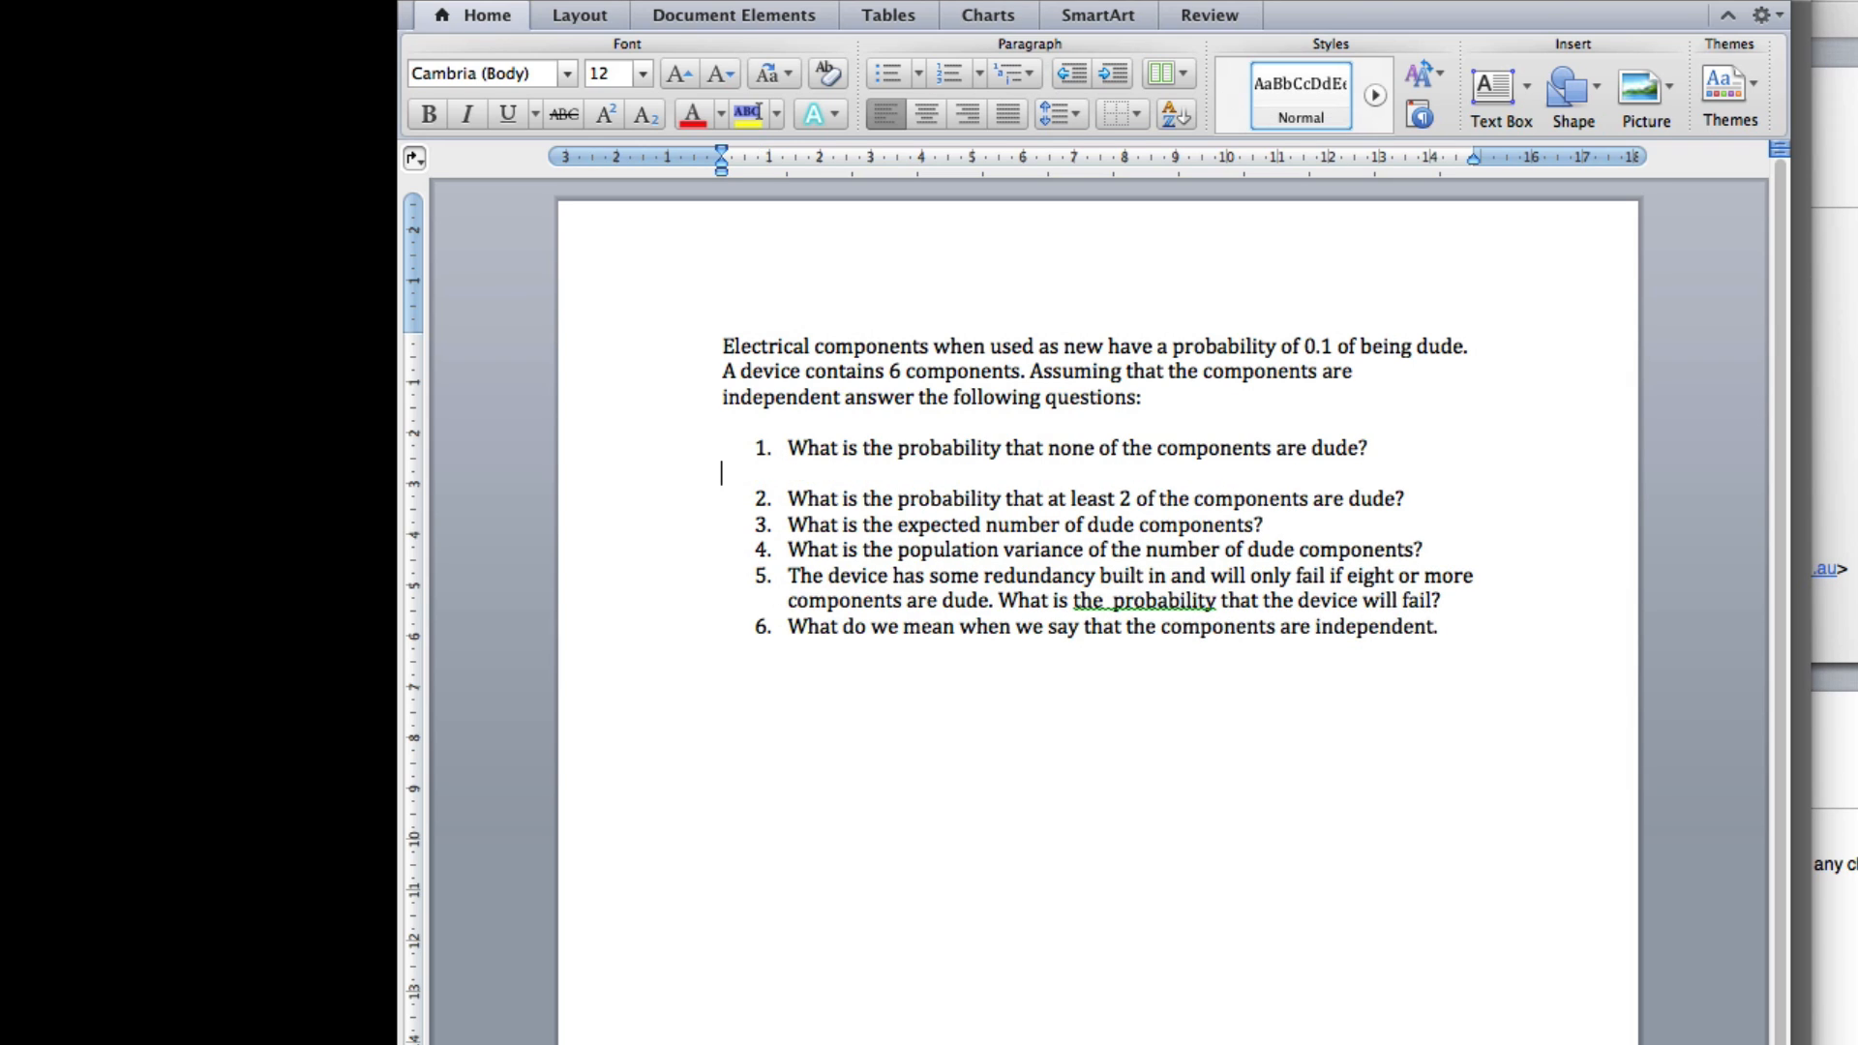
Insert an equation below question 1 reading Y~B(n = 6, p = 0.1).
{"action": "left_click", "coordinate": [735, 15]}
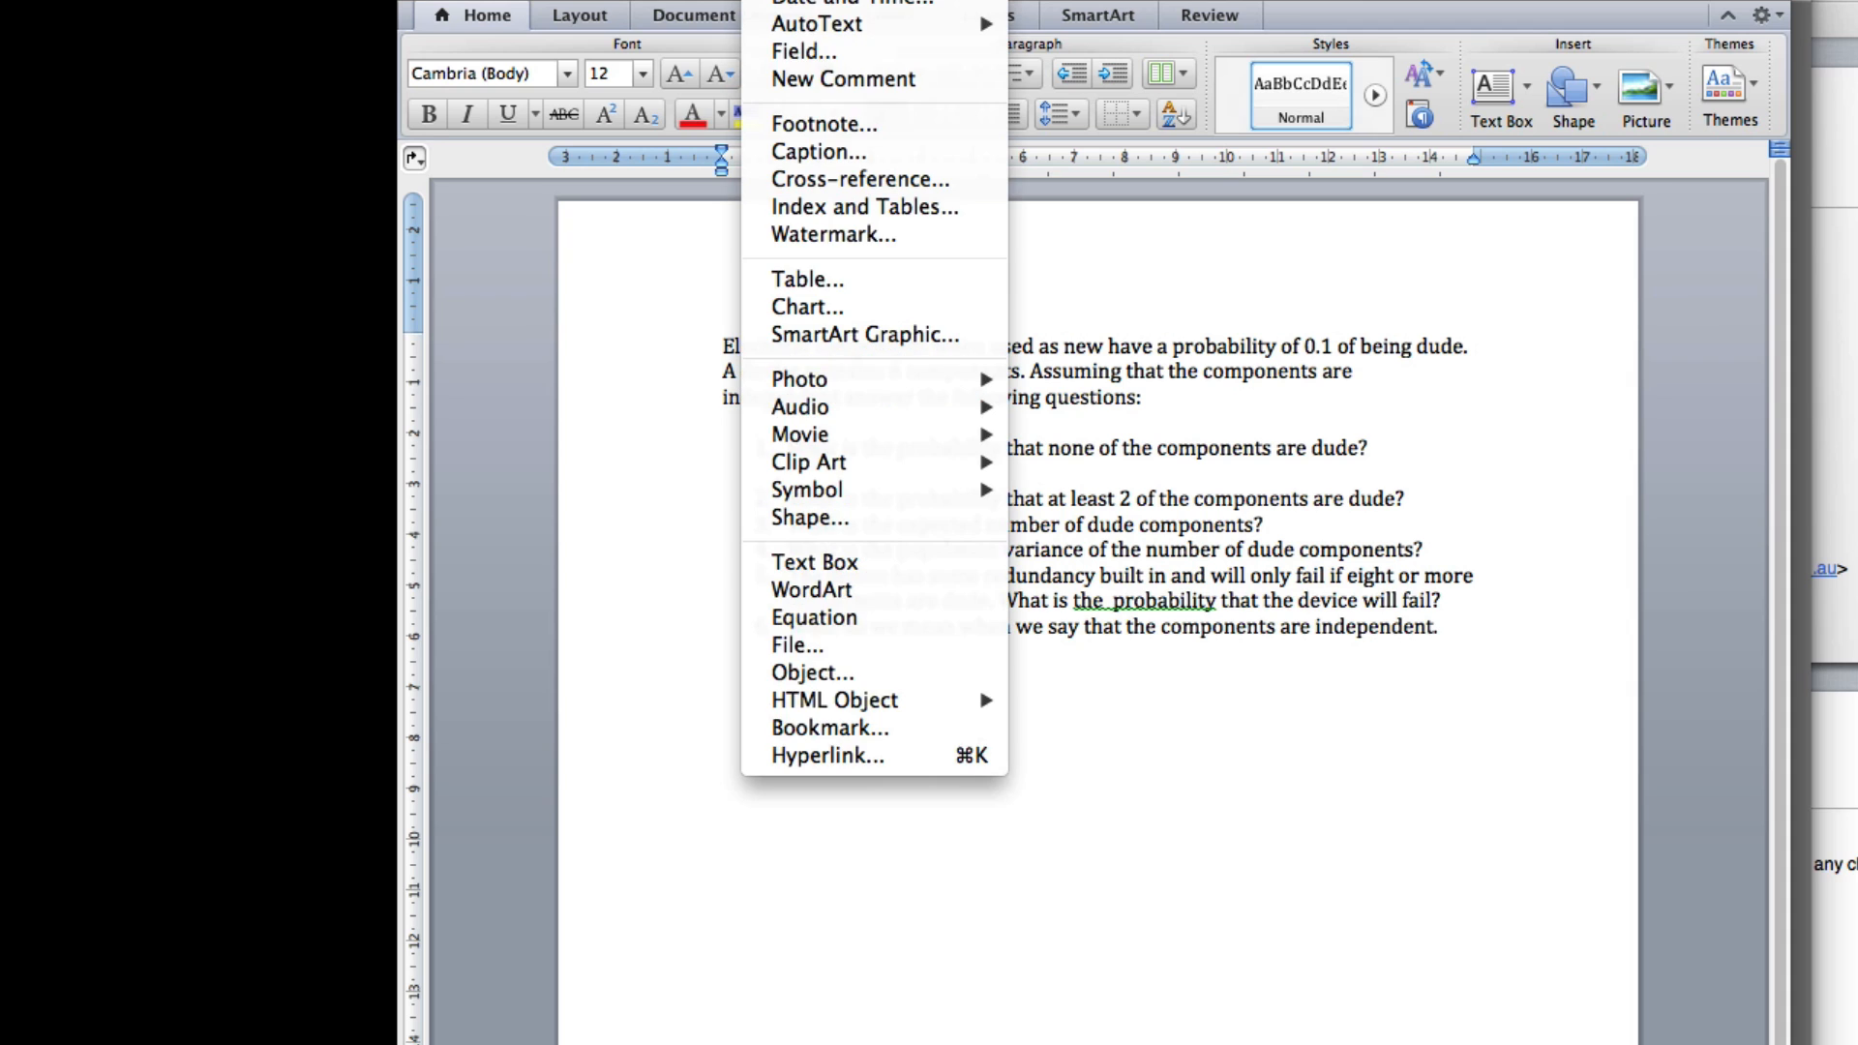
{"action": "left_click", "coordinate": [813, 617]}
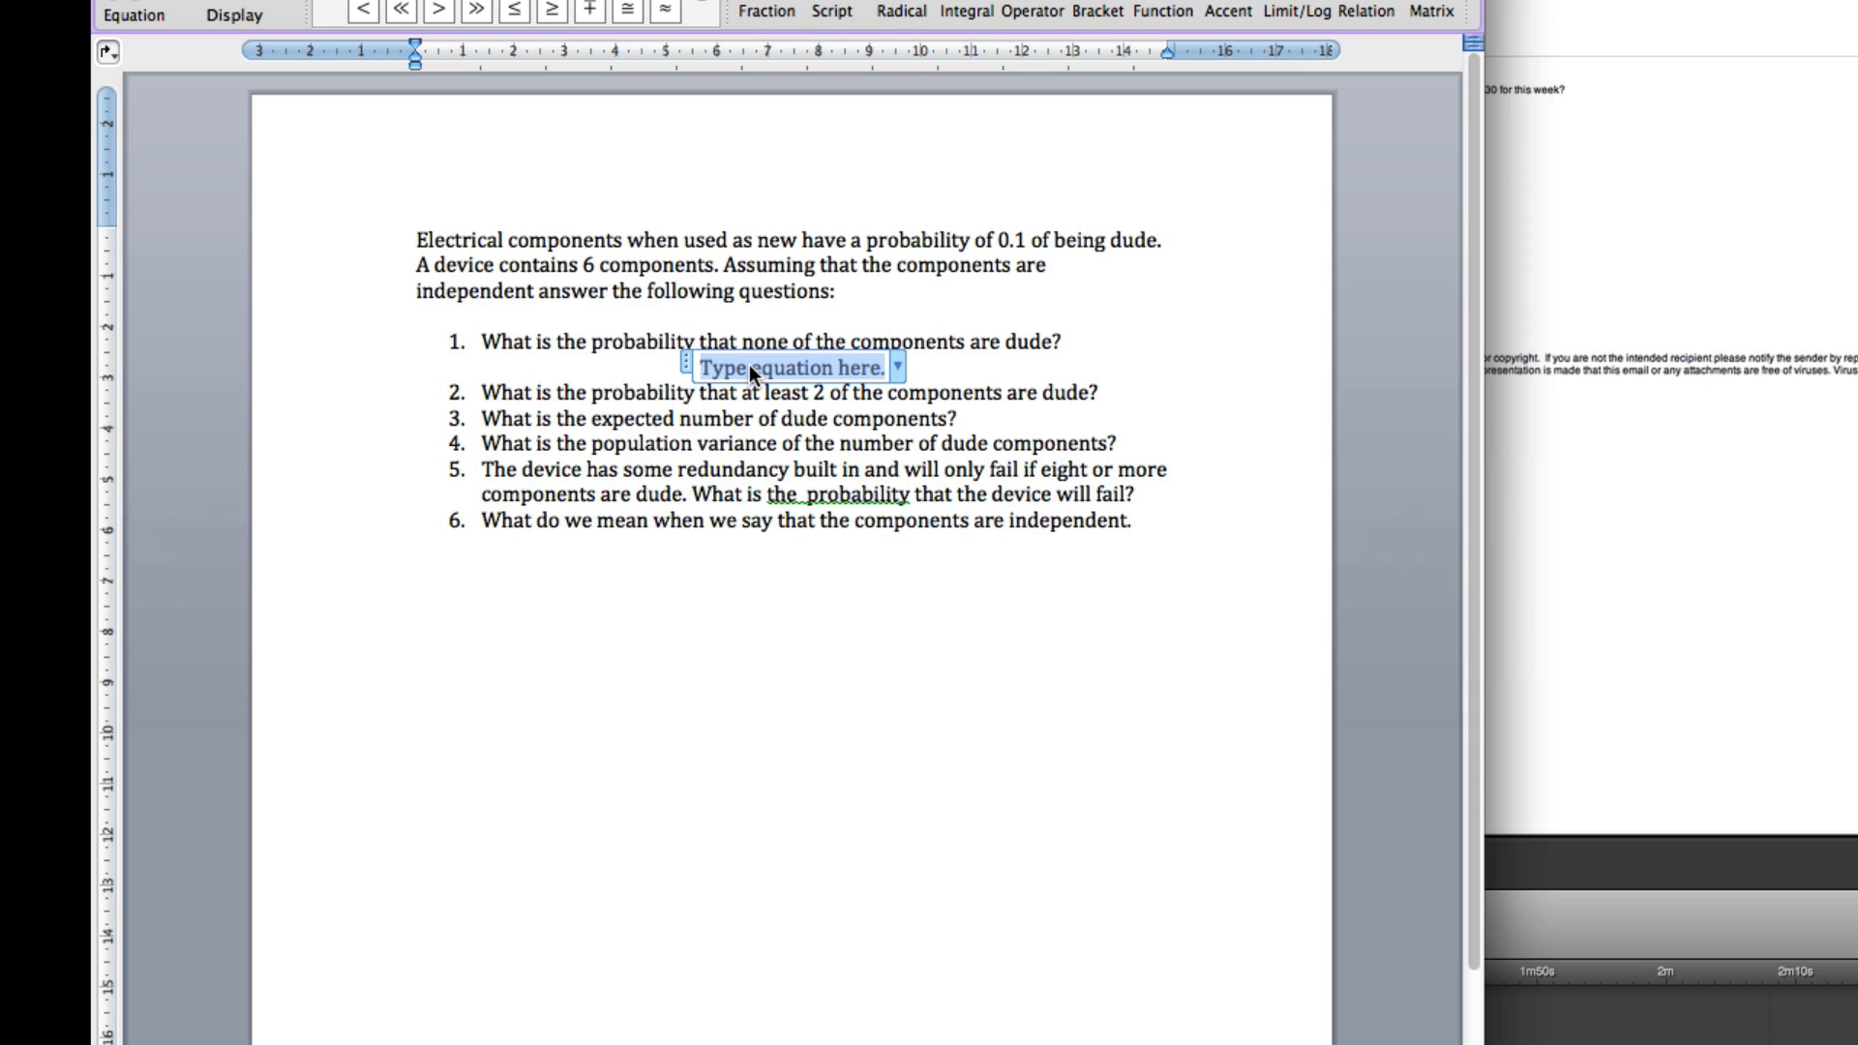
{"action": "type", "text": "y"}
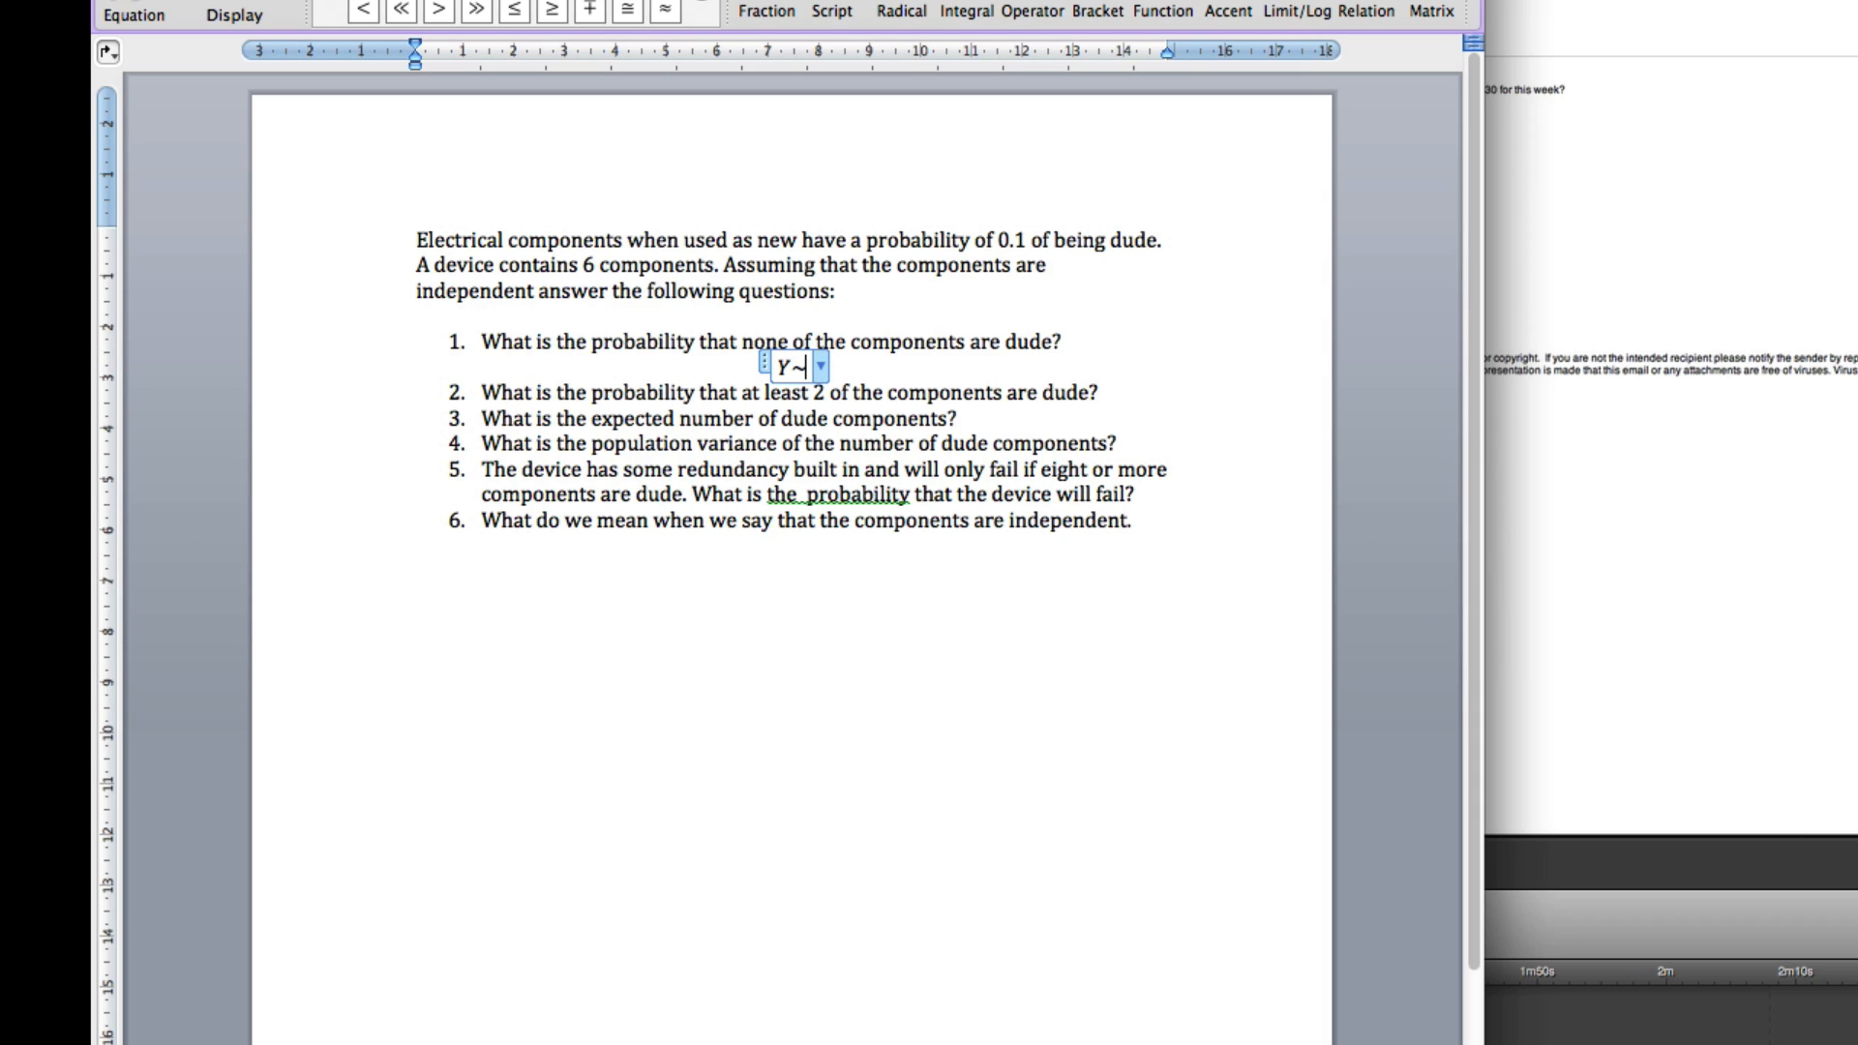
{"action": "type", "text": "B"}
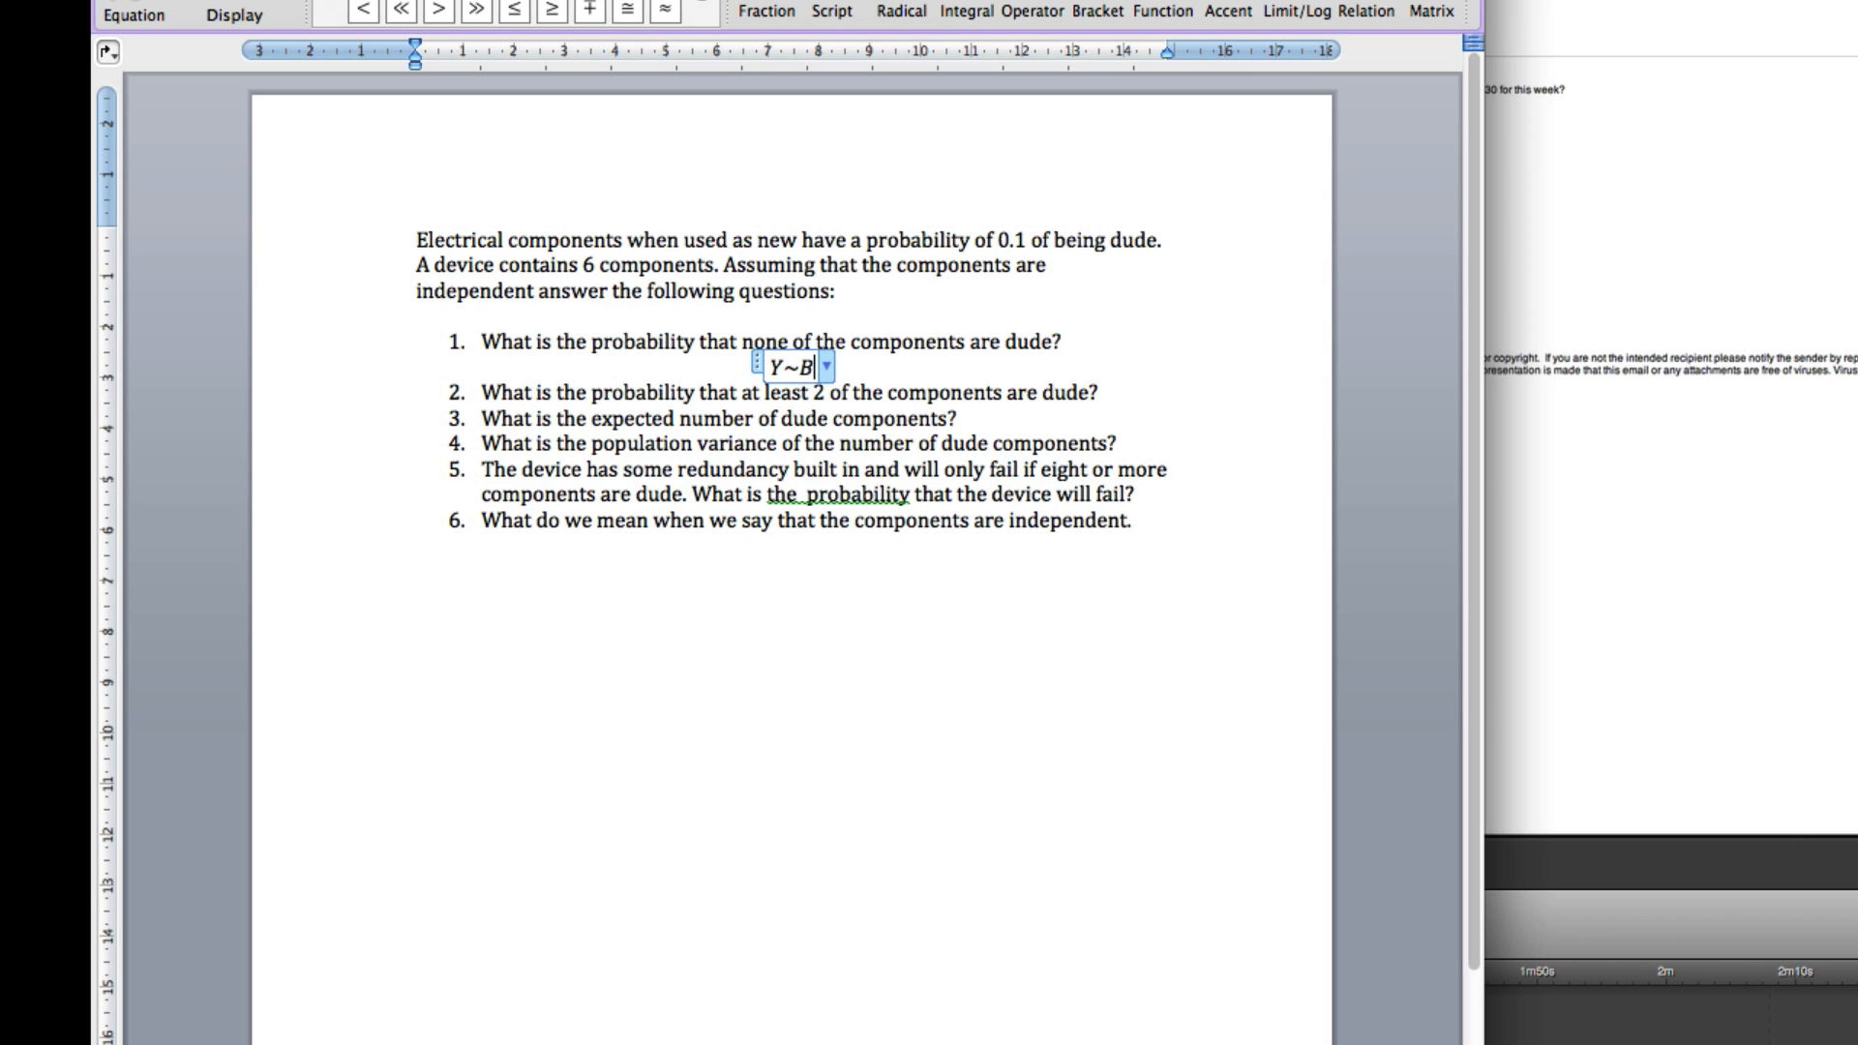
{"action": "type", "text": "("}
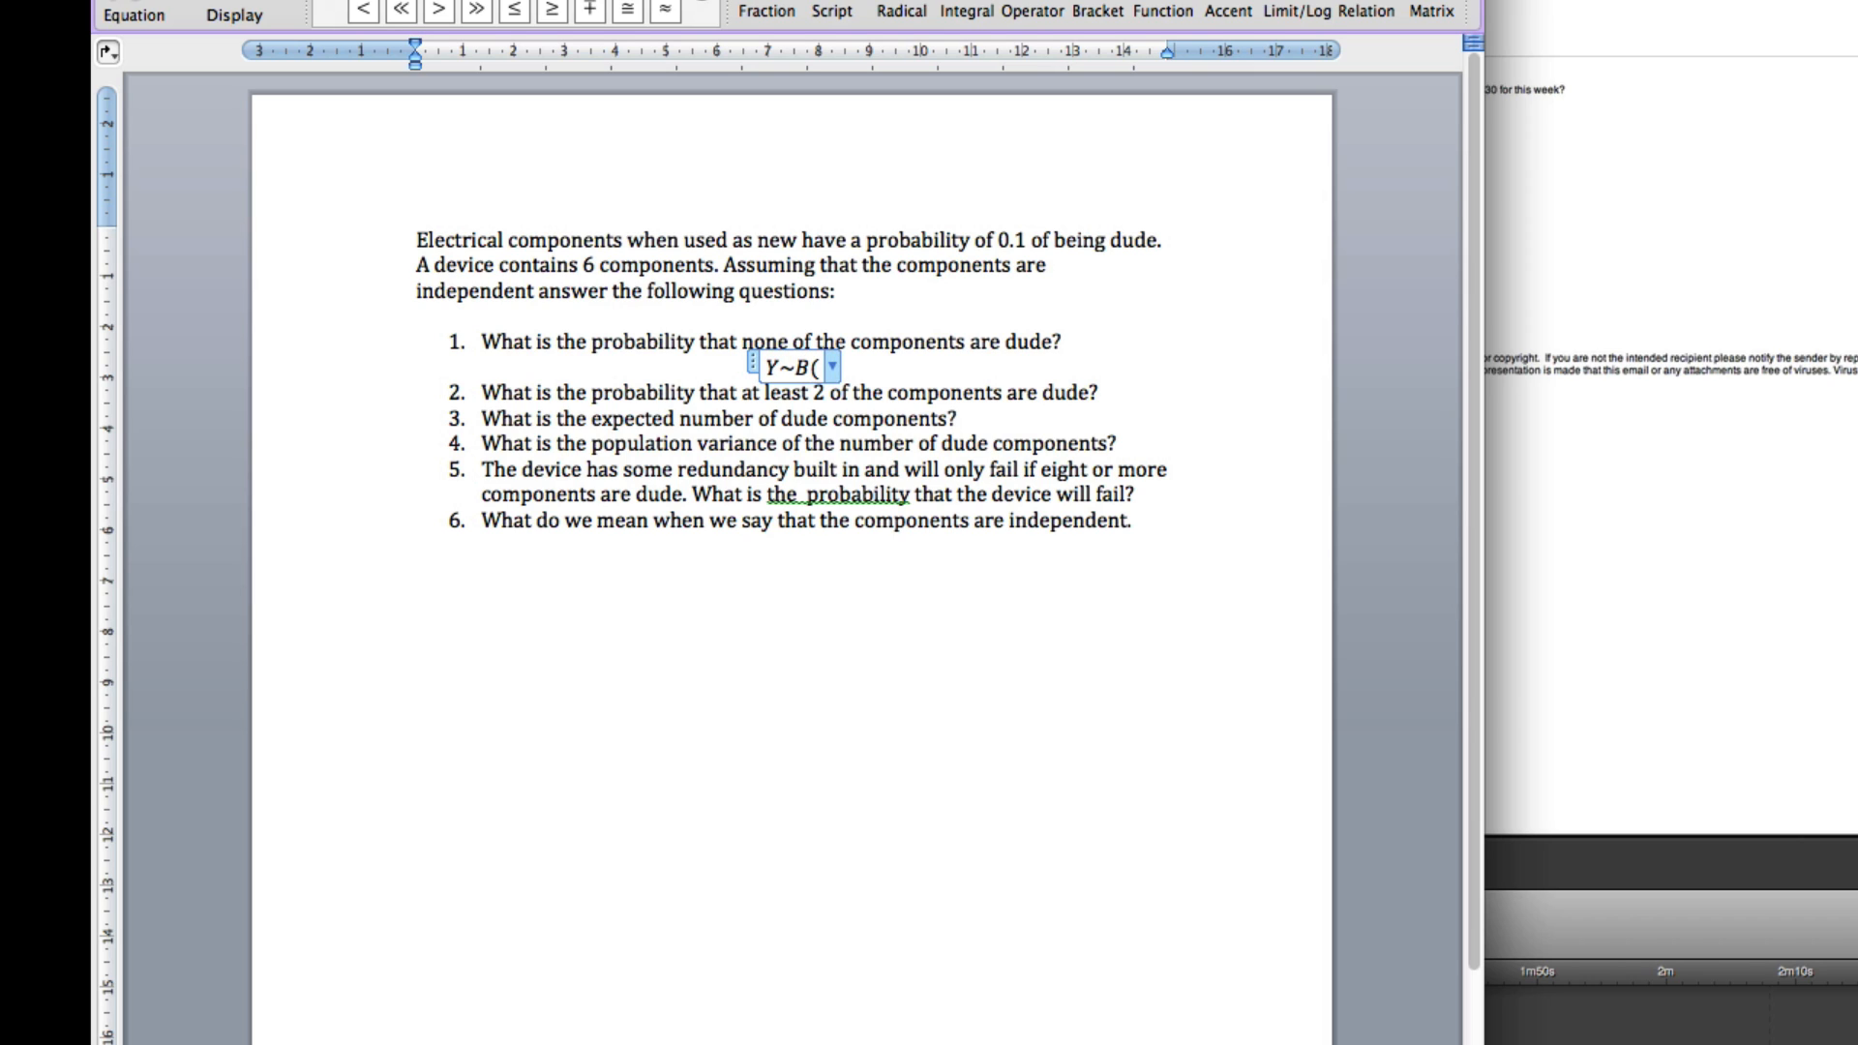
{"action": "type", "text": "n ="}
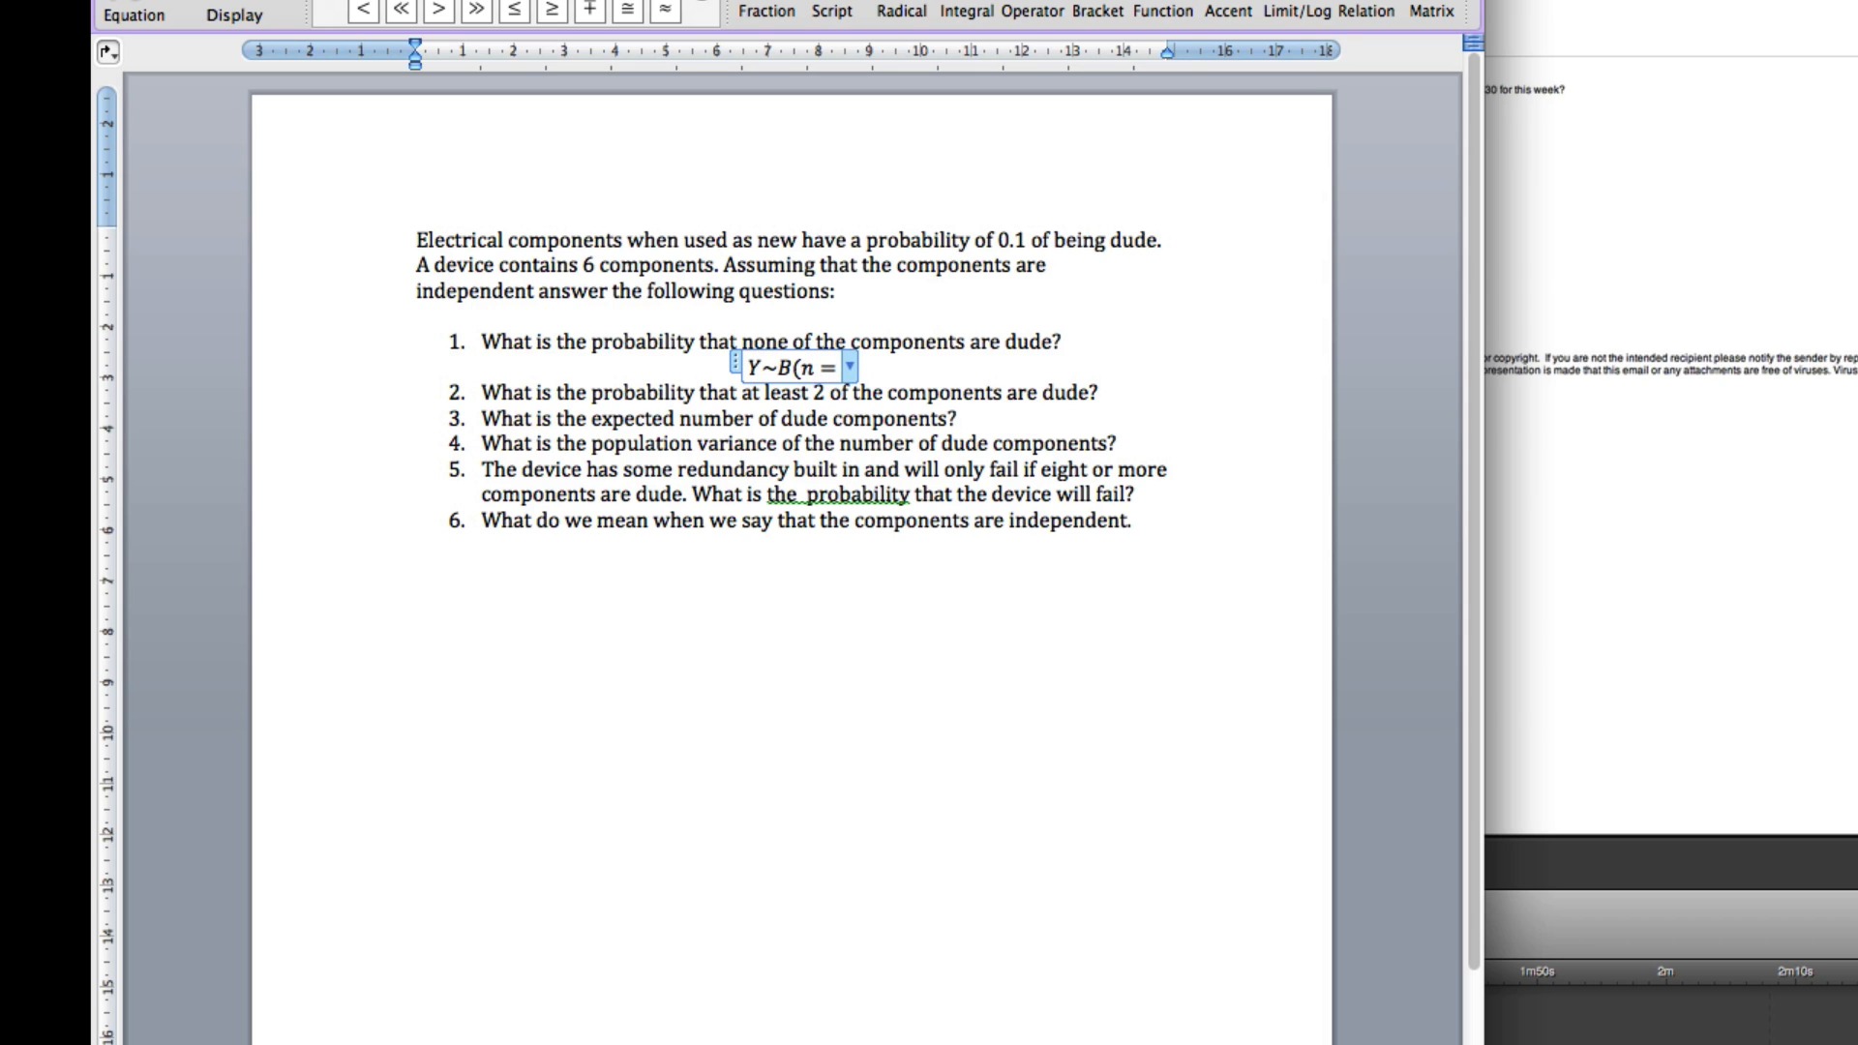
{"action": "type", "text": "6, p"}
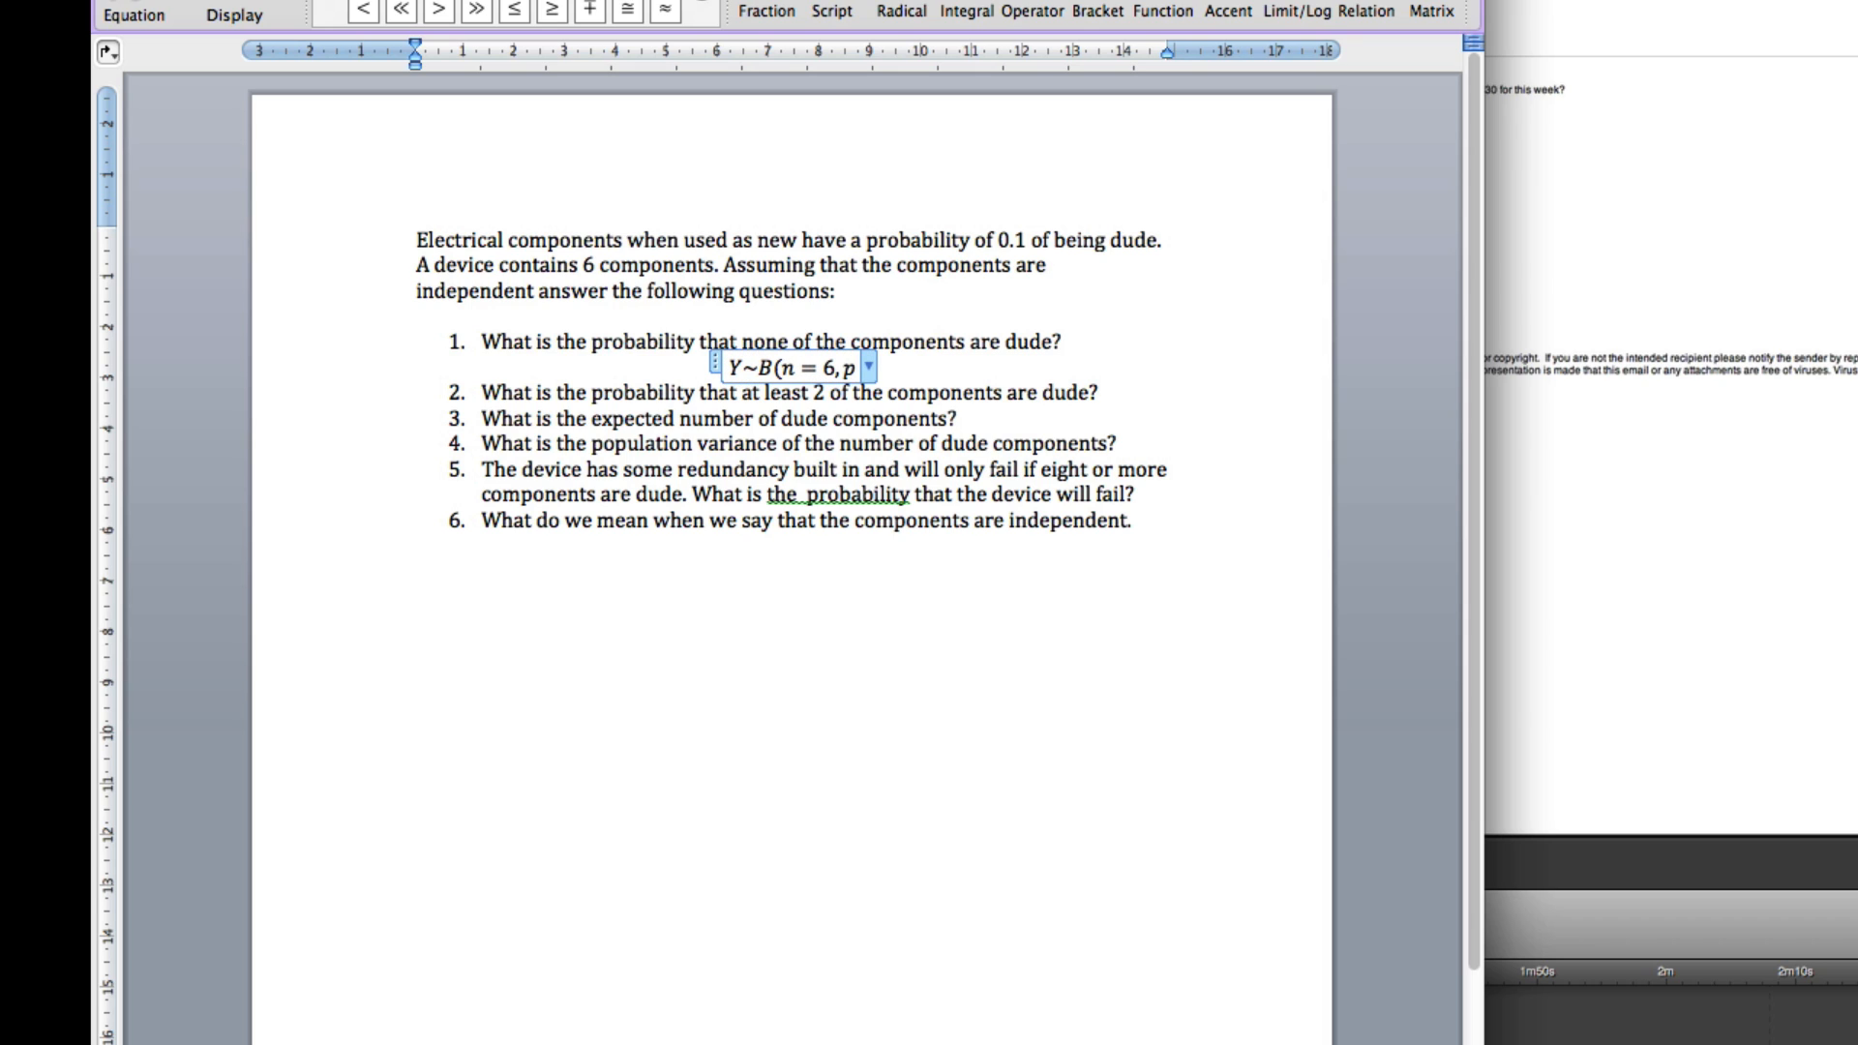
{"action": "type", "text": "= 0.1"}
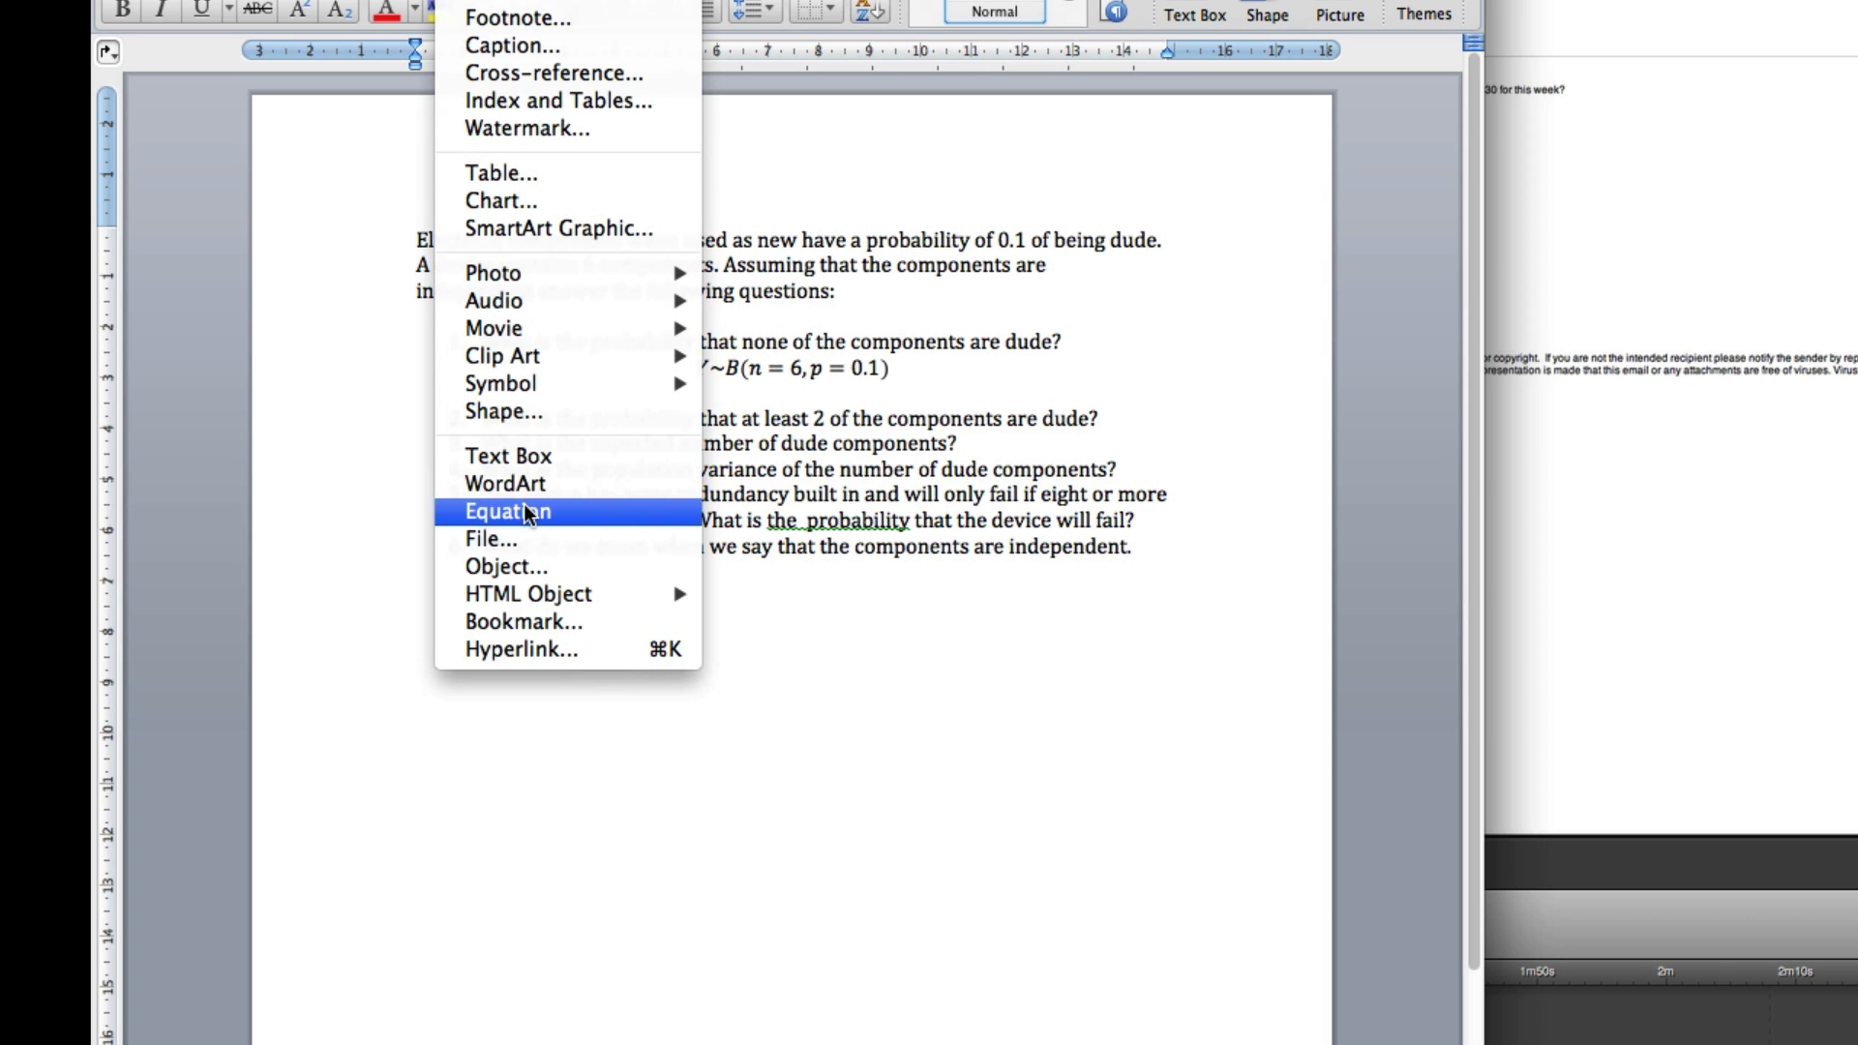
Add a second equation P(Y = 0) = under the distribution line.
{"action": "left_click", "coordinate": [506, 511]}
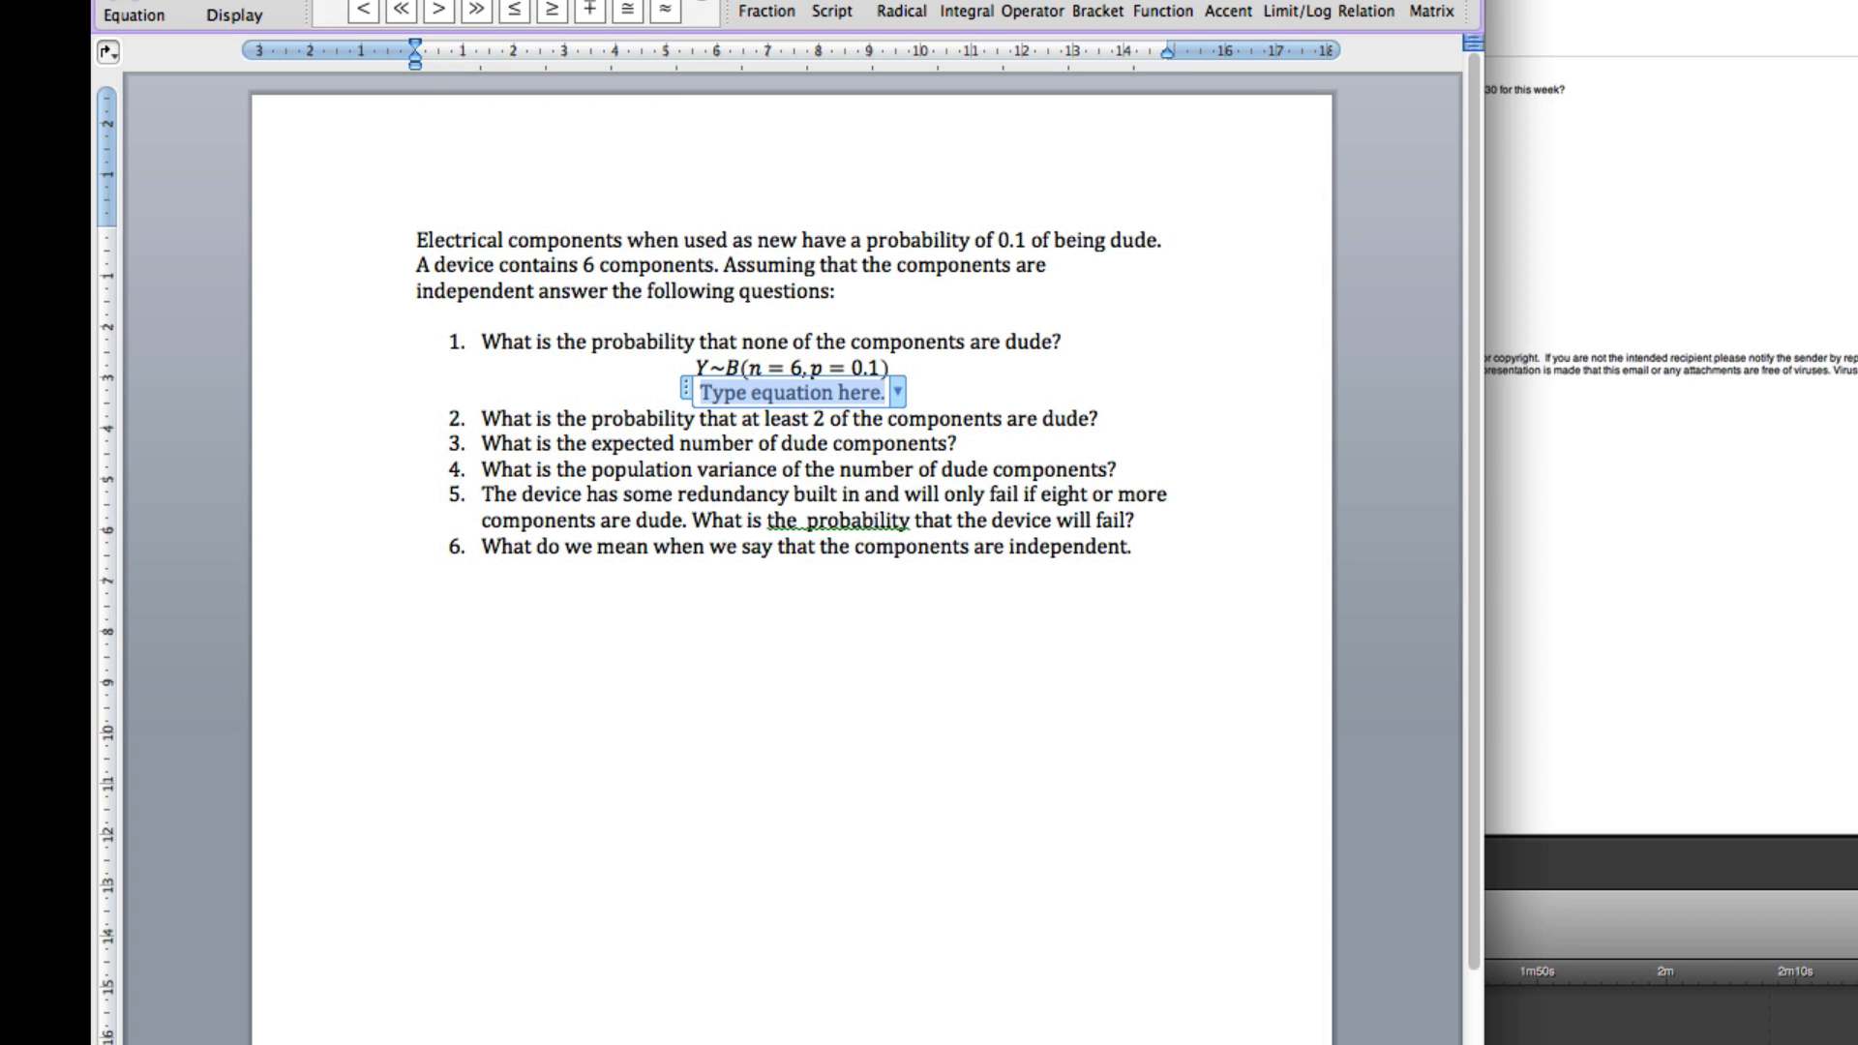
{"action": "type", "text": "P(Y"}
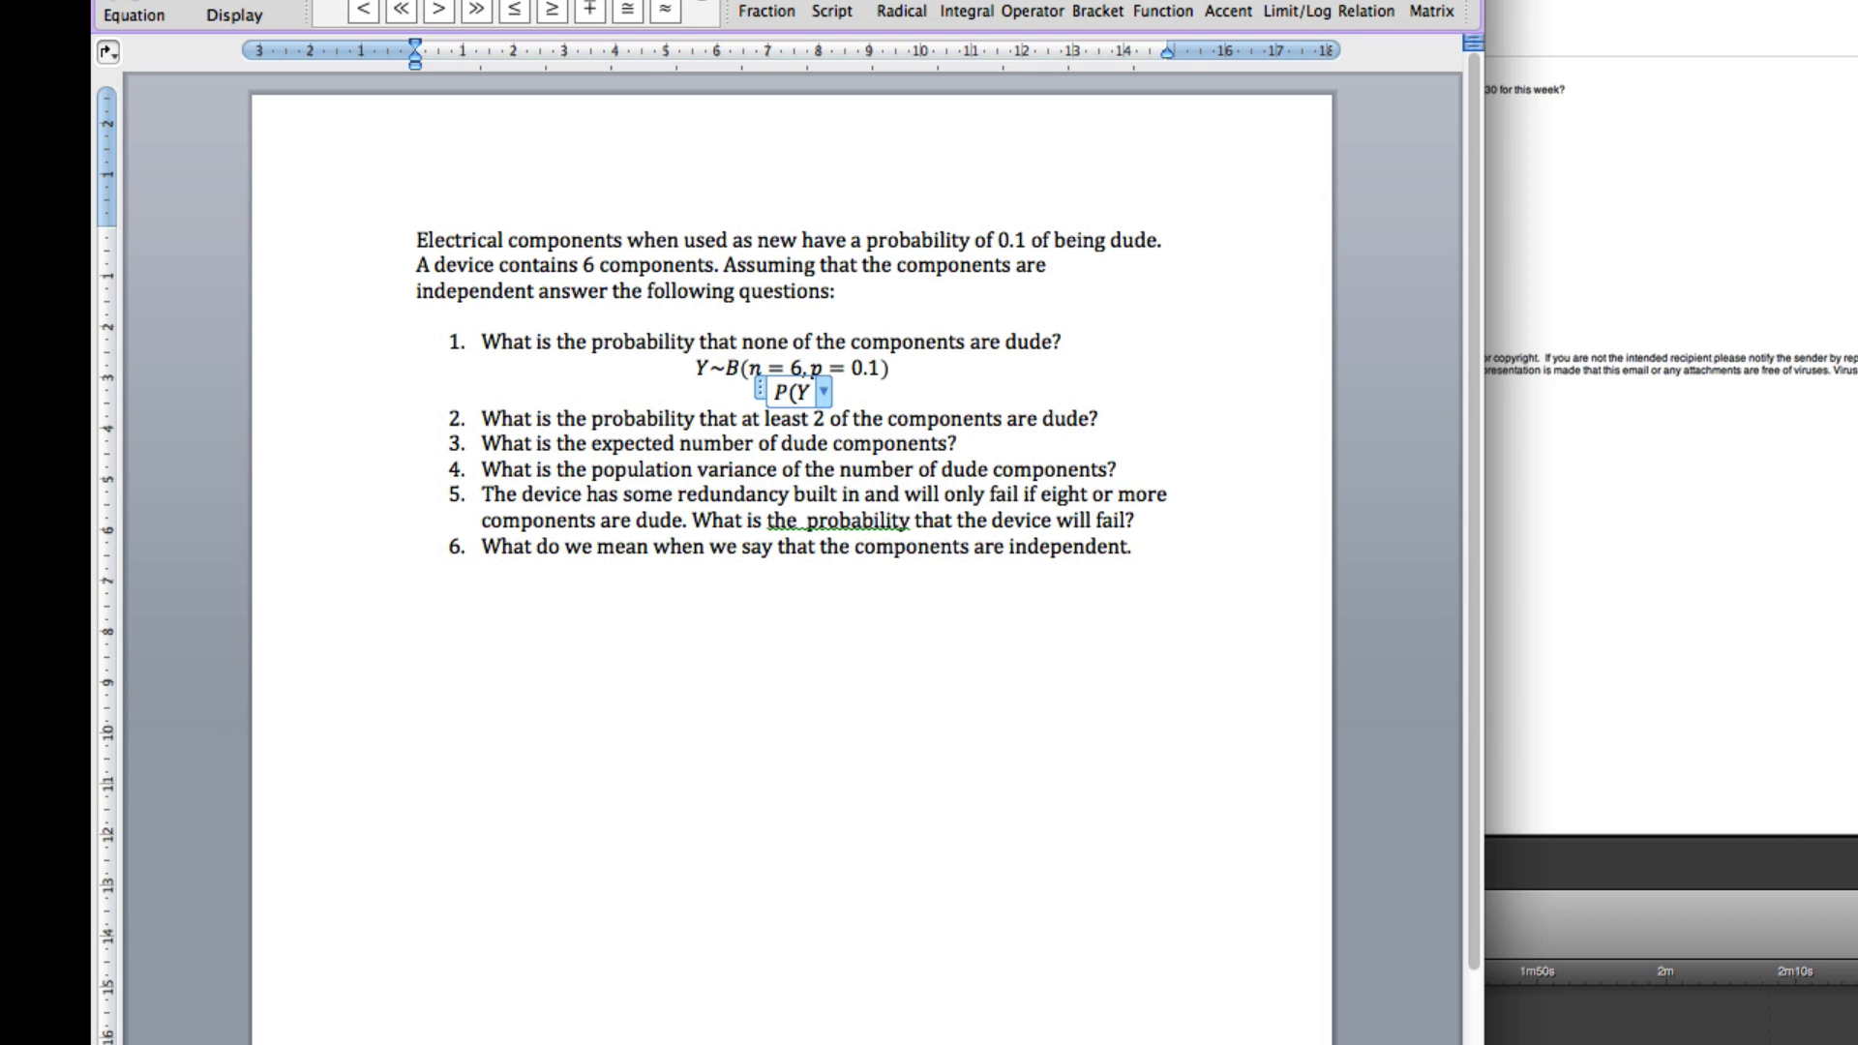
{"action": "type", "text": "= 0"}
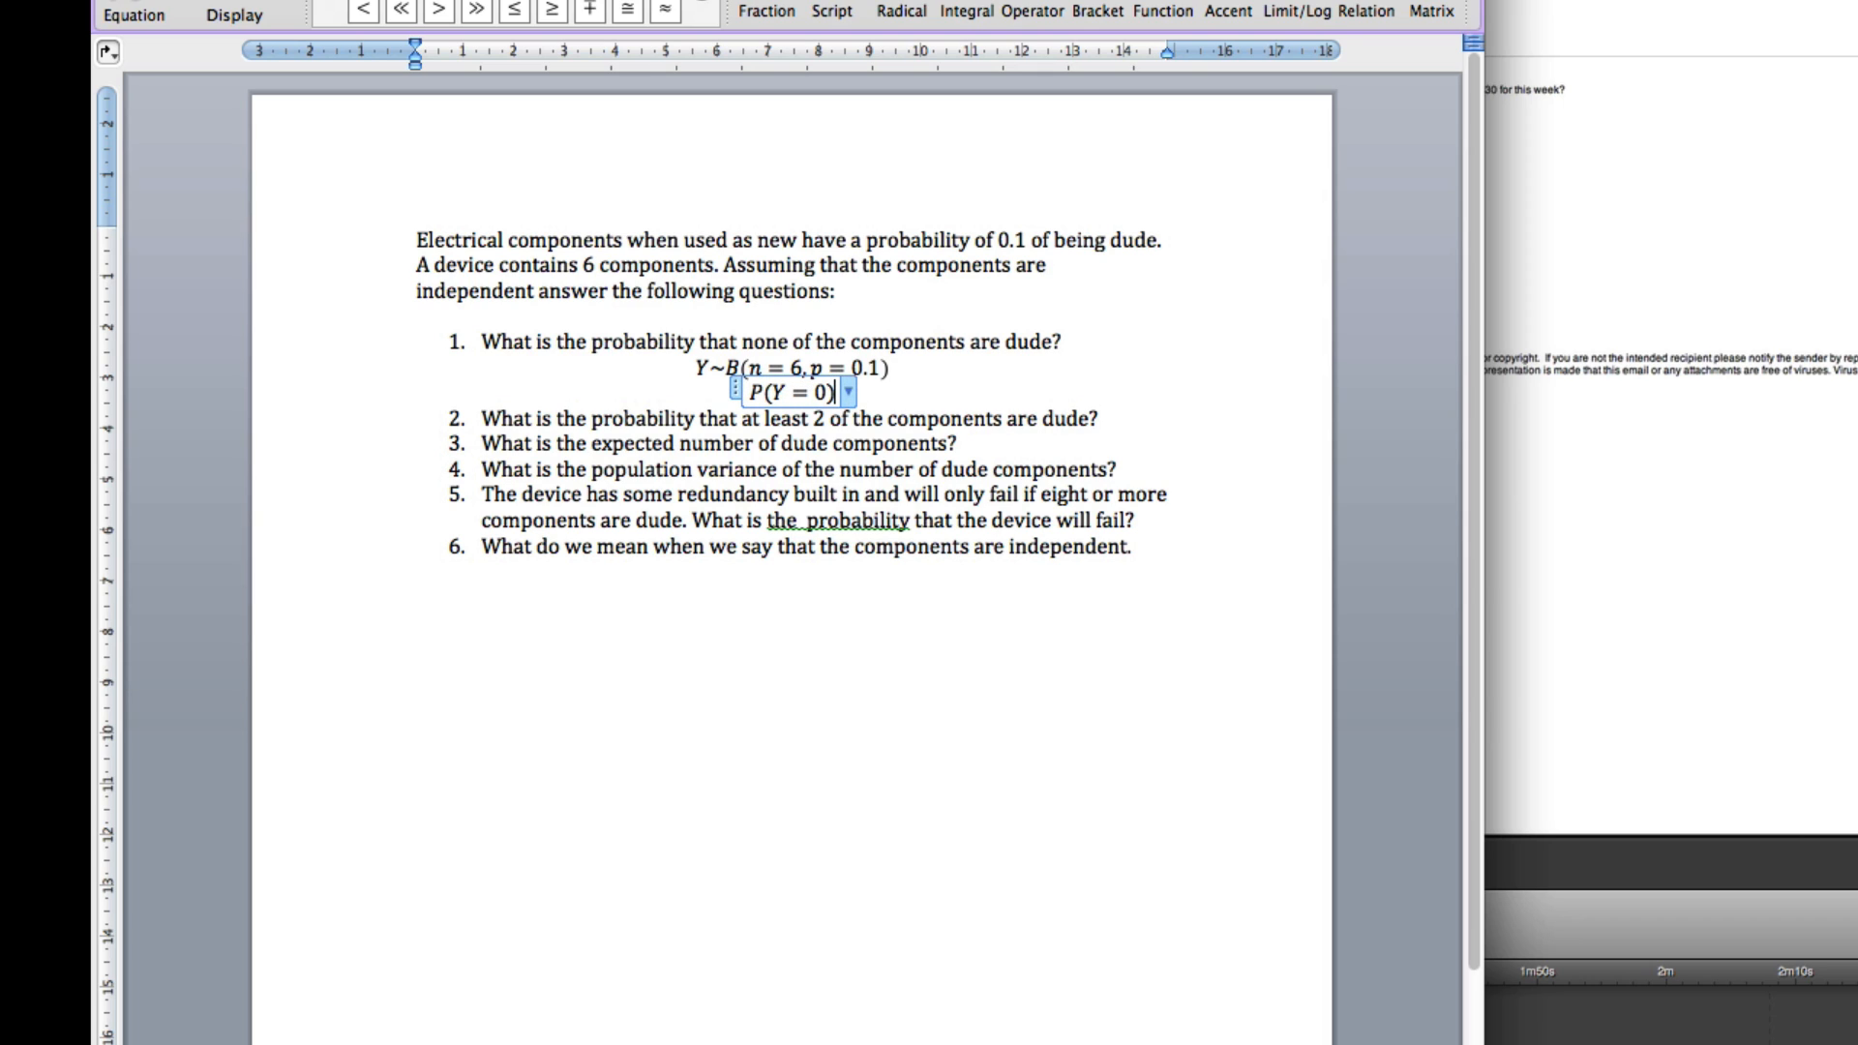
{"action": "type", "text": "="}
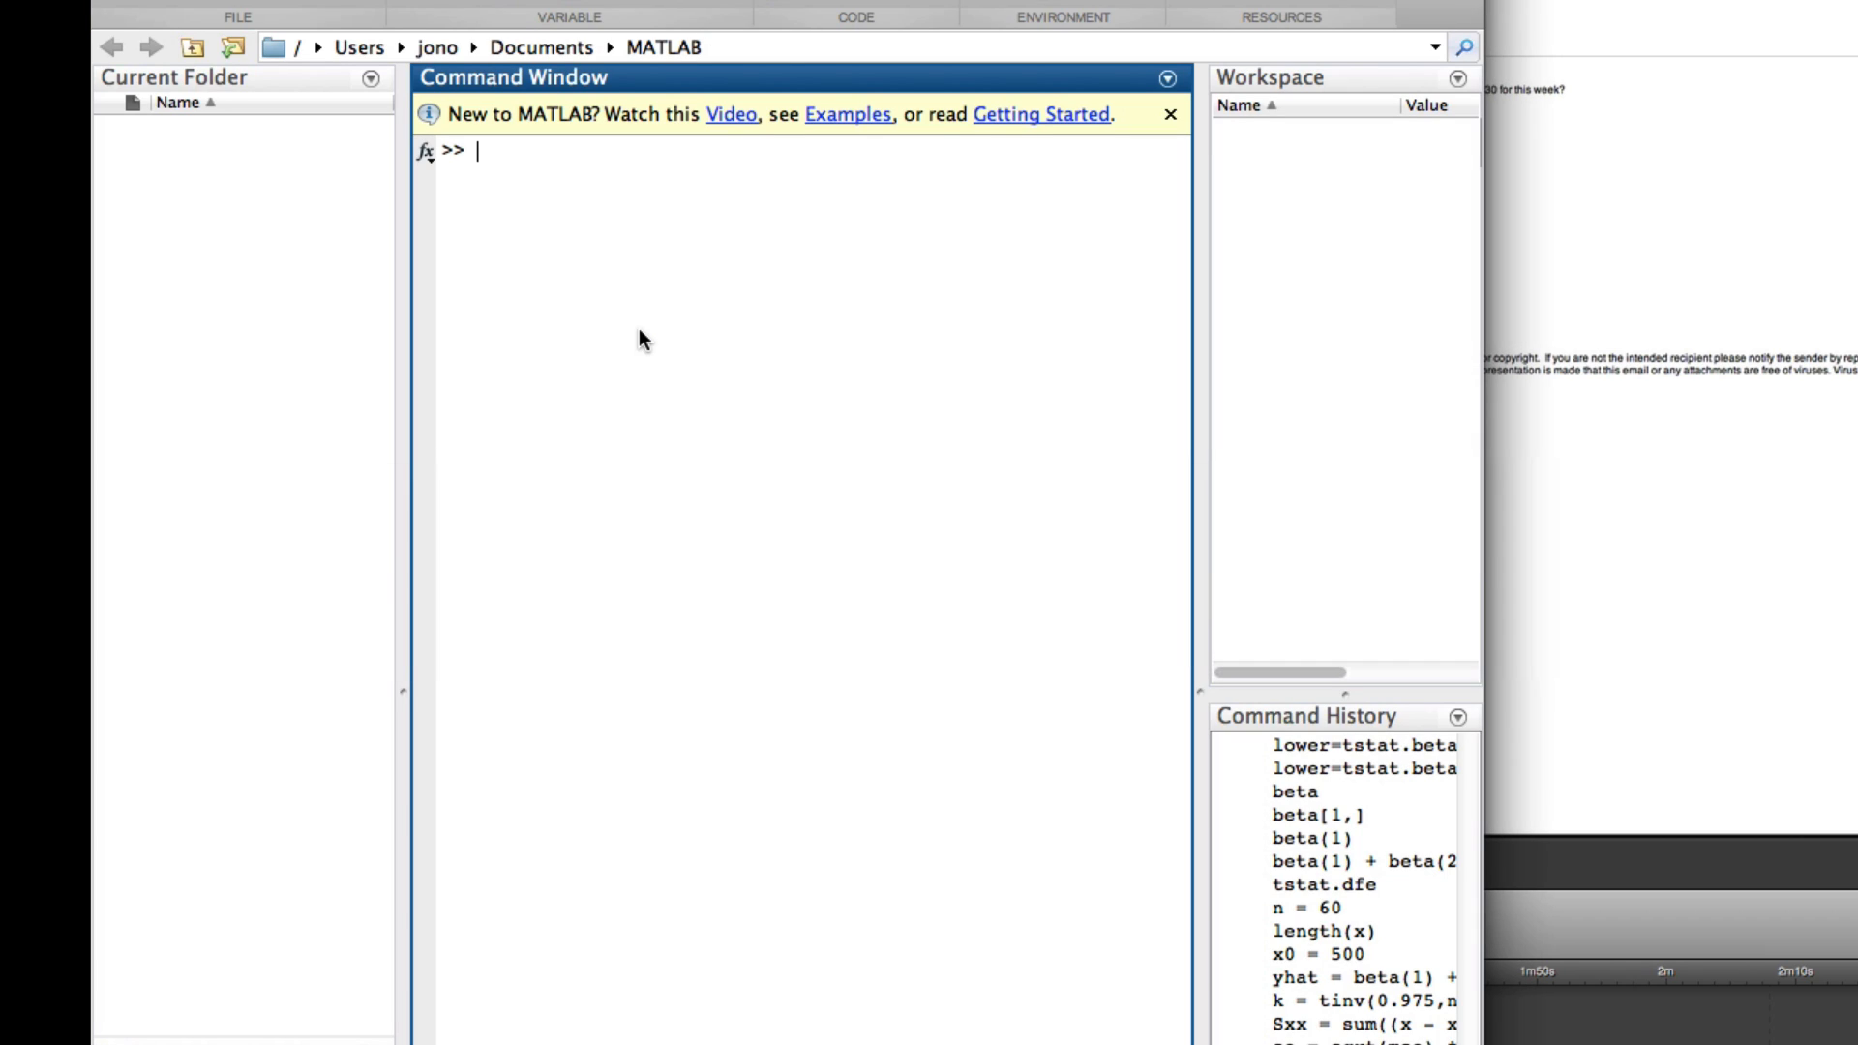
Look up the binopdf and binocdf notes in Preview before going to MATLAB.
{"action": "type", "text": "bino"}
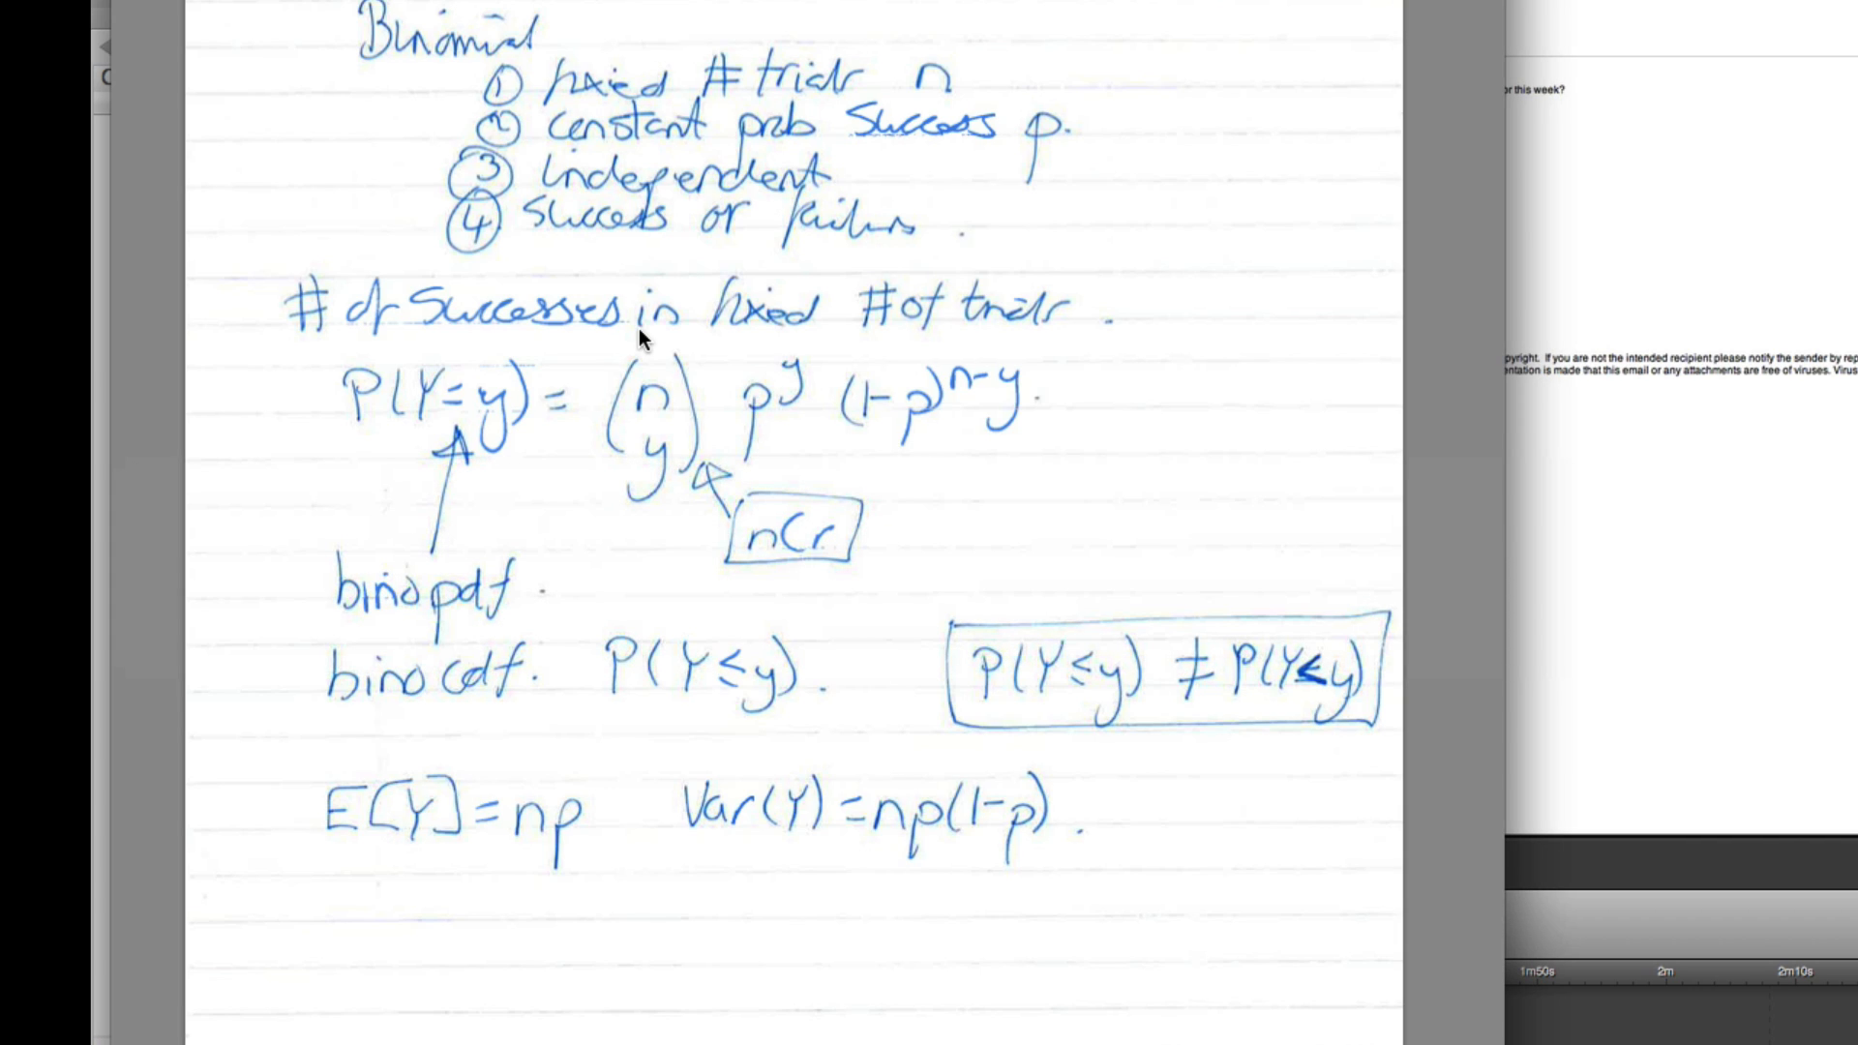
{"action": "mouse_move", "coordinate": [439, 604]}
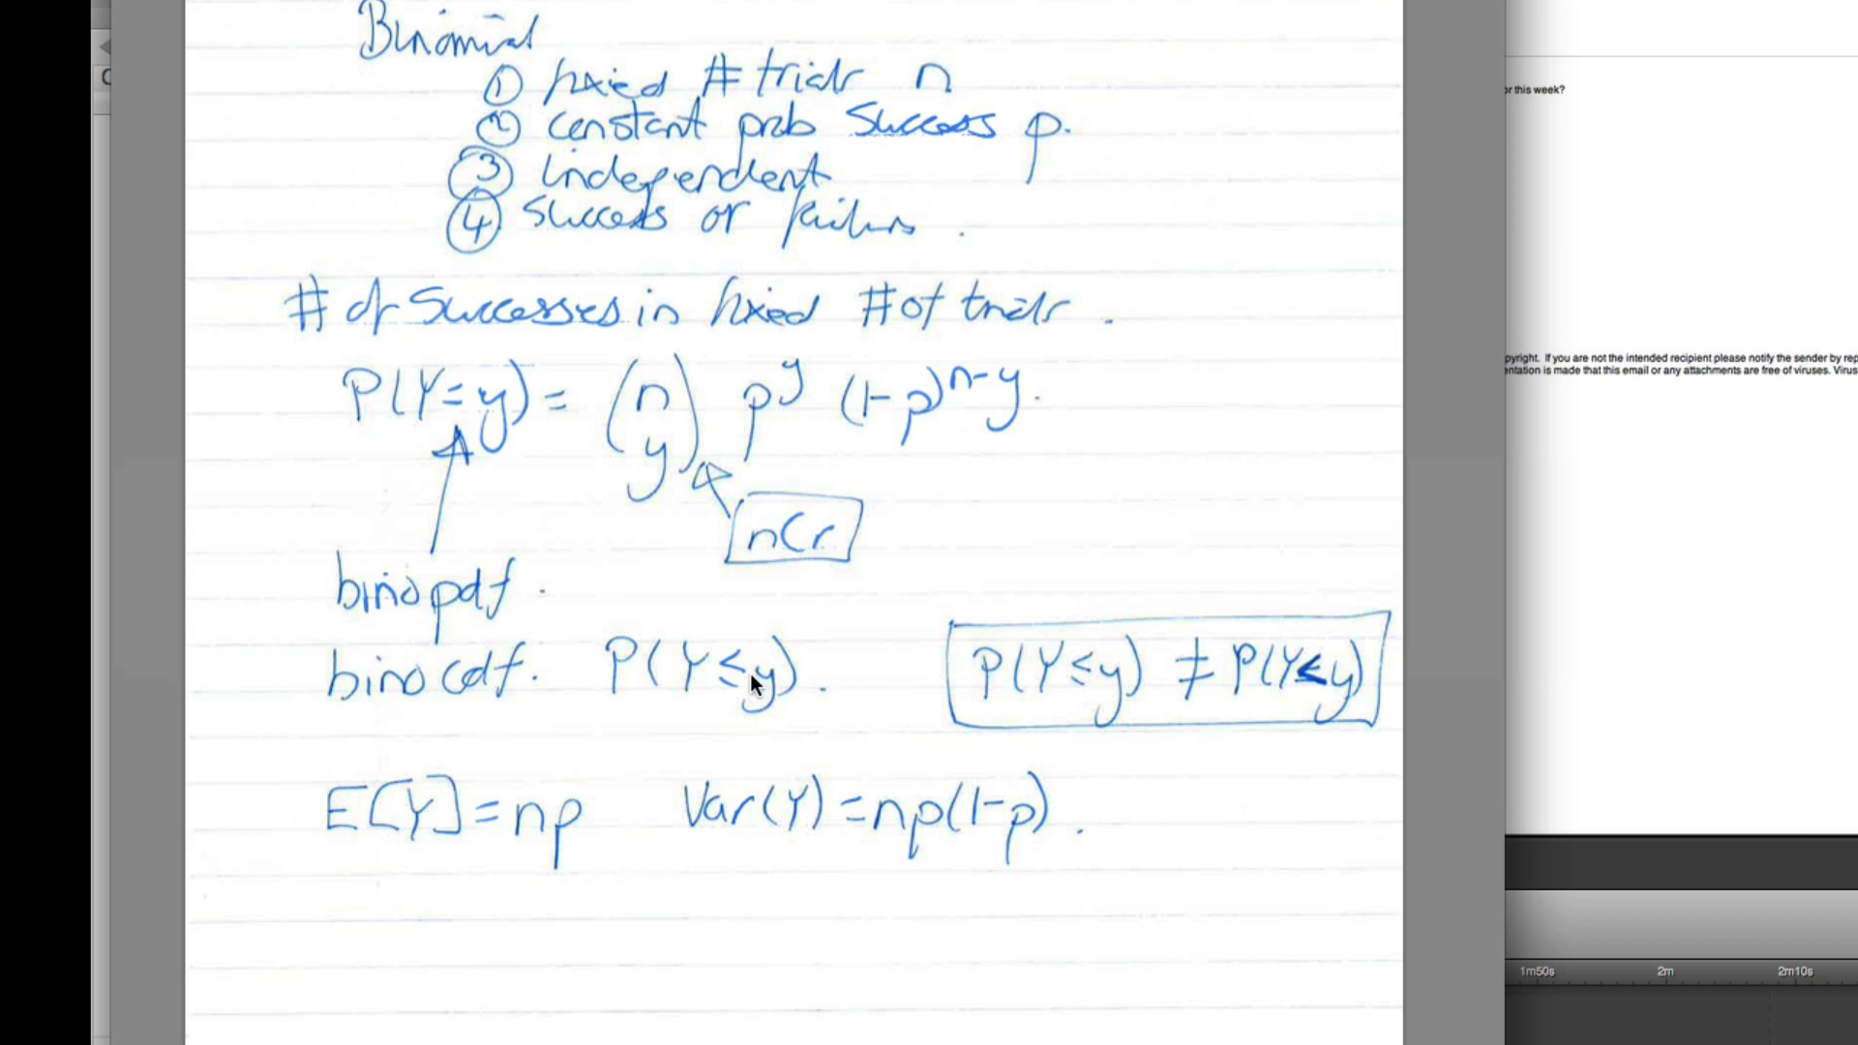
{"action": "mouse_move", "coordinate": [1143, 687]}
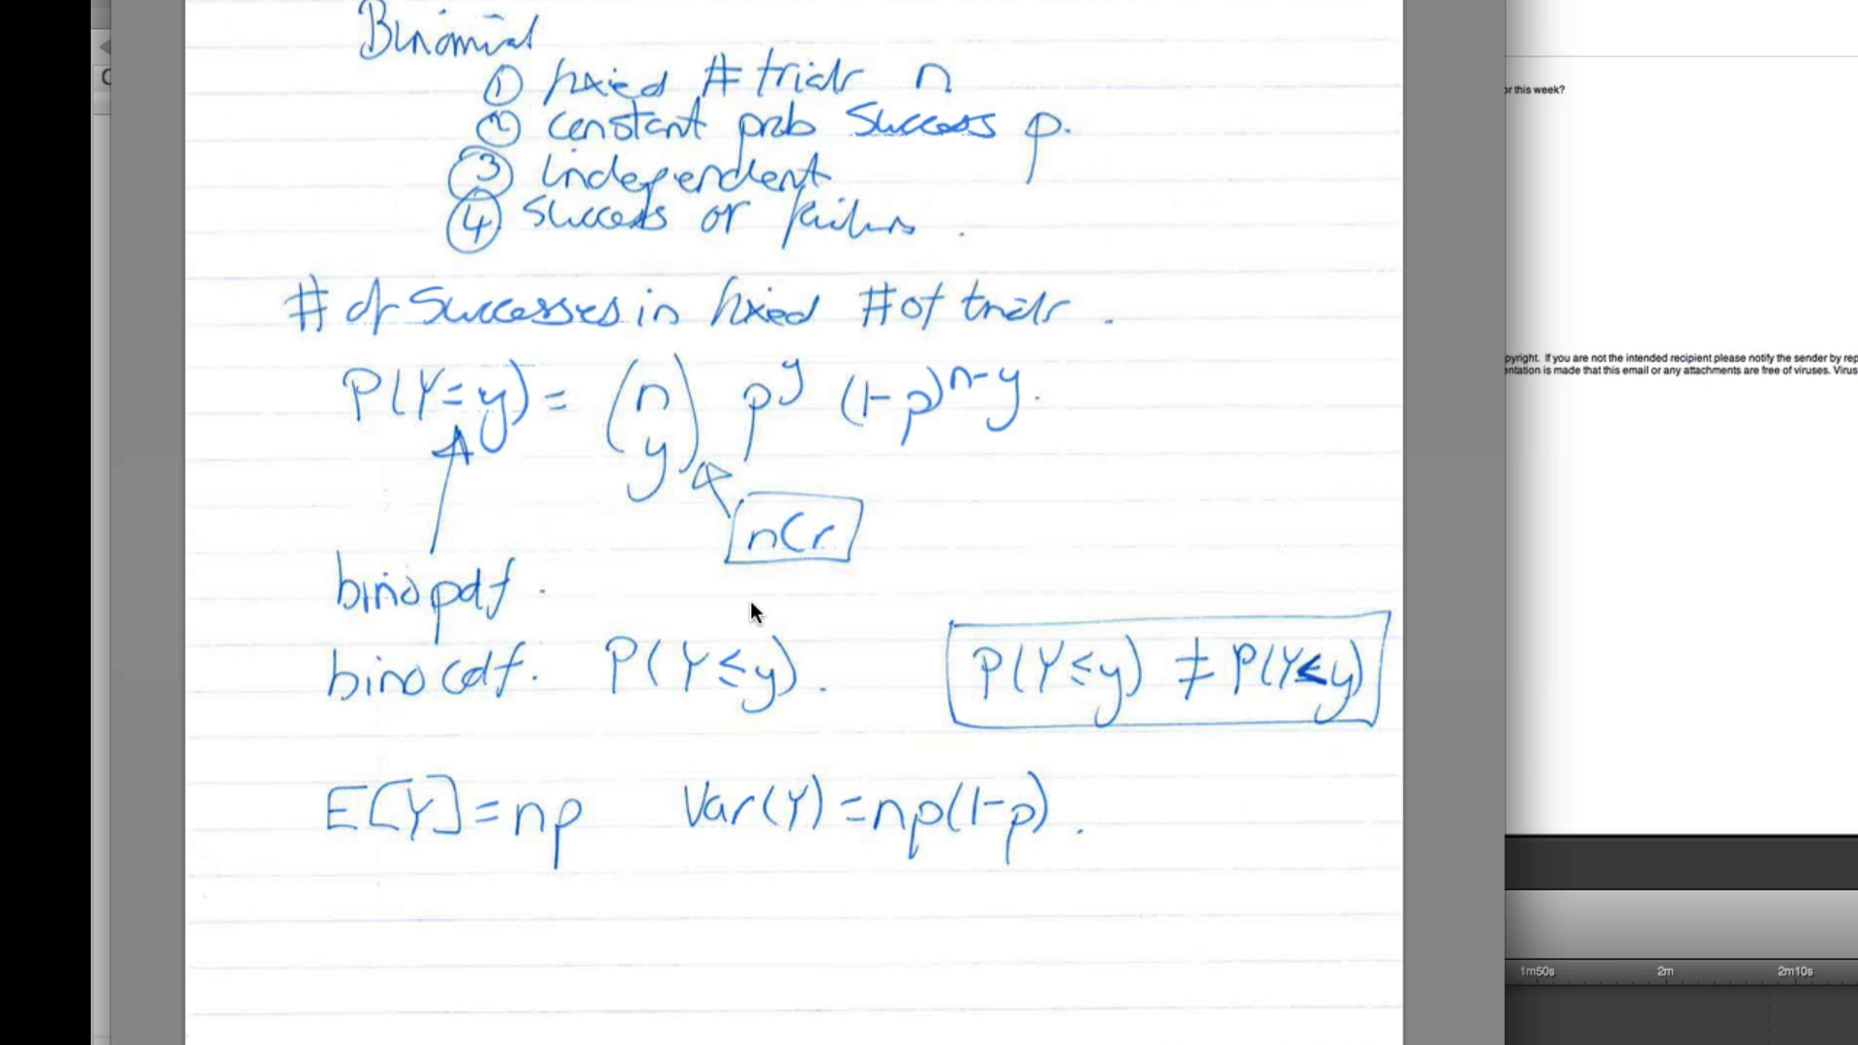
{"action": "mouse_move", "coordinate": [469, 432]}
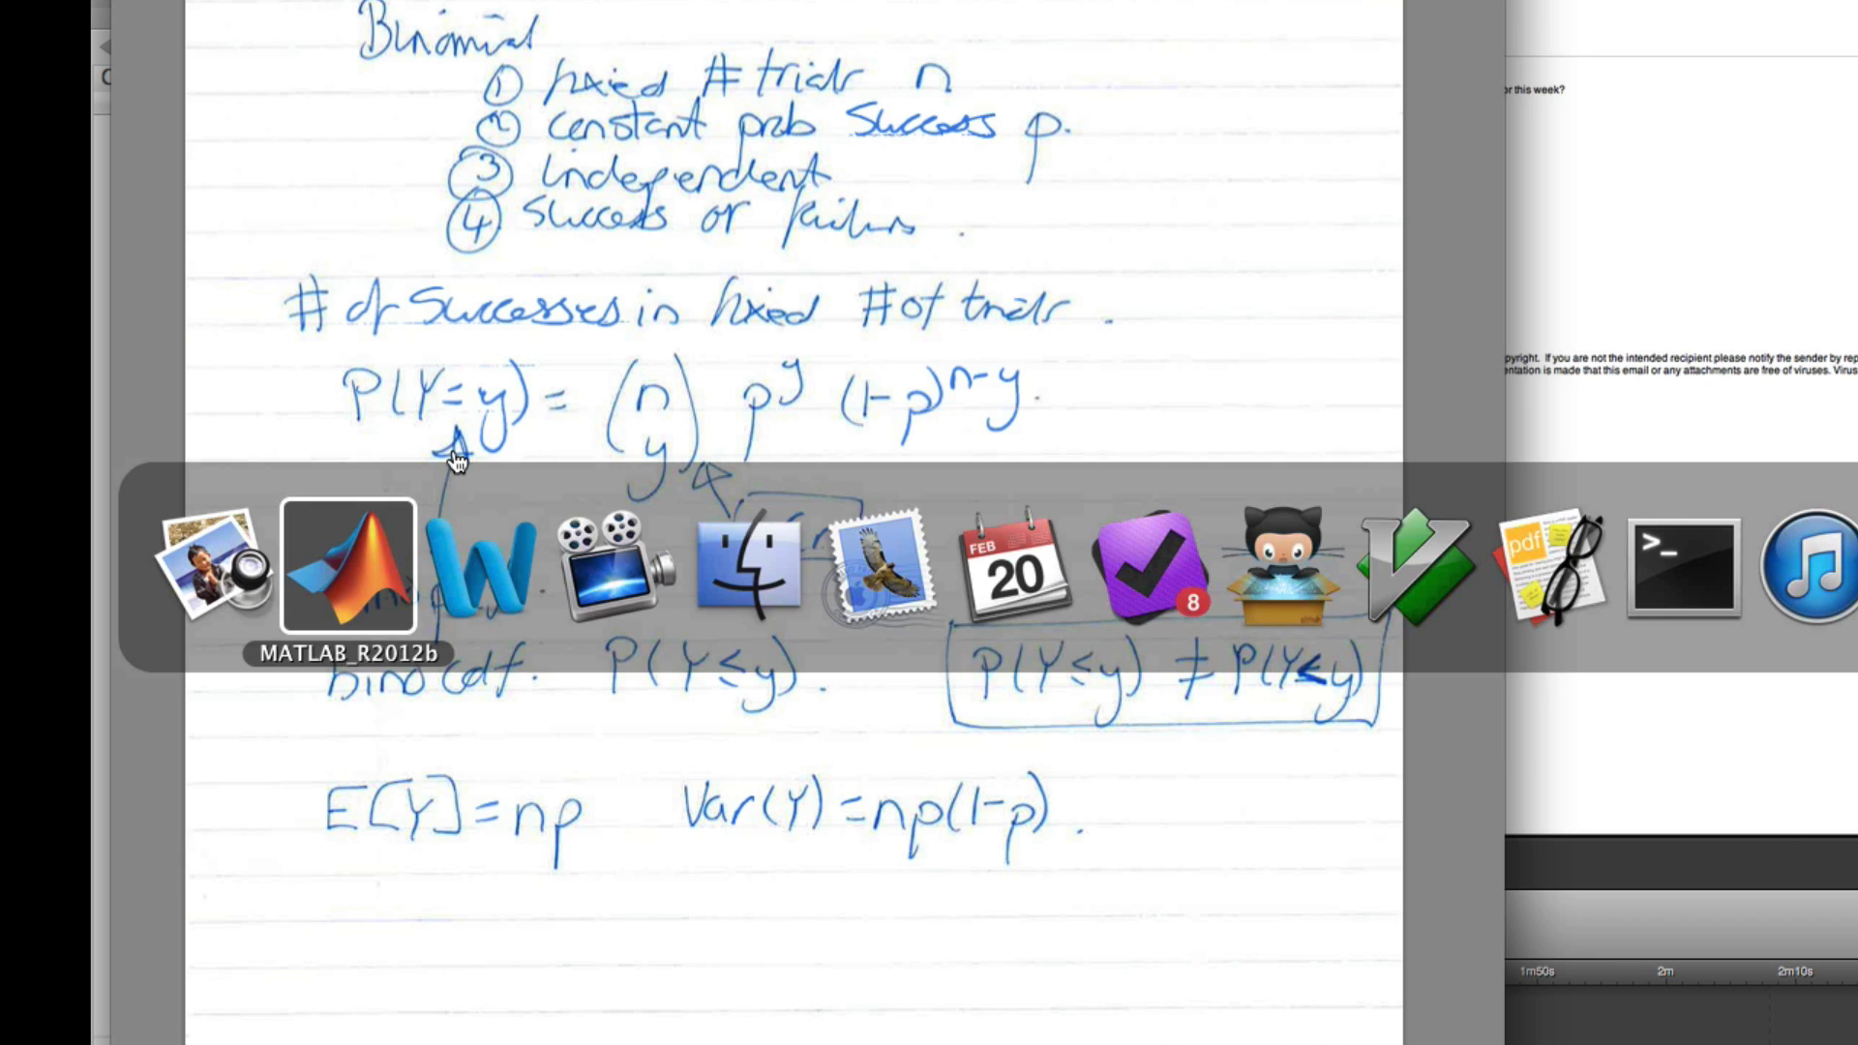
Evaluate binopdf(0,6,0.1) in MATLAB's Command Window, returning 0.5314.
{"action": "left_click", "coordinate": [347, 566]}
{"action": "type", "text": "binopdf("}
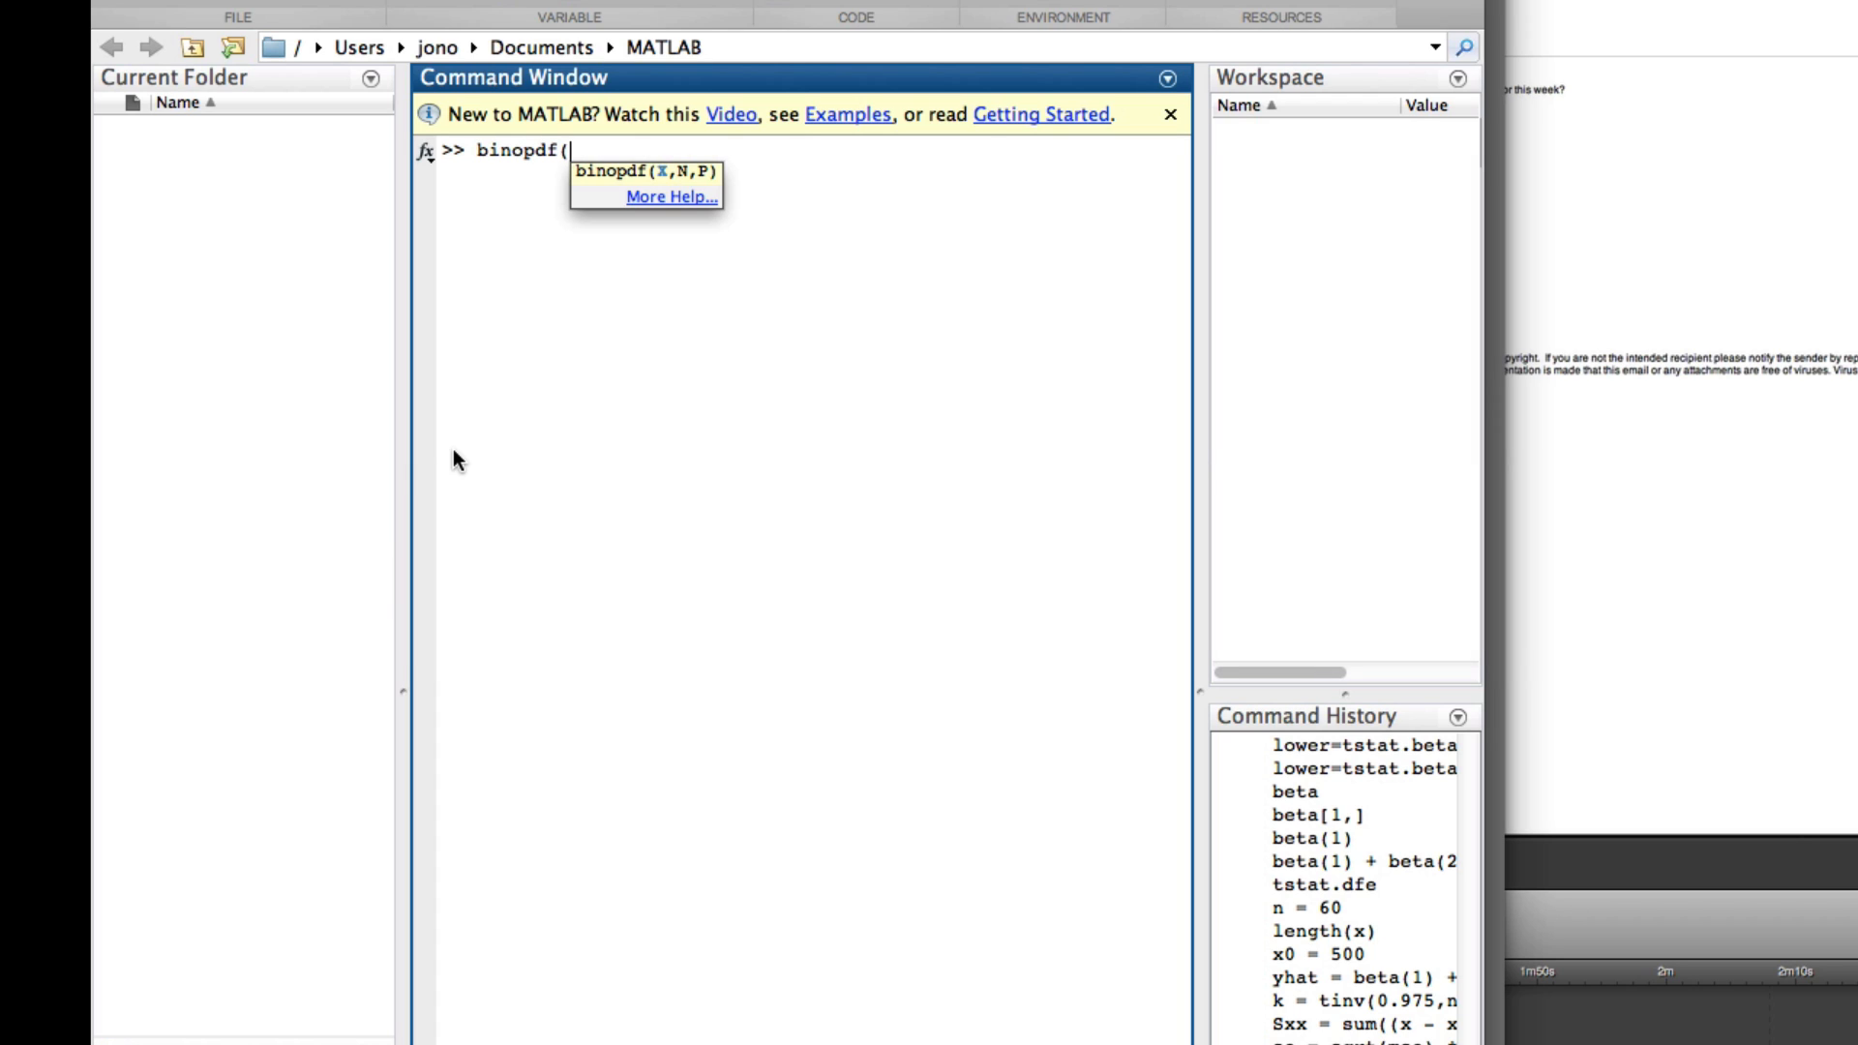
{"action": "type", "text": "0,"}
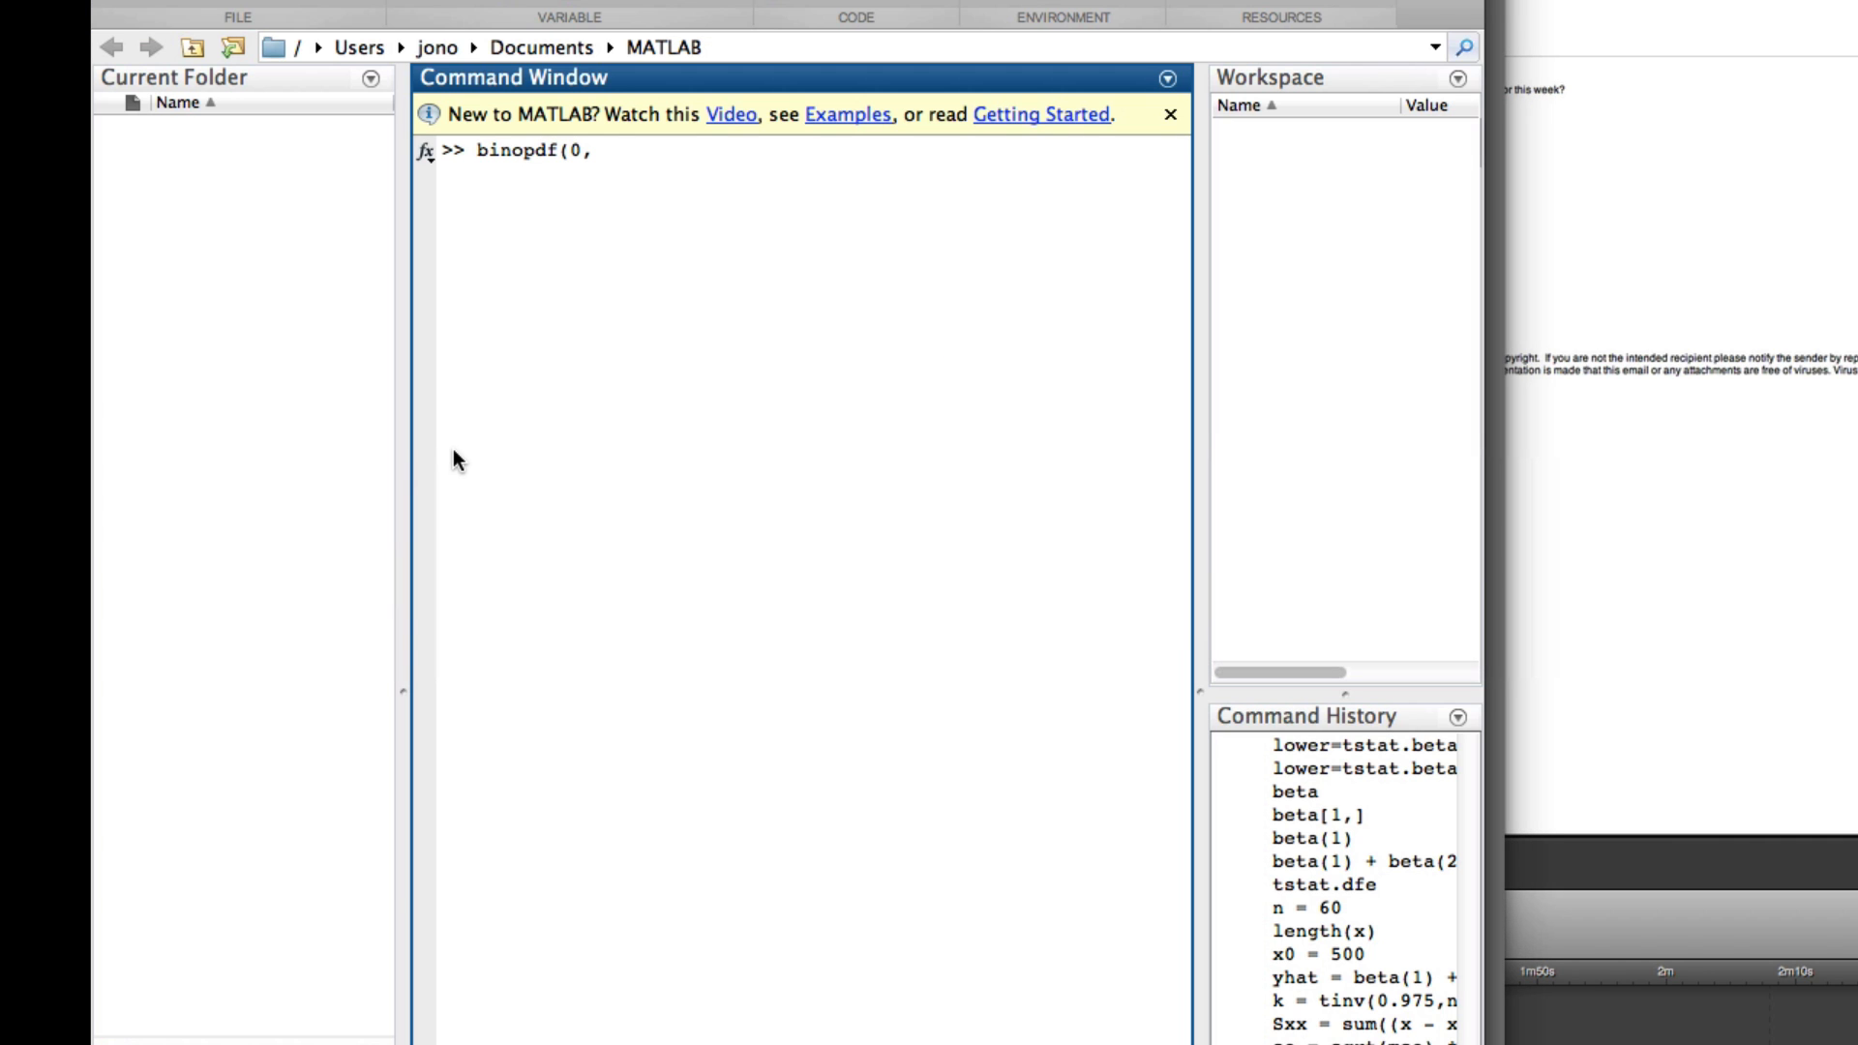
{"action": "type", "text": "6,0"}
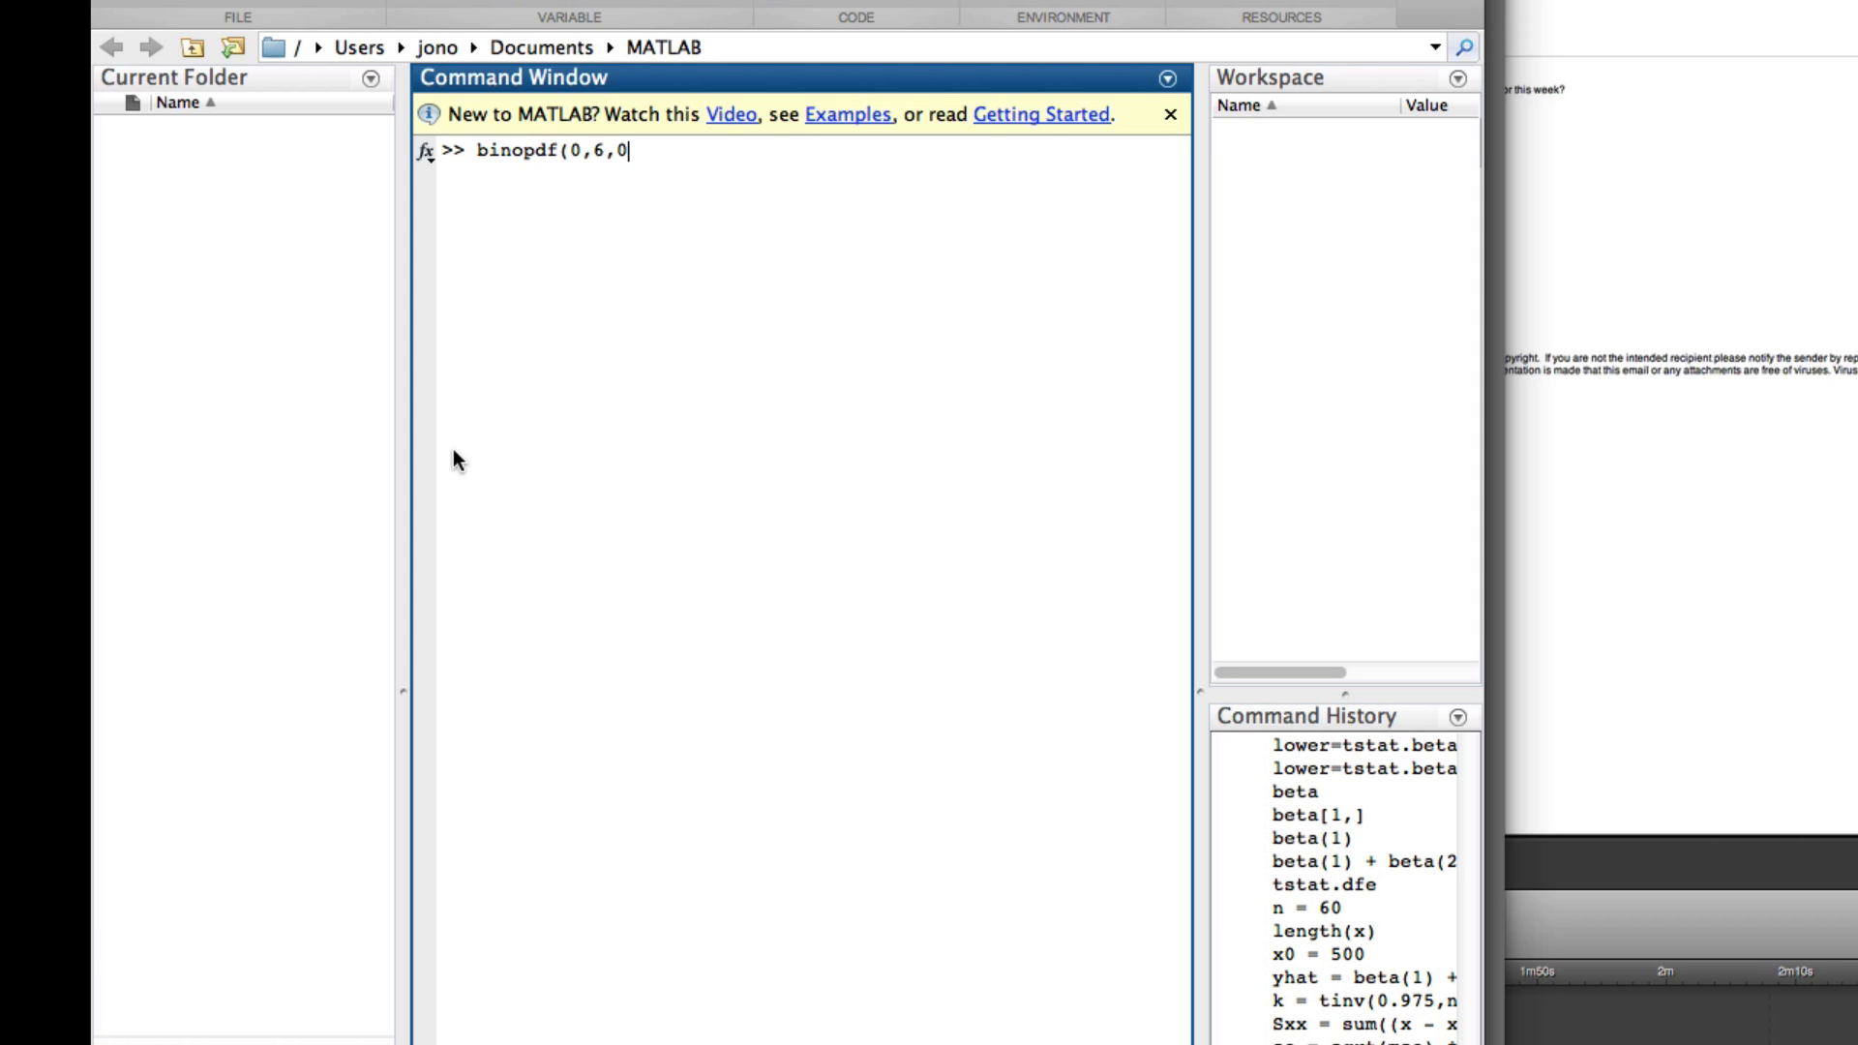
{"action": "type", "text": ".1)"}
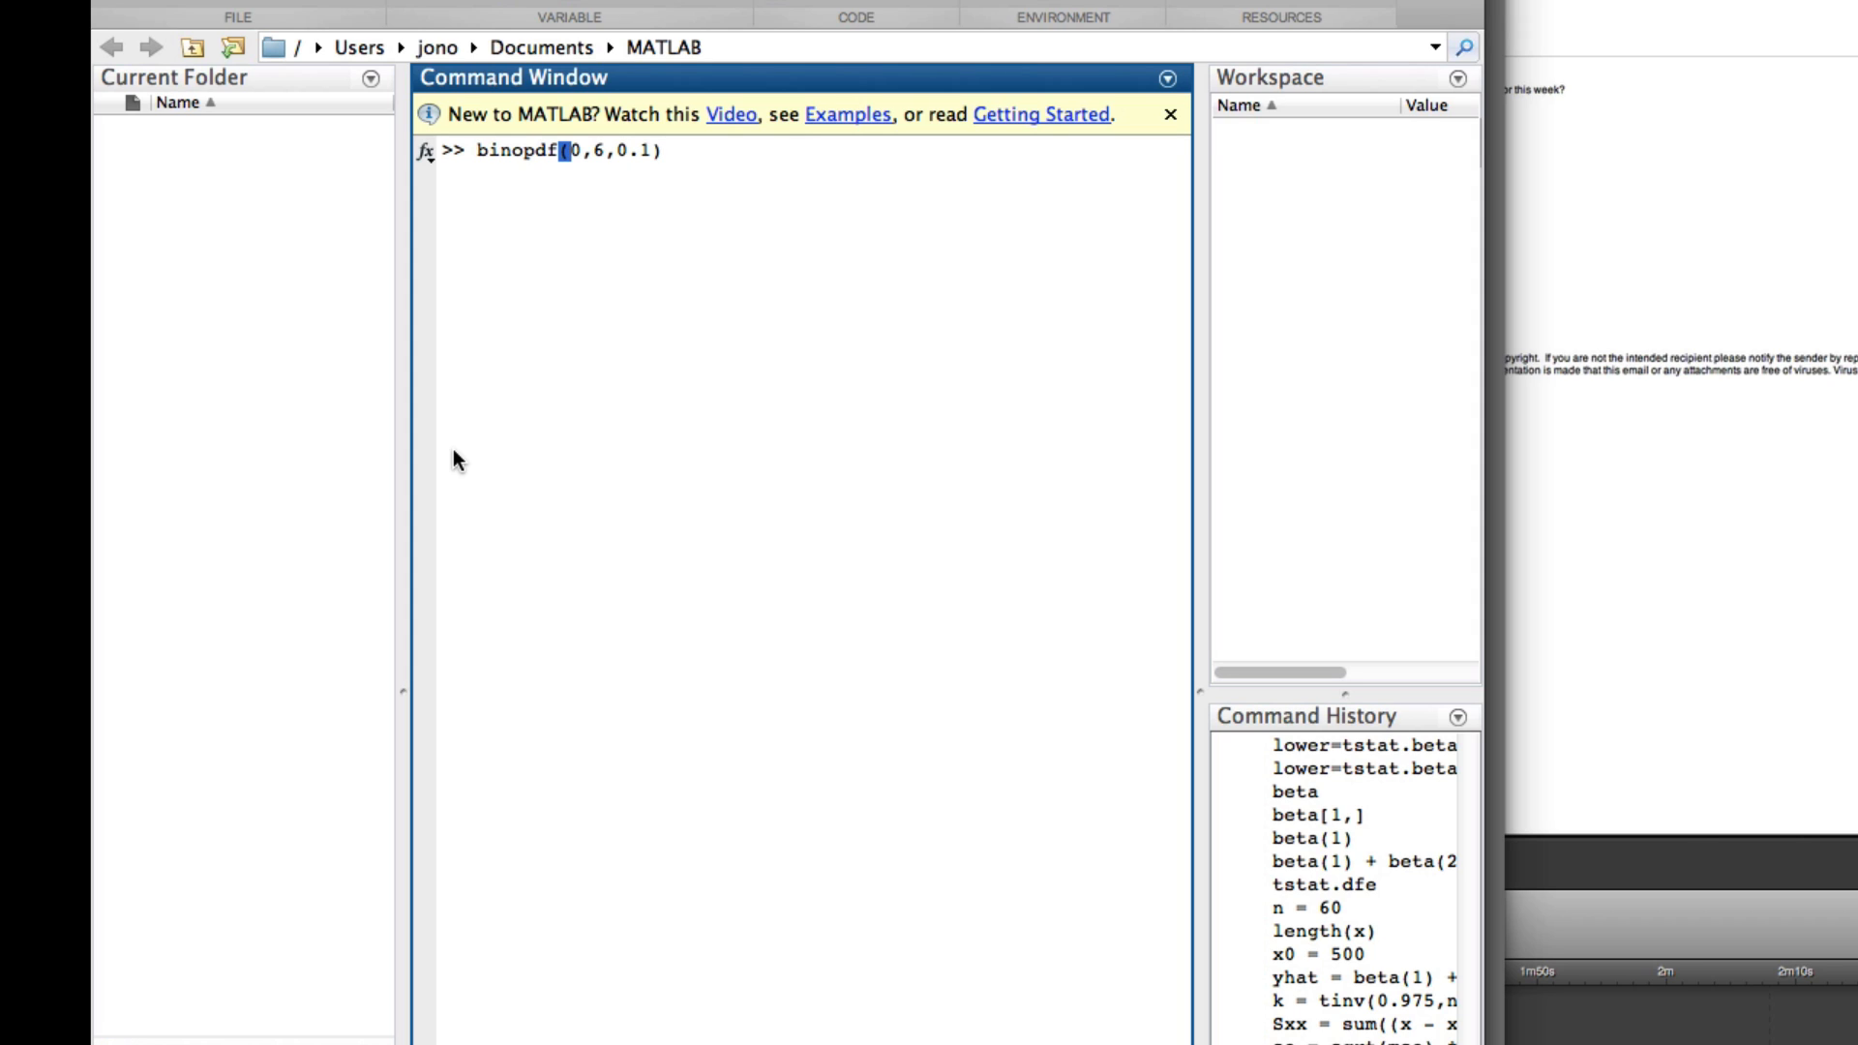
{"action": "key", "text": "Return"}
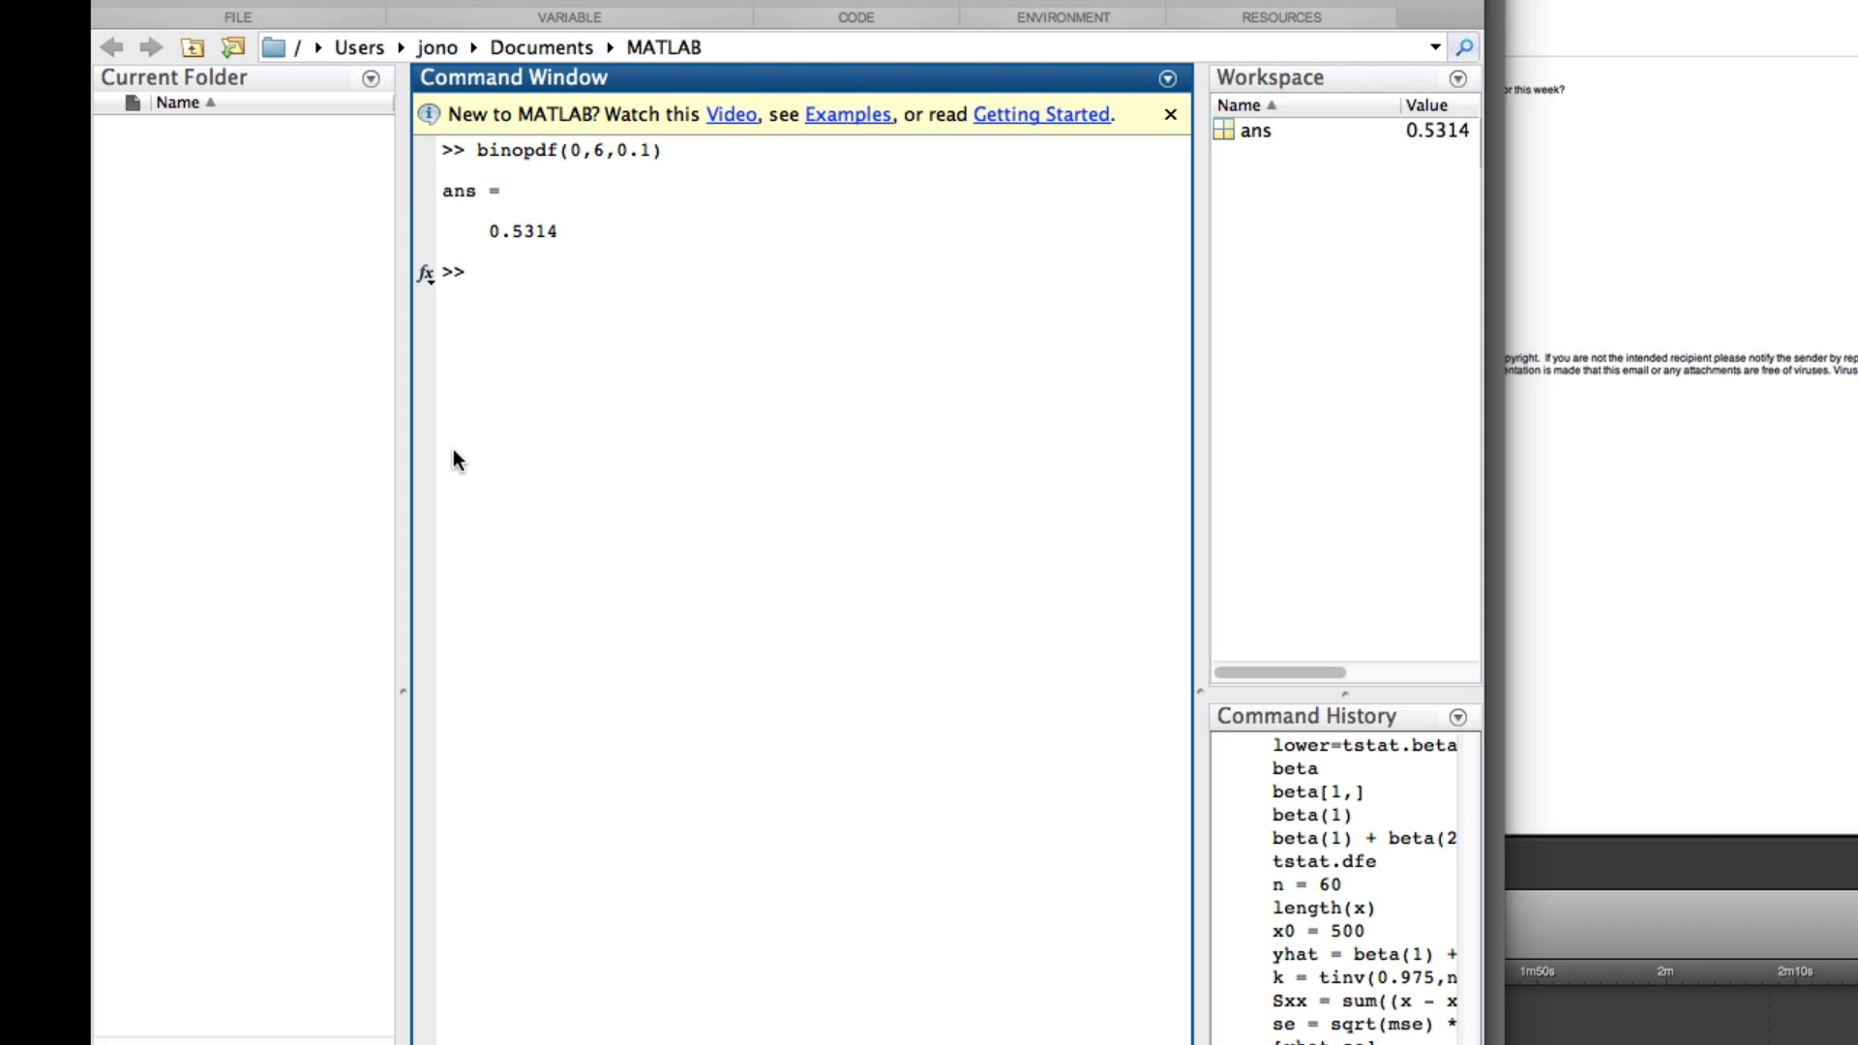
{"action": "mouse_move", "coordinate": [482, 162]}
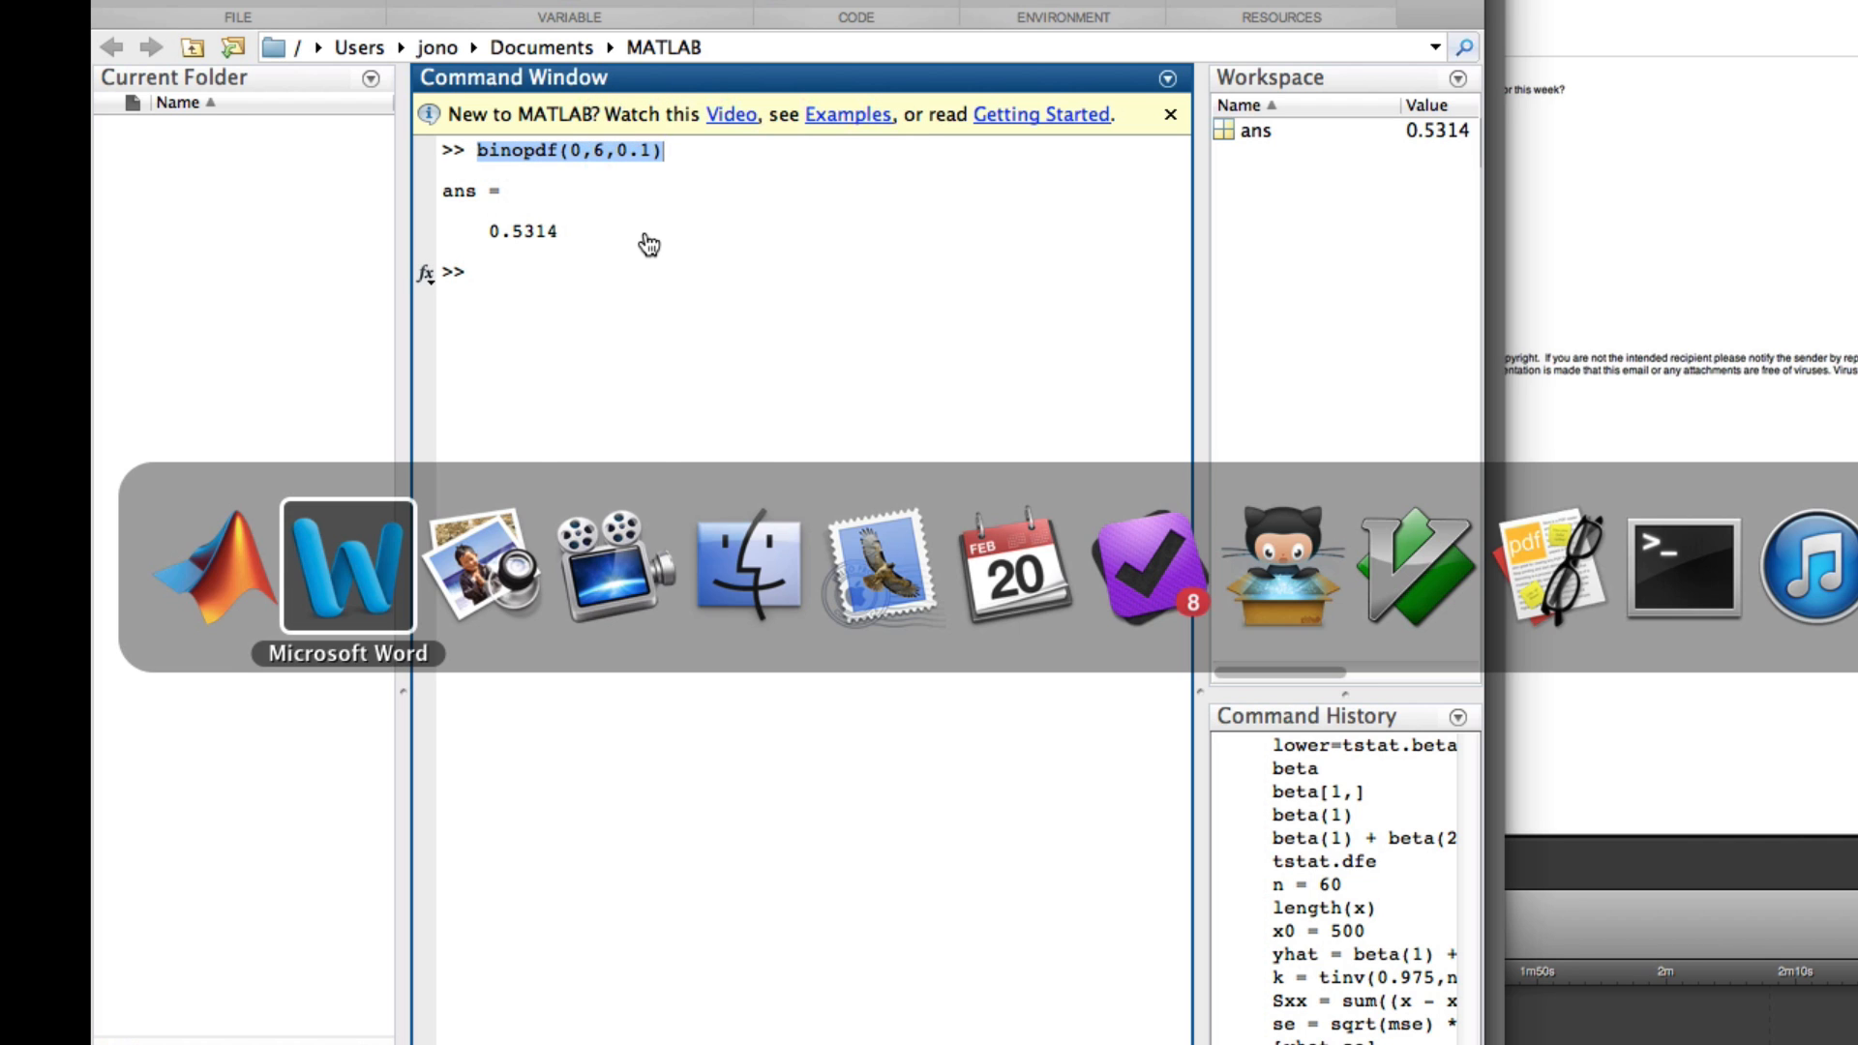
Select MATLAB's 0.5314 result to complete question 1's equation.
{"action": "left_click", "coordinate": [347, 566]}
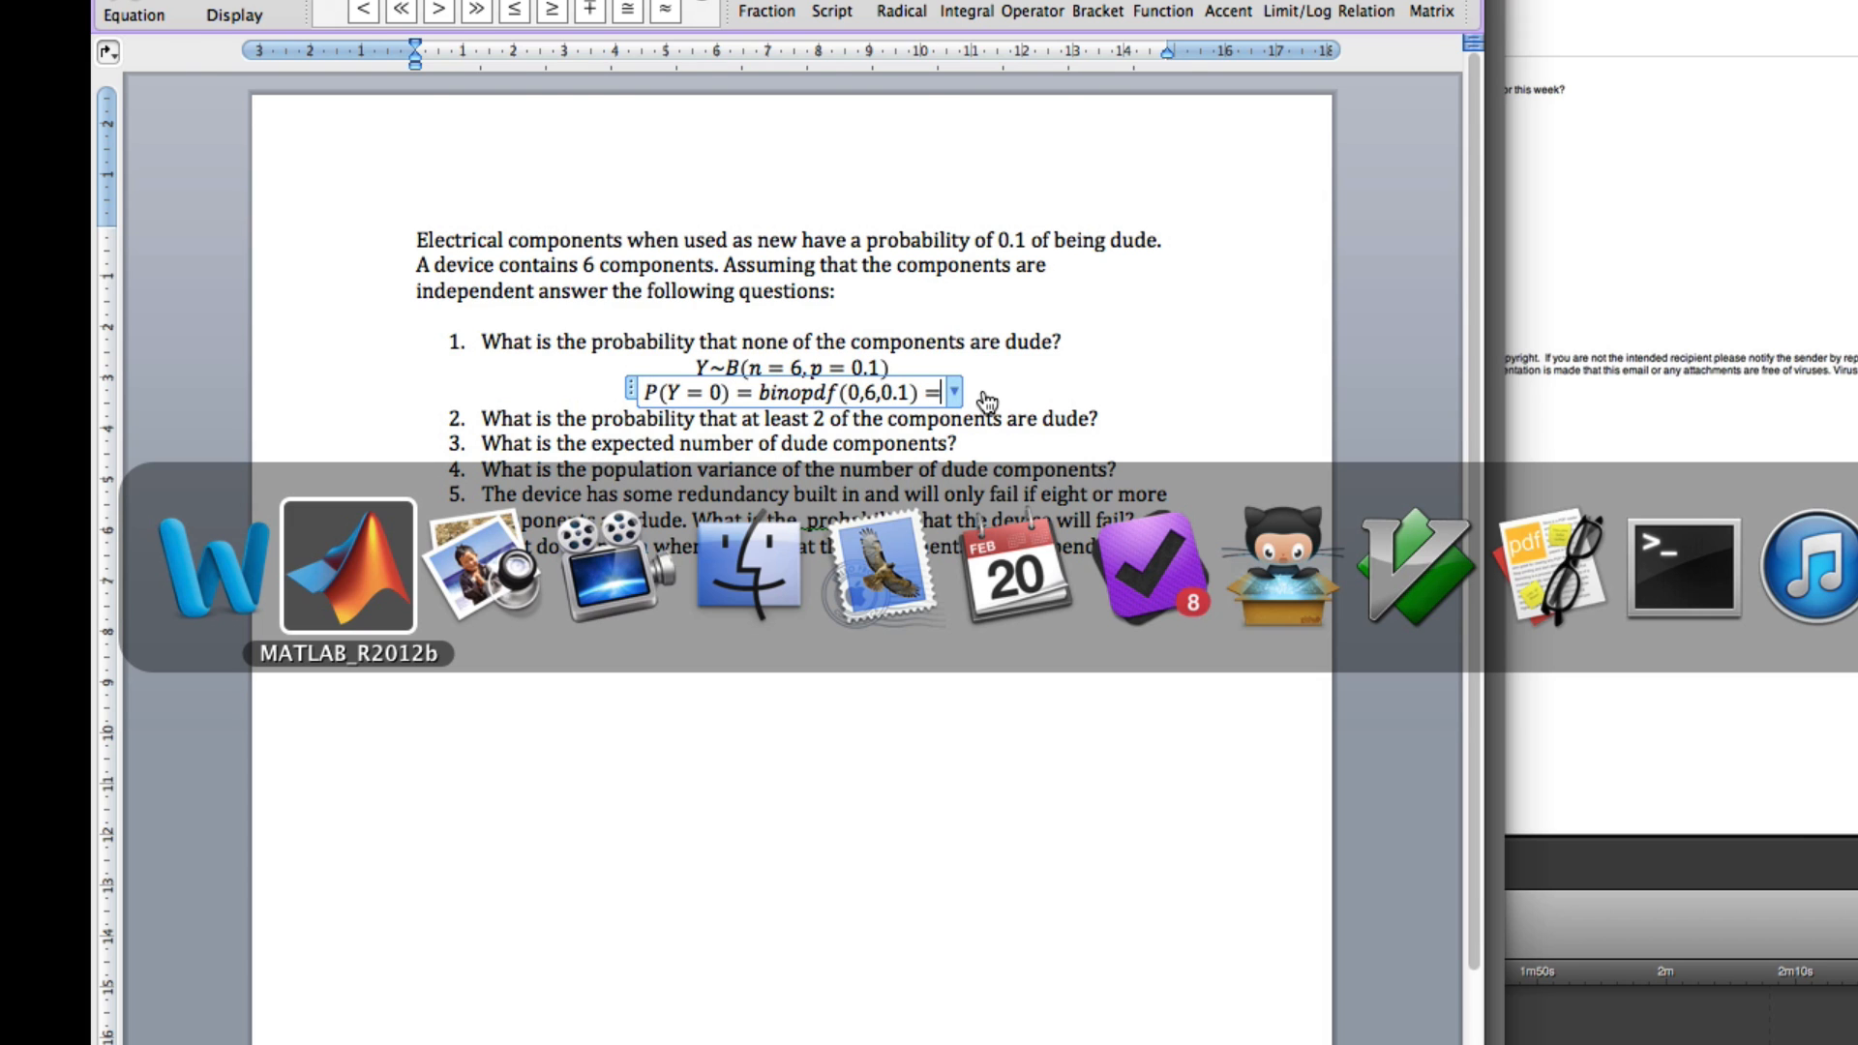
{"action": "left_click", "coordinate": [347, 569]}
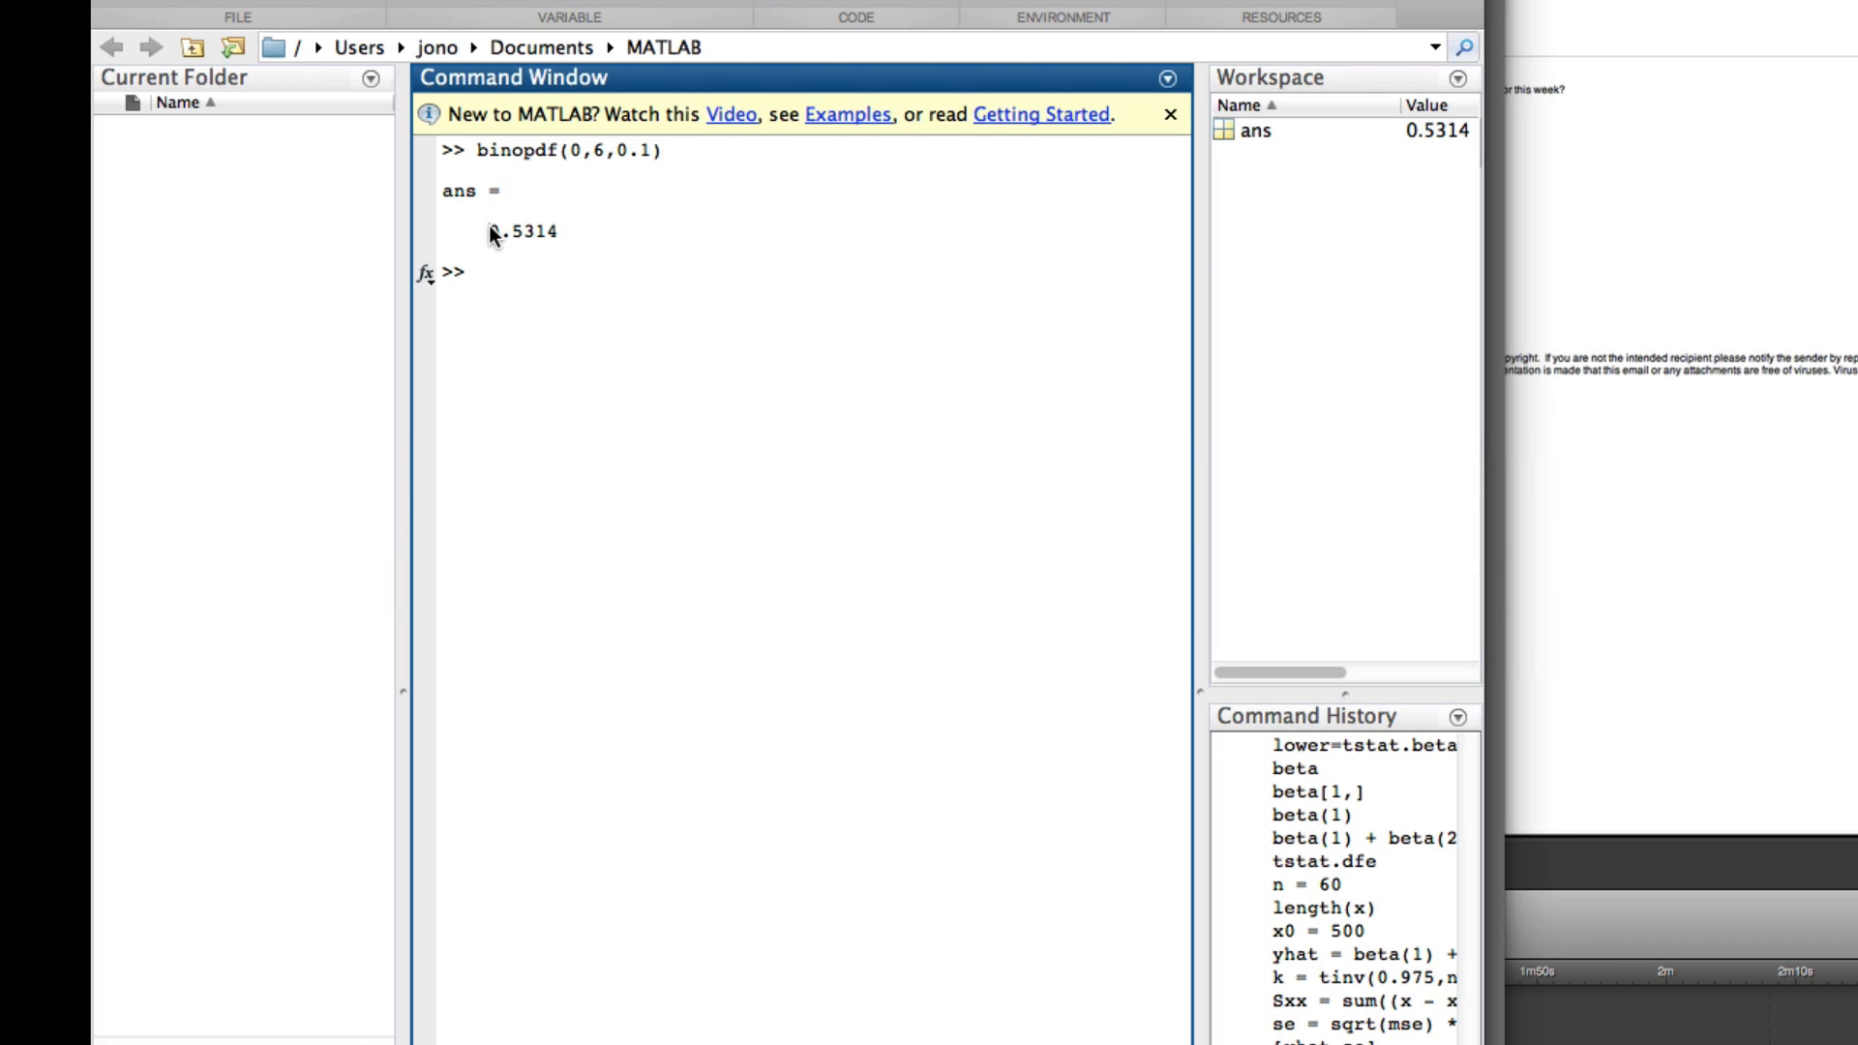
{"action": "double_click", "coordinate": [522, 232]}
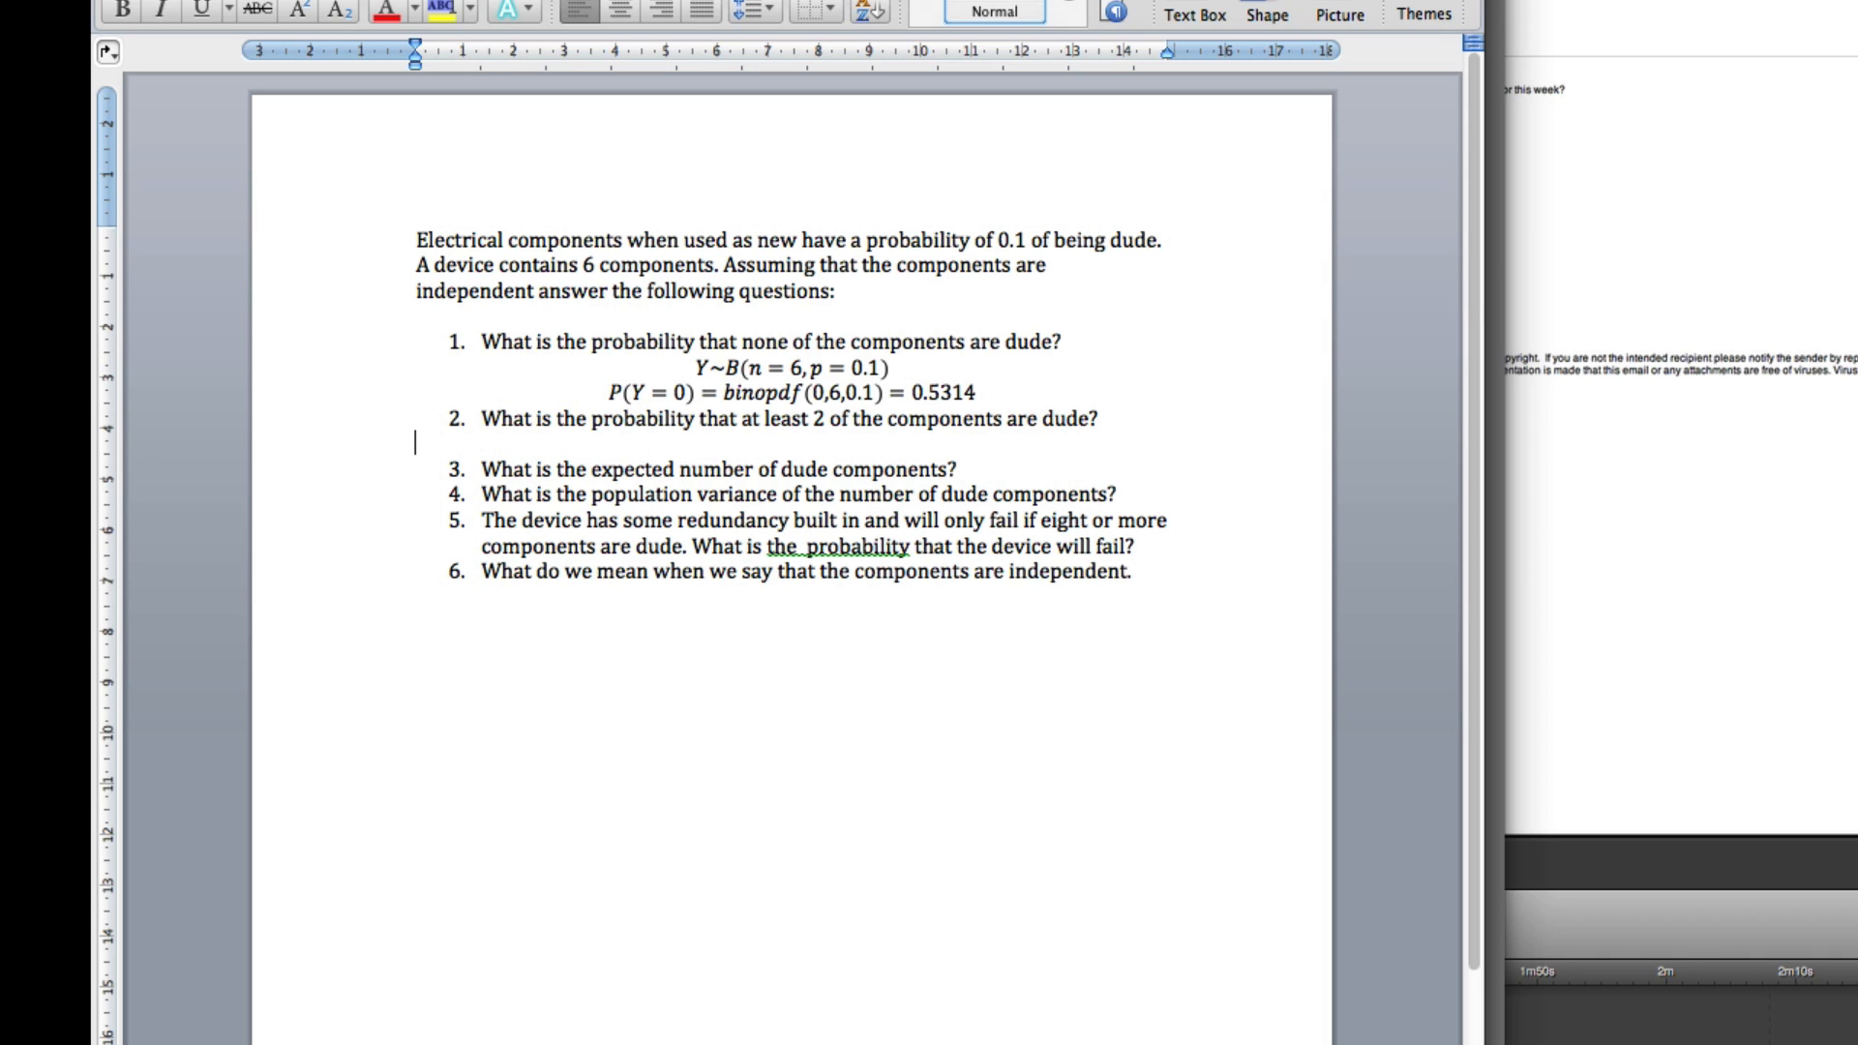
Enter the equation P(Y ≥ 2) = 1 − P(Y ≤ 1) under question 2.
{"action": "scroll", "scroll_direction": "down", "scroll_amount": 3}
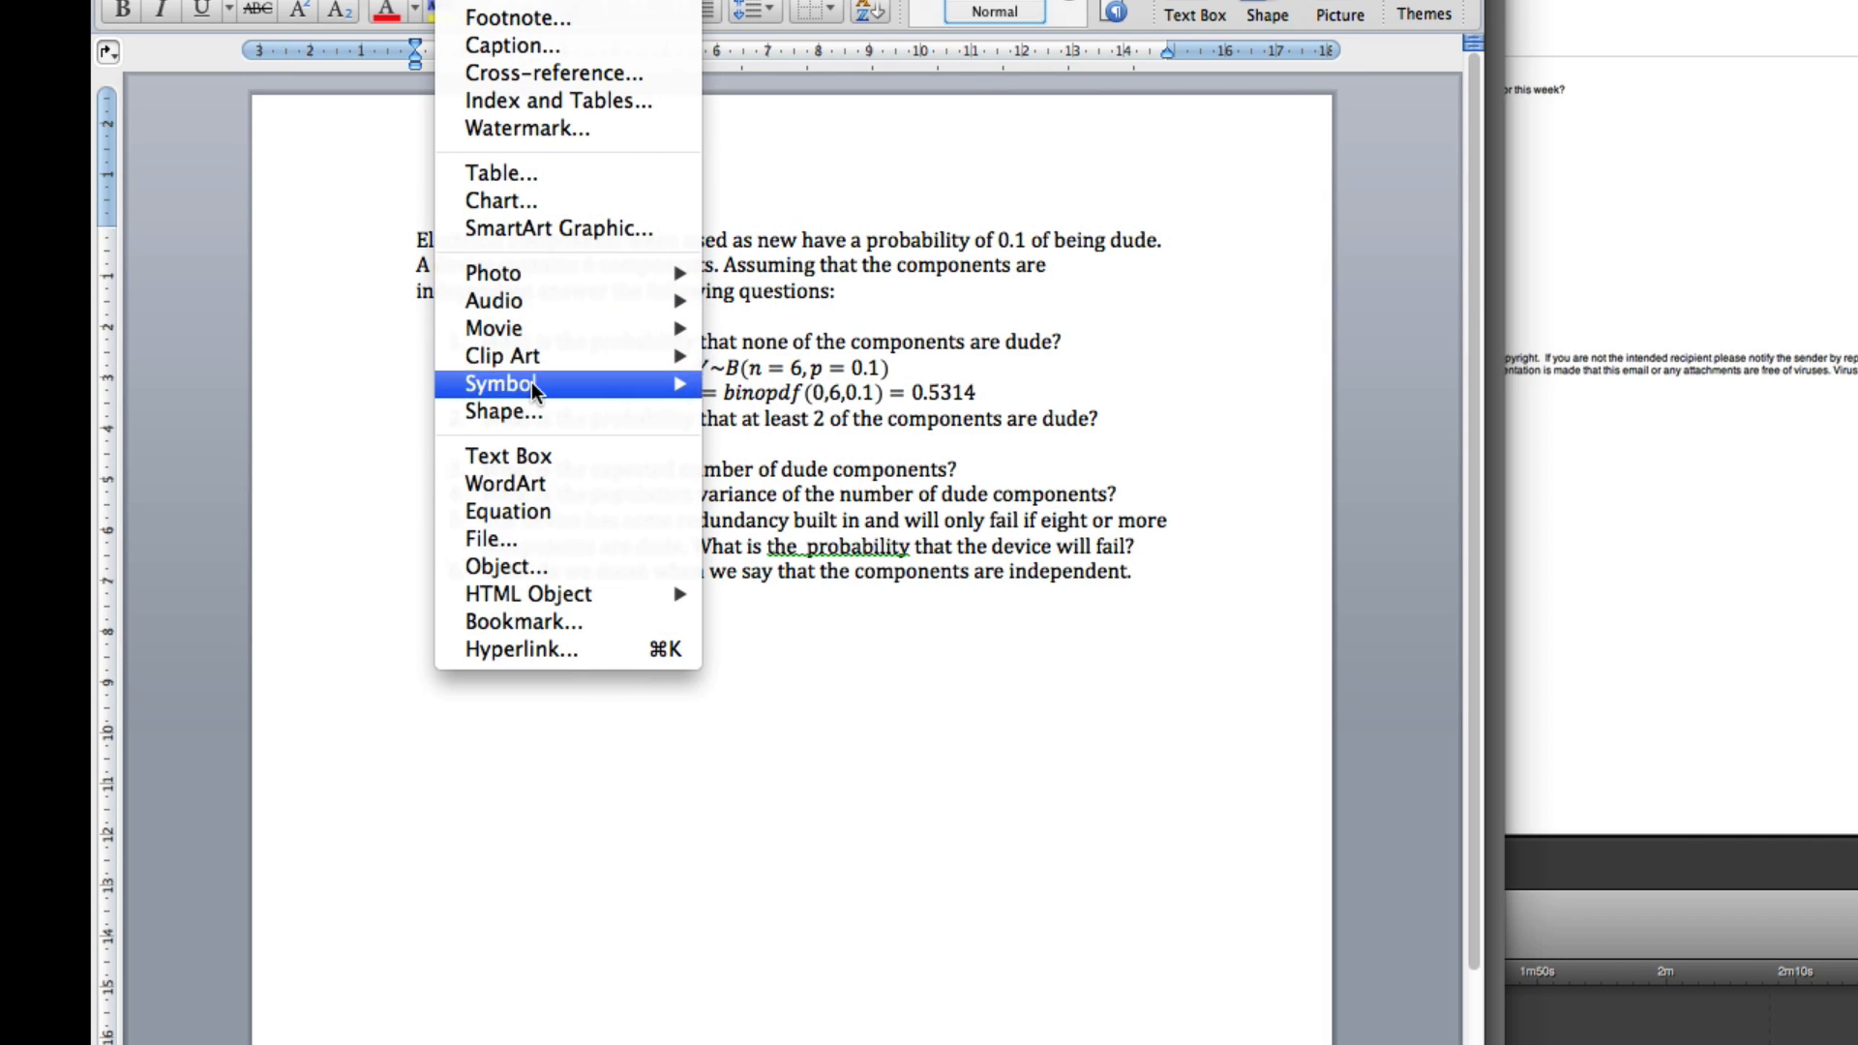
{"action": "mouse_move", "coordinate": [533, 413]}
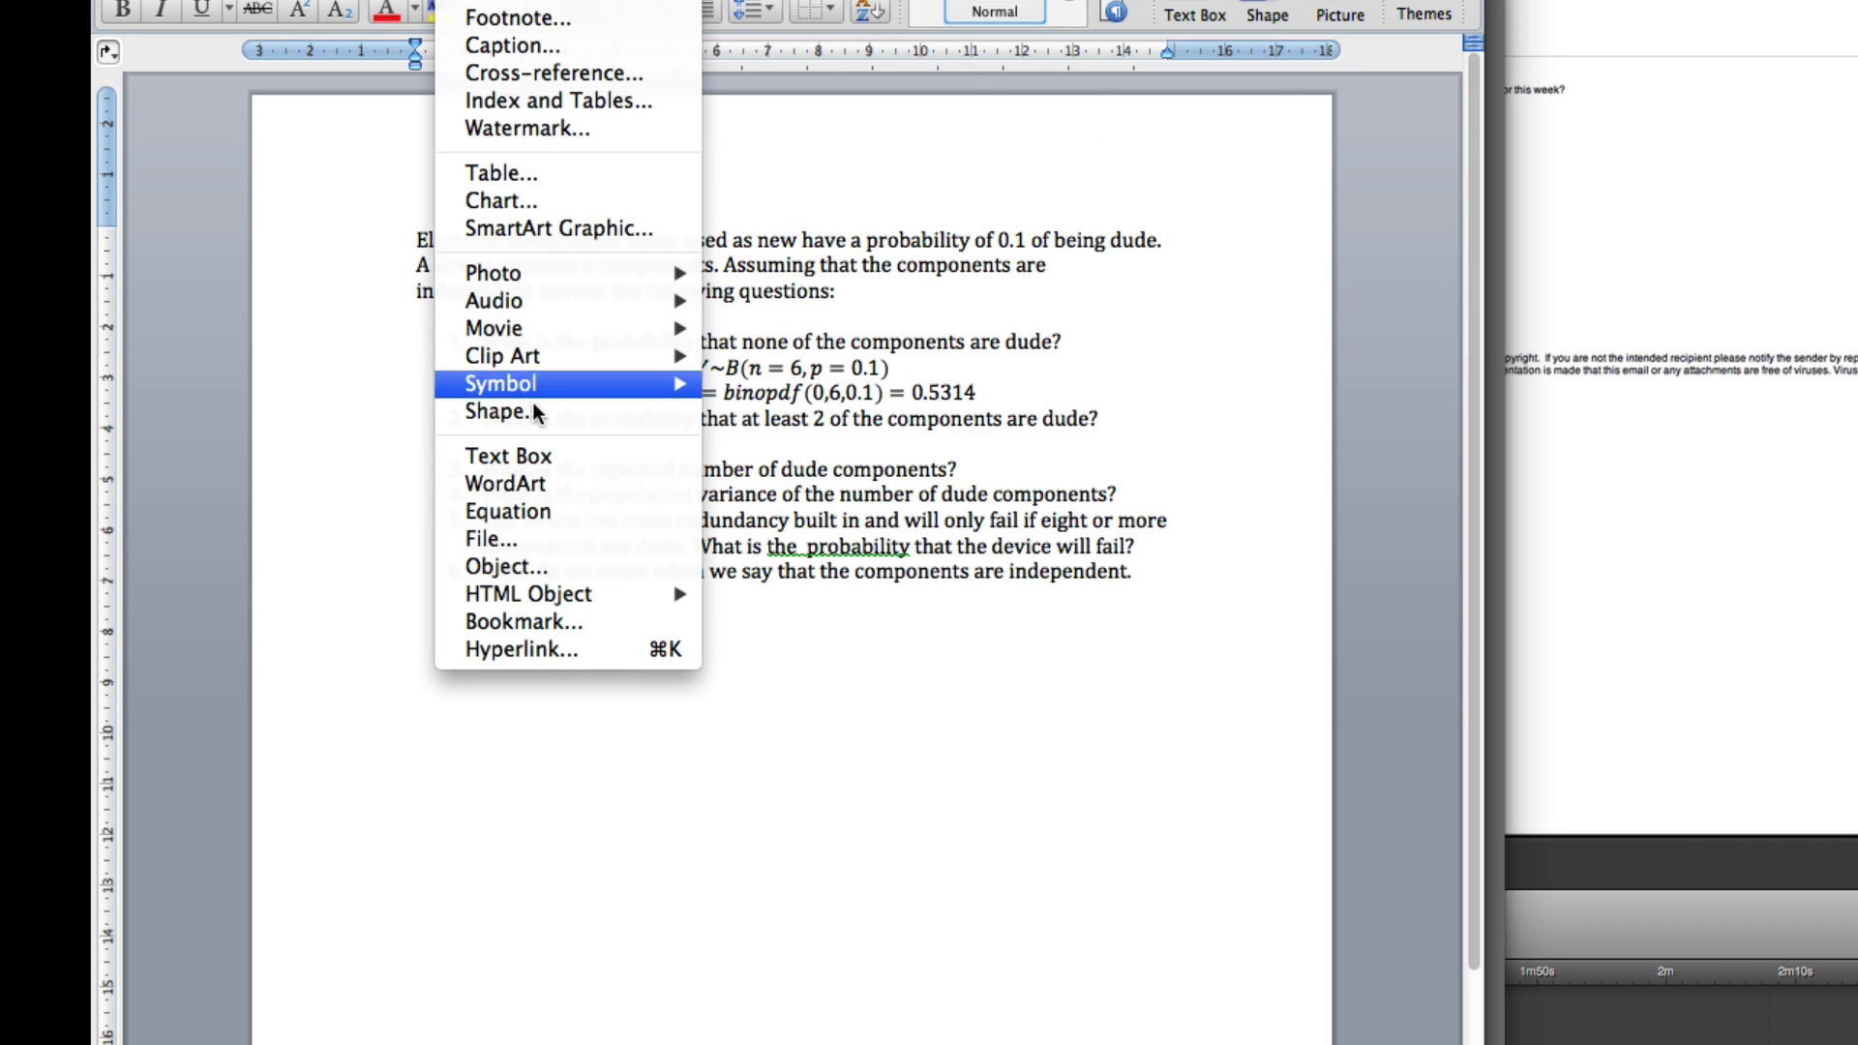
{"action": "left_click", "coordinate": [507, 511]}
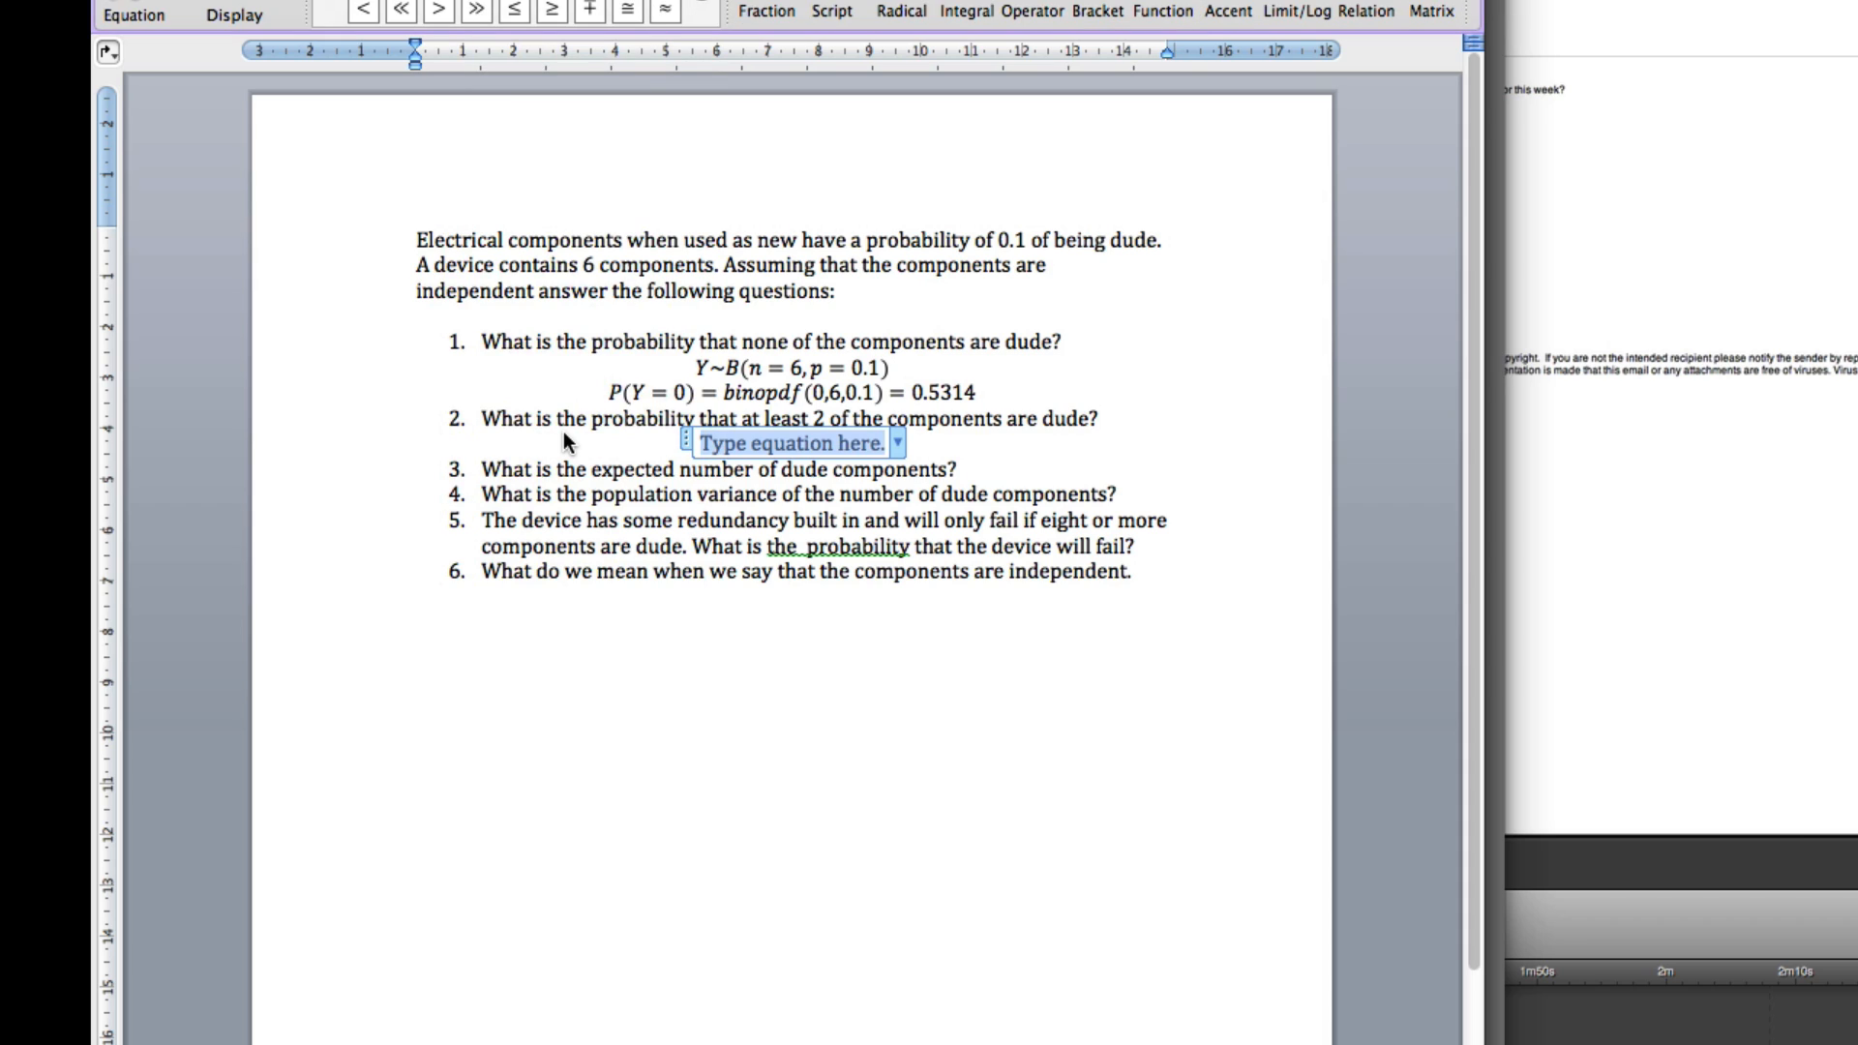
{"action": "type", "text": "P("}
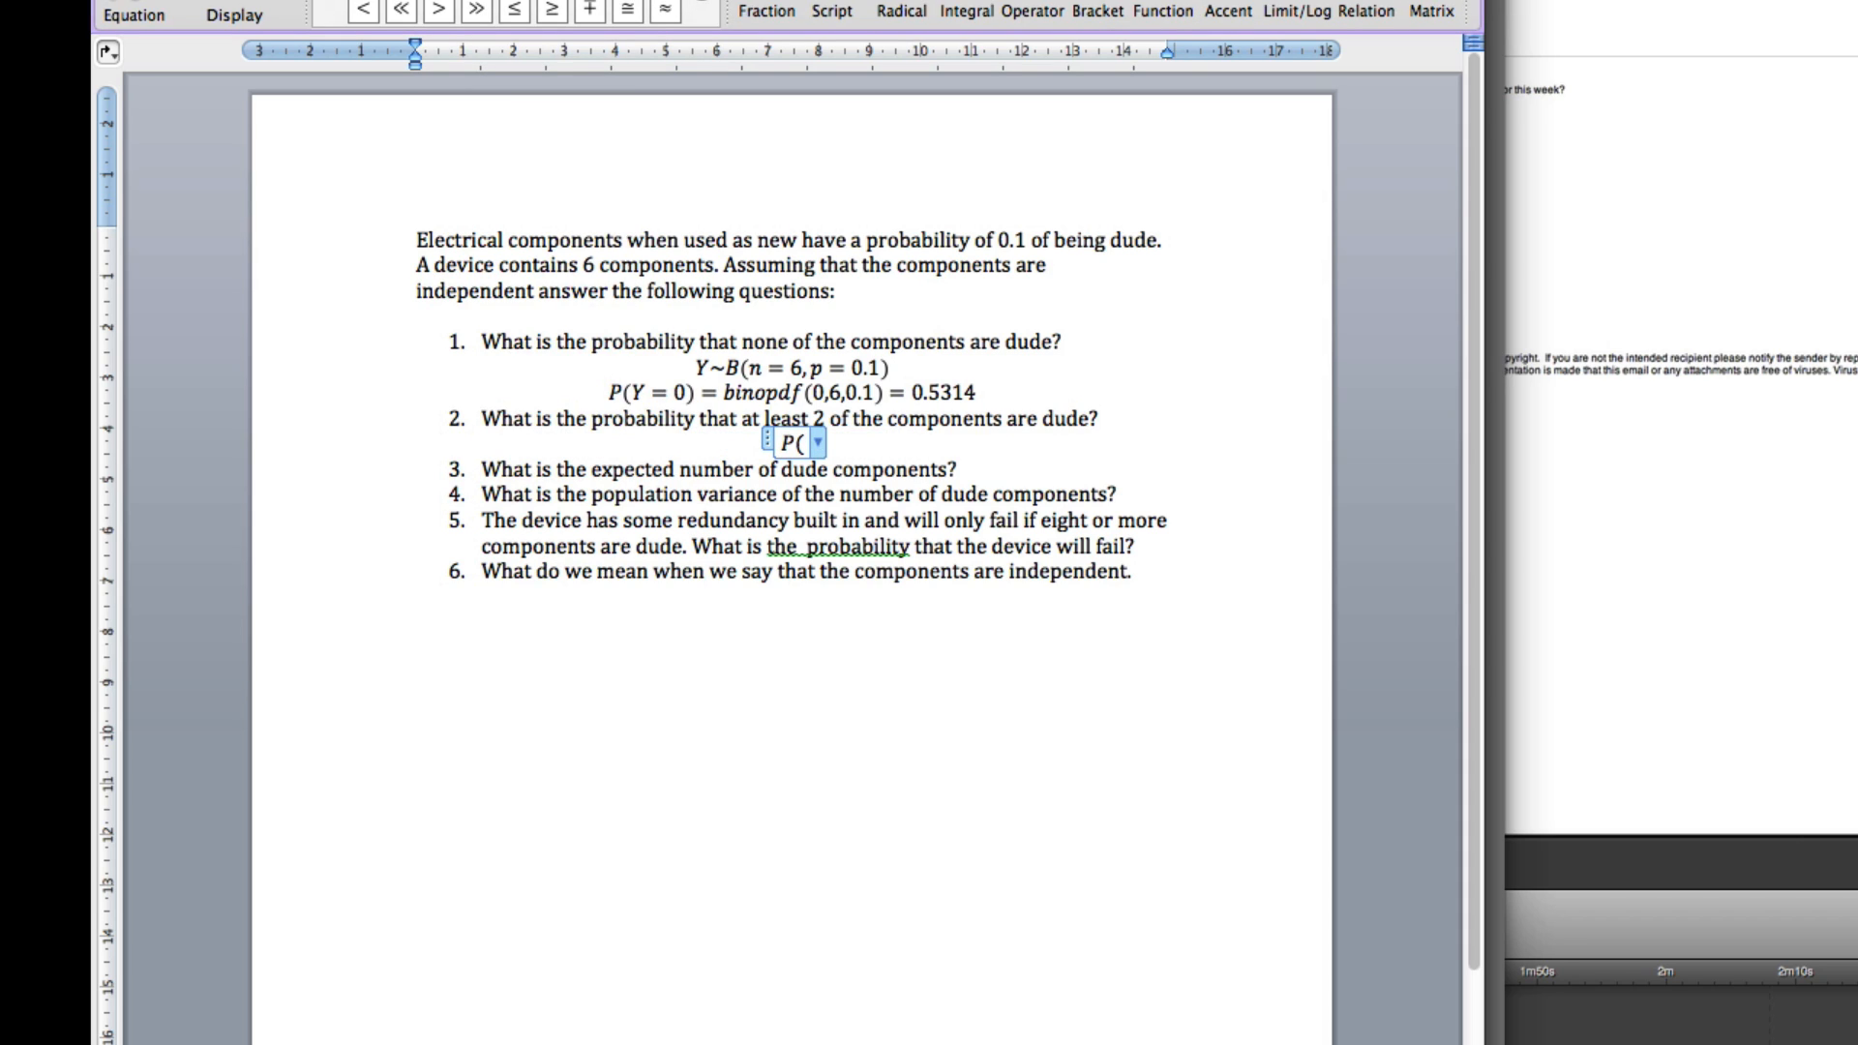
{"action": "type", "text": "Y"}
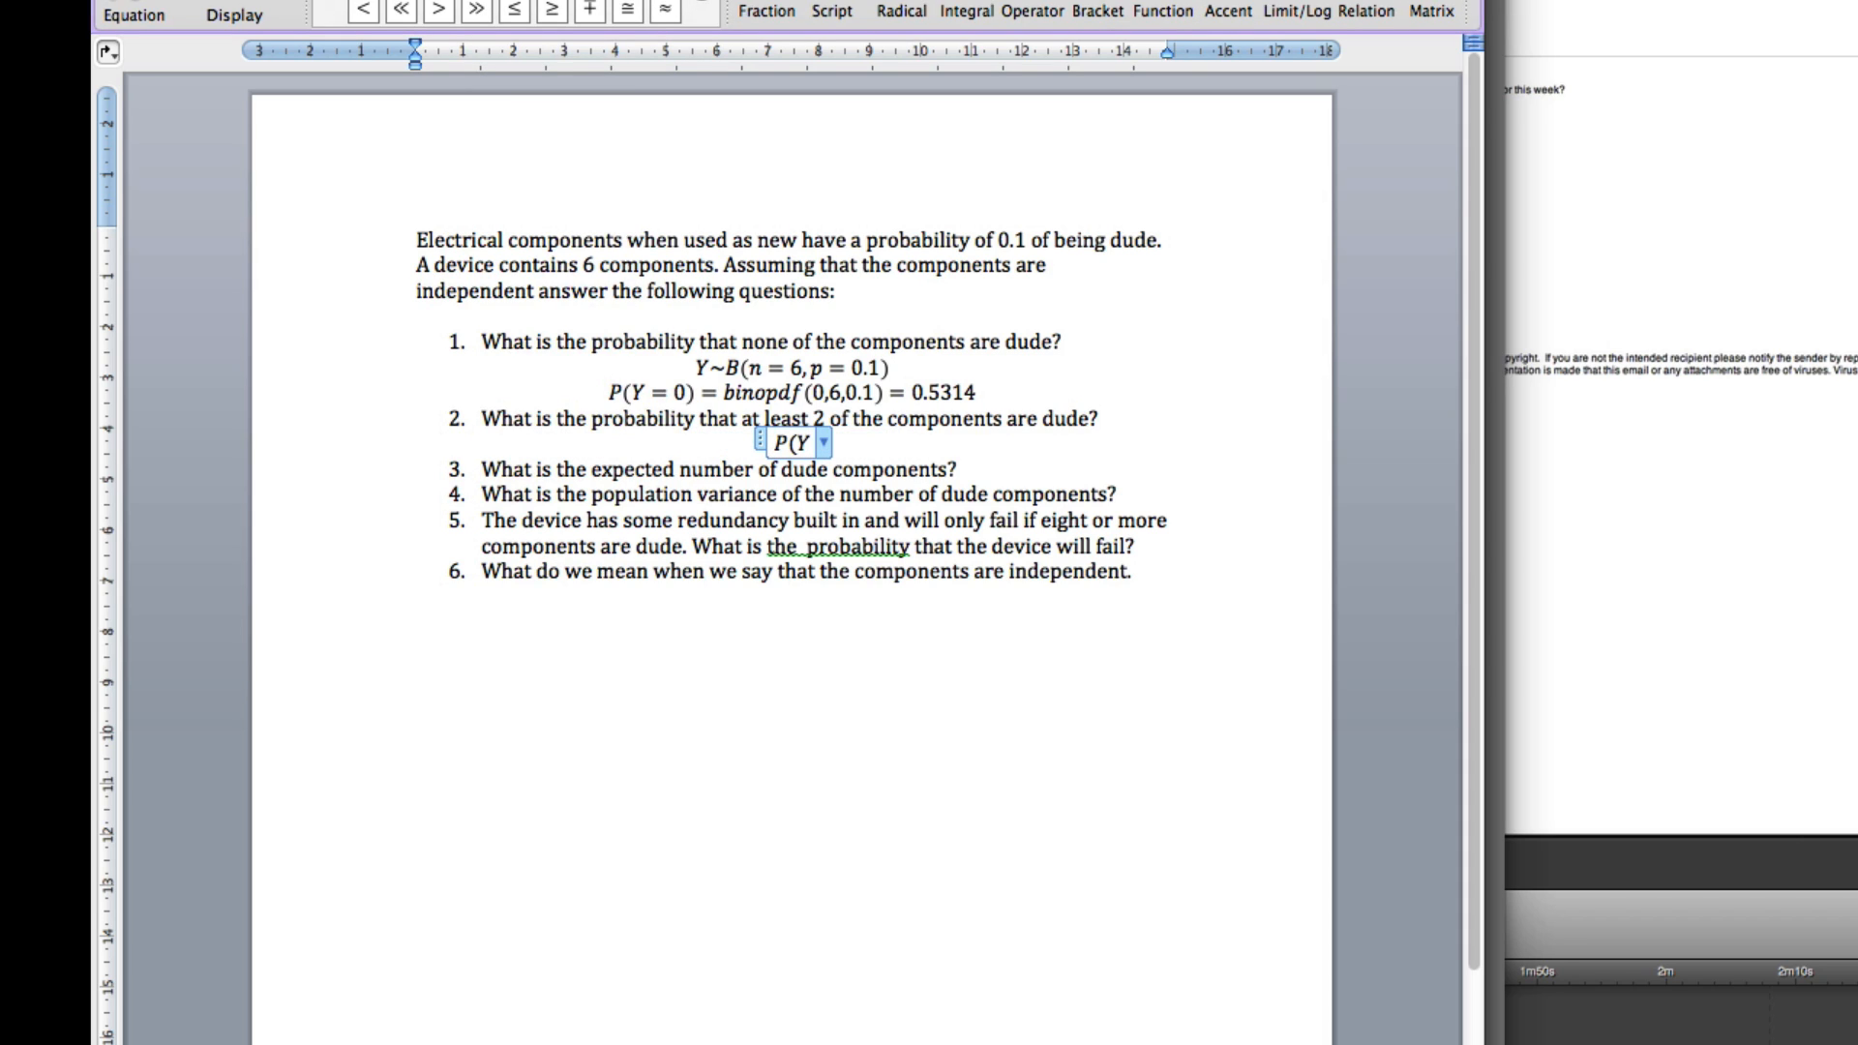
{"action": "type", "text": "\\"}
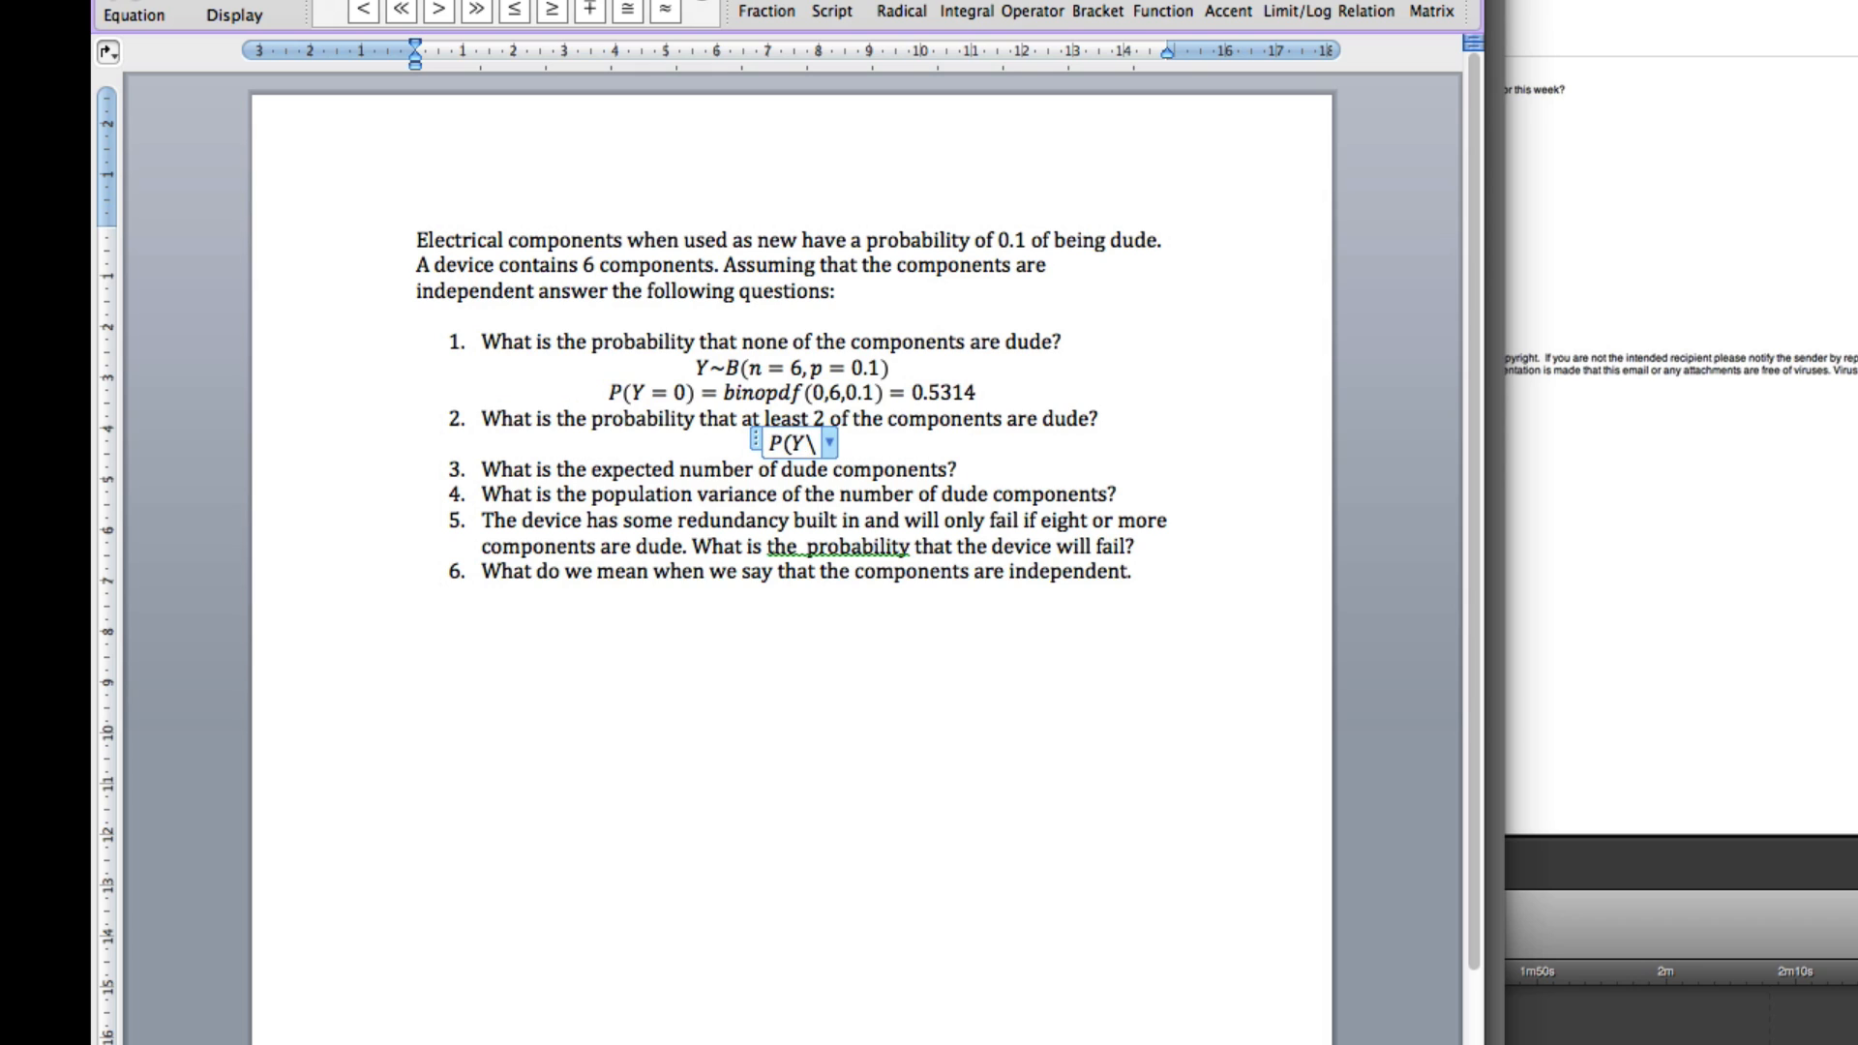
{"action": "type", "text": "≥"}
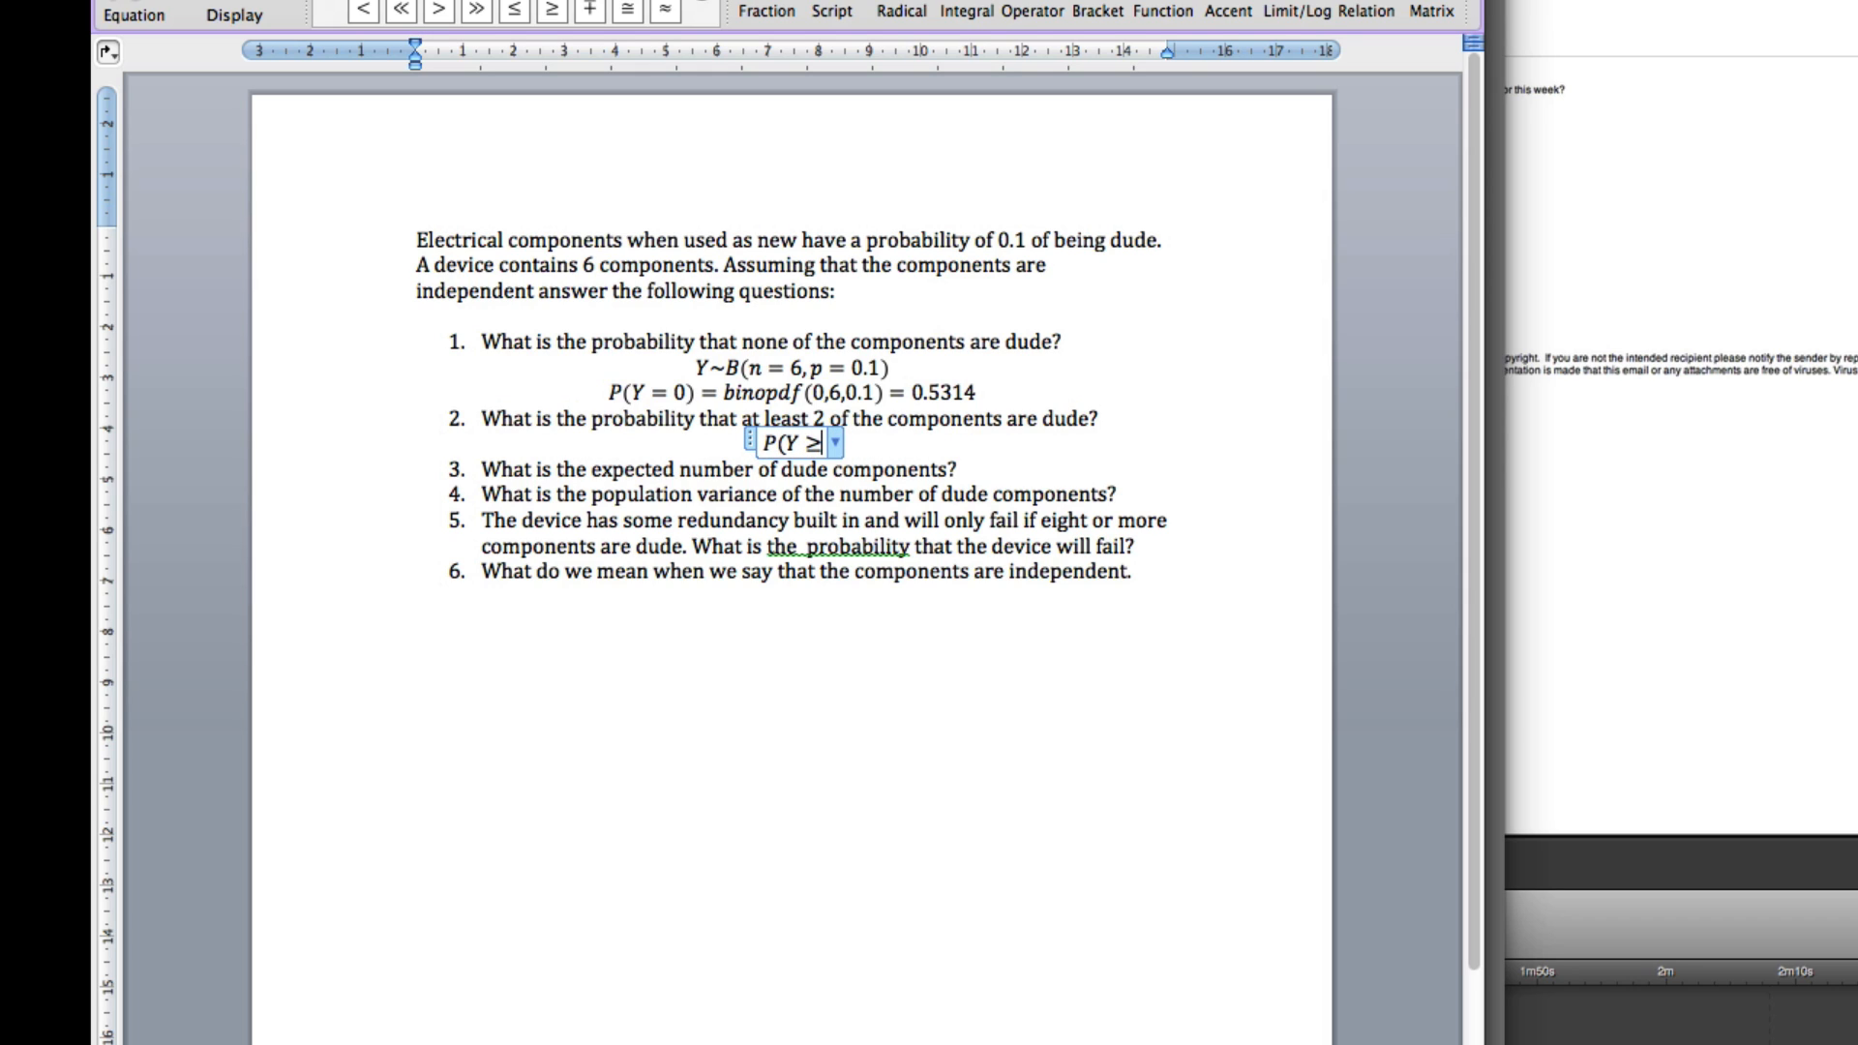
{"action": "type", "text": "2)"}
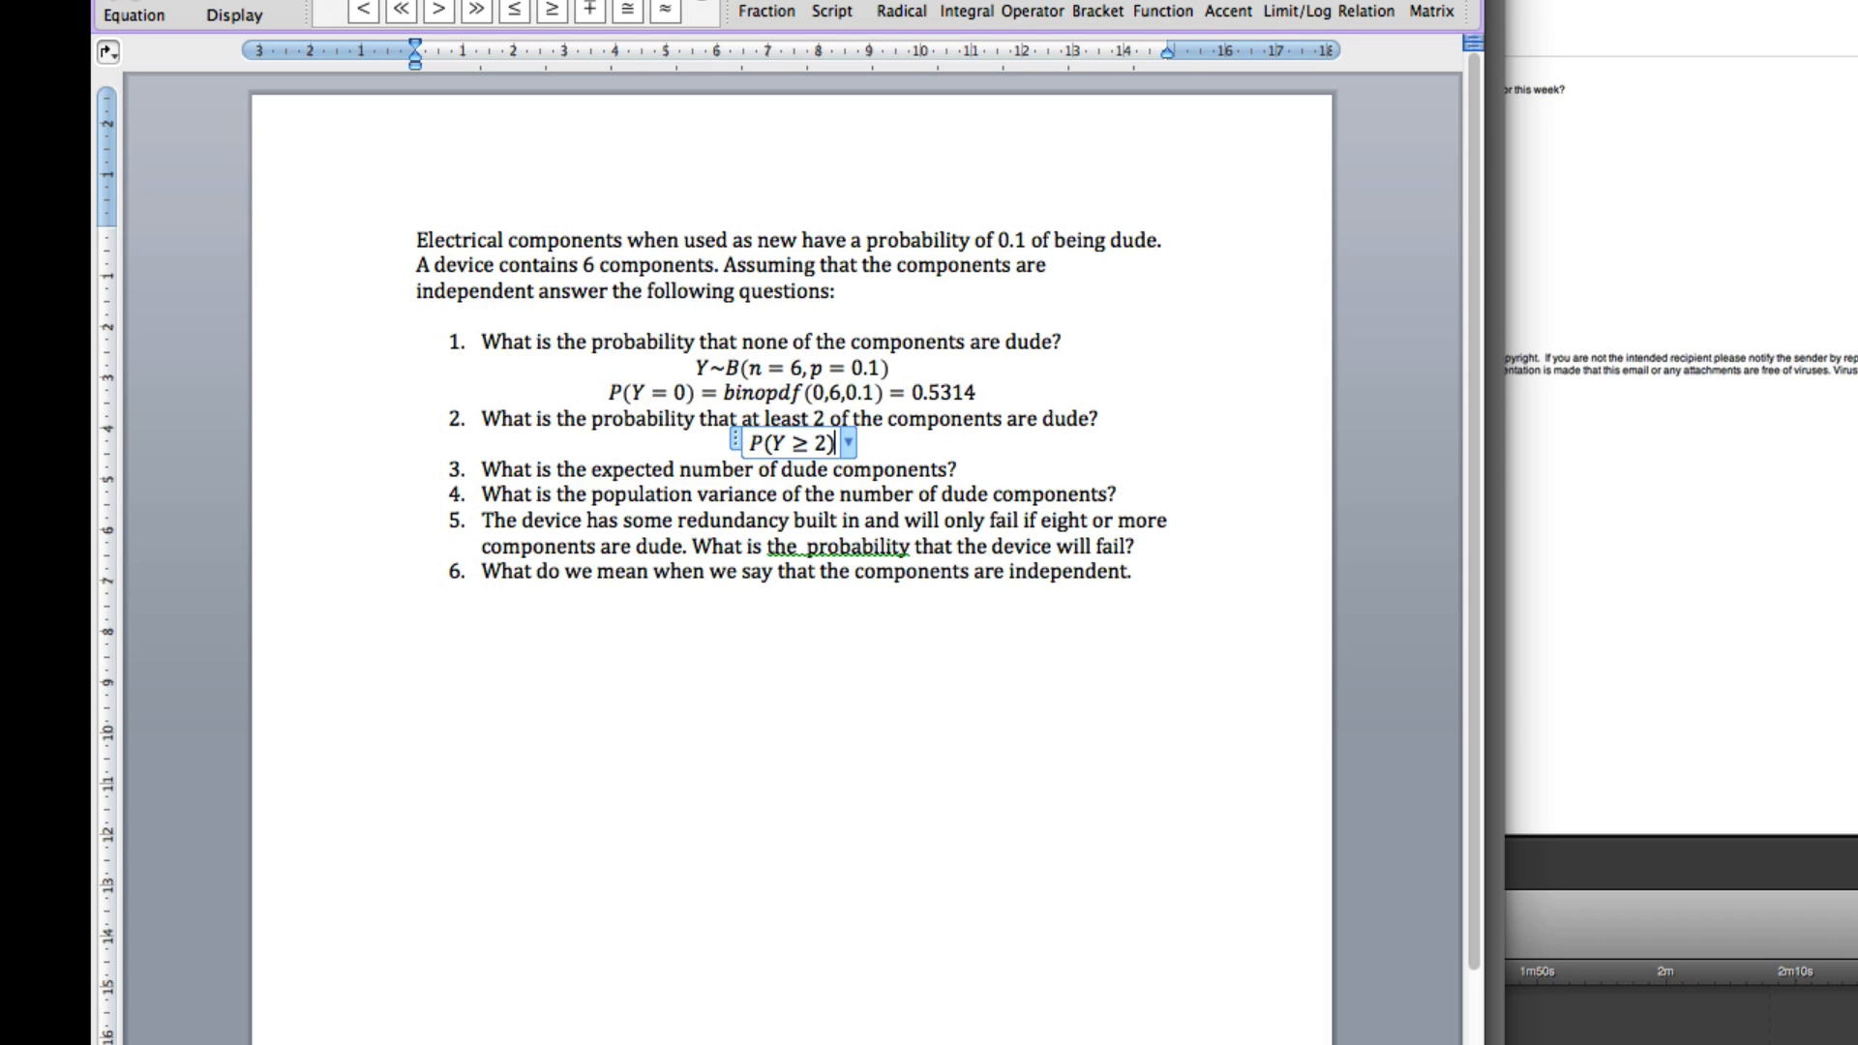
{"action": "type", "text": "="}
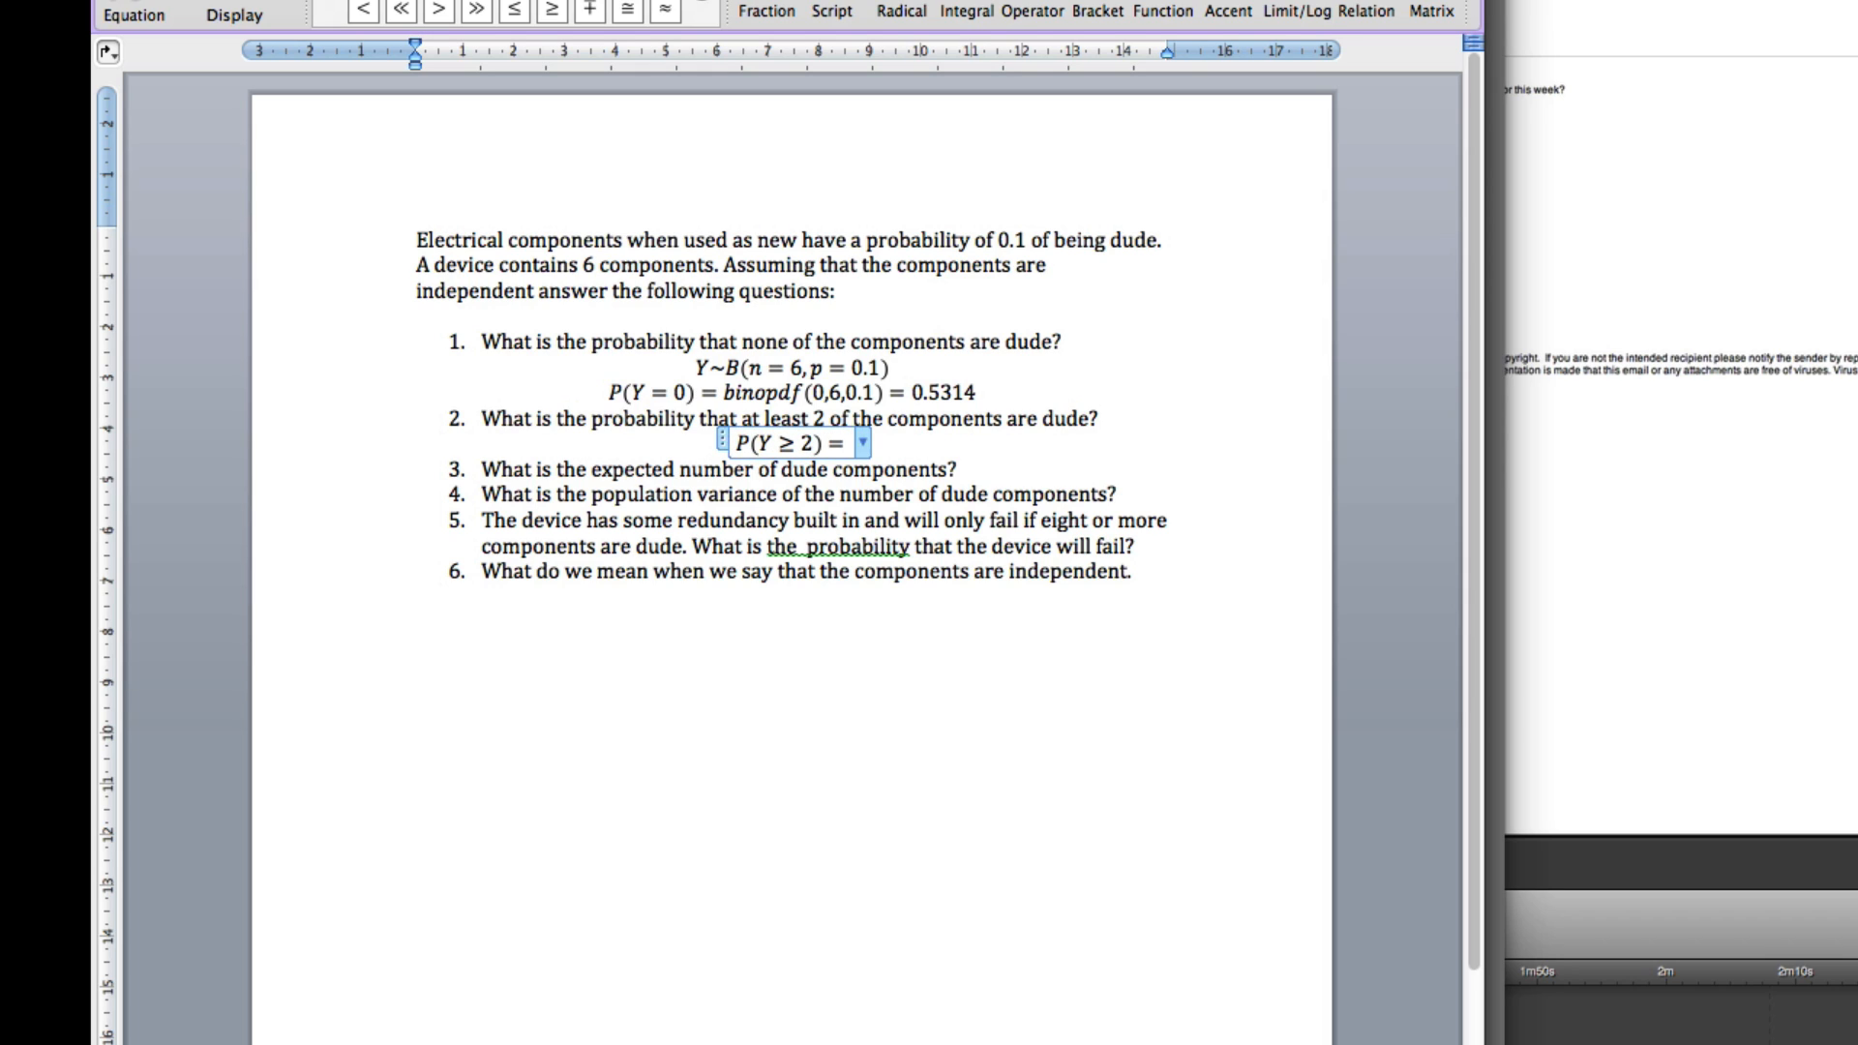
{"action": "type", "text": "1 − P("}
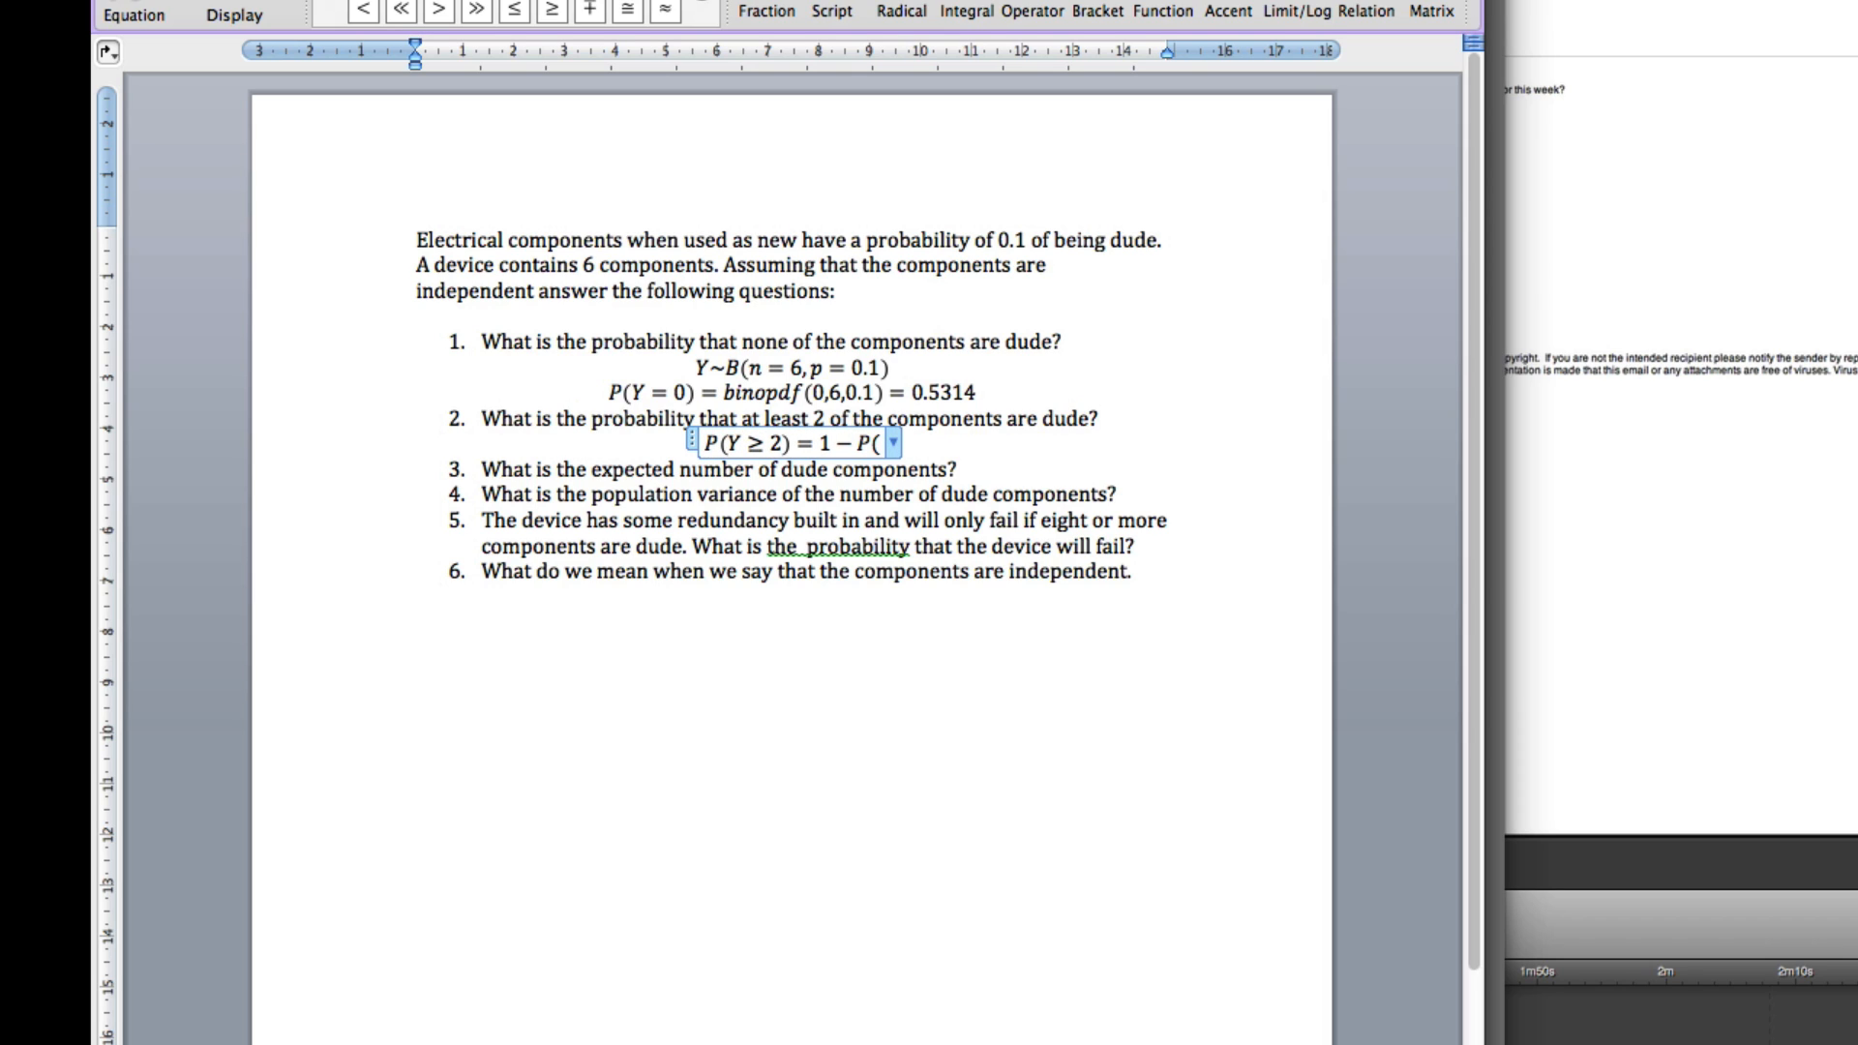
{"action": "type", "text": "Y\\l"}
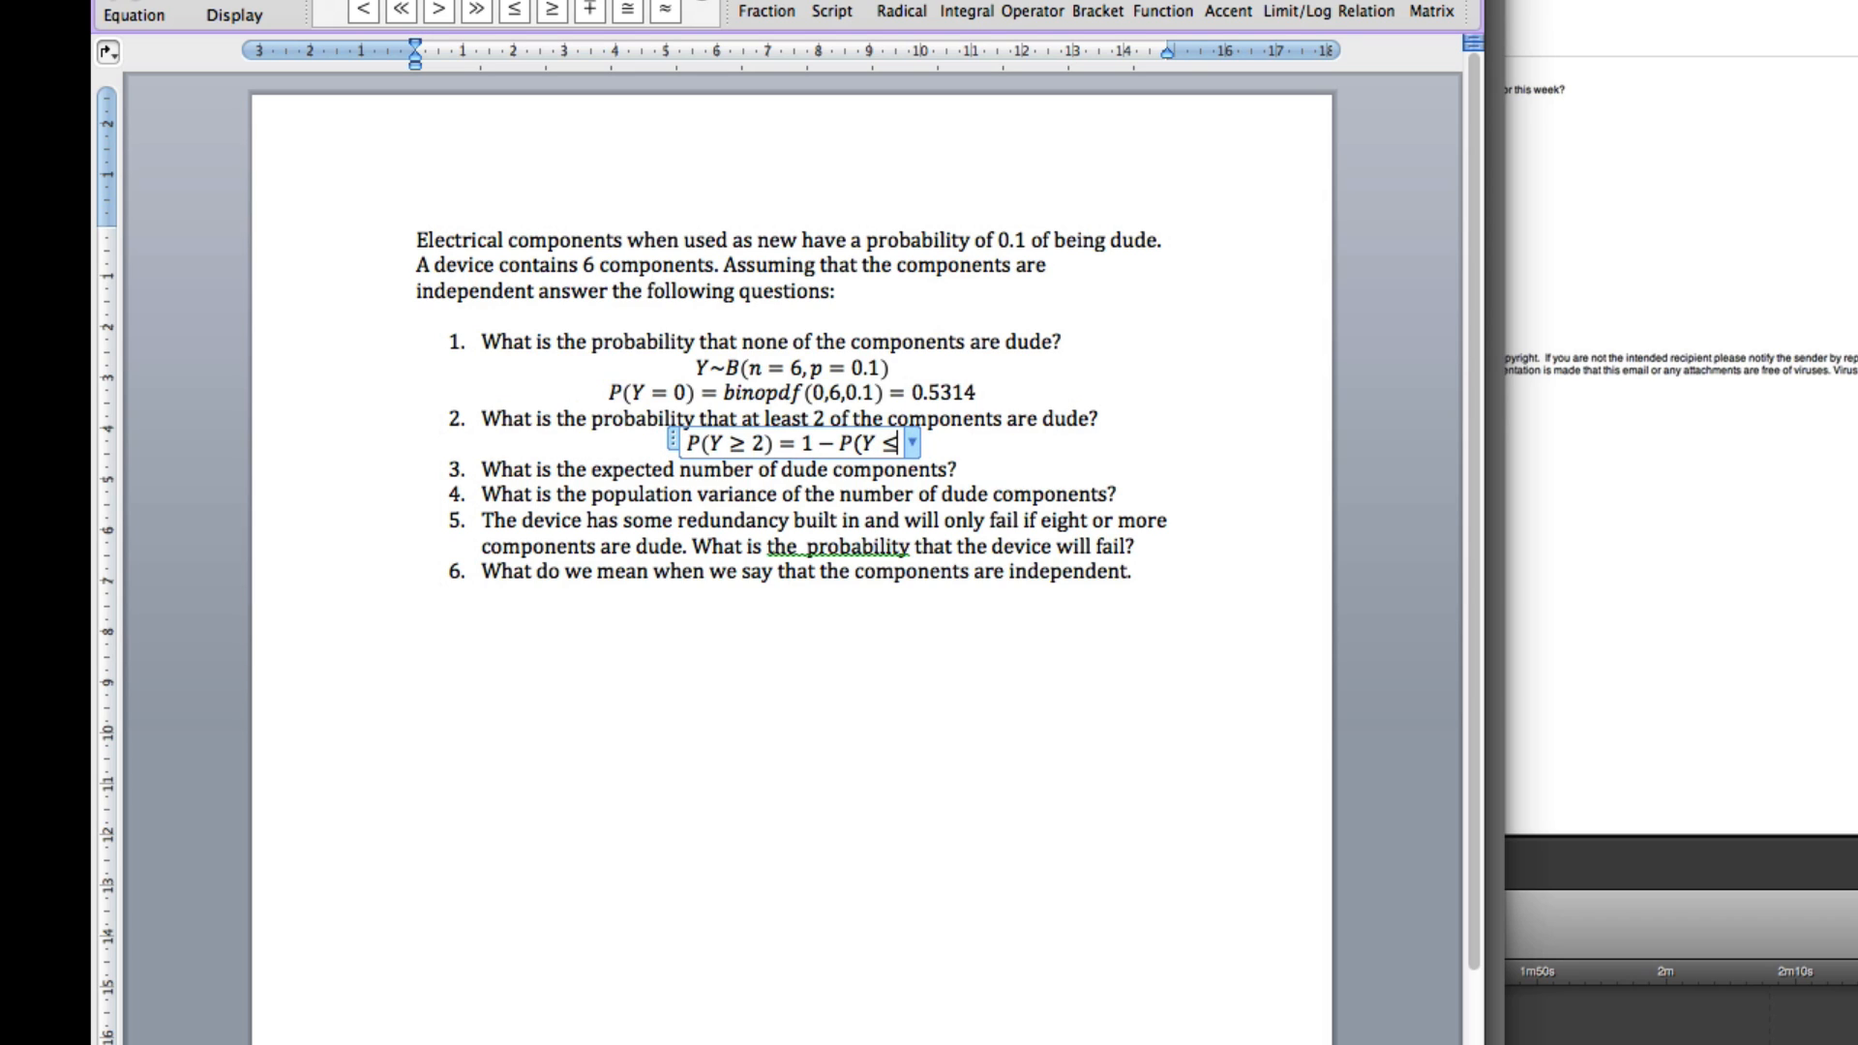
{"action": "type", "text": "1"}
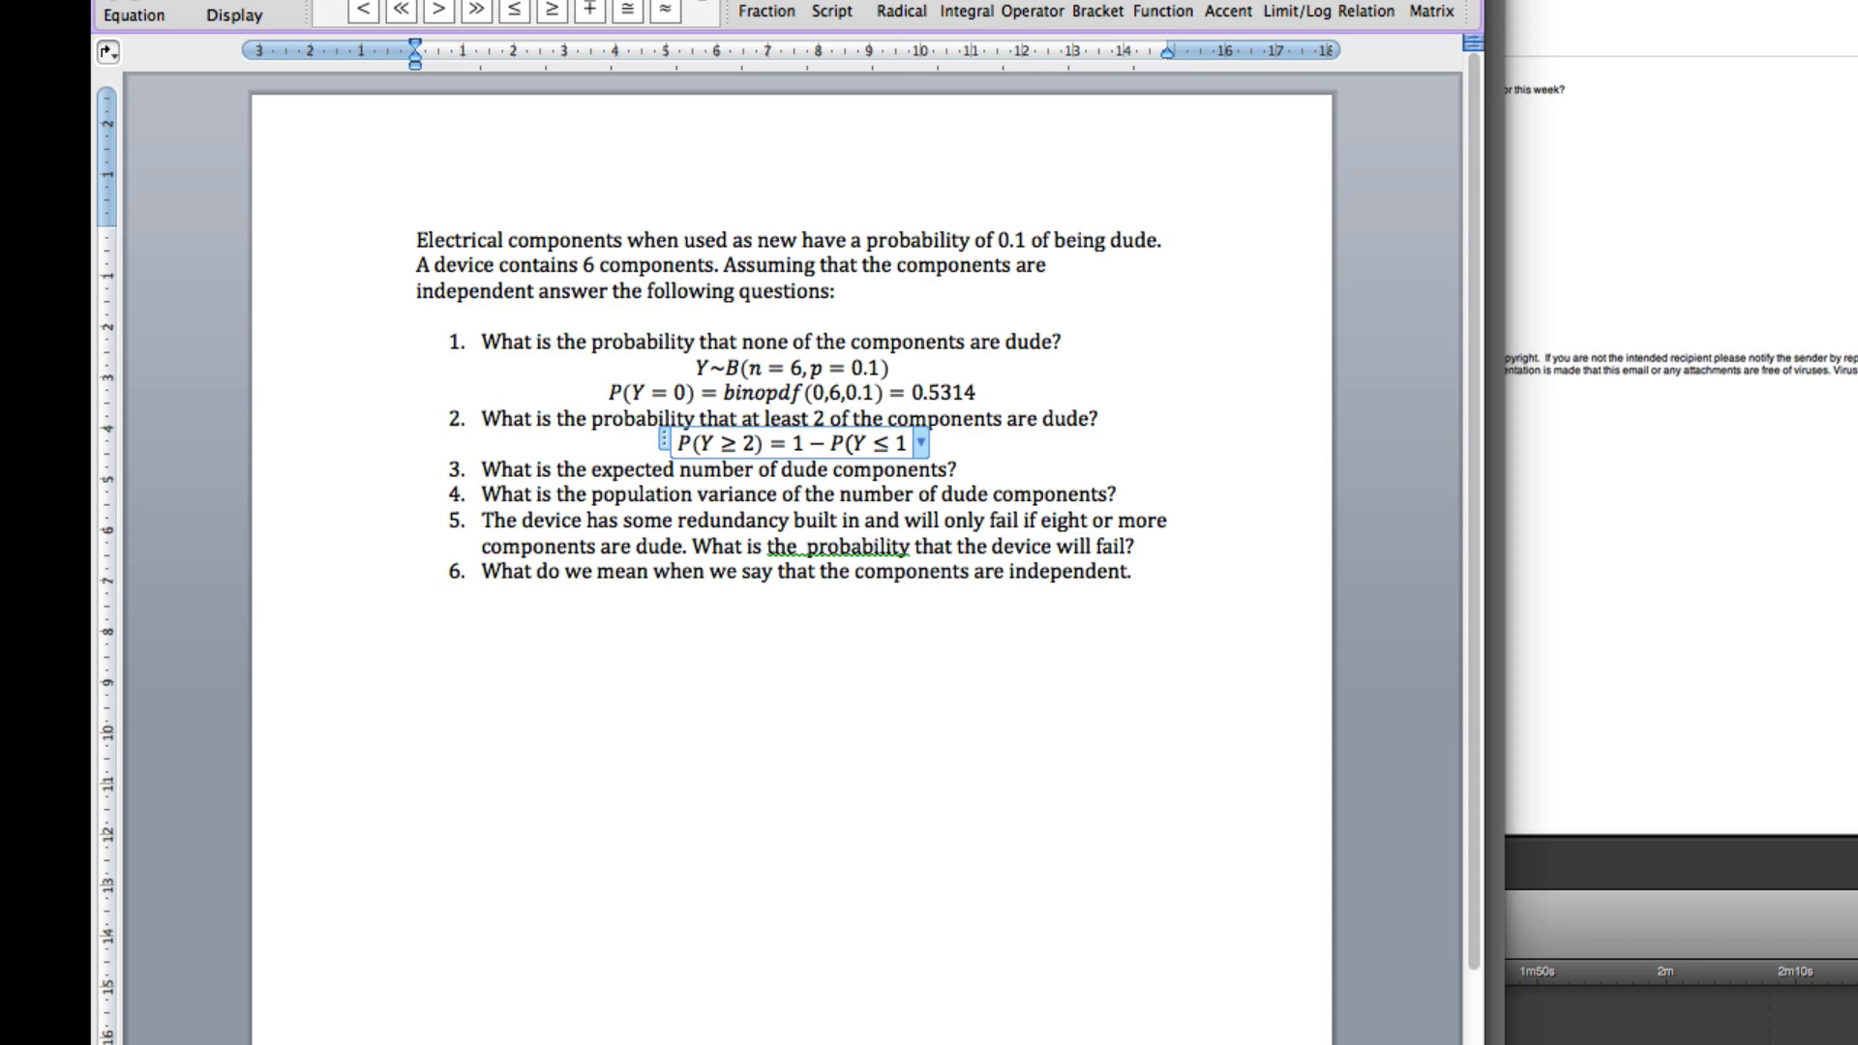
{"action": "type", "text": ")"}
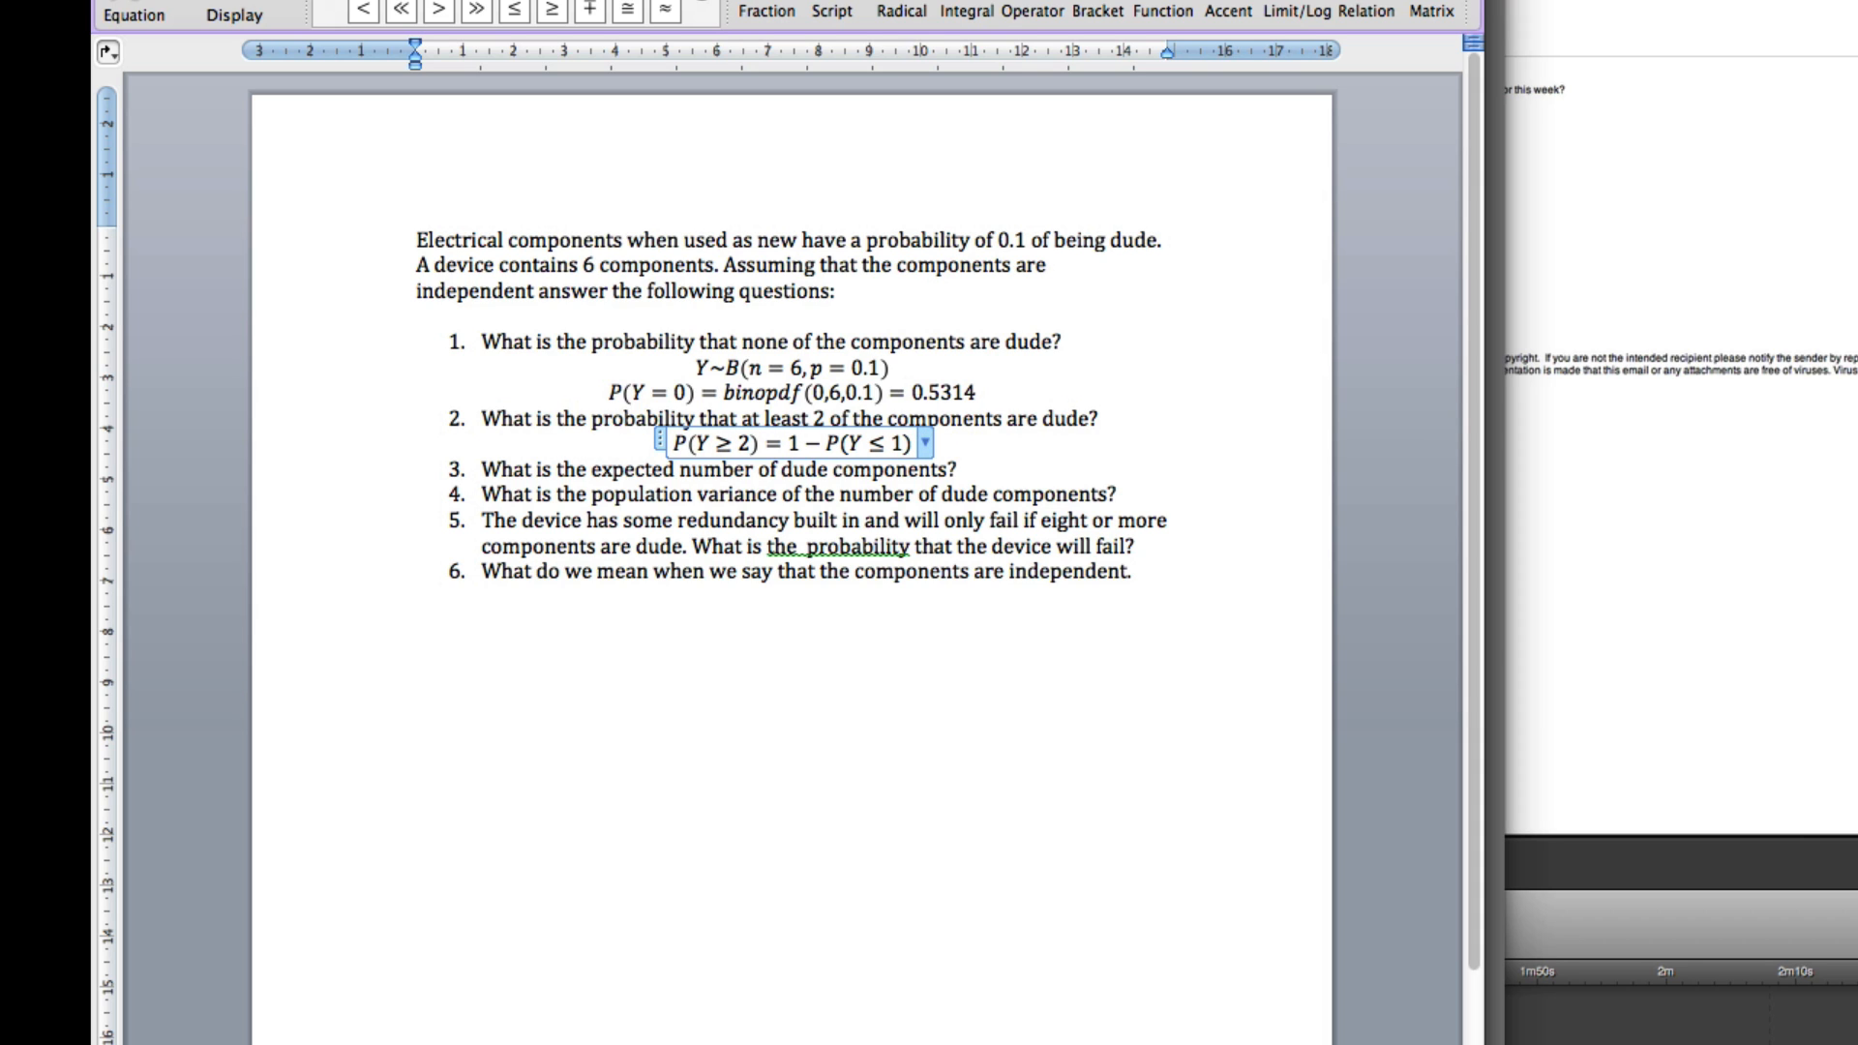
Compute 1 − binocdf(1,6,0.1) in MATLAB and select the 0.1143 result.
{"action": "left_click", "coordinate": [347, 567]}
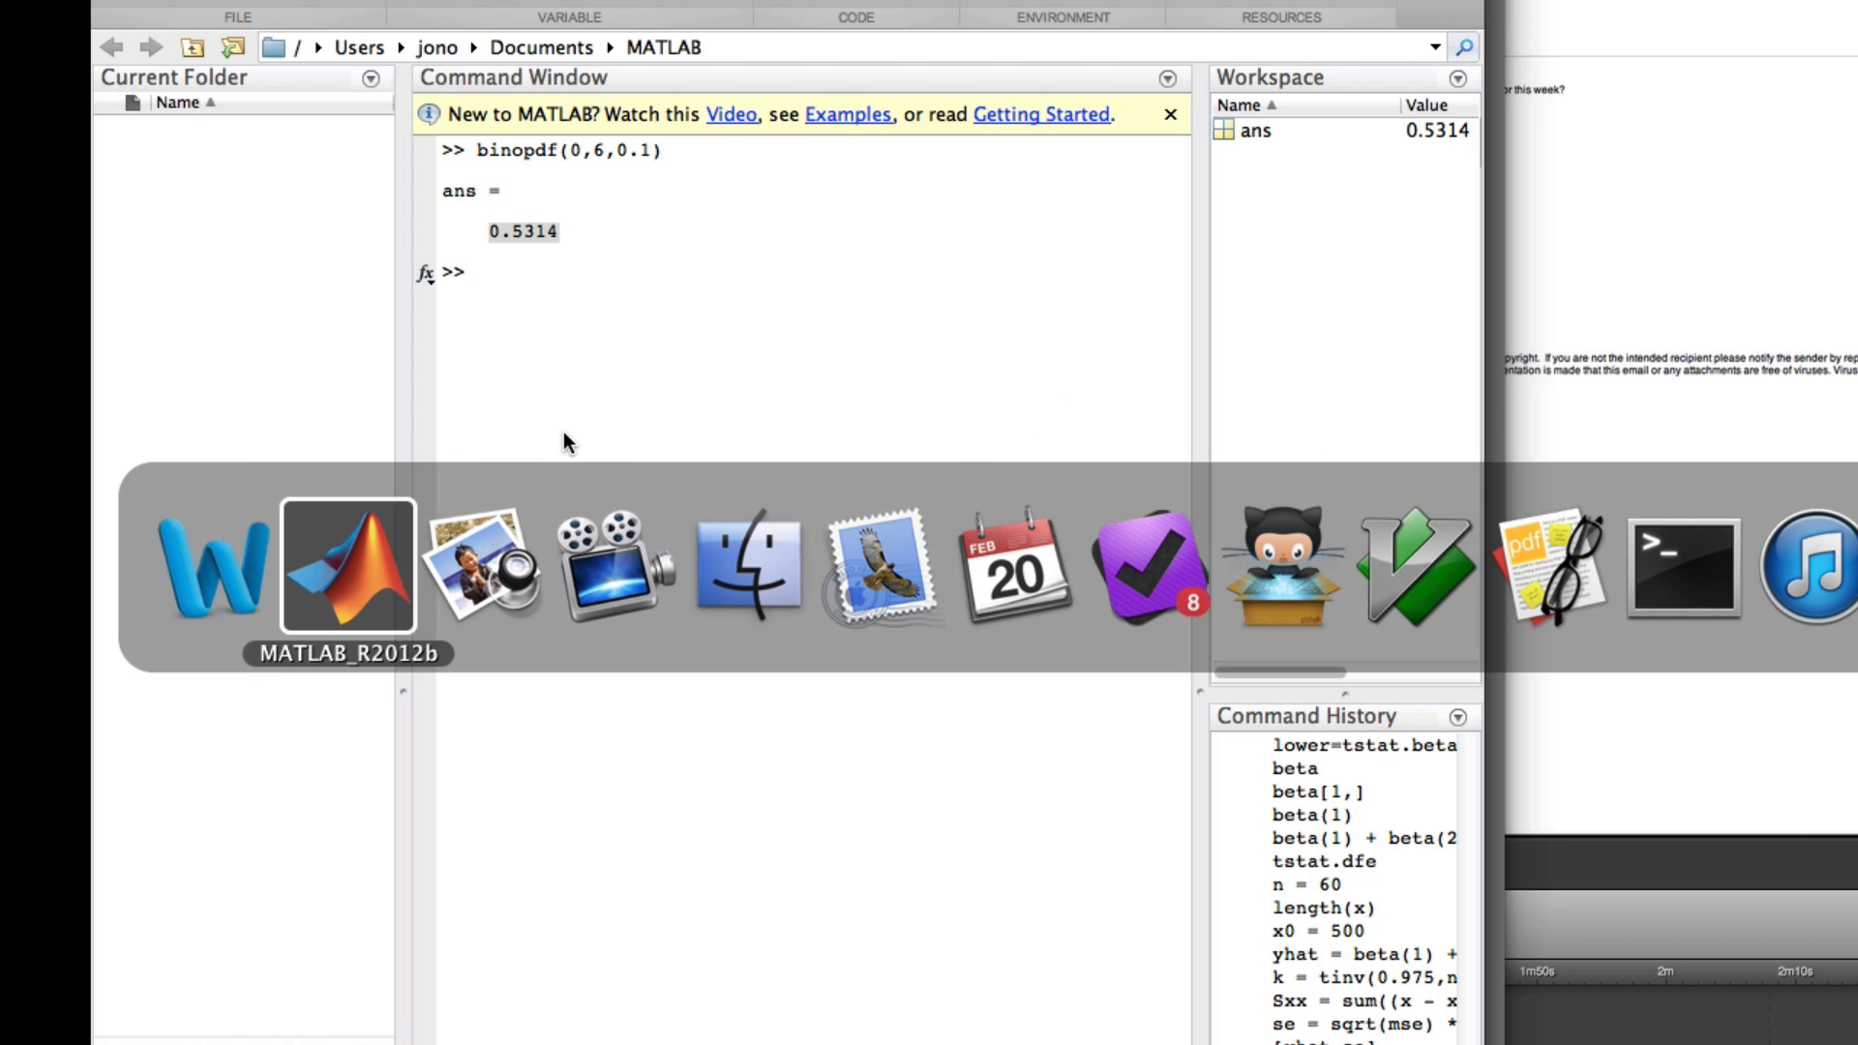
{"action": "type", "text": "1 -"}
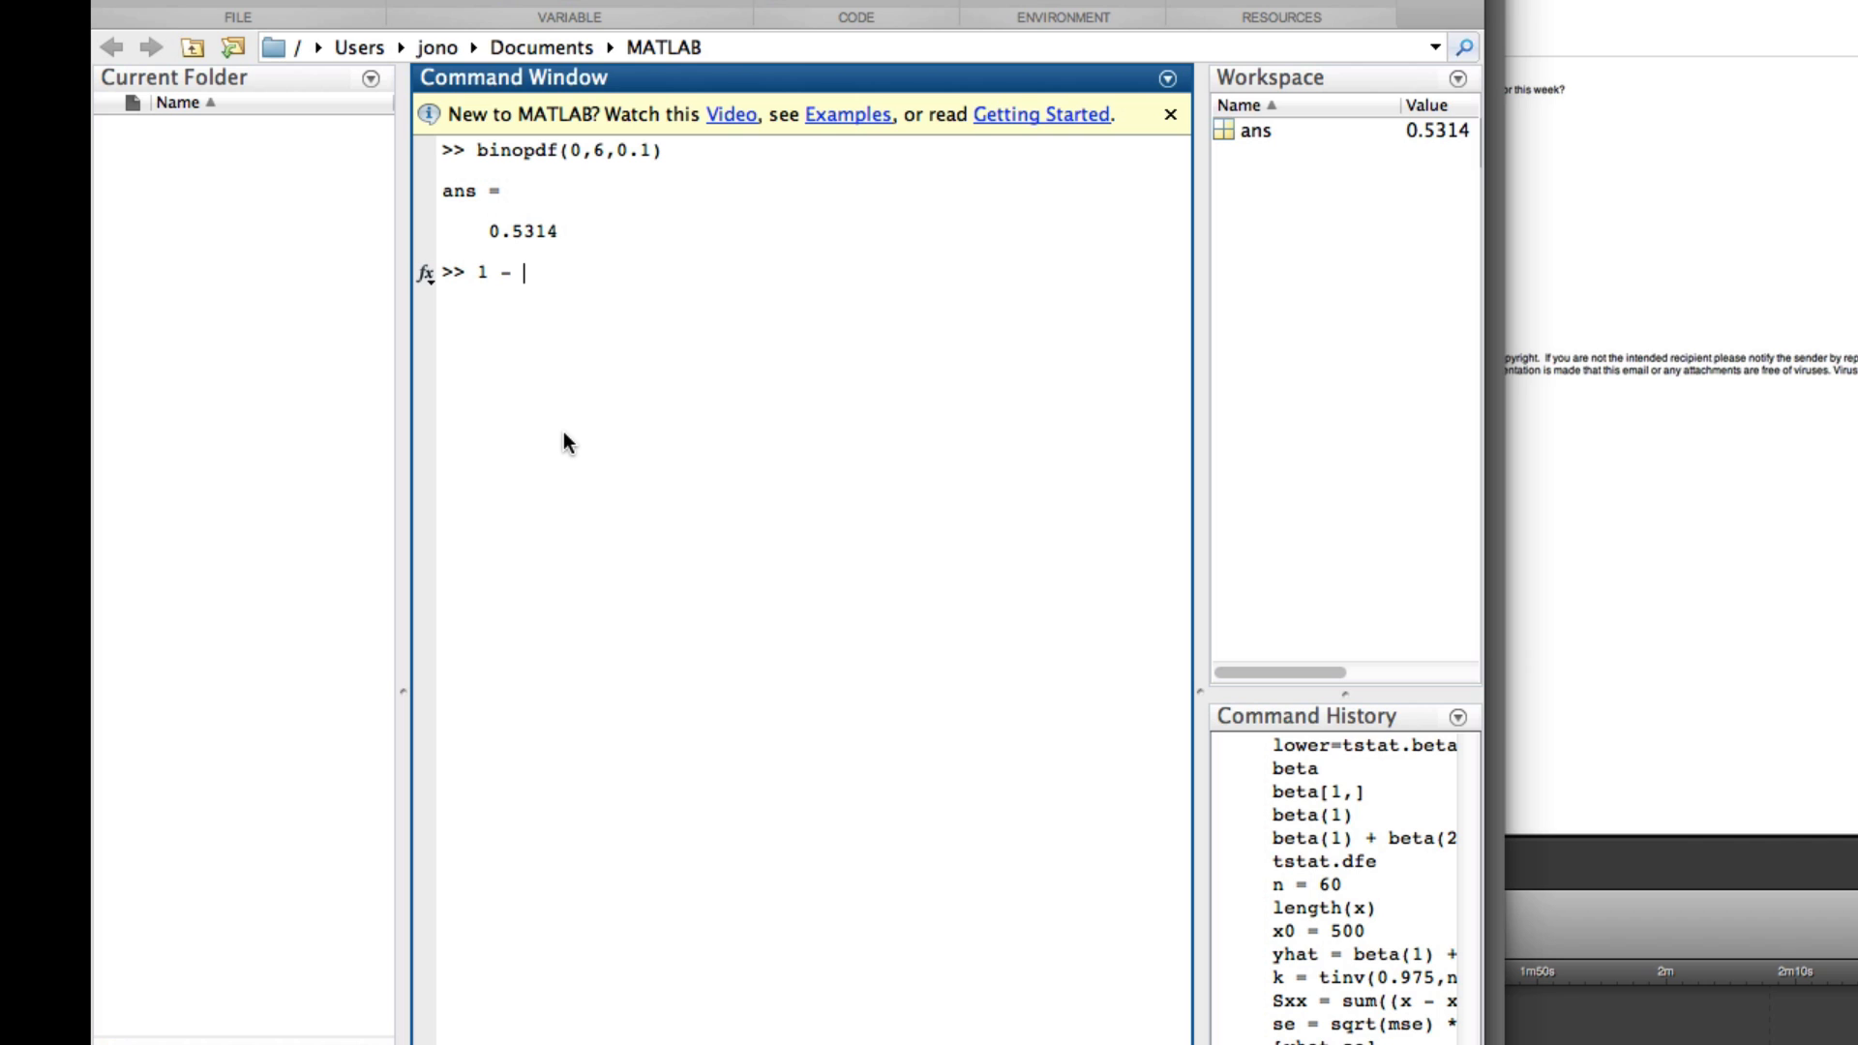
{"action": "type", "text": "binoc"}
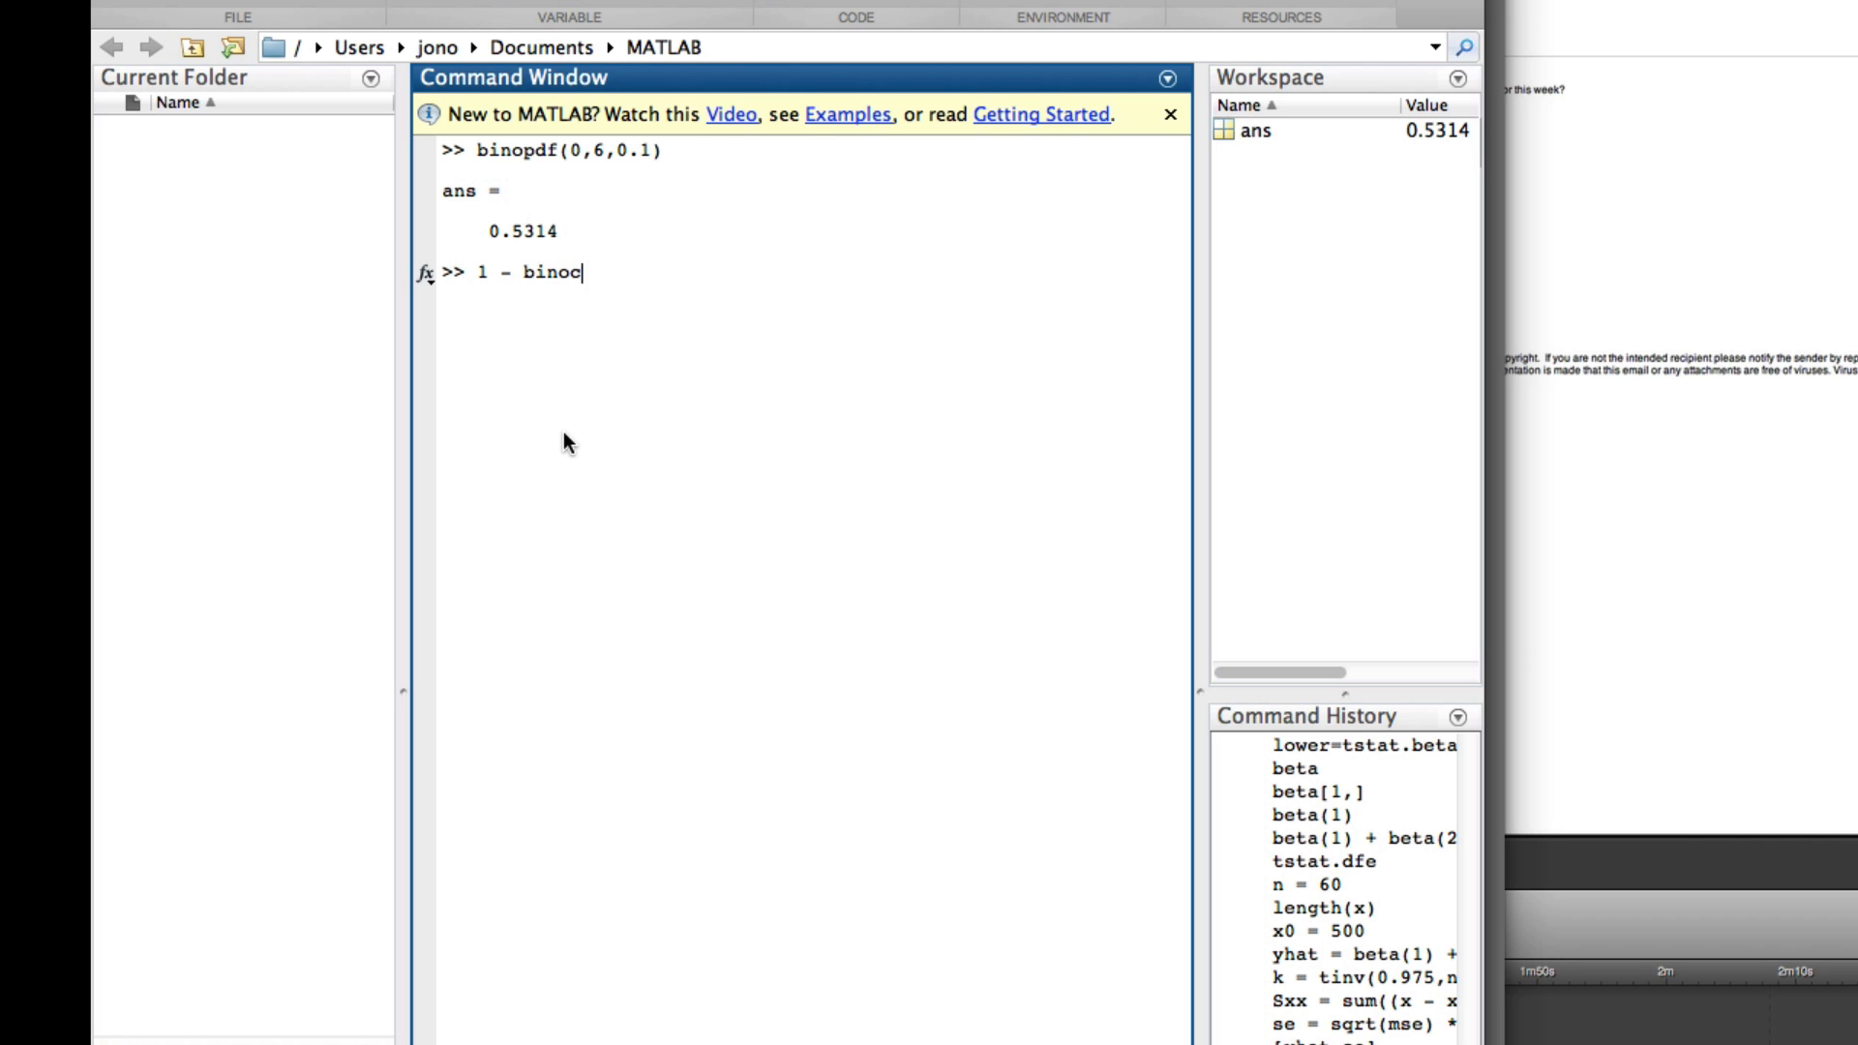
{"action": "type", "text": "df("}
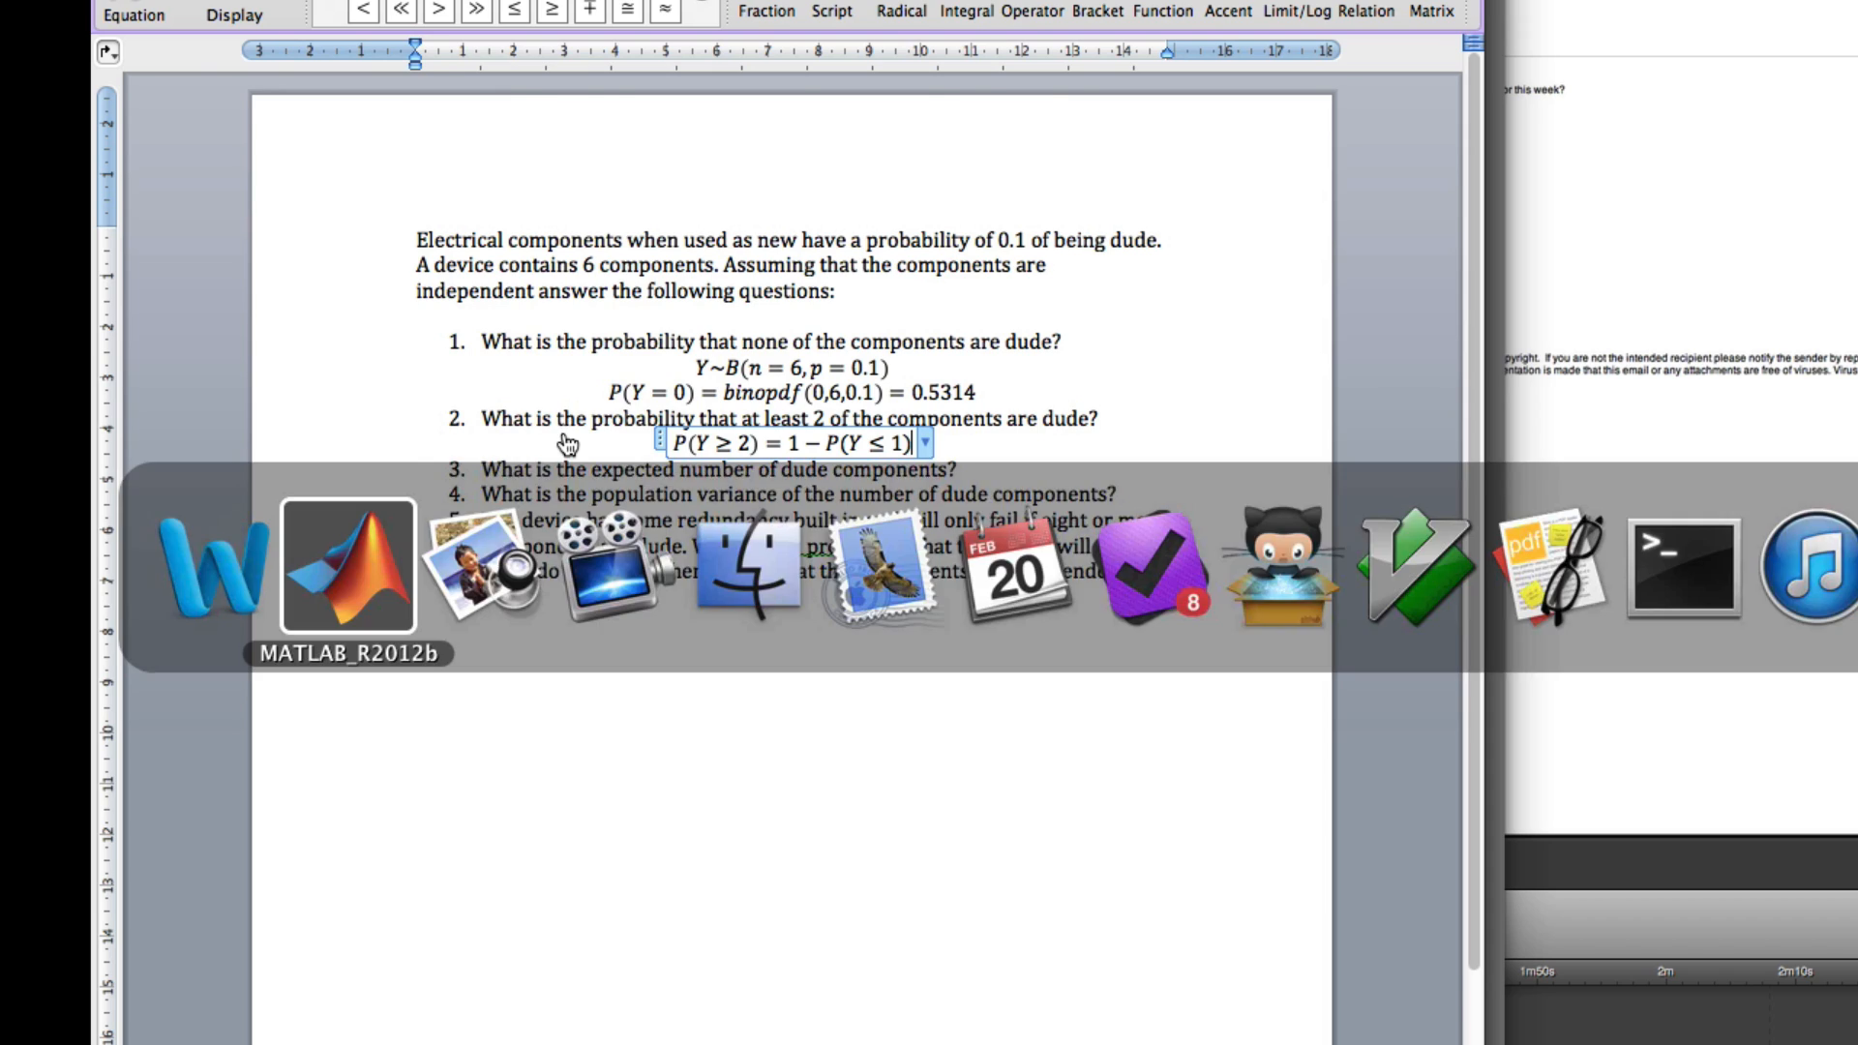
{"action": "left_click", "coordinate": [347, 569]}
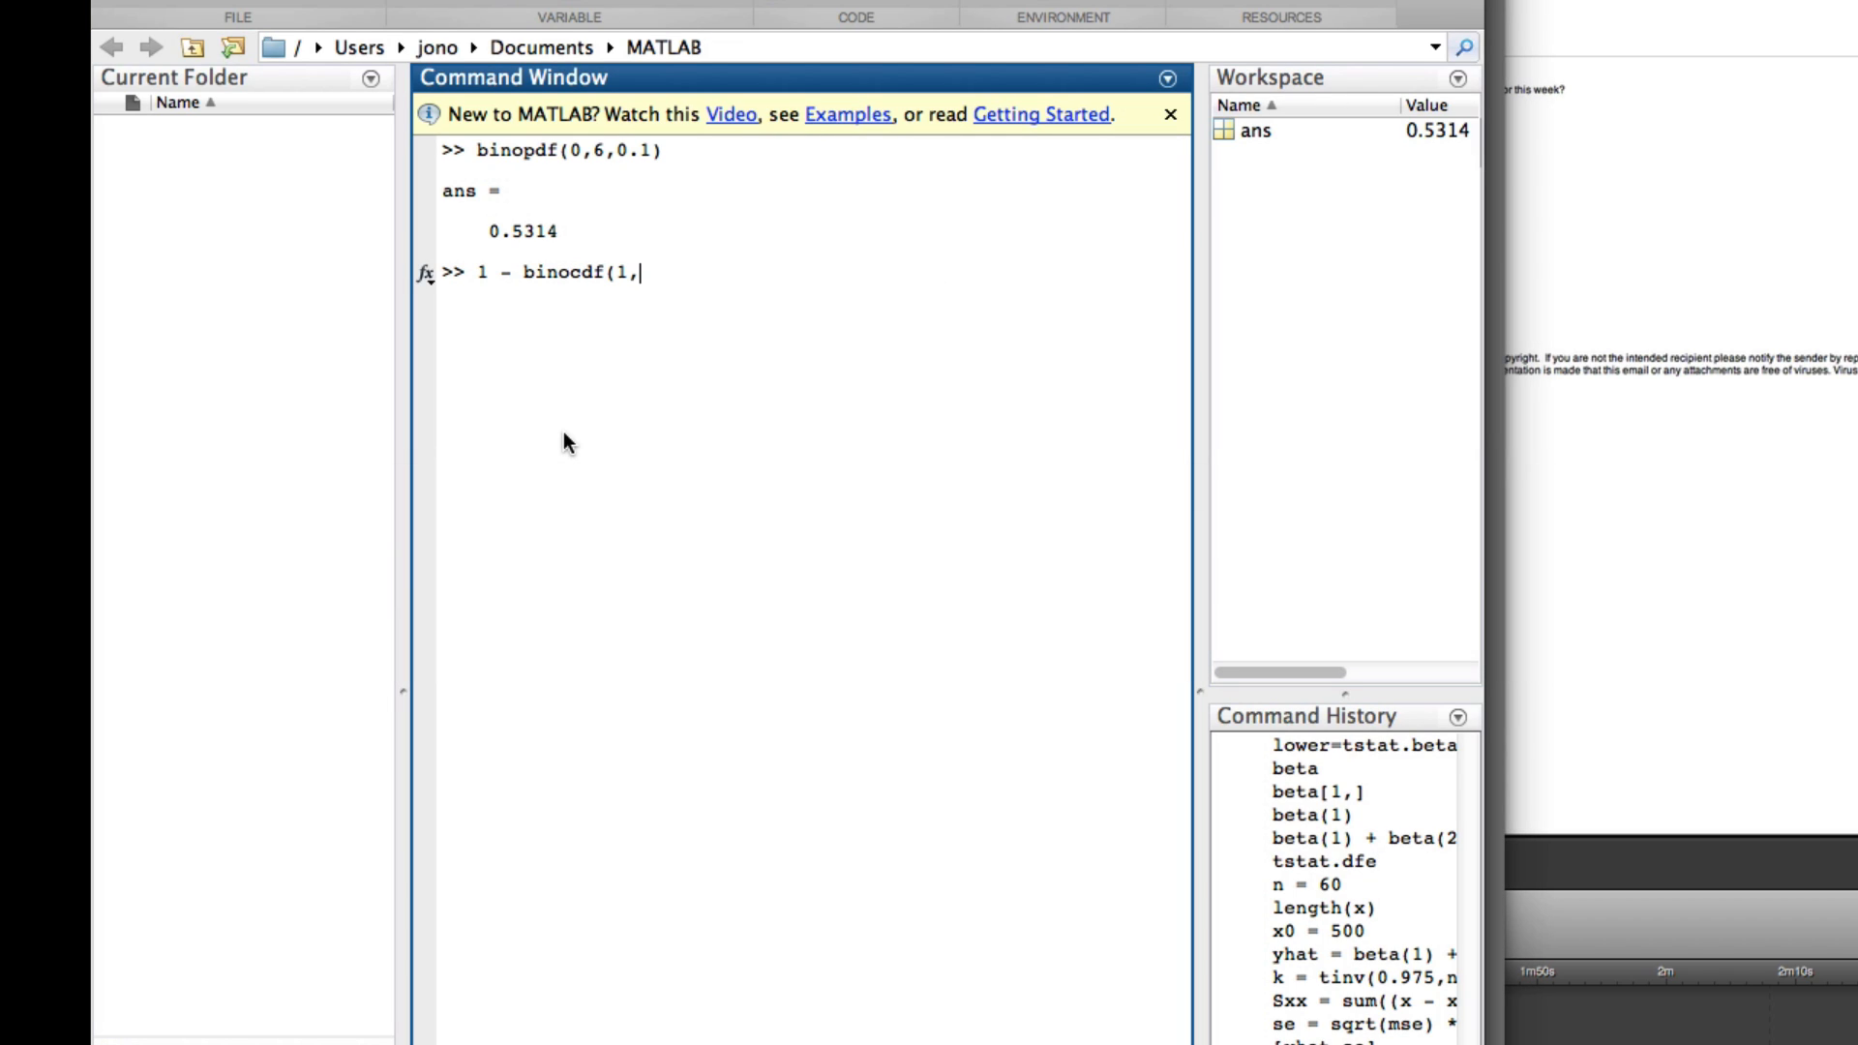
{"action": "type", "text": "6,0.1)"}
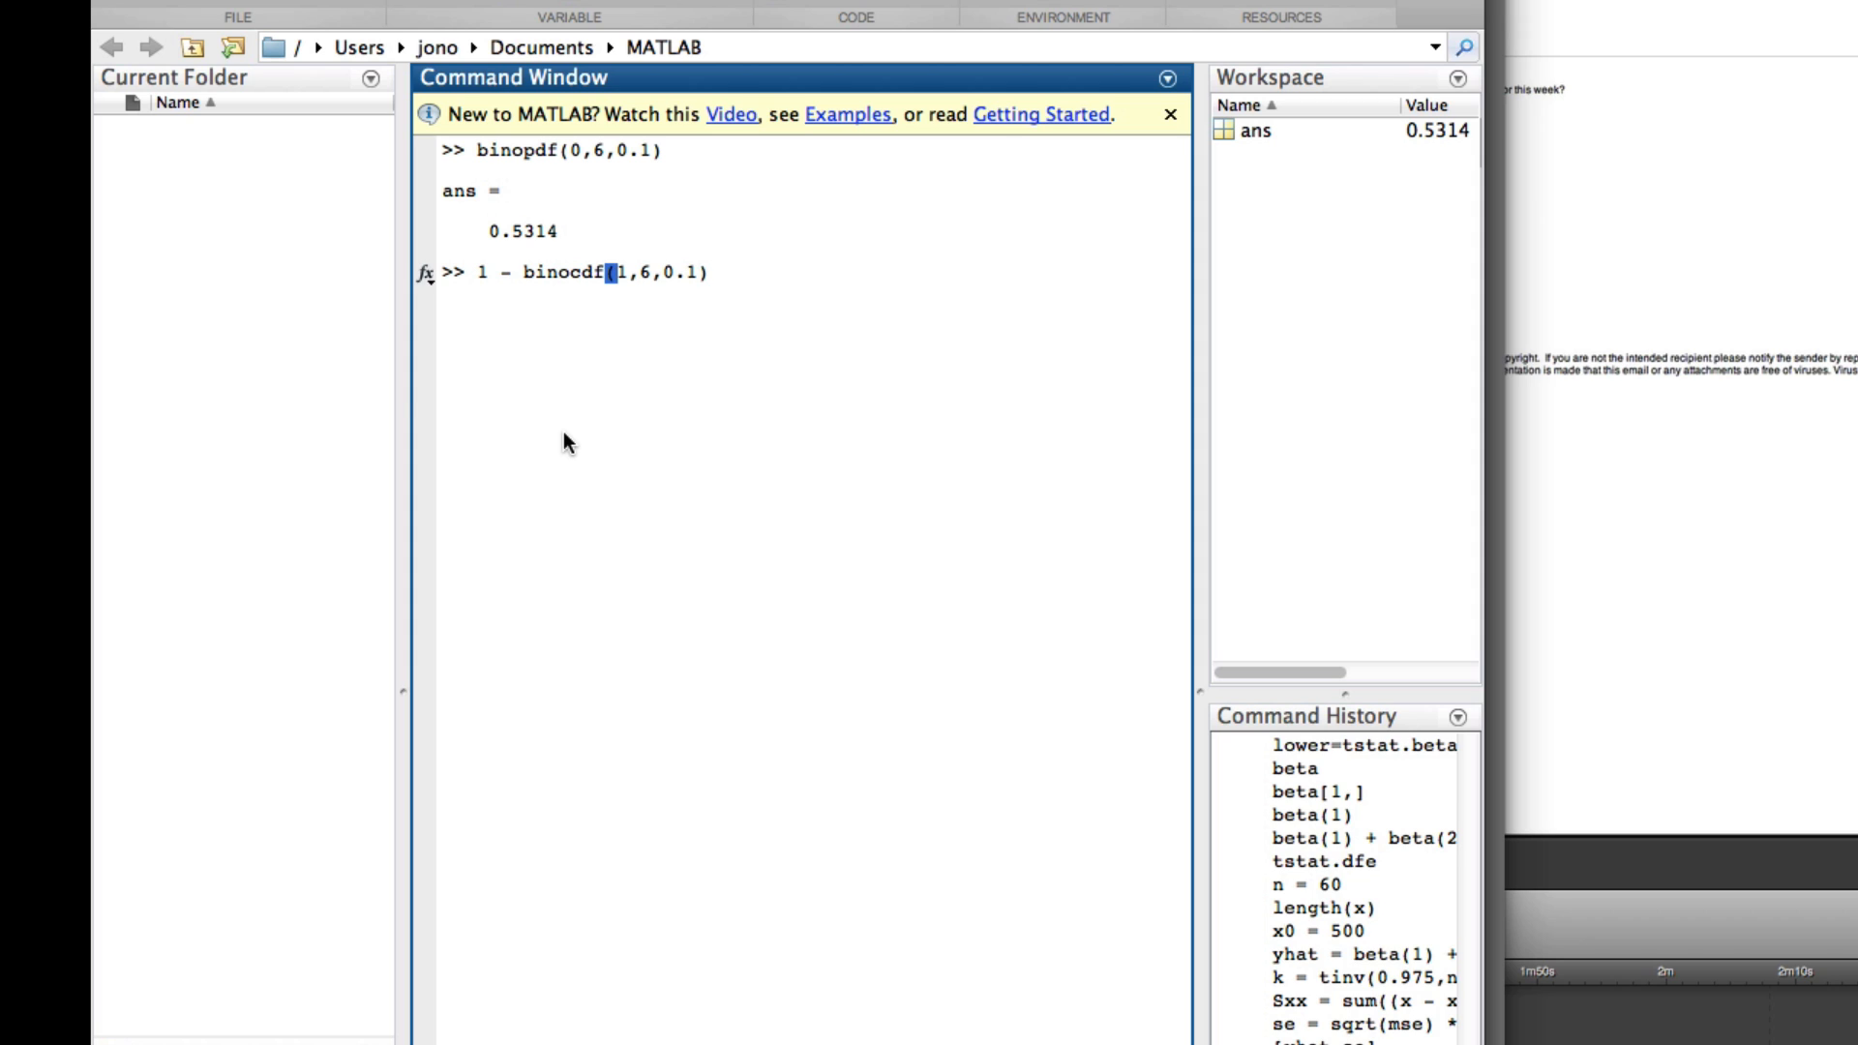
{"action": "key", "text": "Return"}
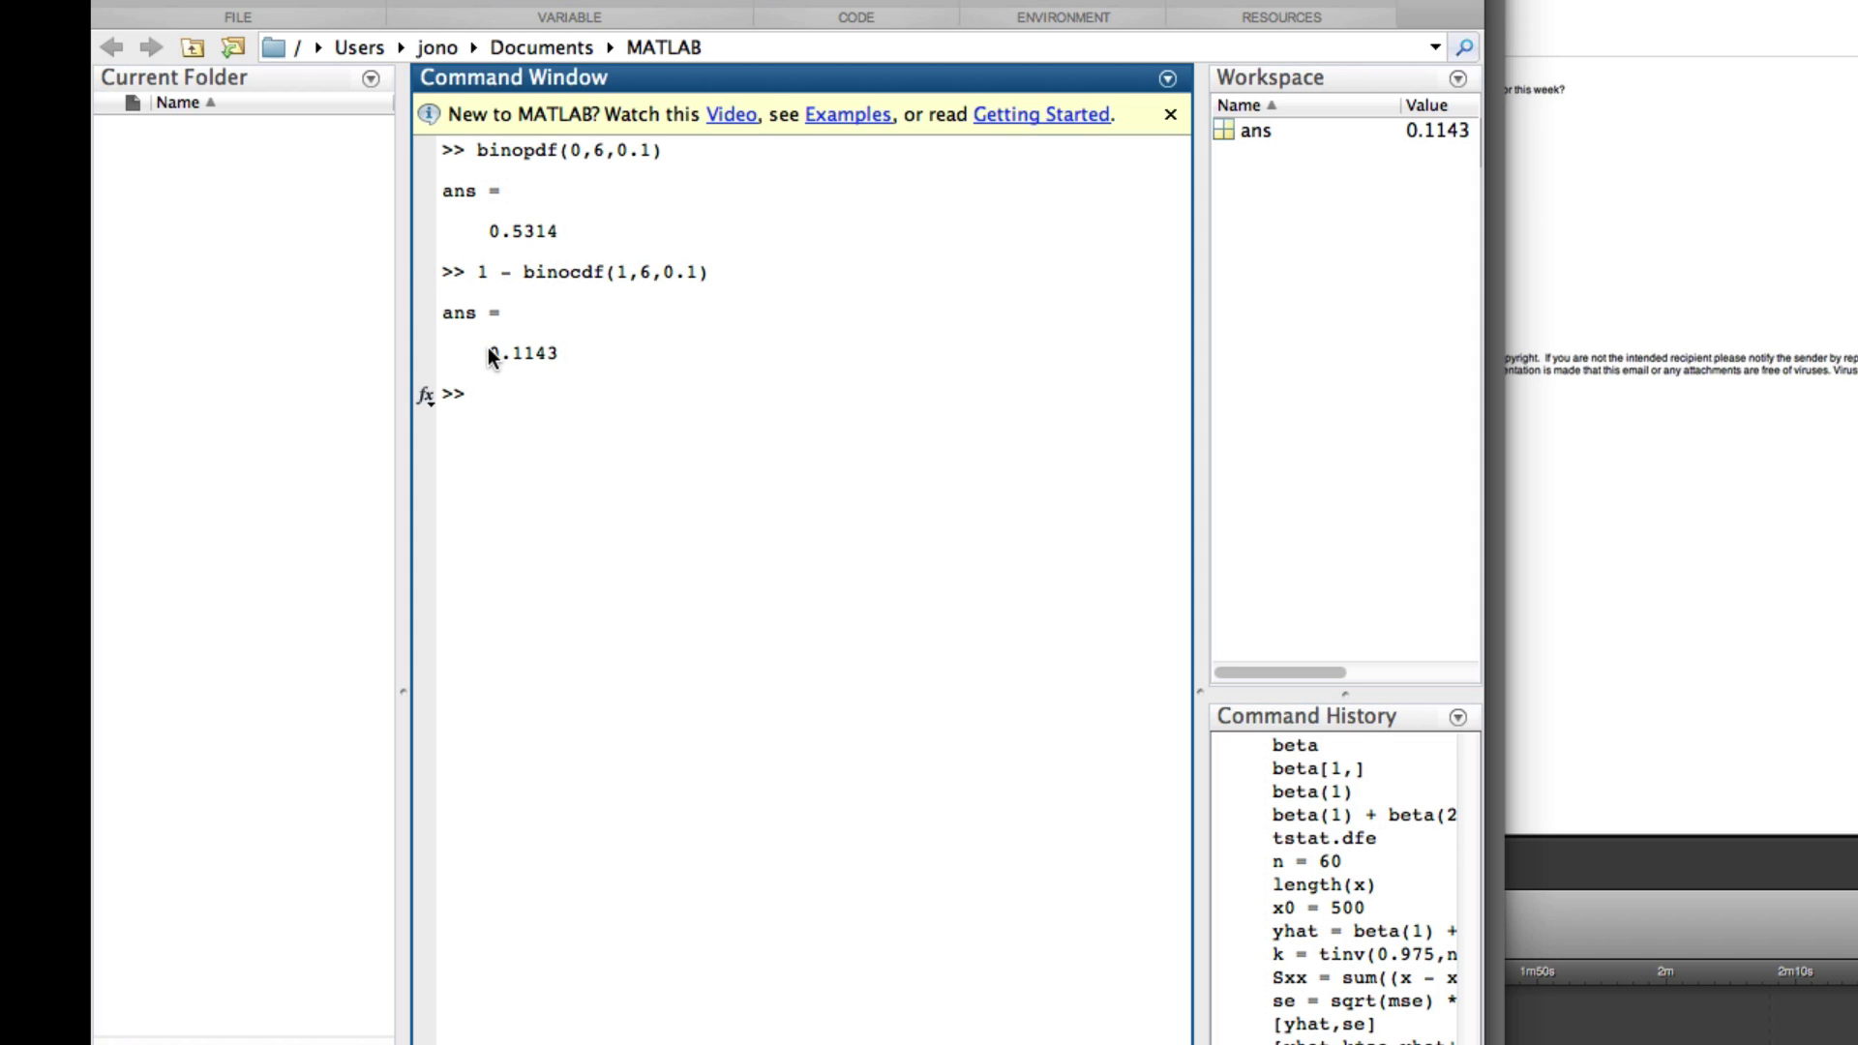
{"action": "double_click", "coordinate": [520, 355]}
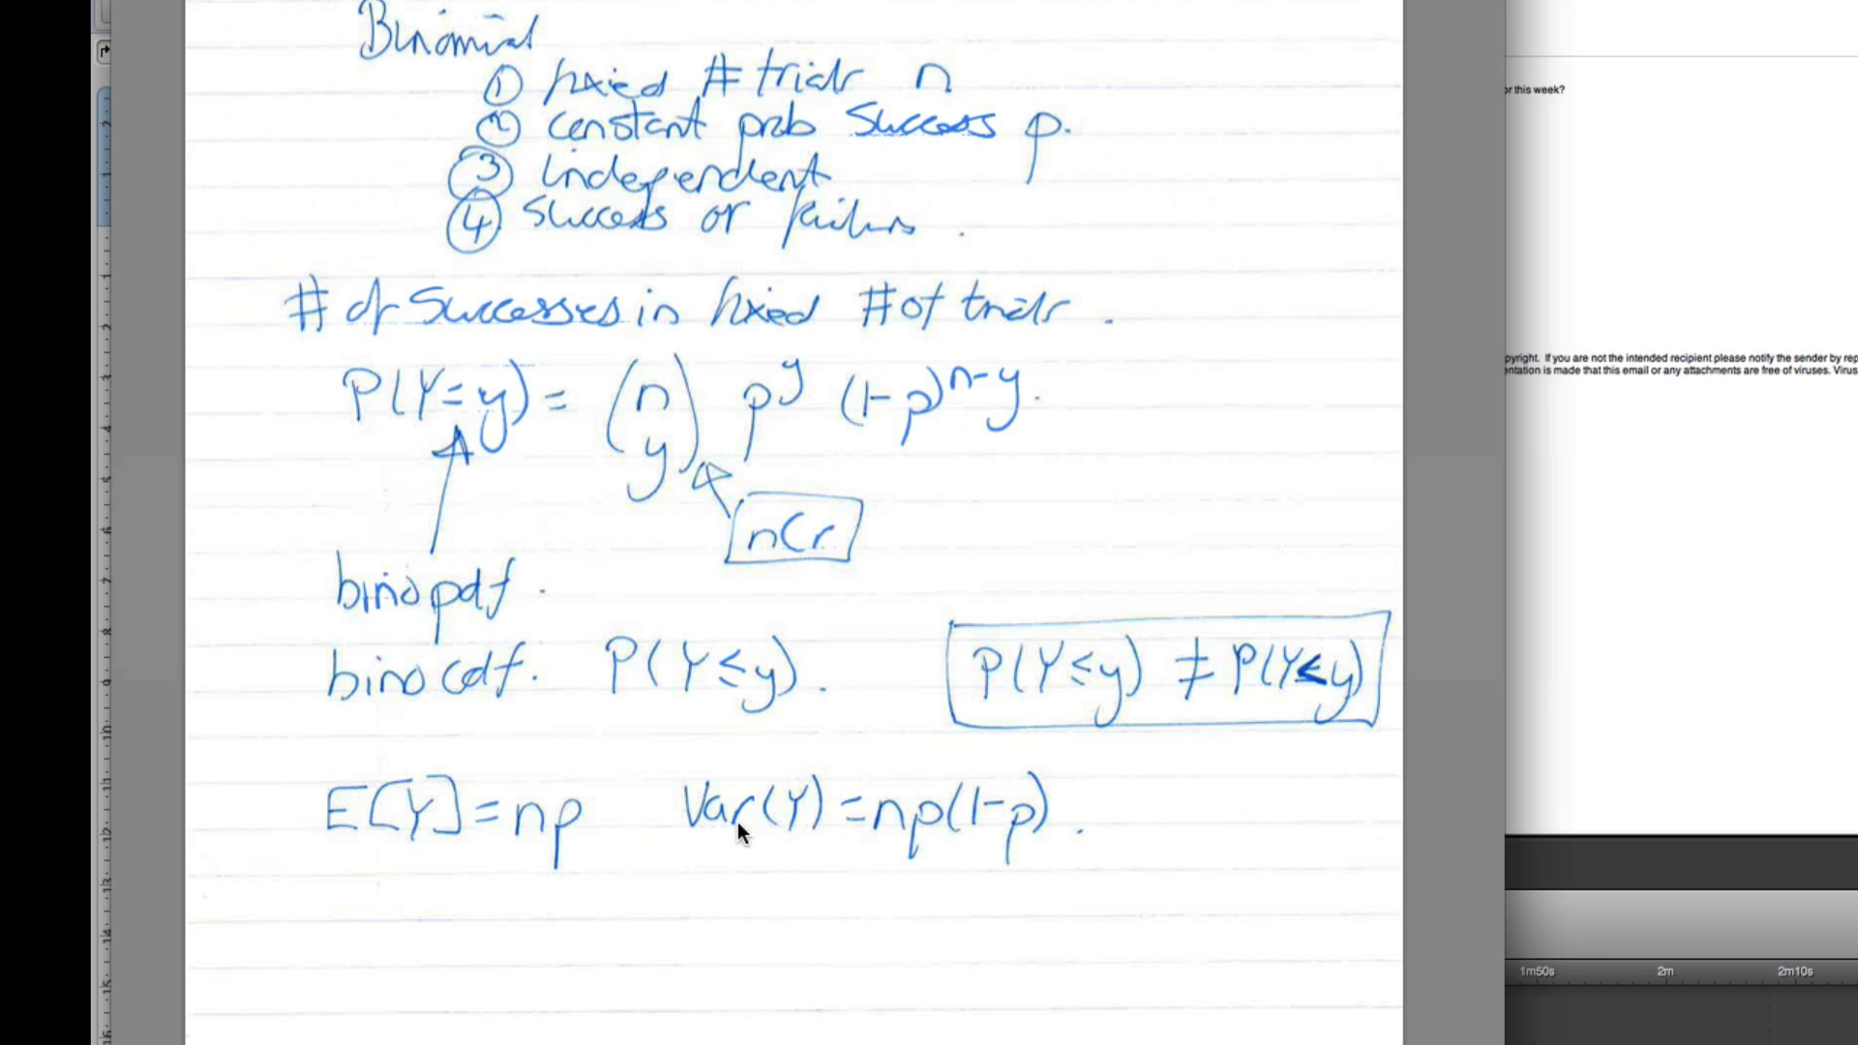
{"action": "mouse_move", "coordinate": [839, 776]}
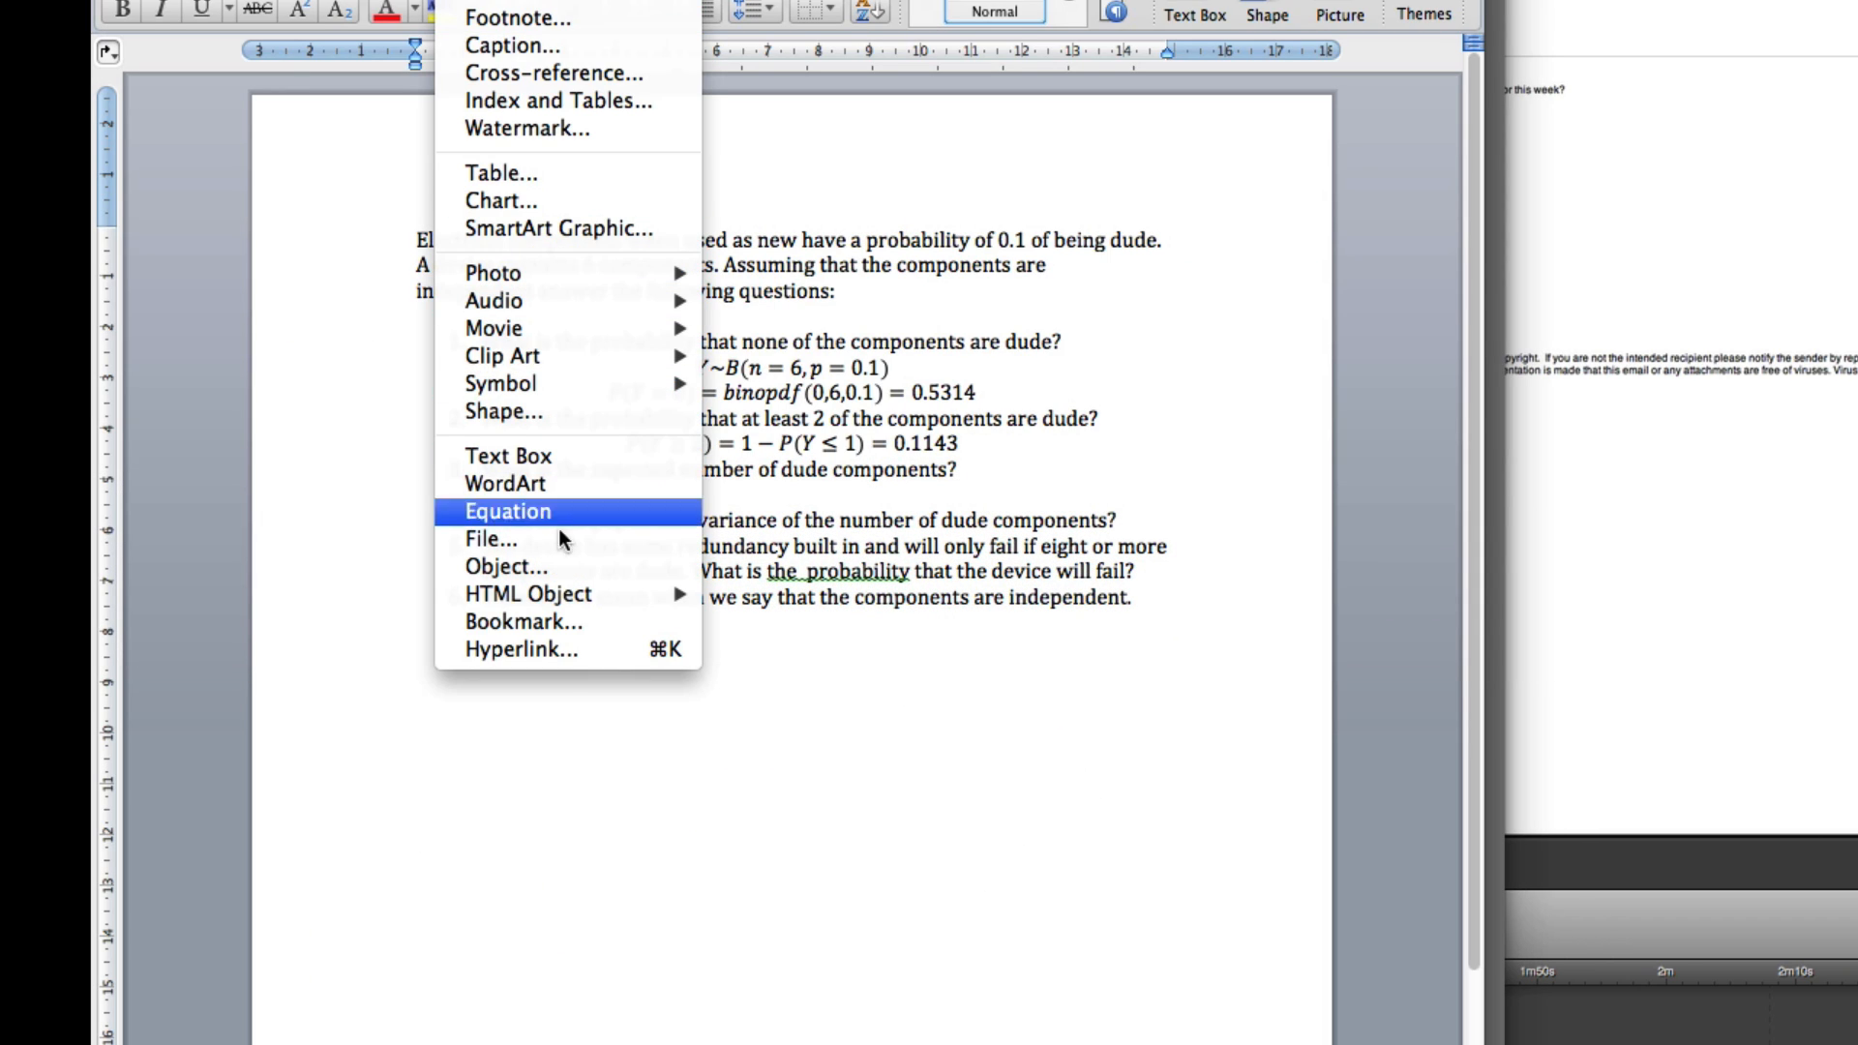
Insert the equation E[Y] = np = 6×0.1 = 0.6 under question 3.
{"action": "left_click", "coordinate": [507, 511]}
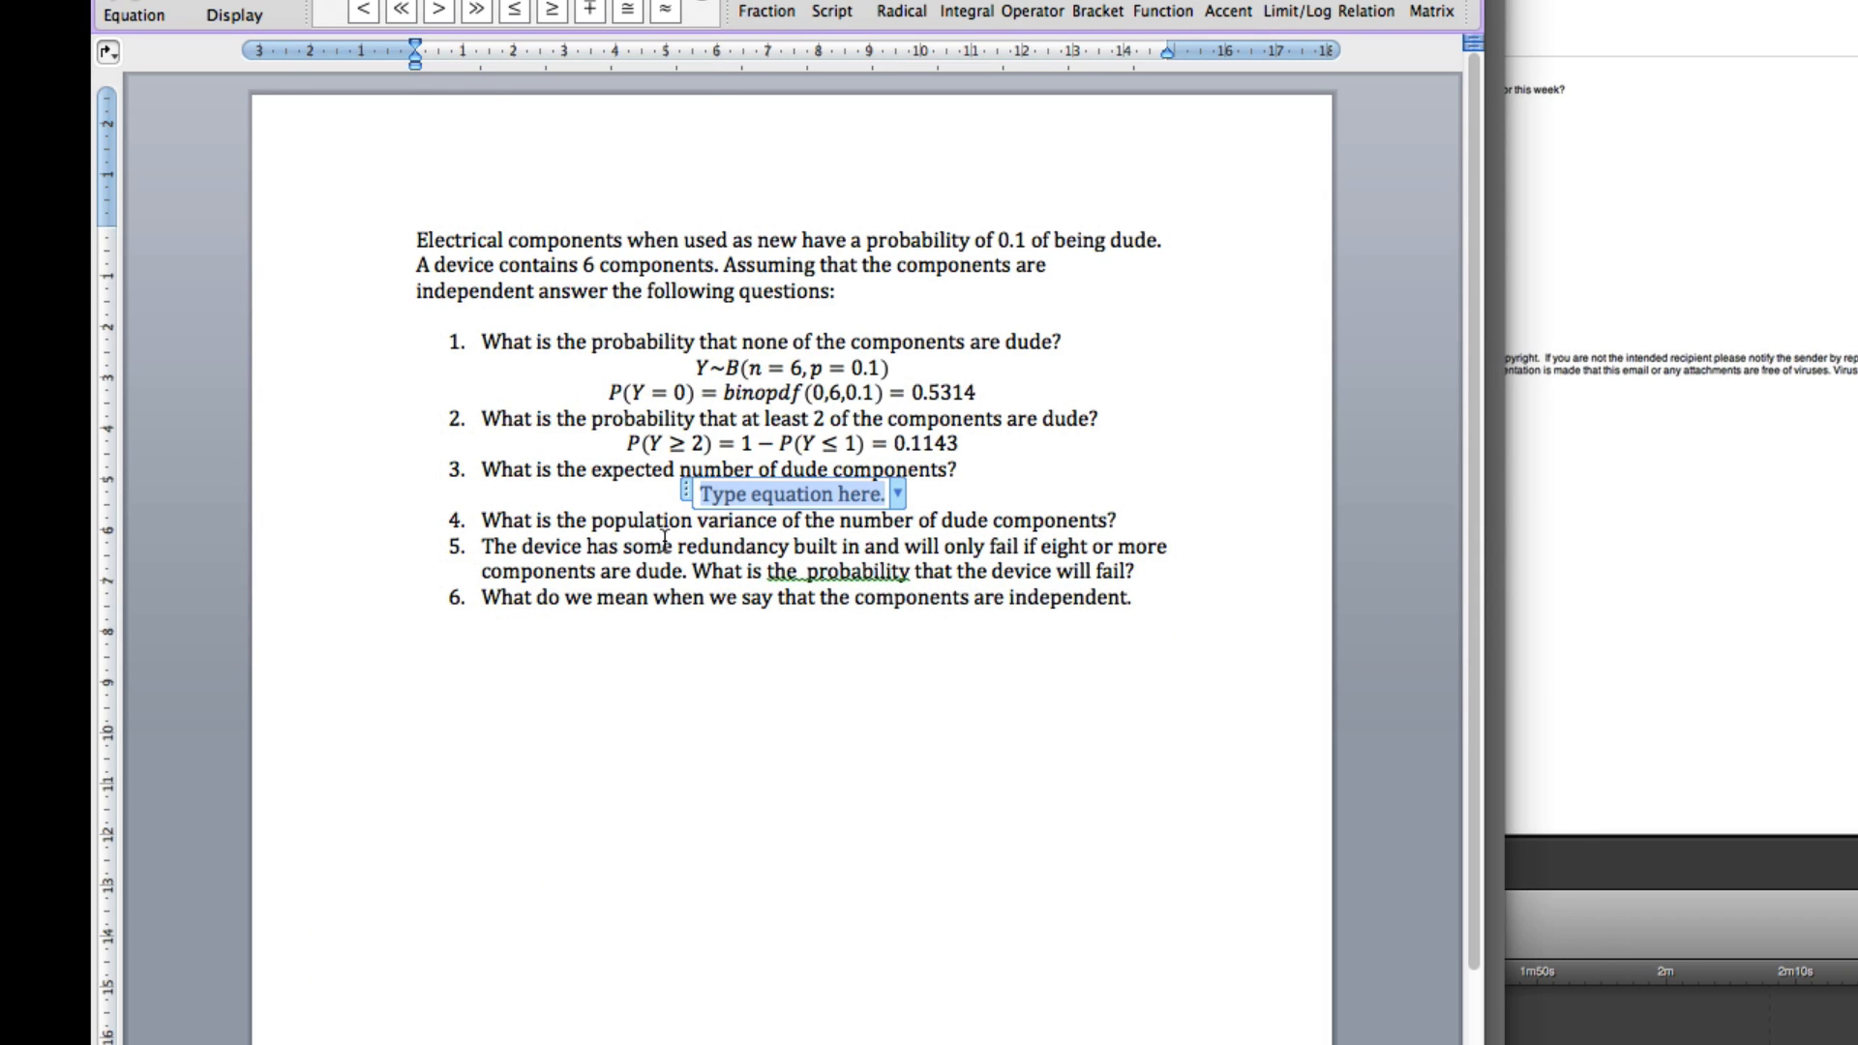
{"action": "type", "text": "E["}
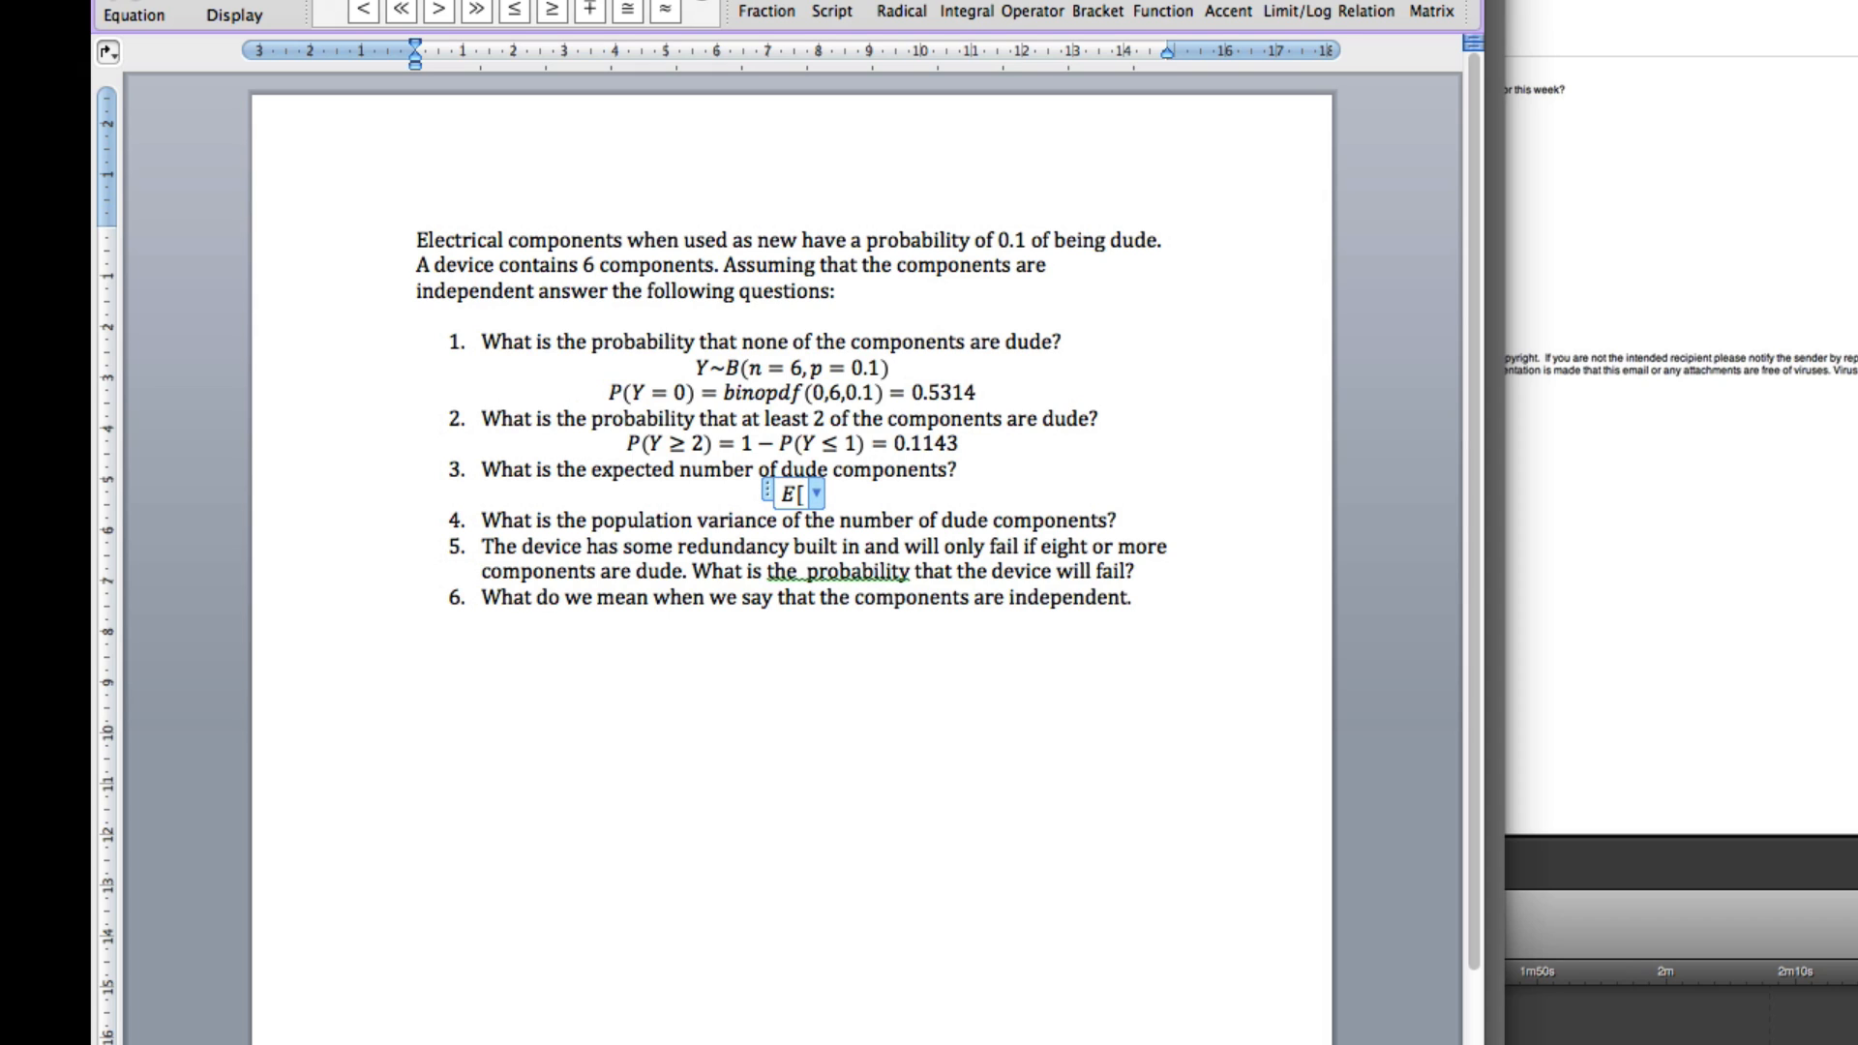
{"action": "type", "text": "Y]"}
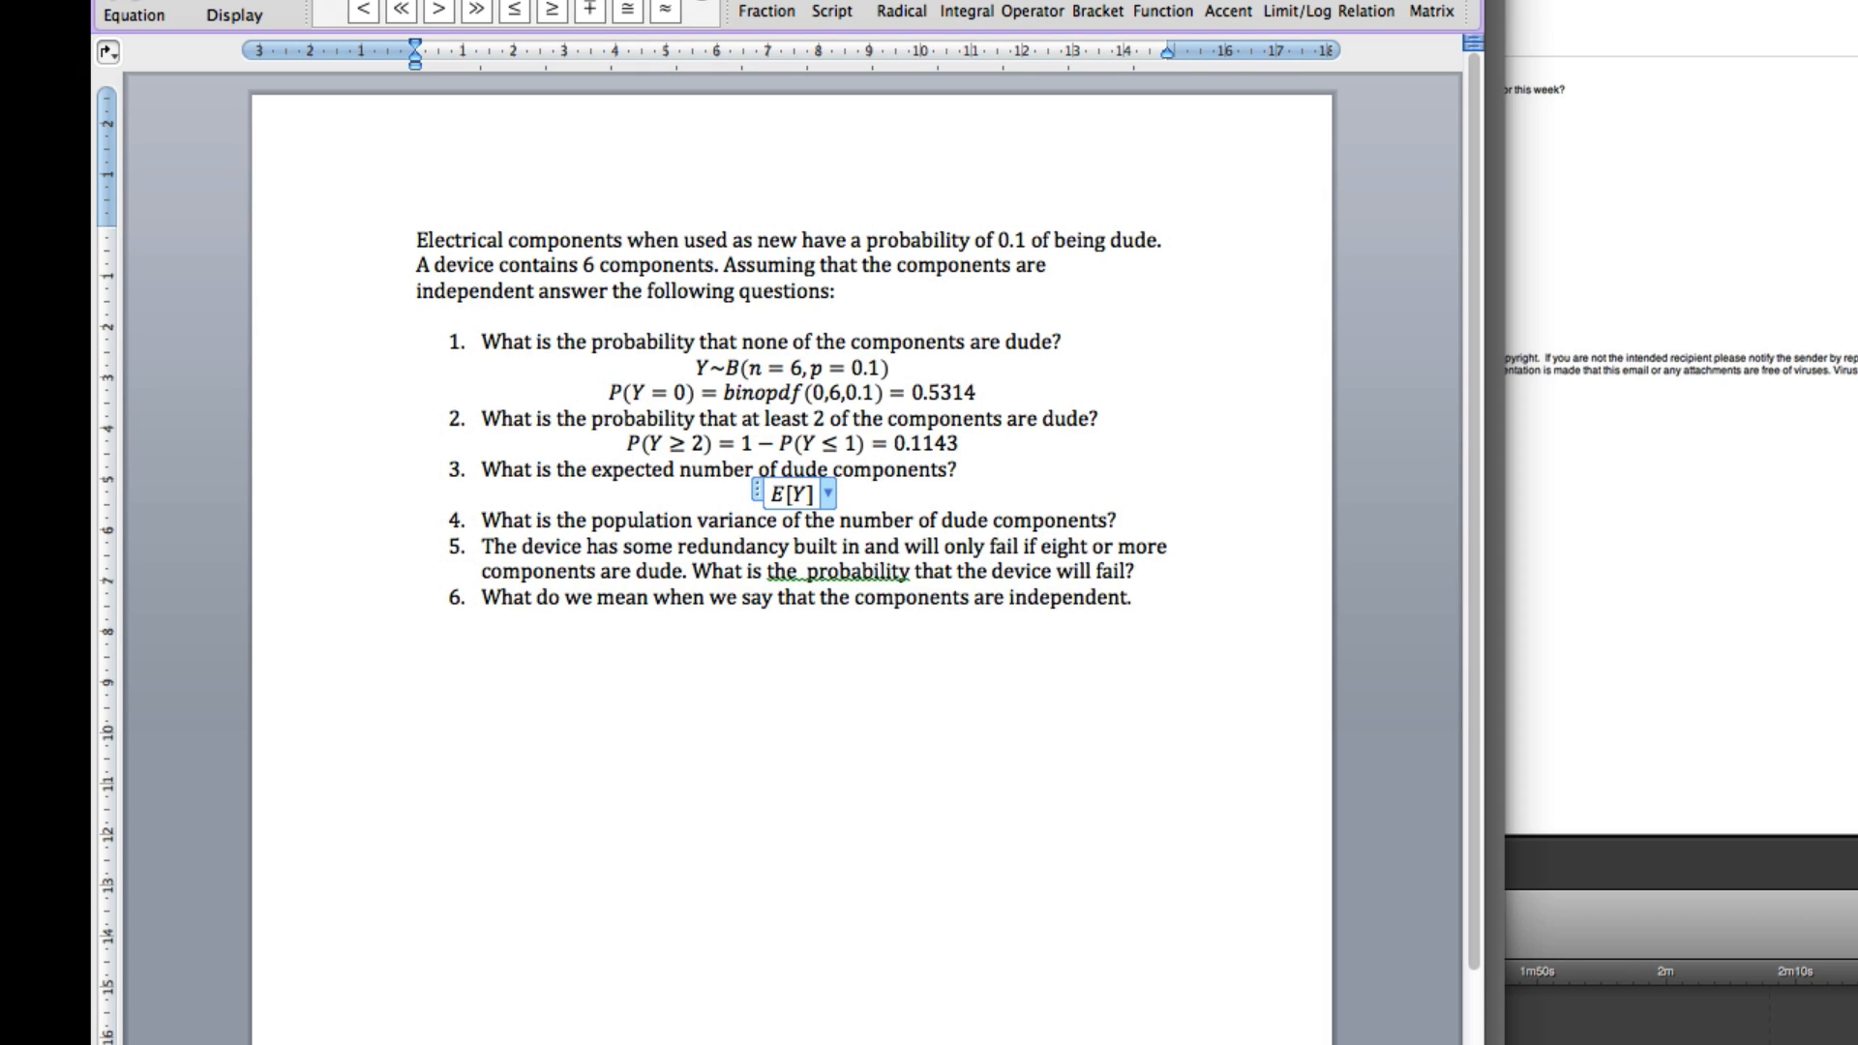
{"action": "type", "text": "= np ="}
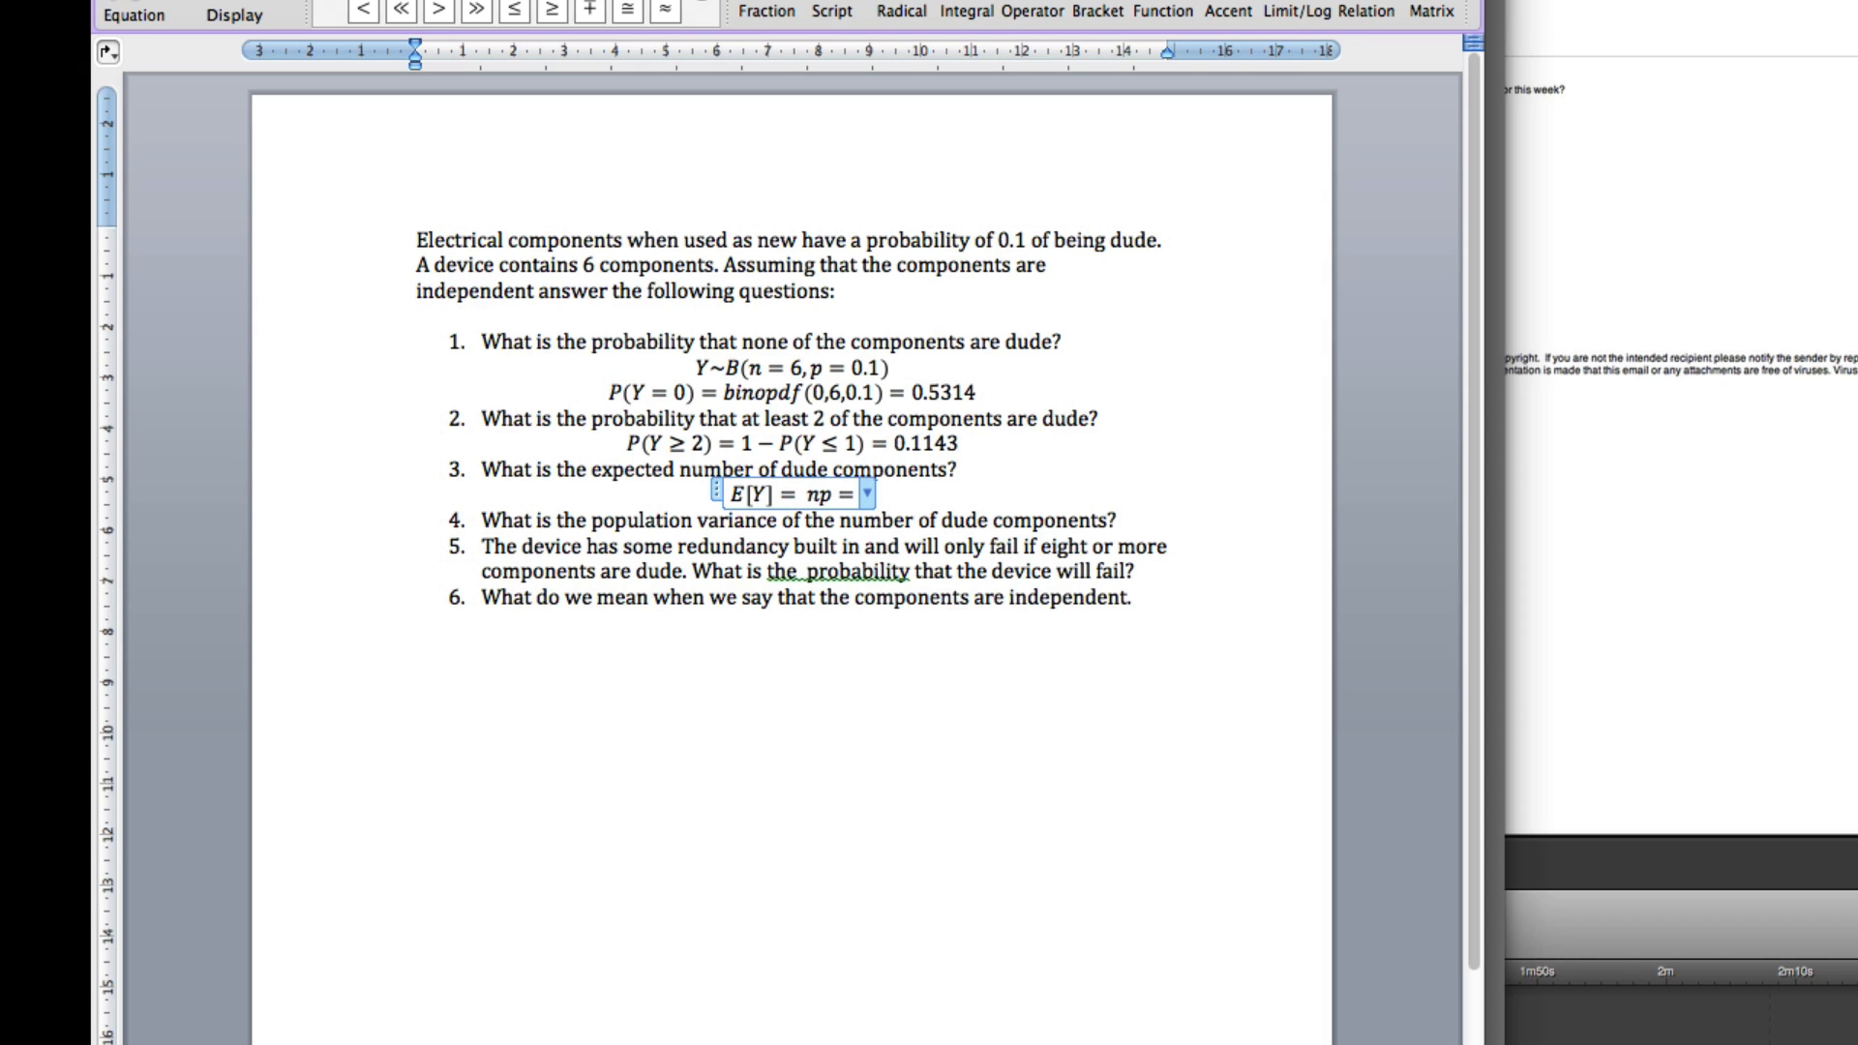
{"action": "type", "text": "6"}
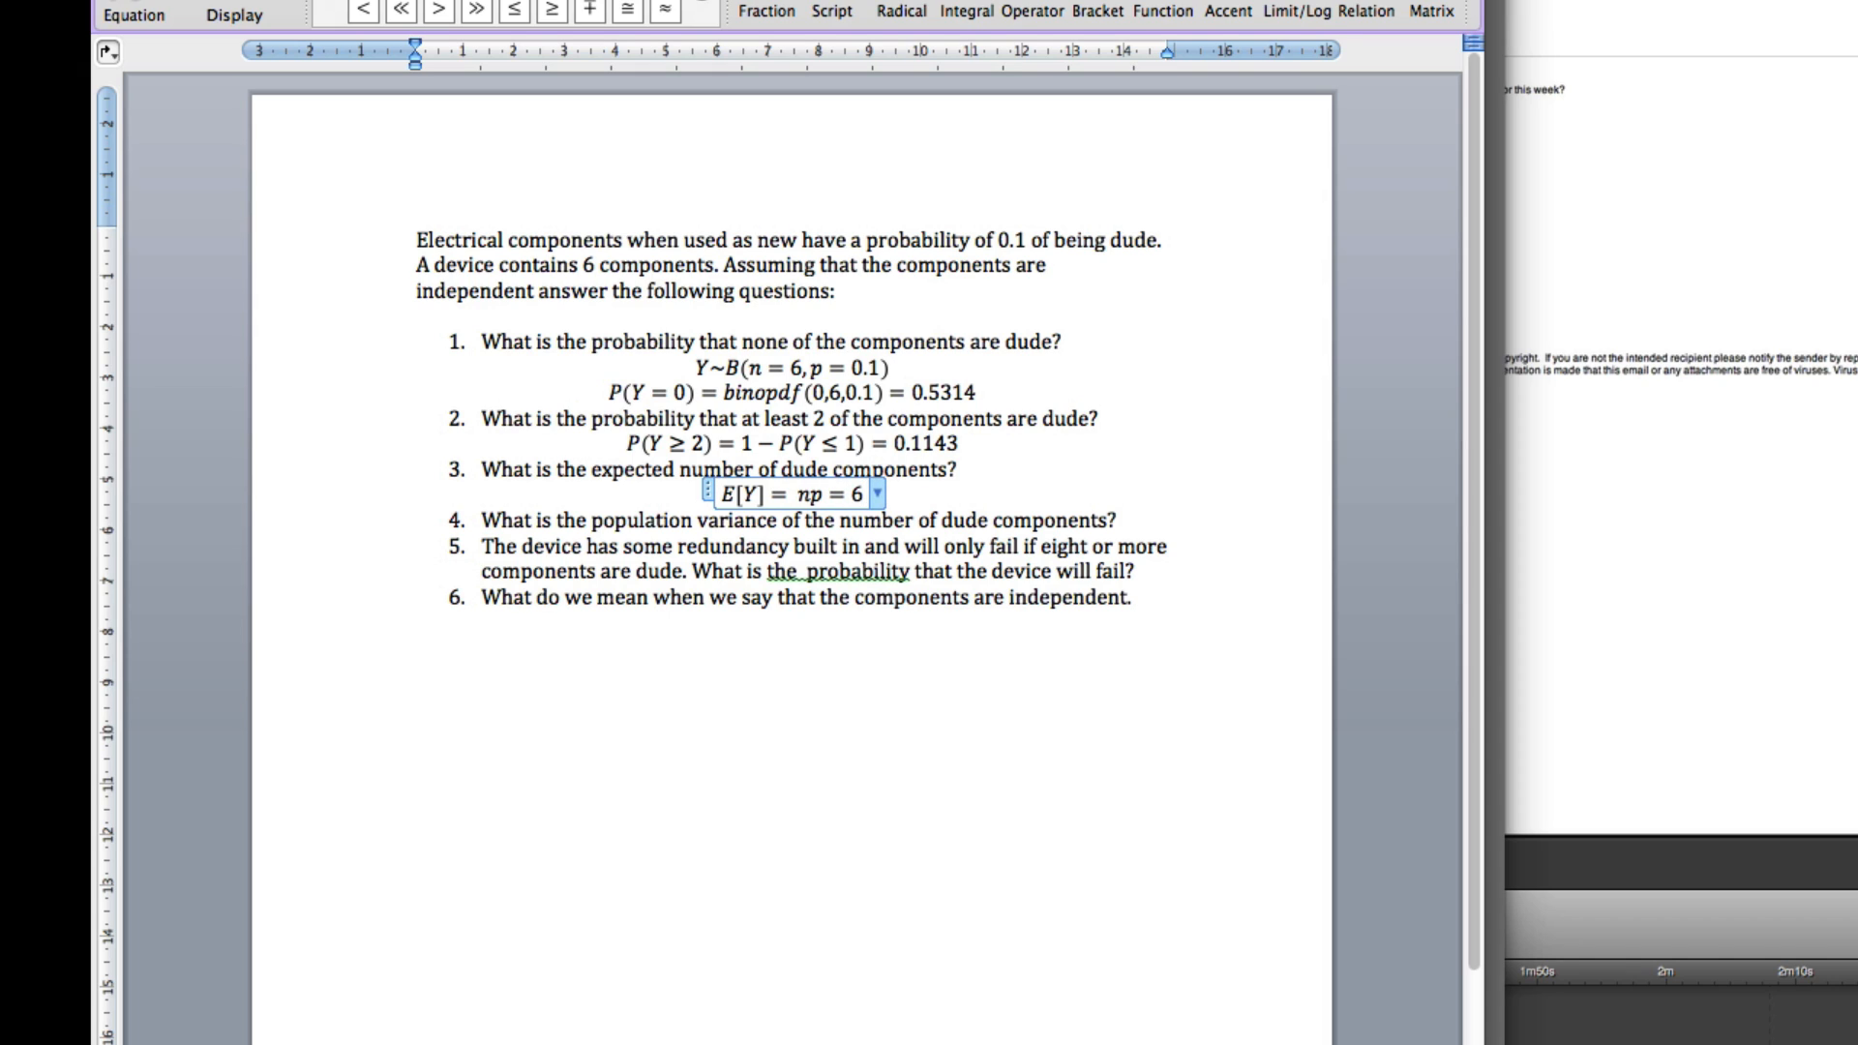
{"action": "type", "text": "×"}
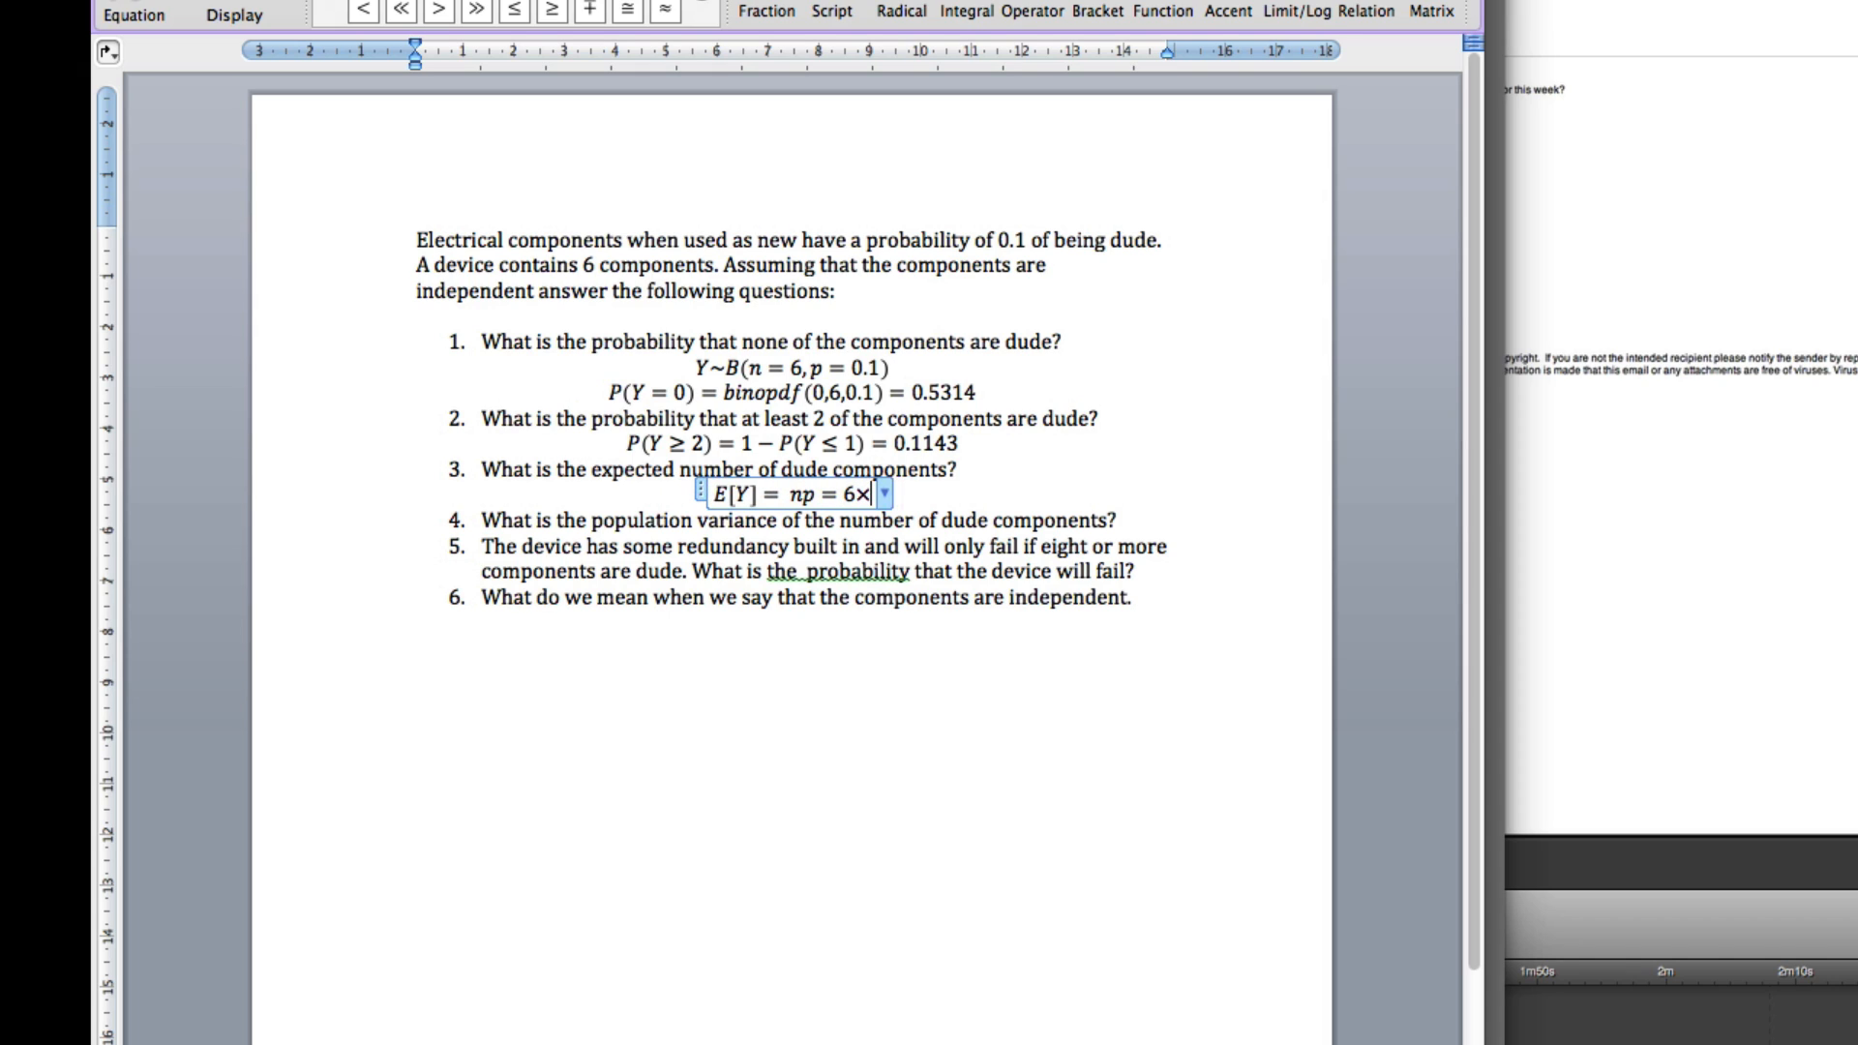
{"action": "type", "text": "0.1"}
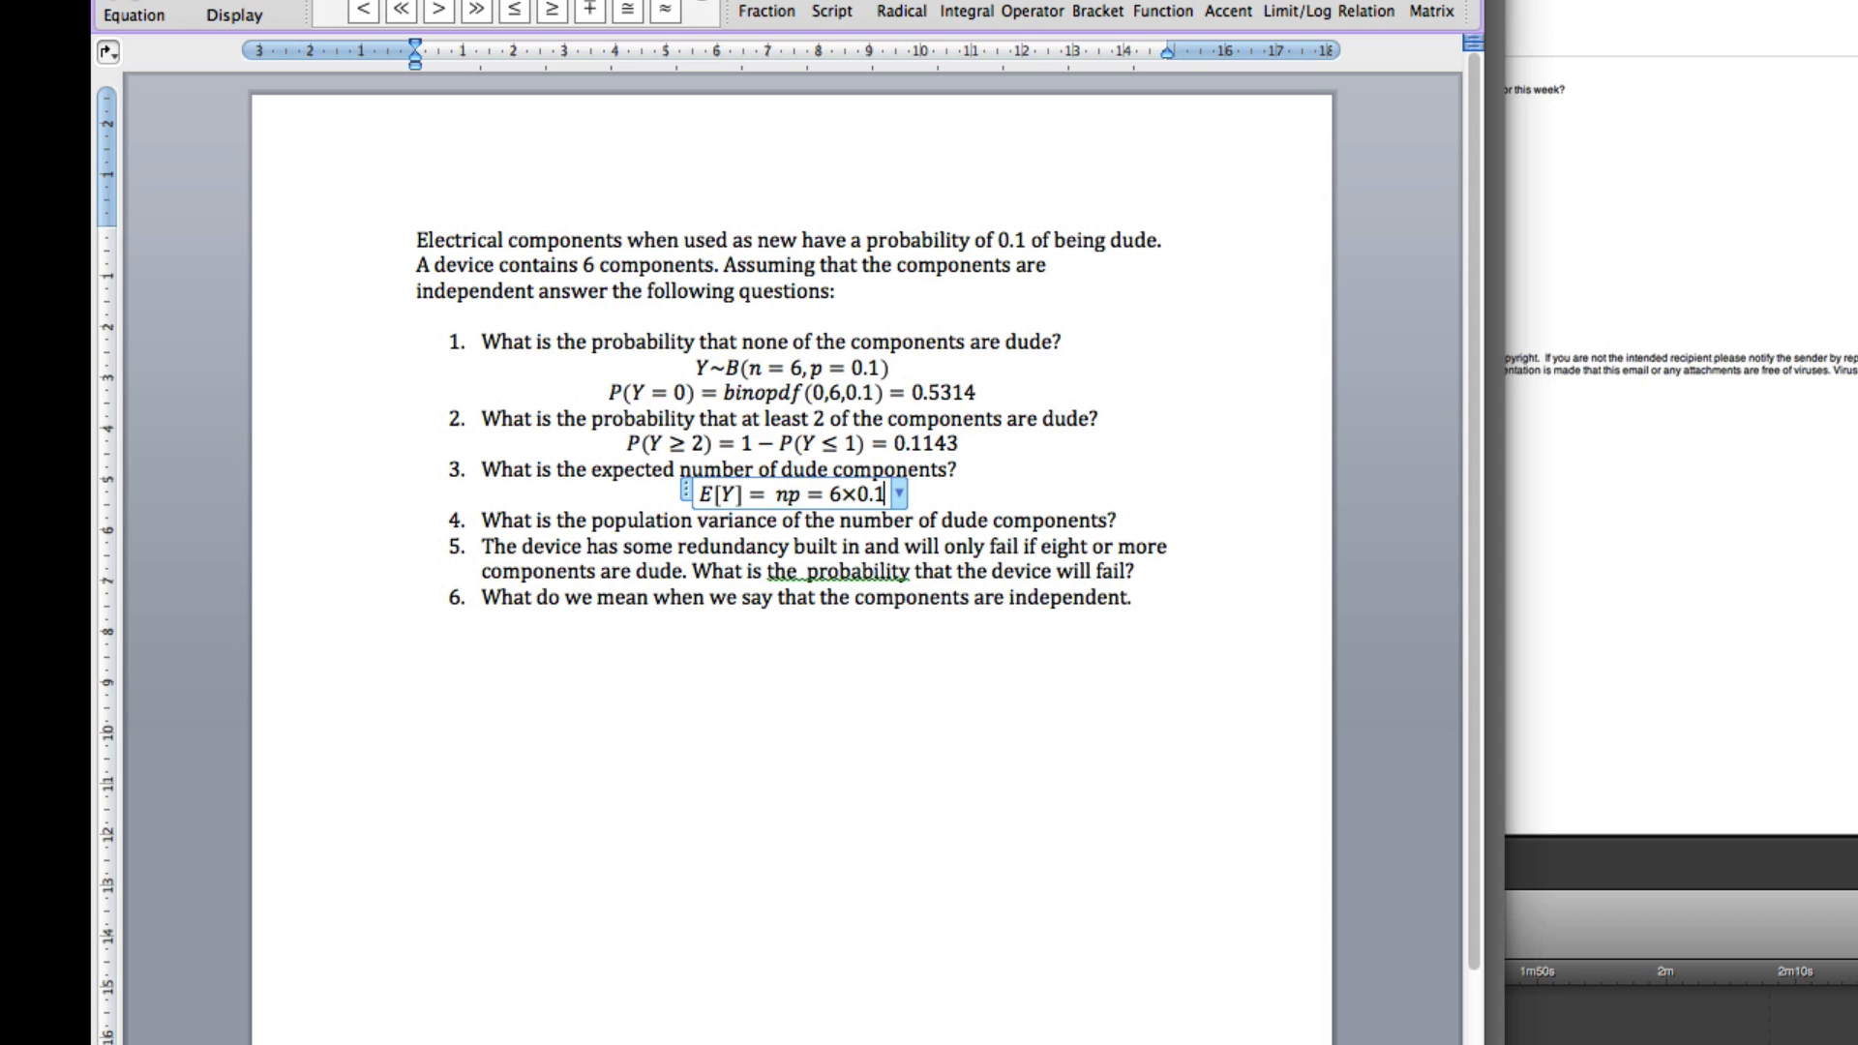
{"action": "type", "text": "= 0.6"}
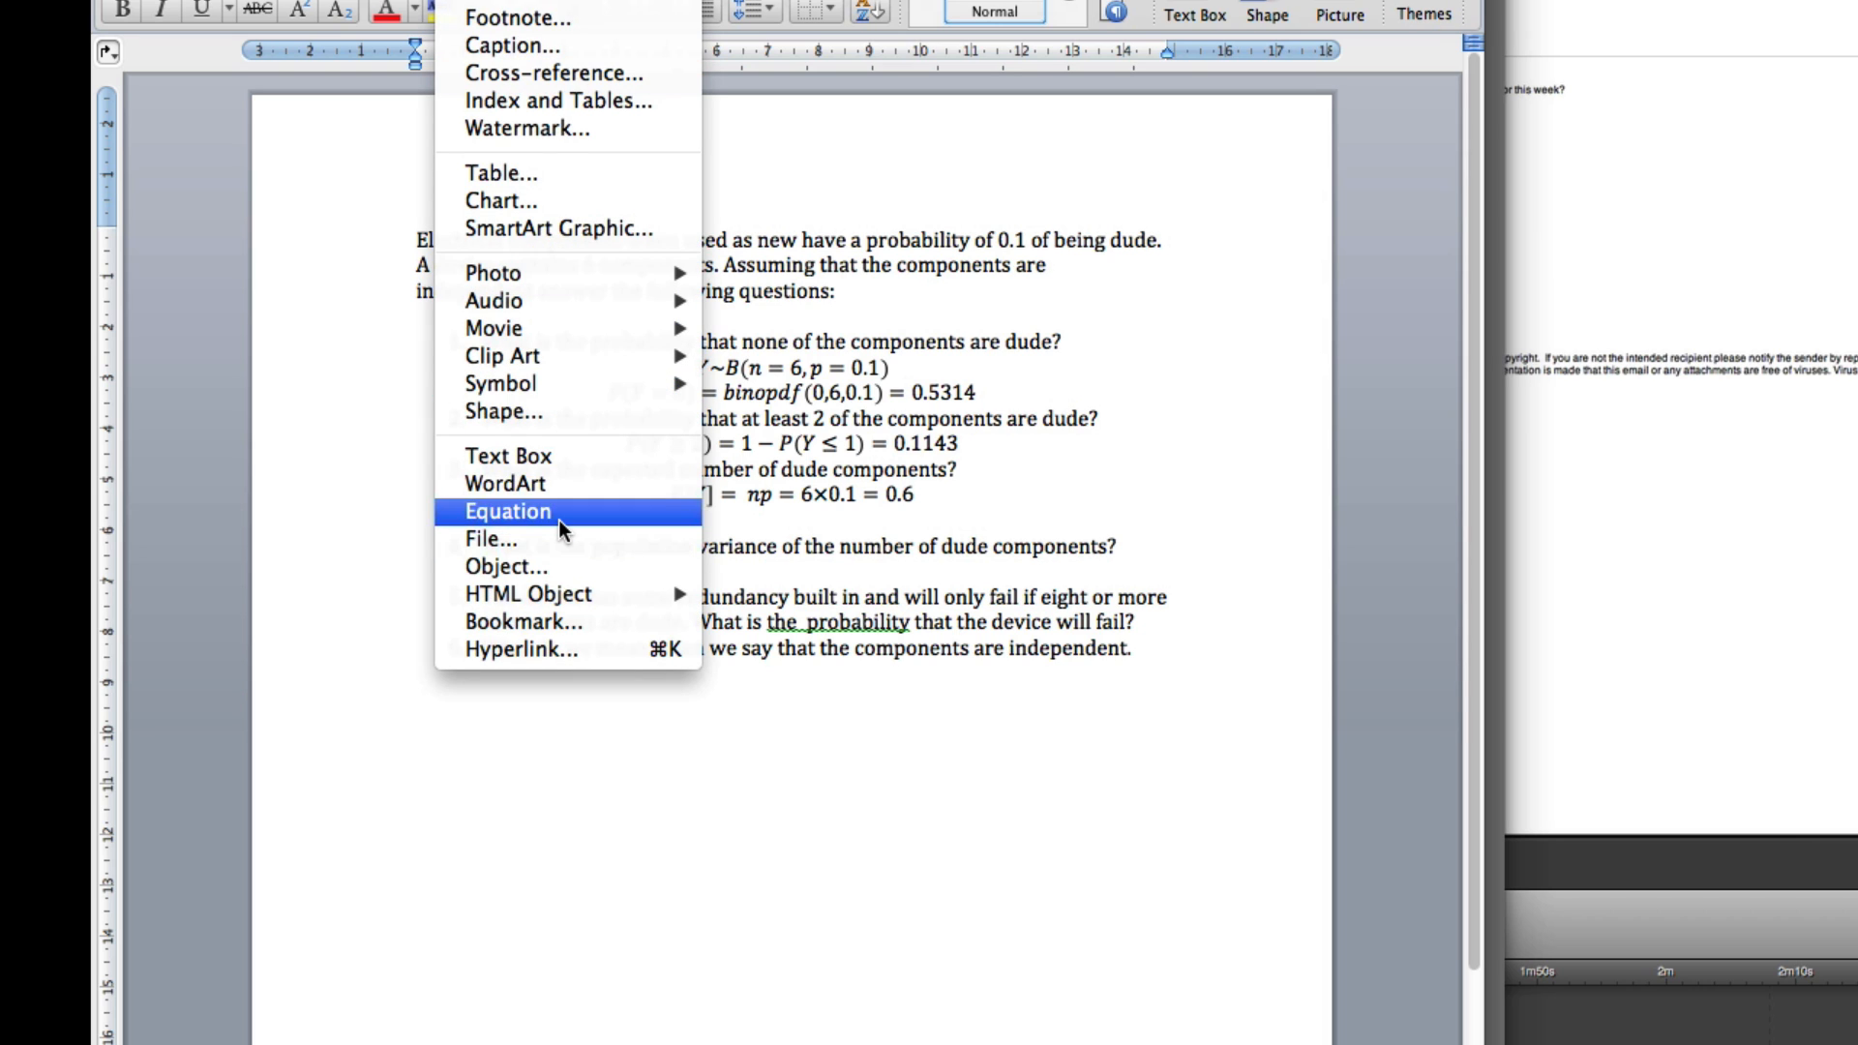
Type the equation var(Y) = np(1−p) = 10×0.1×0.9 under question 4.
{"action": "left_click", "coordinate": [507, 511]}
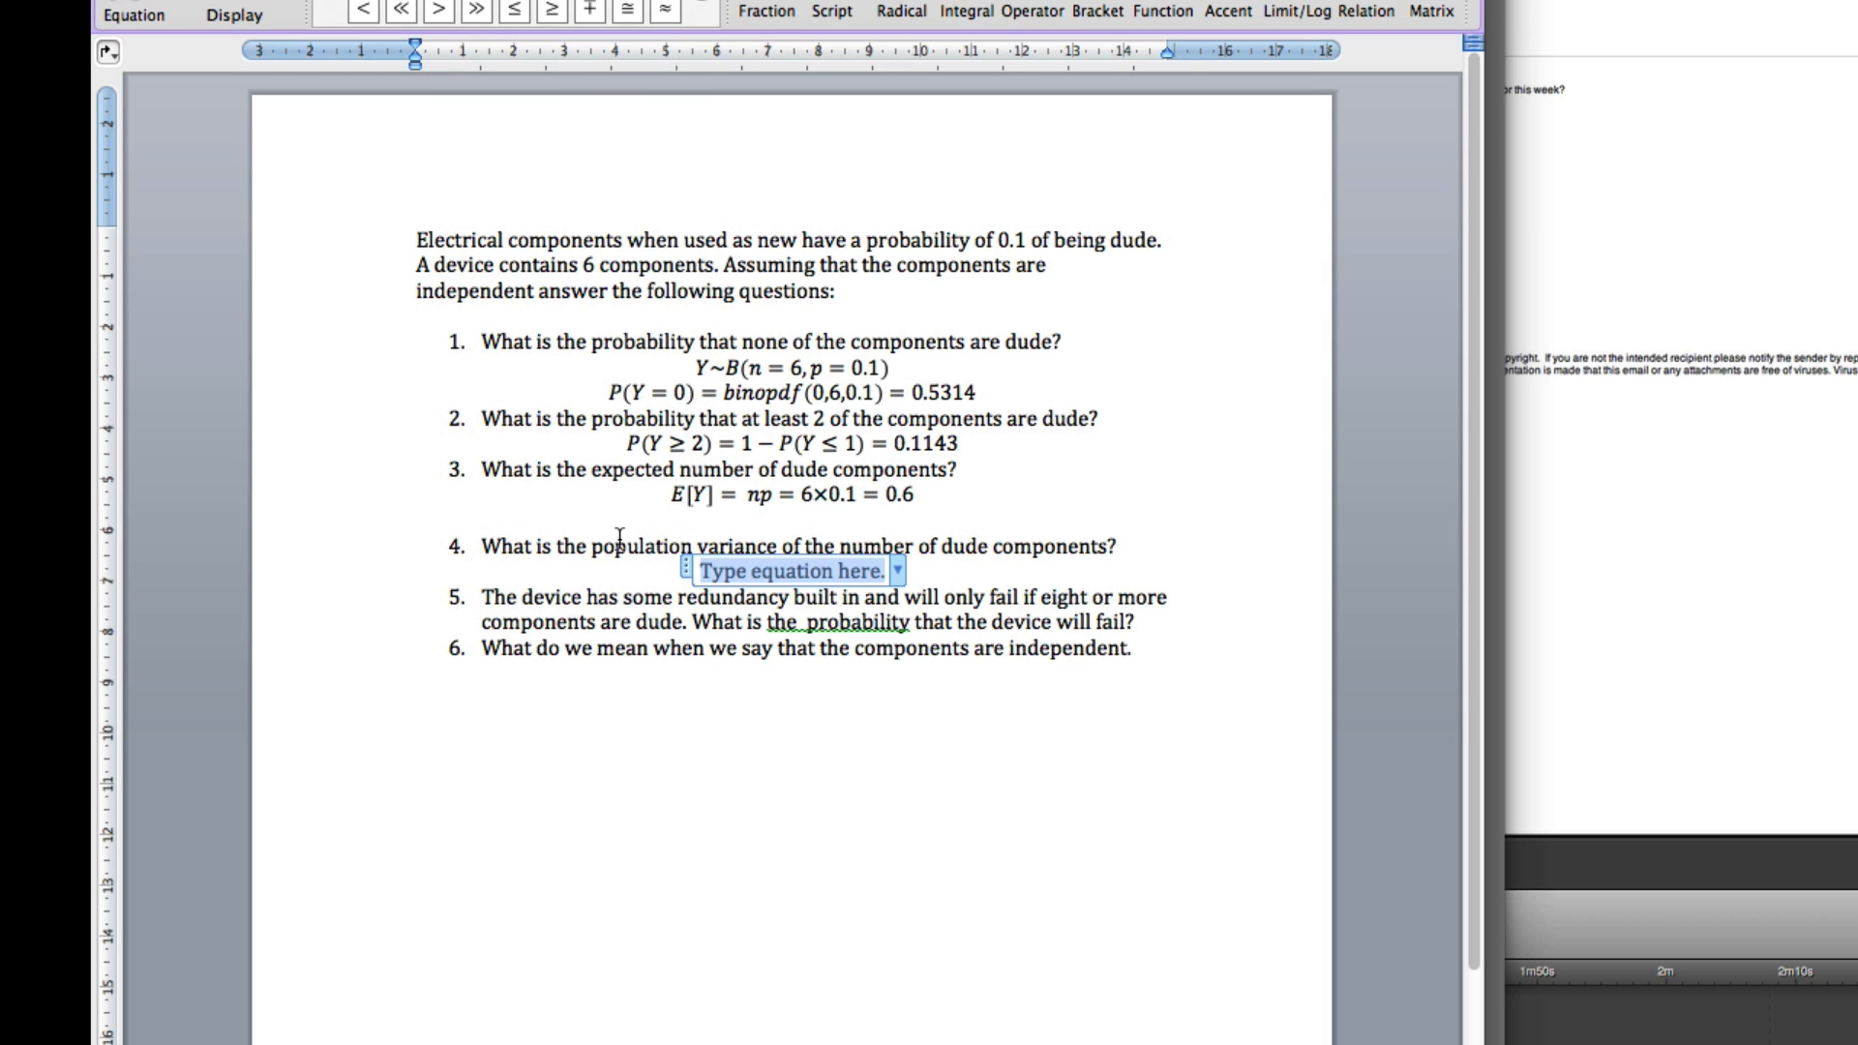
{"action": "type", "text": "var(Y"}
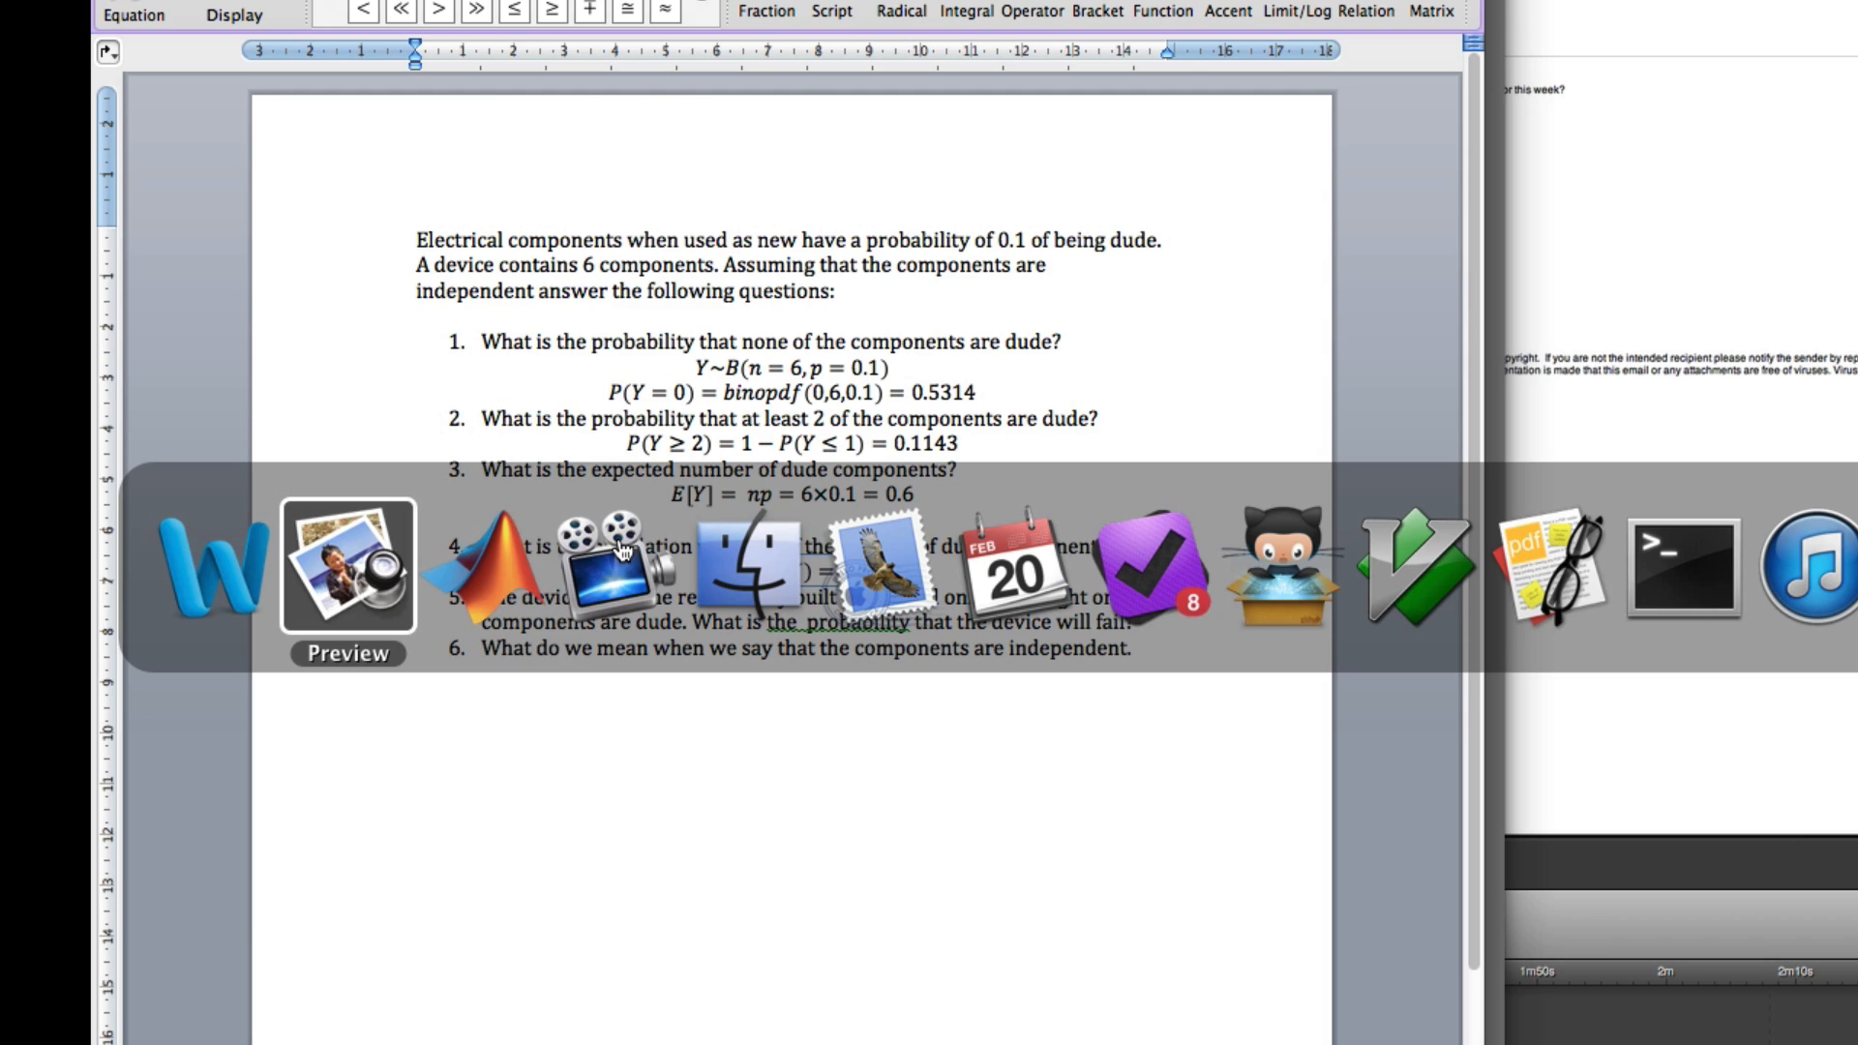
{"action": "left_click", "coordinate": [348, 566]}
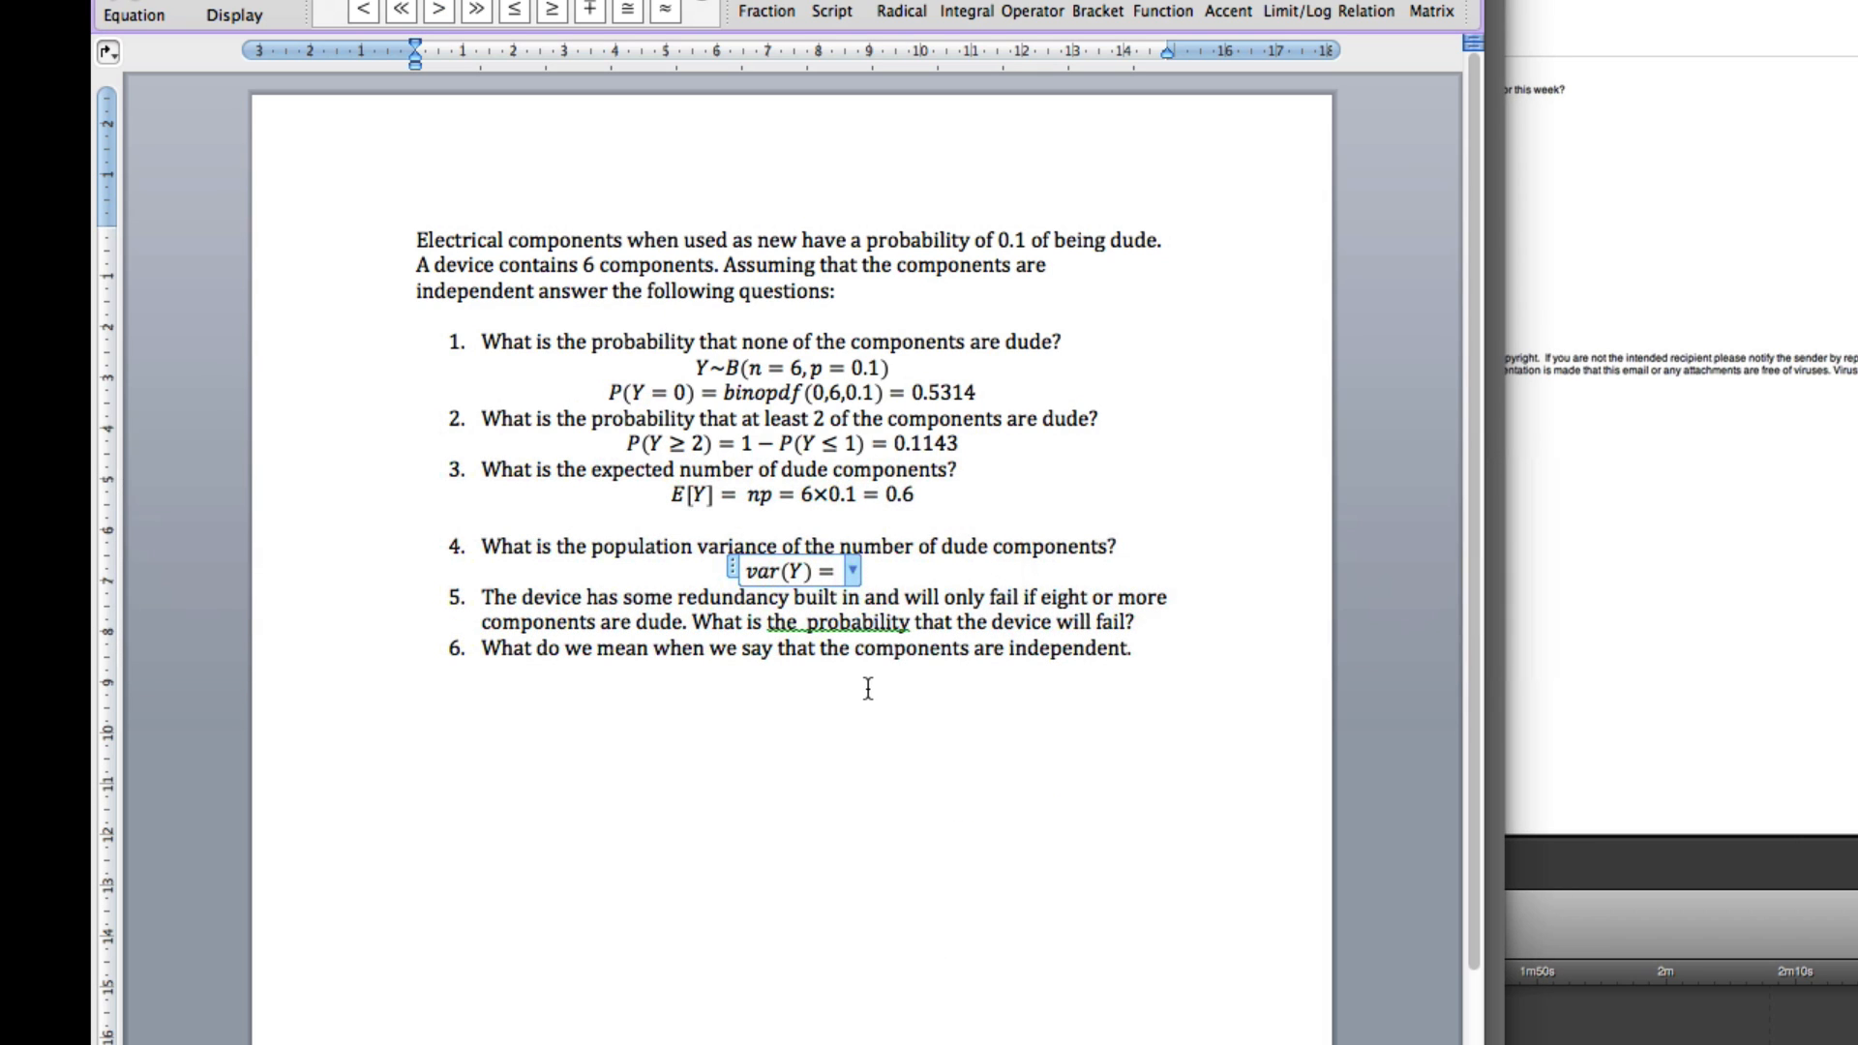
{"action": "type", "text": "np"}
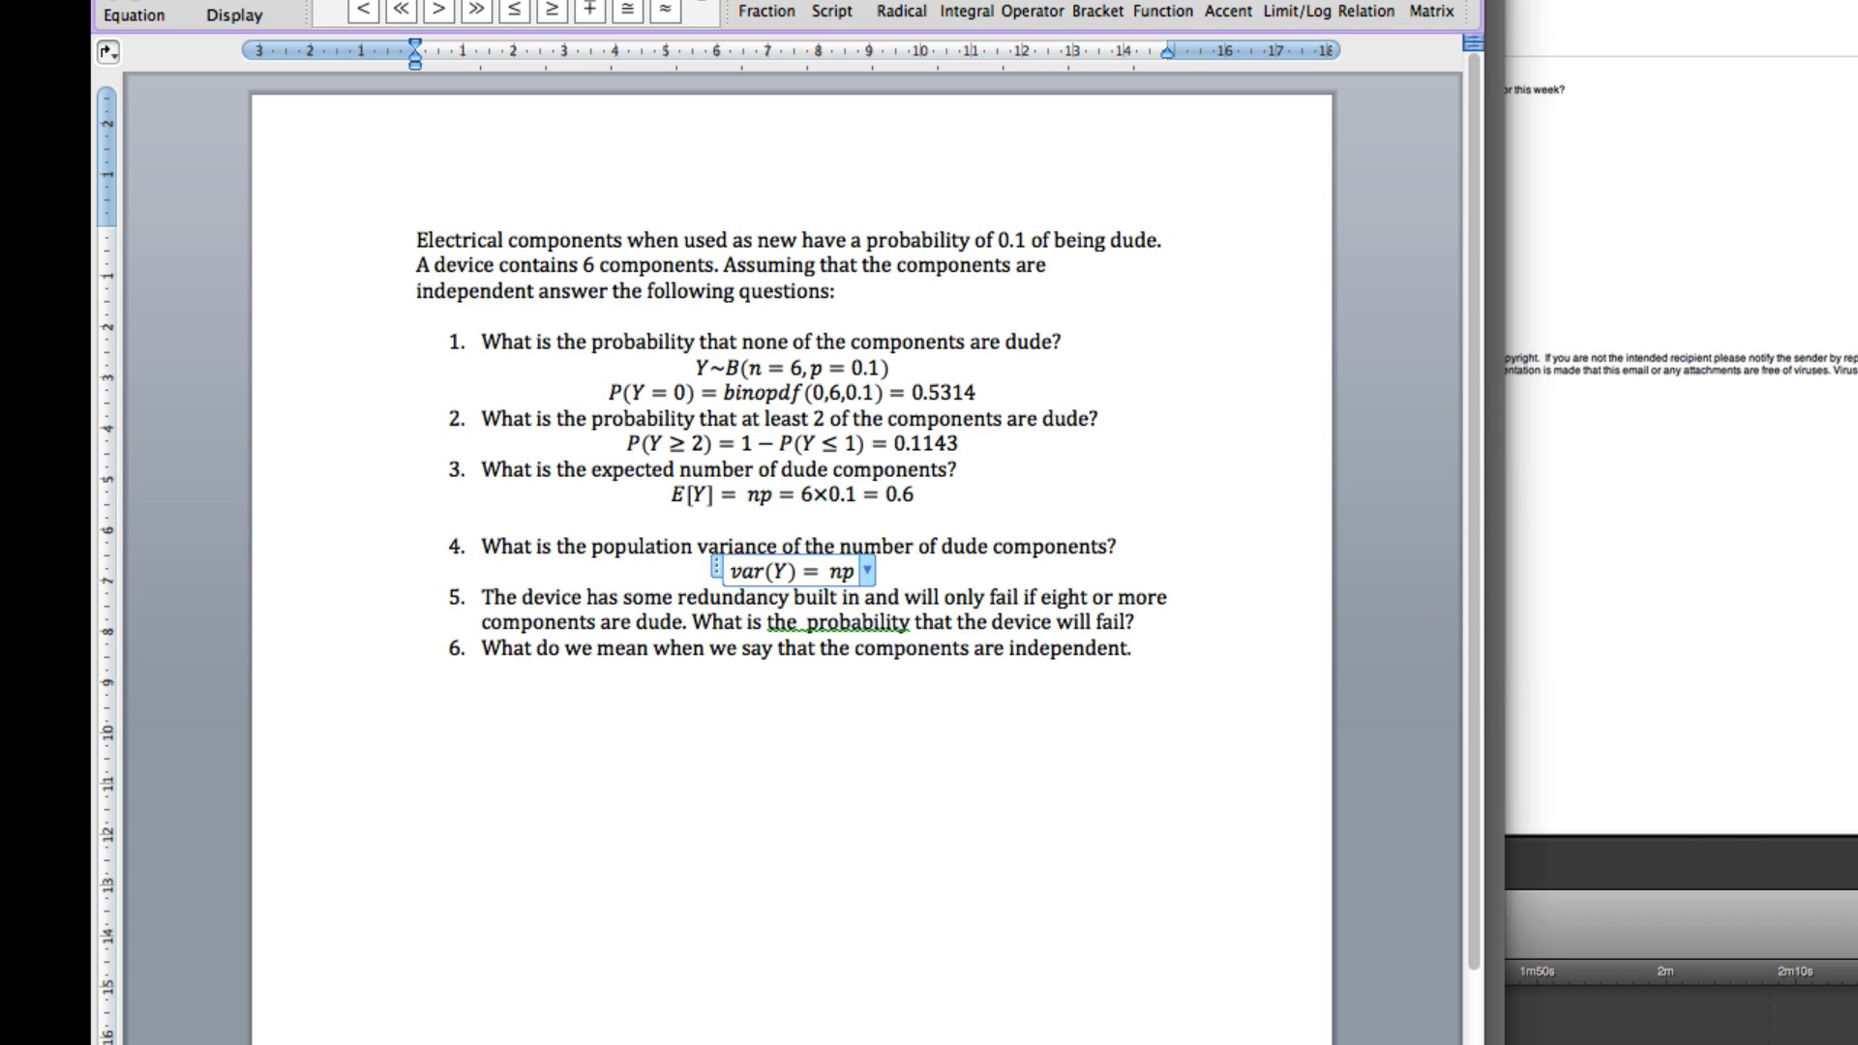
{"action": "type", "text": "(1-p)"}
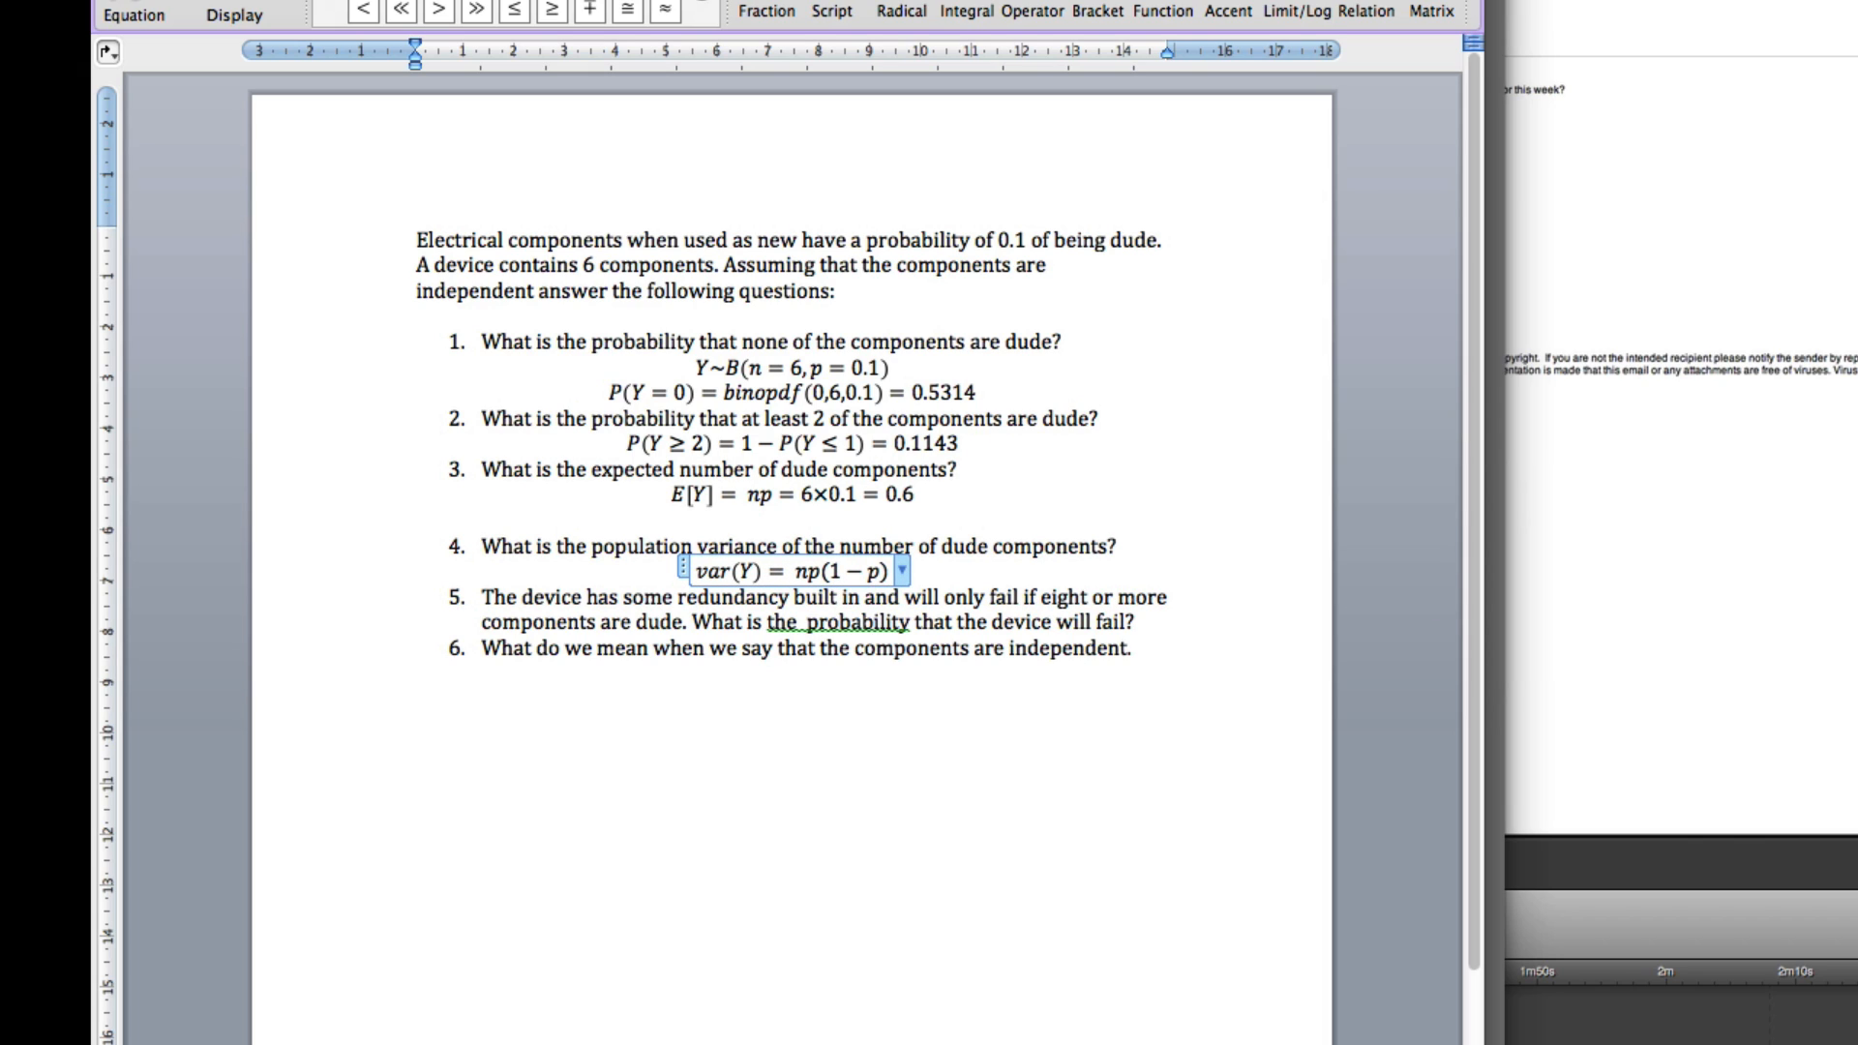
{"action": "type", "text": "="}
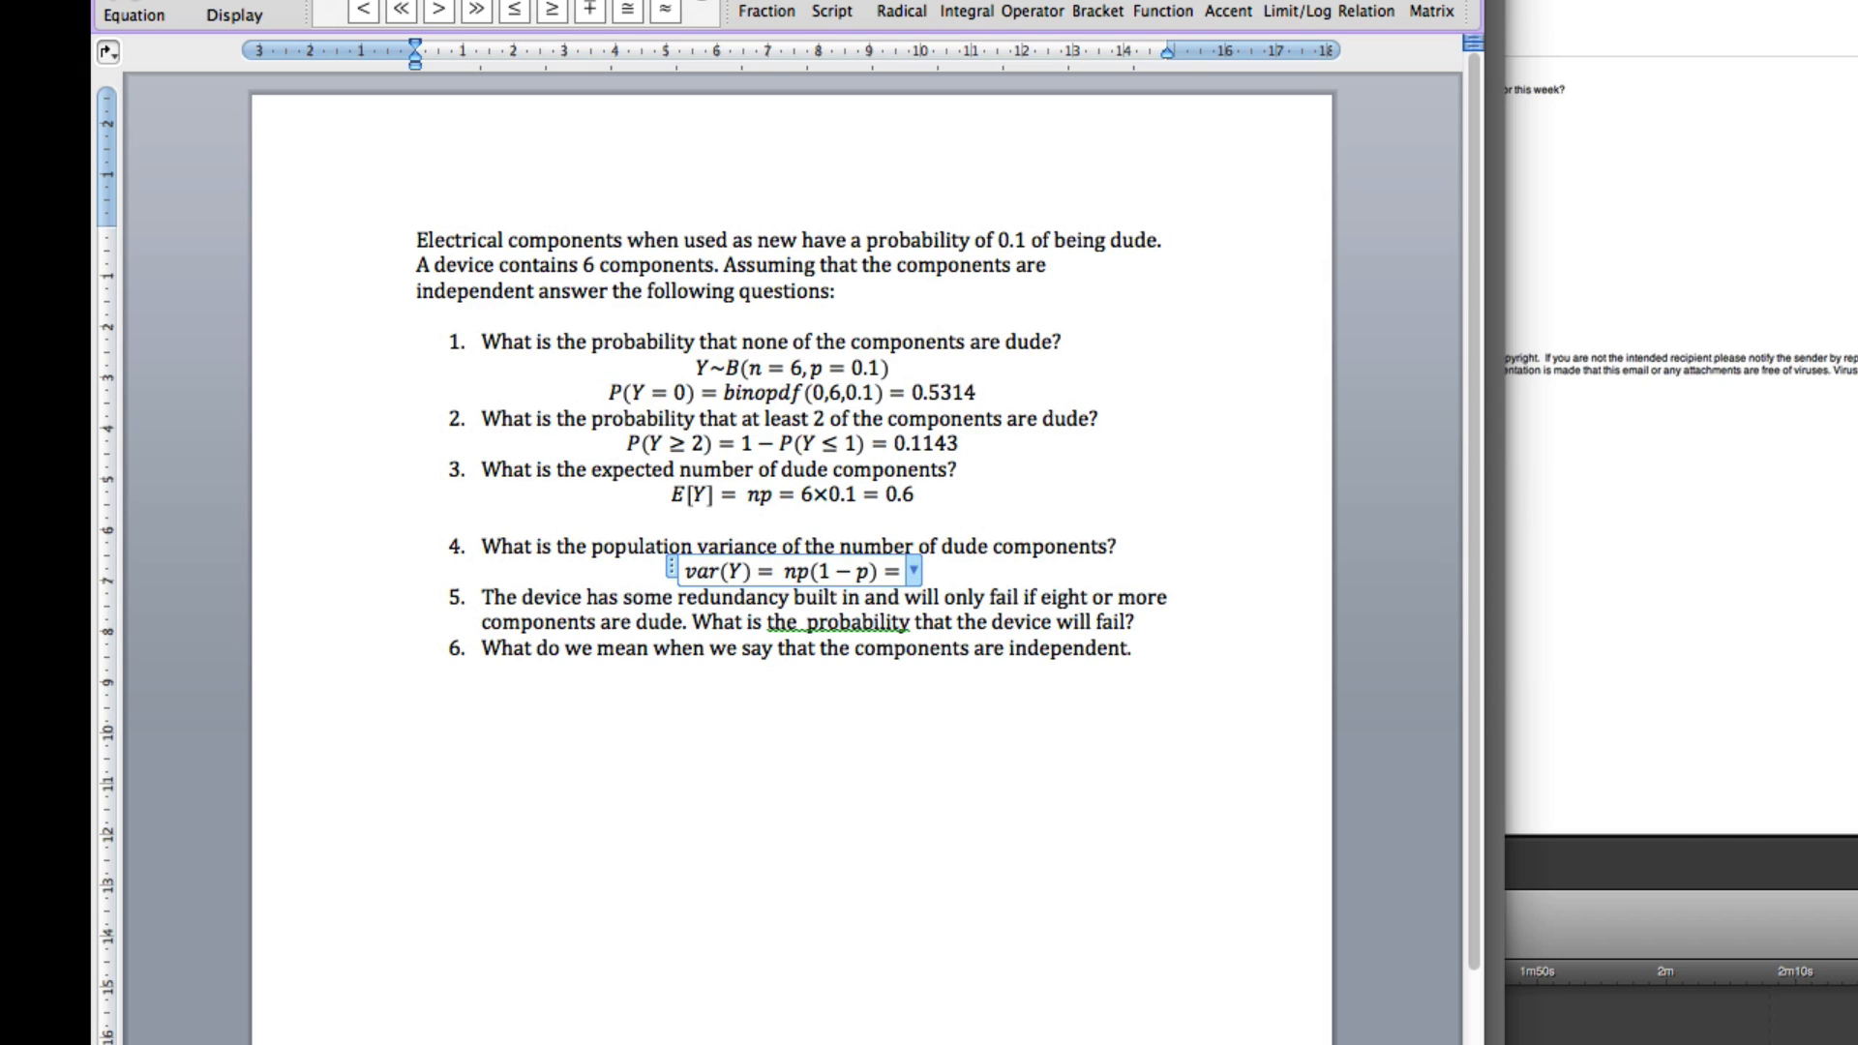
{"action": "type", "text": "10\\t"}
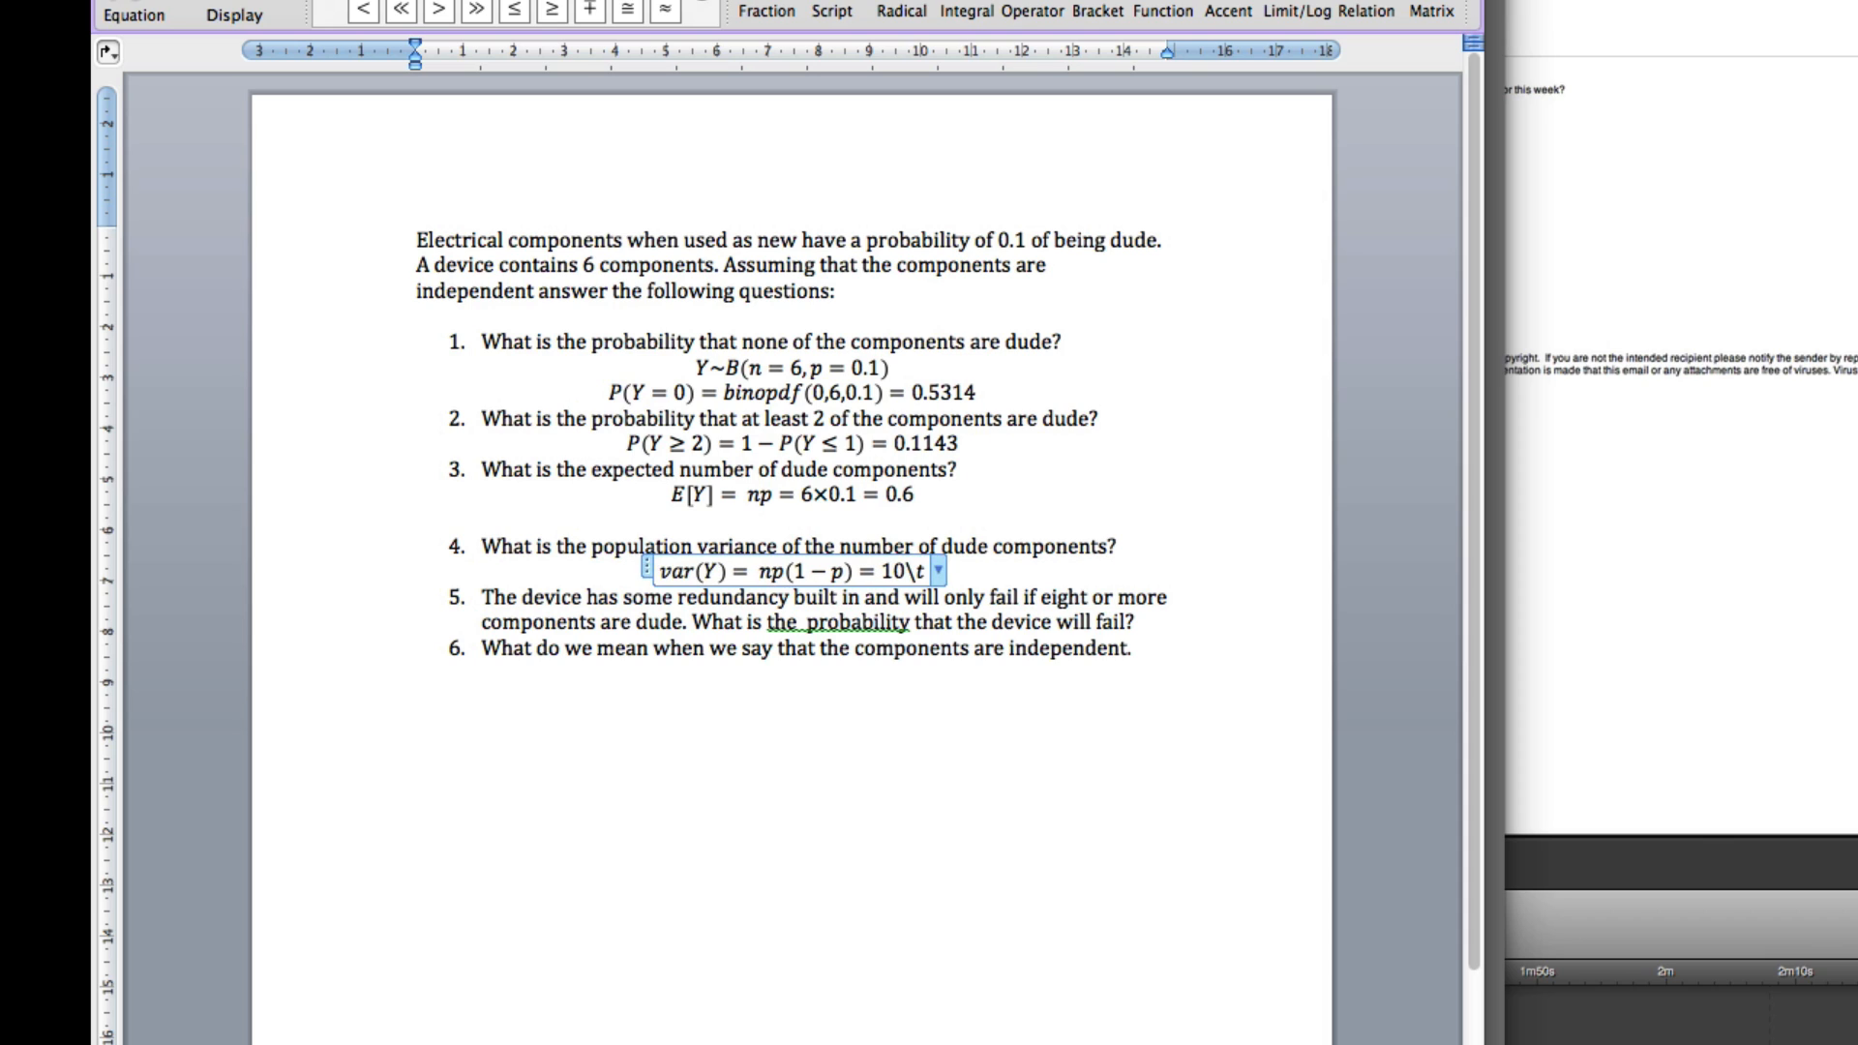
{"action": "type", "text": "×0"}
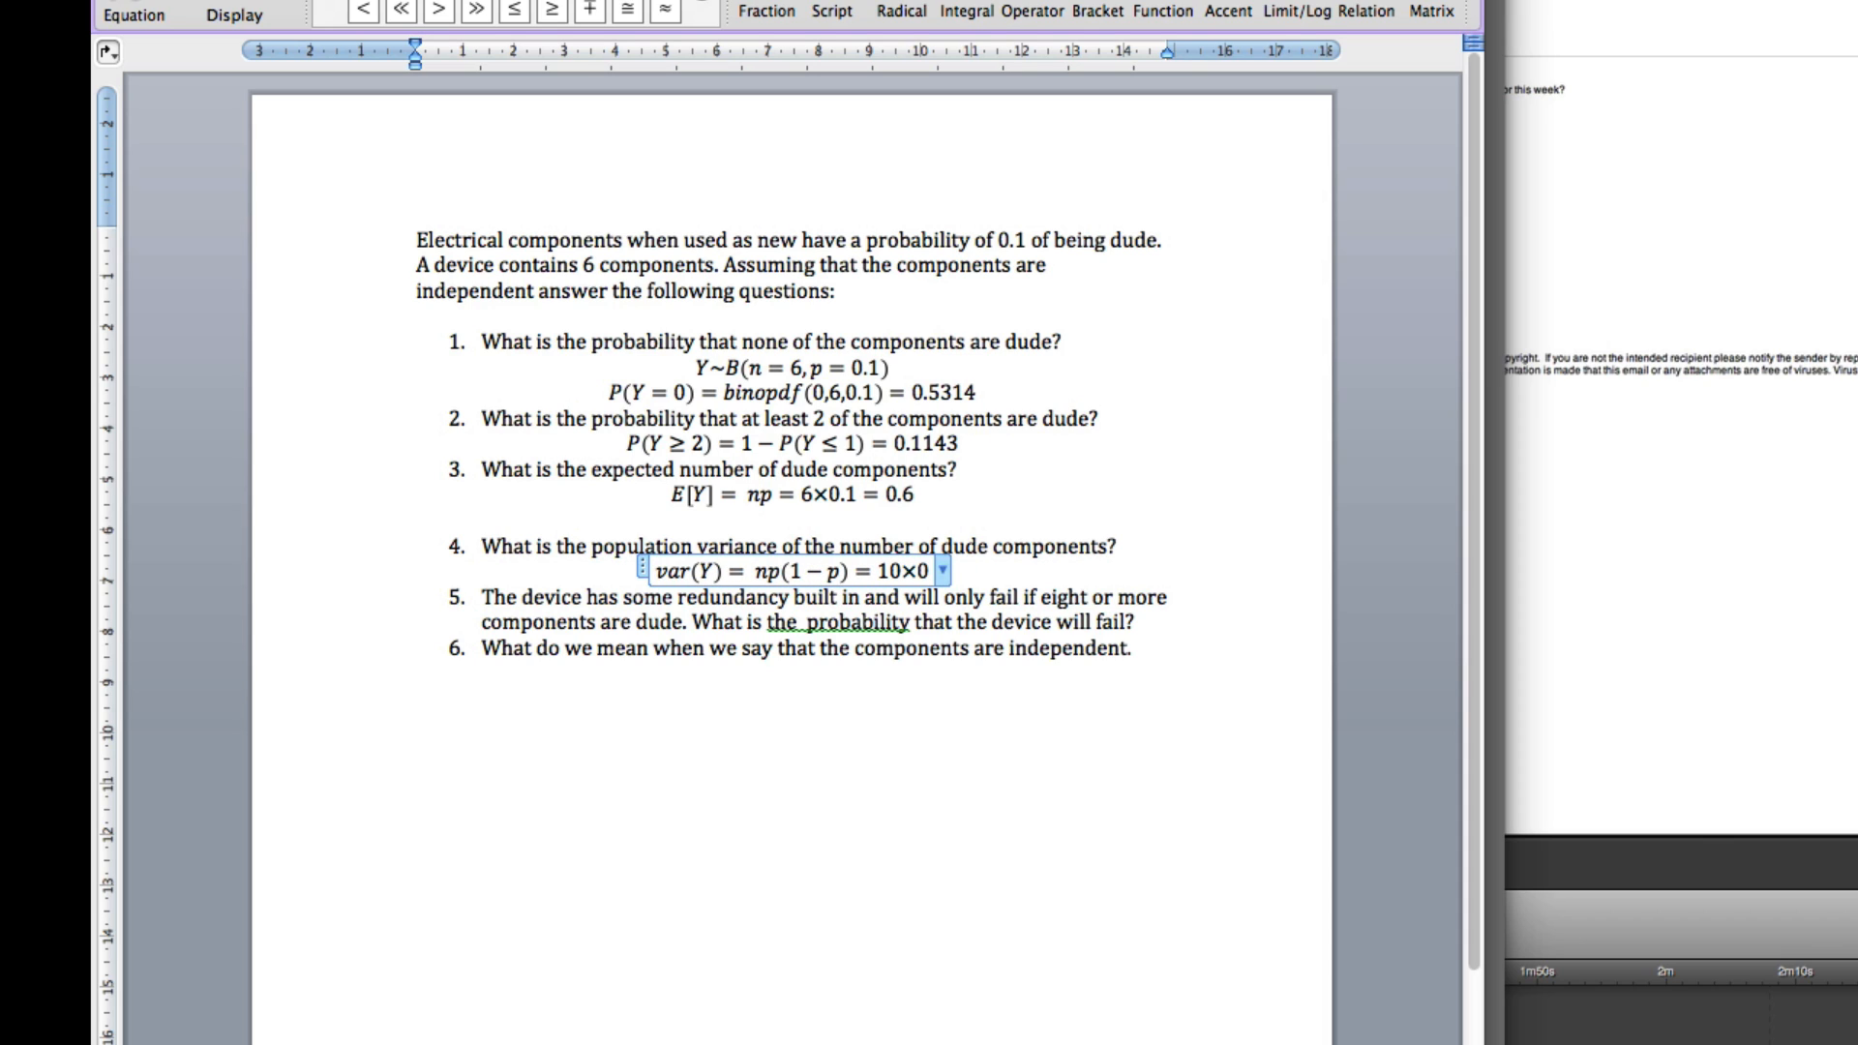
{"action": "type", "text": ".1\\"}
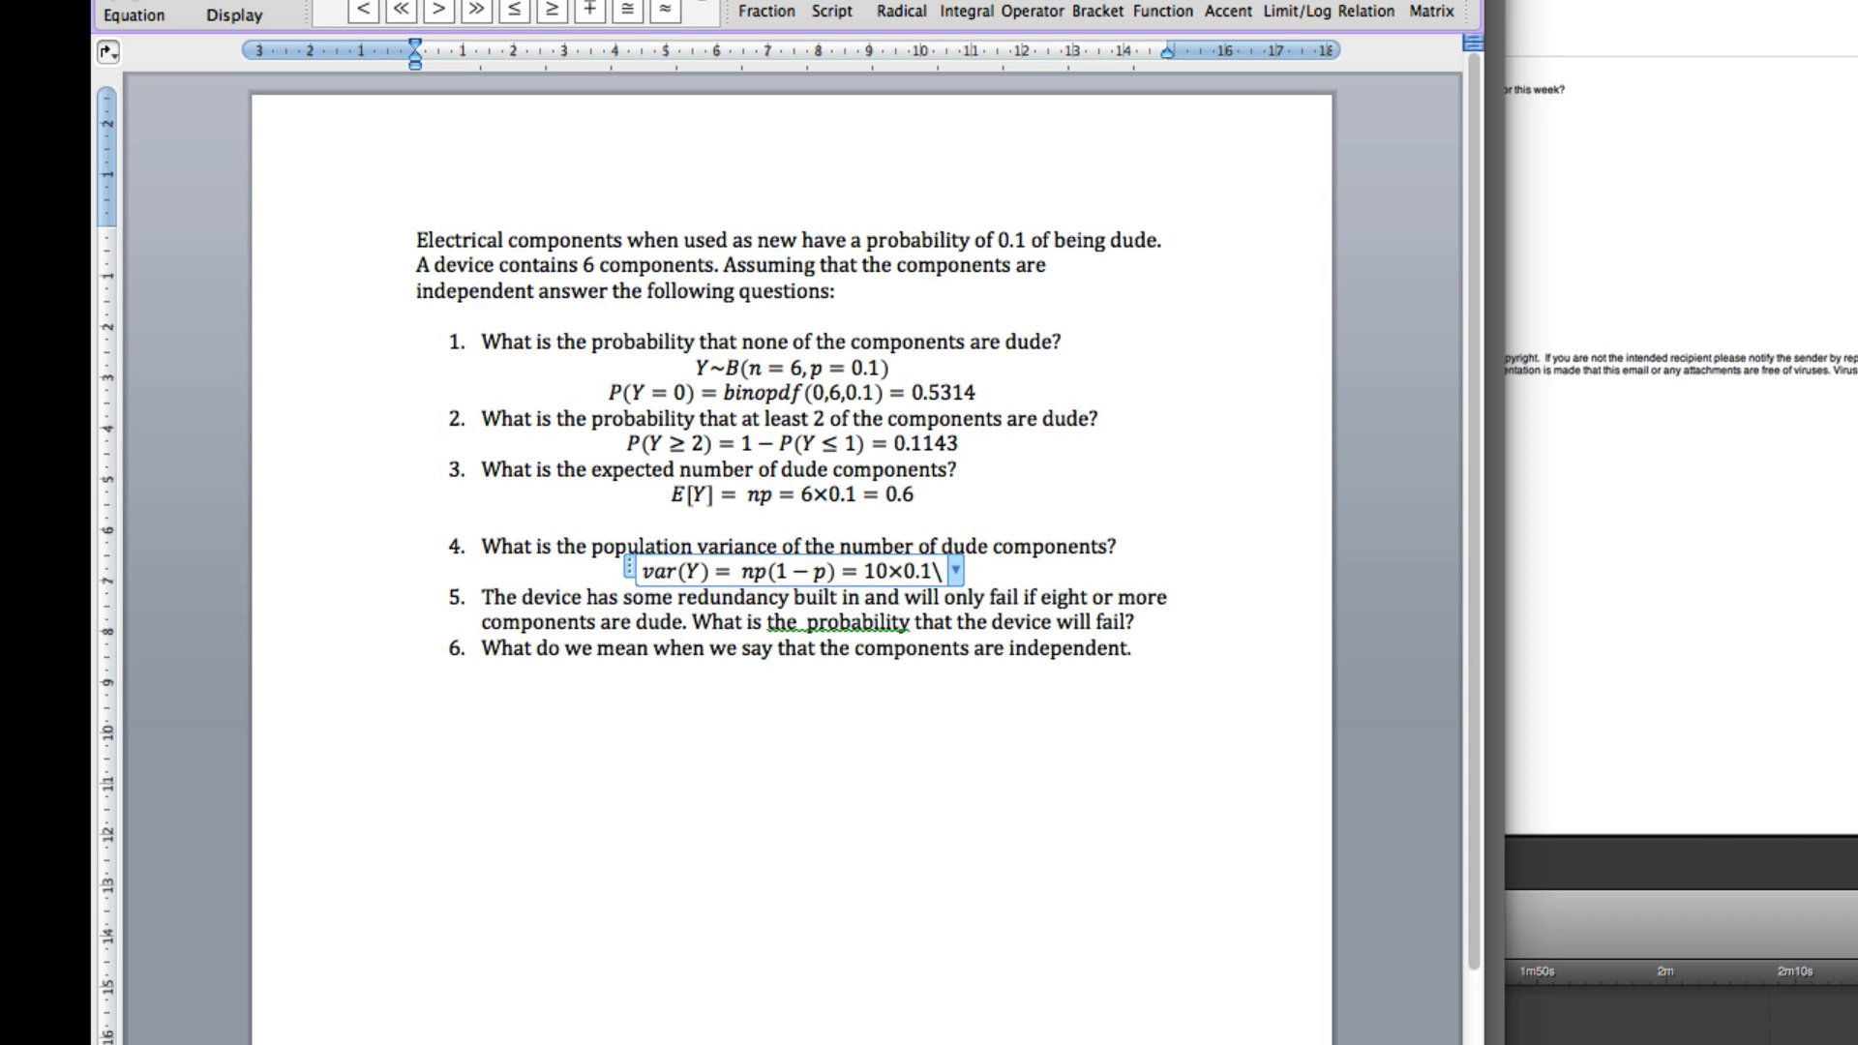
{"action": "type", "text": "×0"}
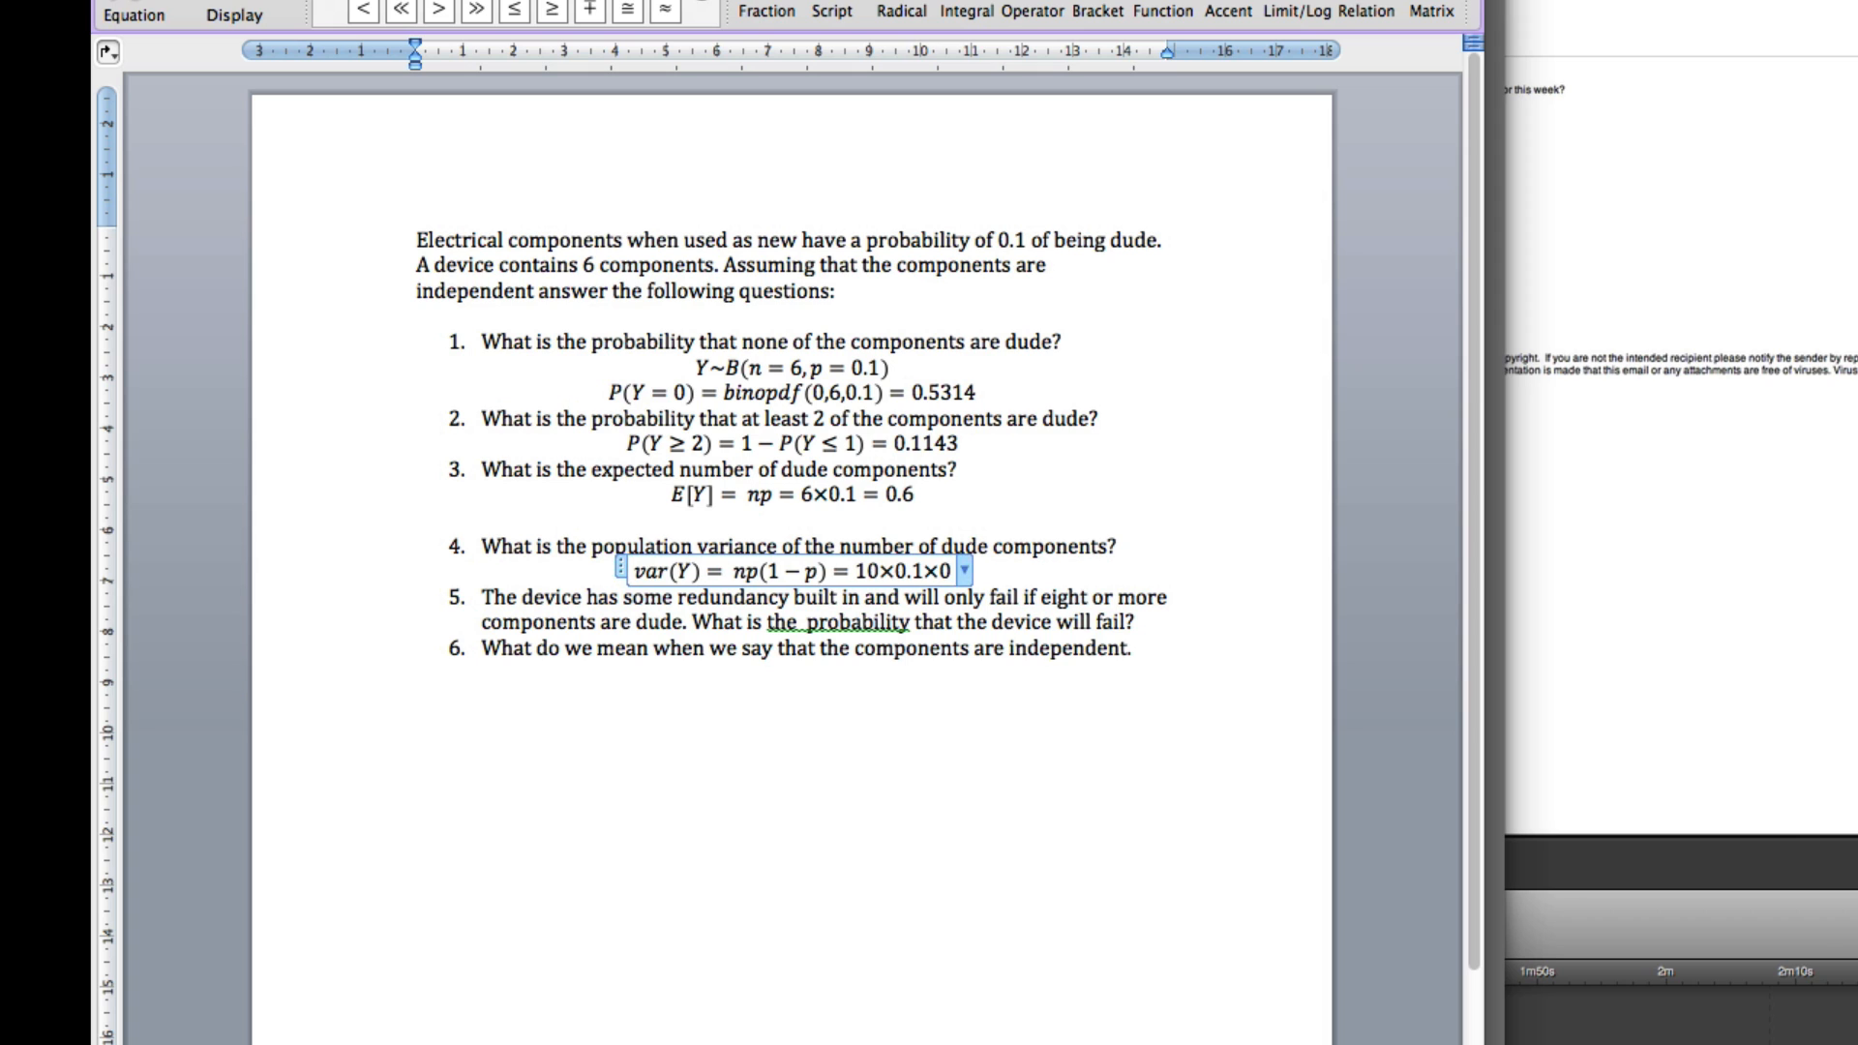
{"action": "type", "text": "9"}
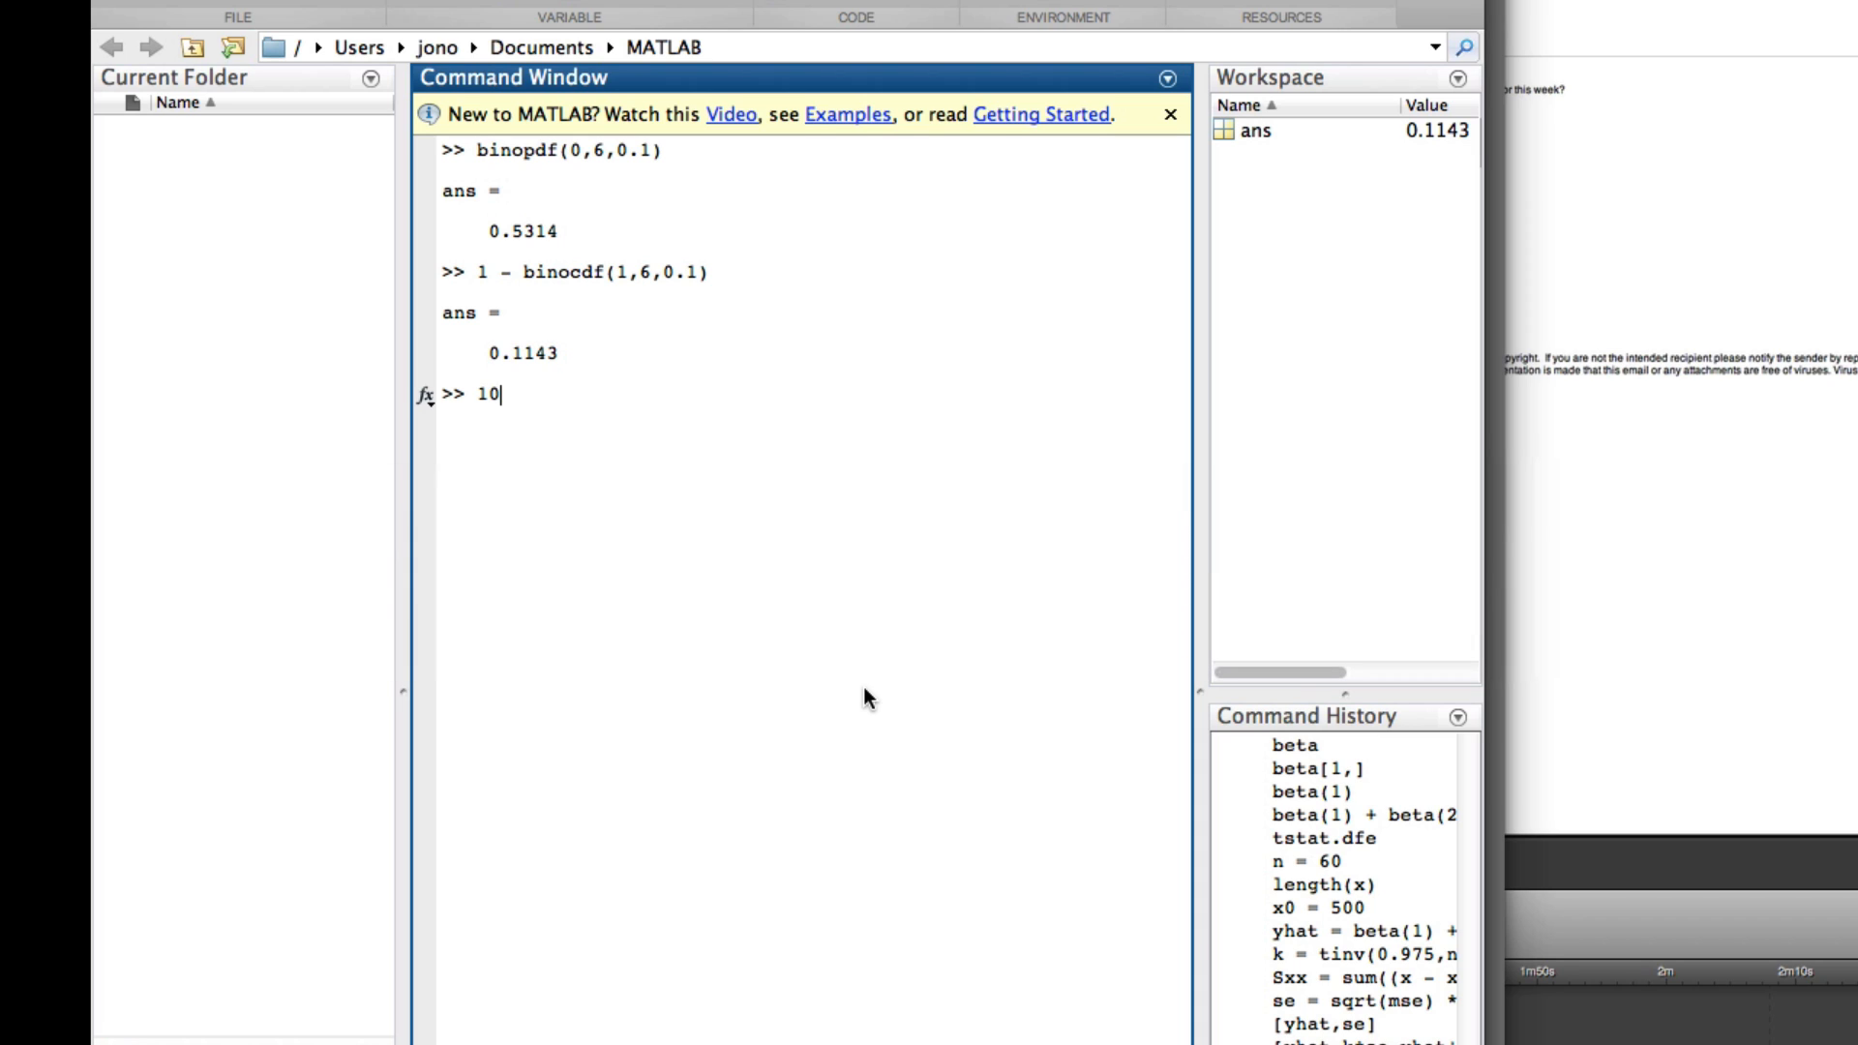
Evaluate 10*0.1*0.9 and 6*0.1*0.9 in MATLAB, then select the 0.5400 result.
{"action": "type", "text": "* 0"}
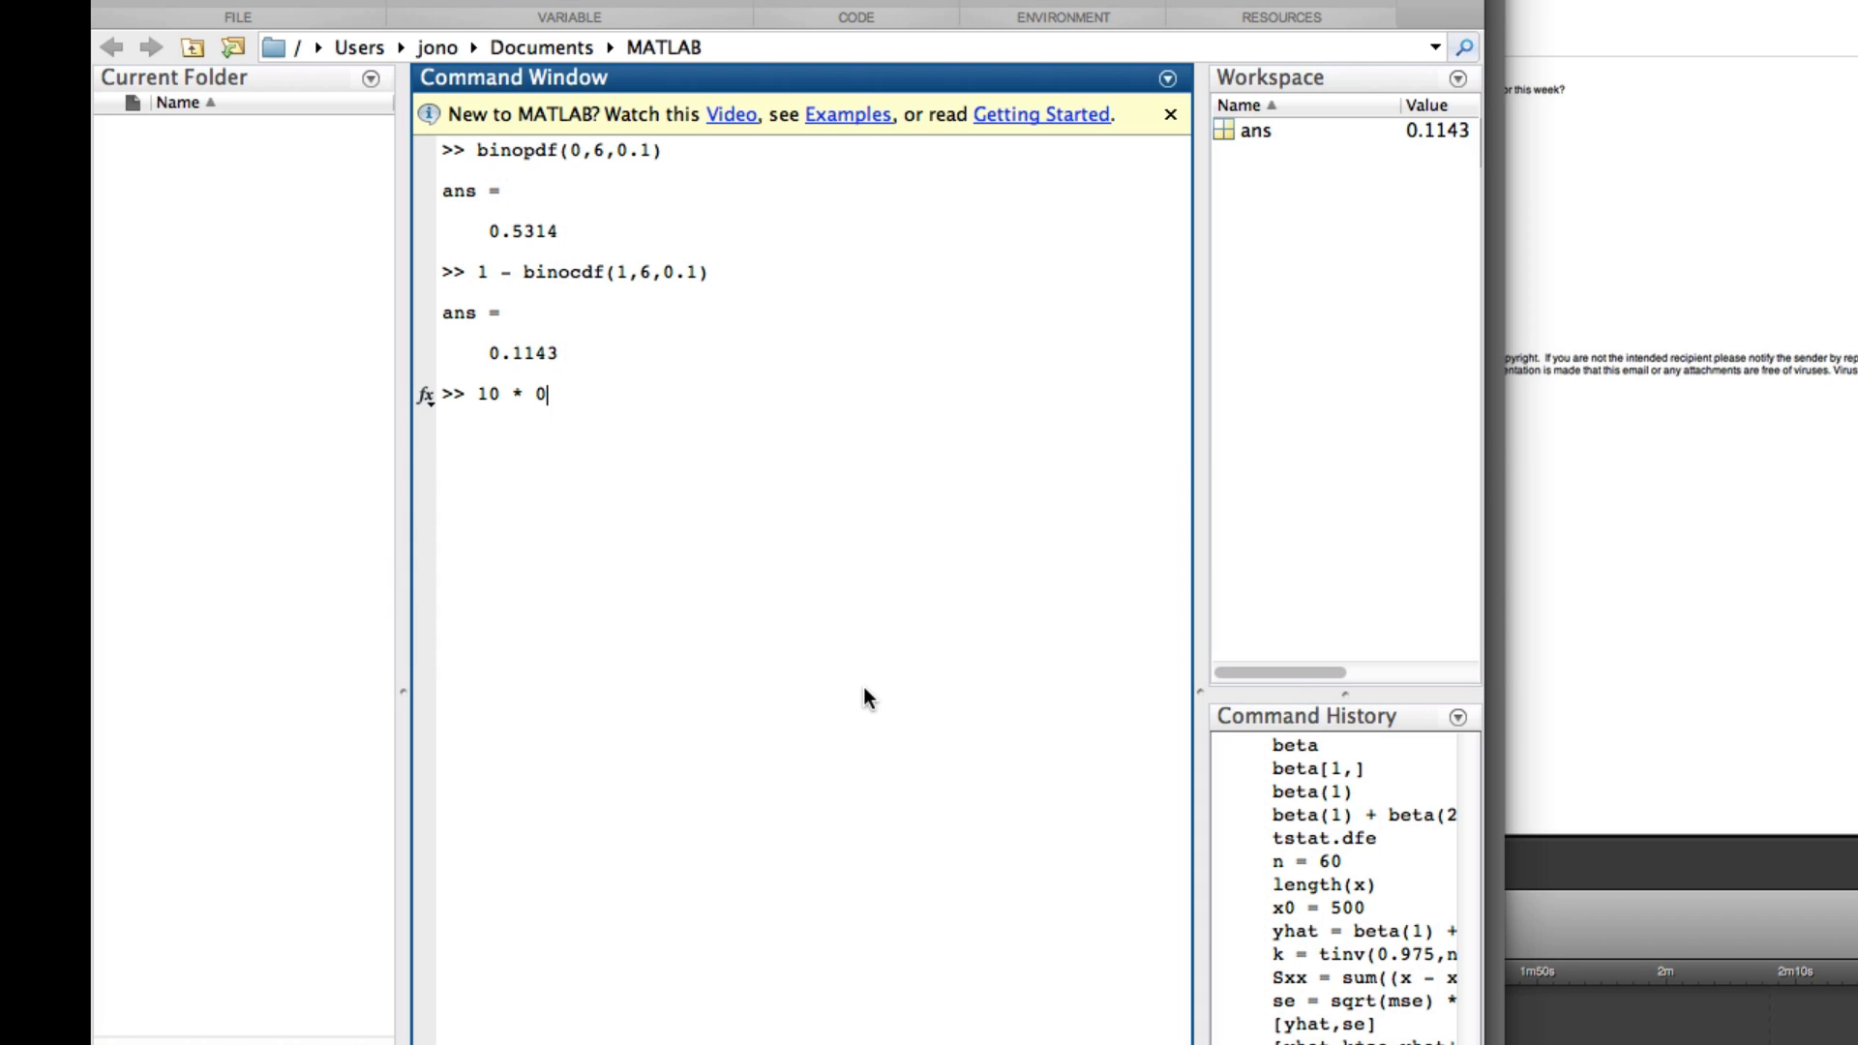
{"action": "type", "text": ".1 * 0."}
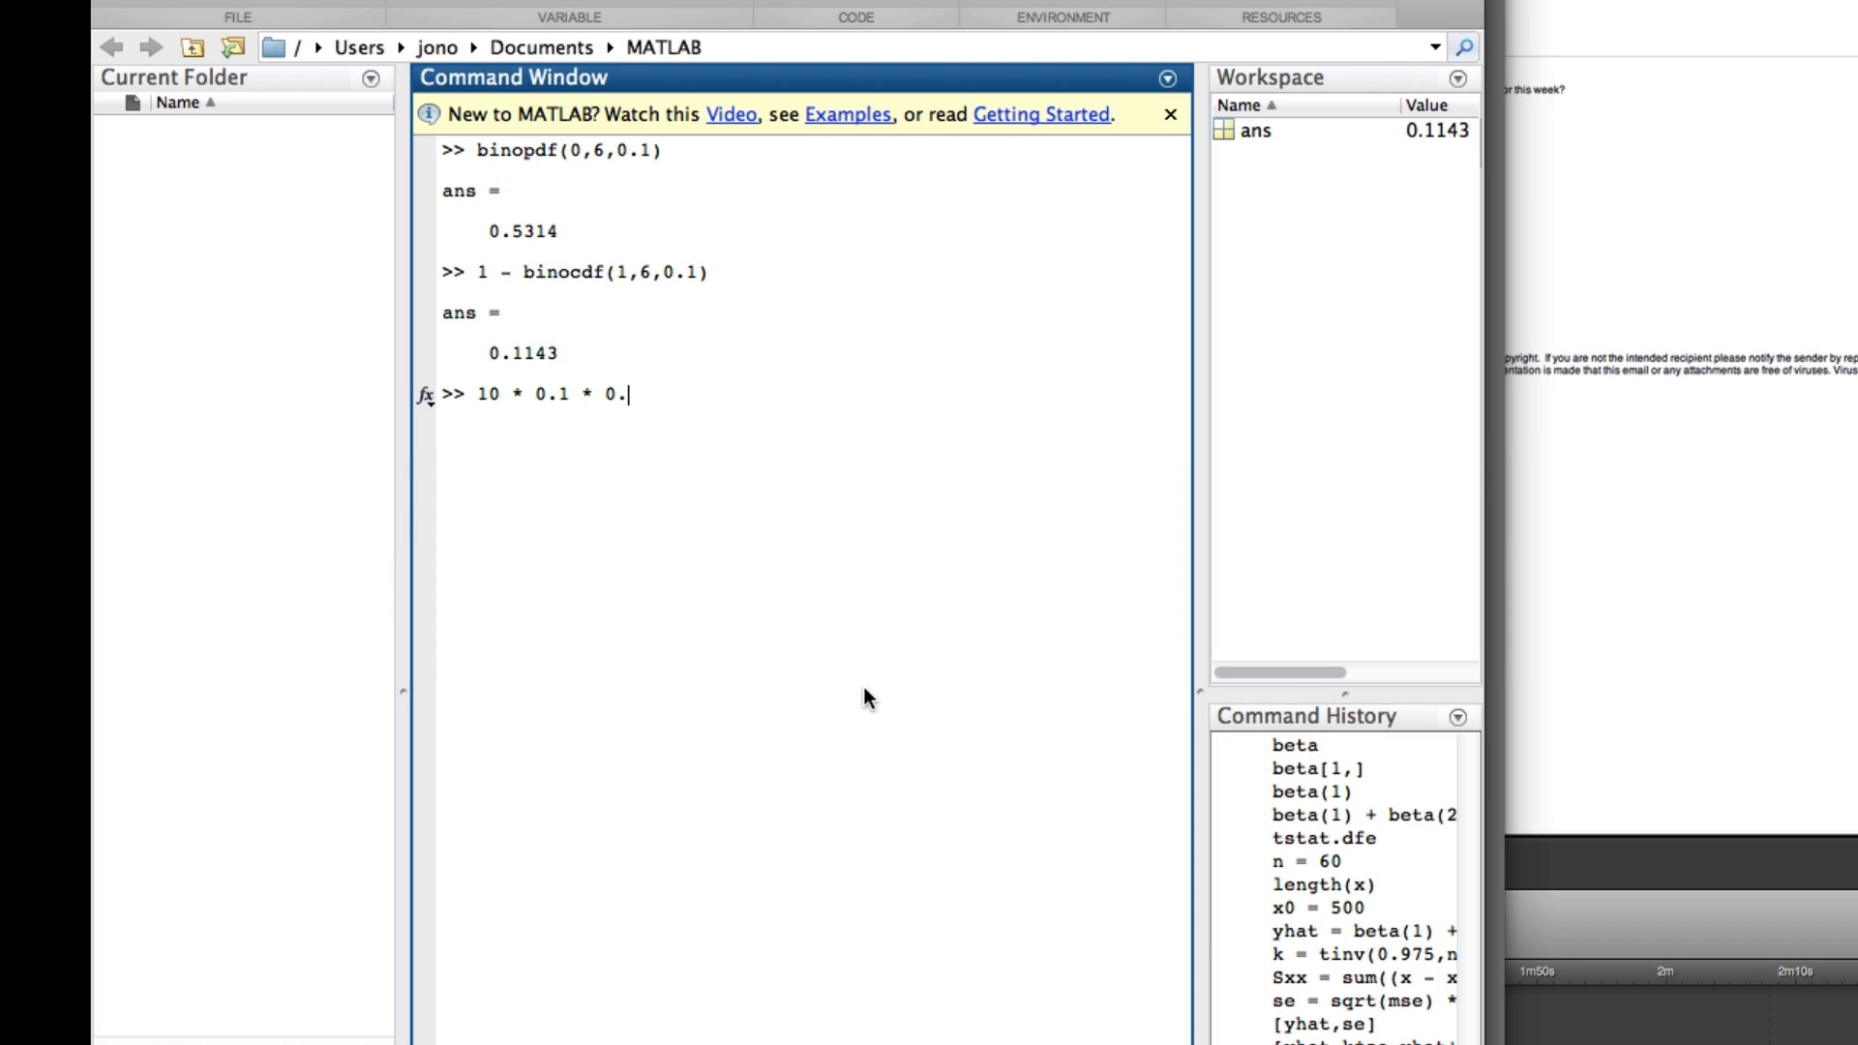
{"action": "key", "text": "Return"}
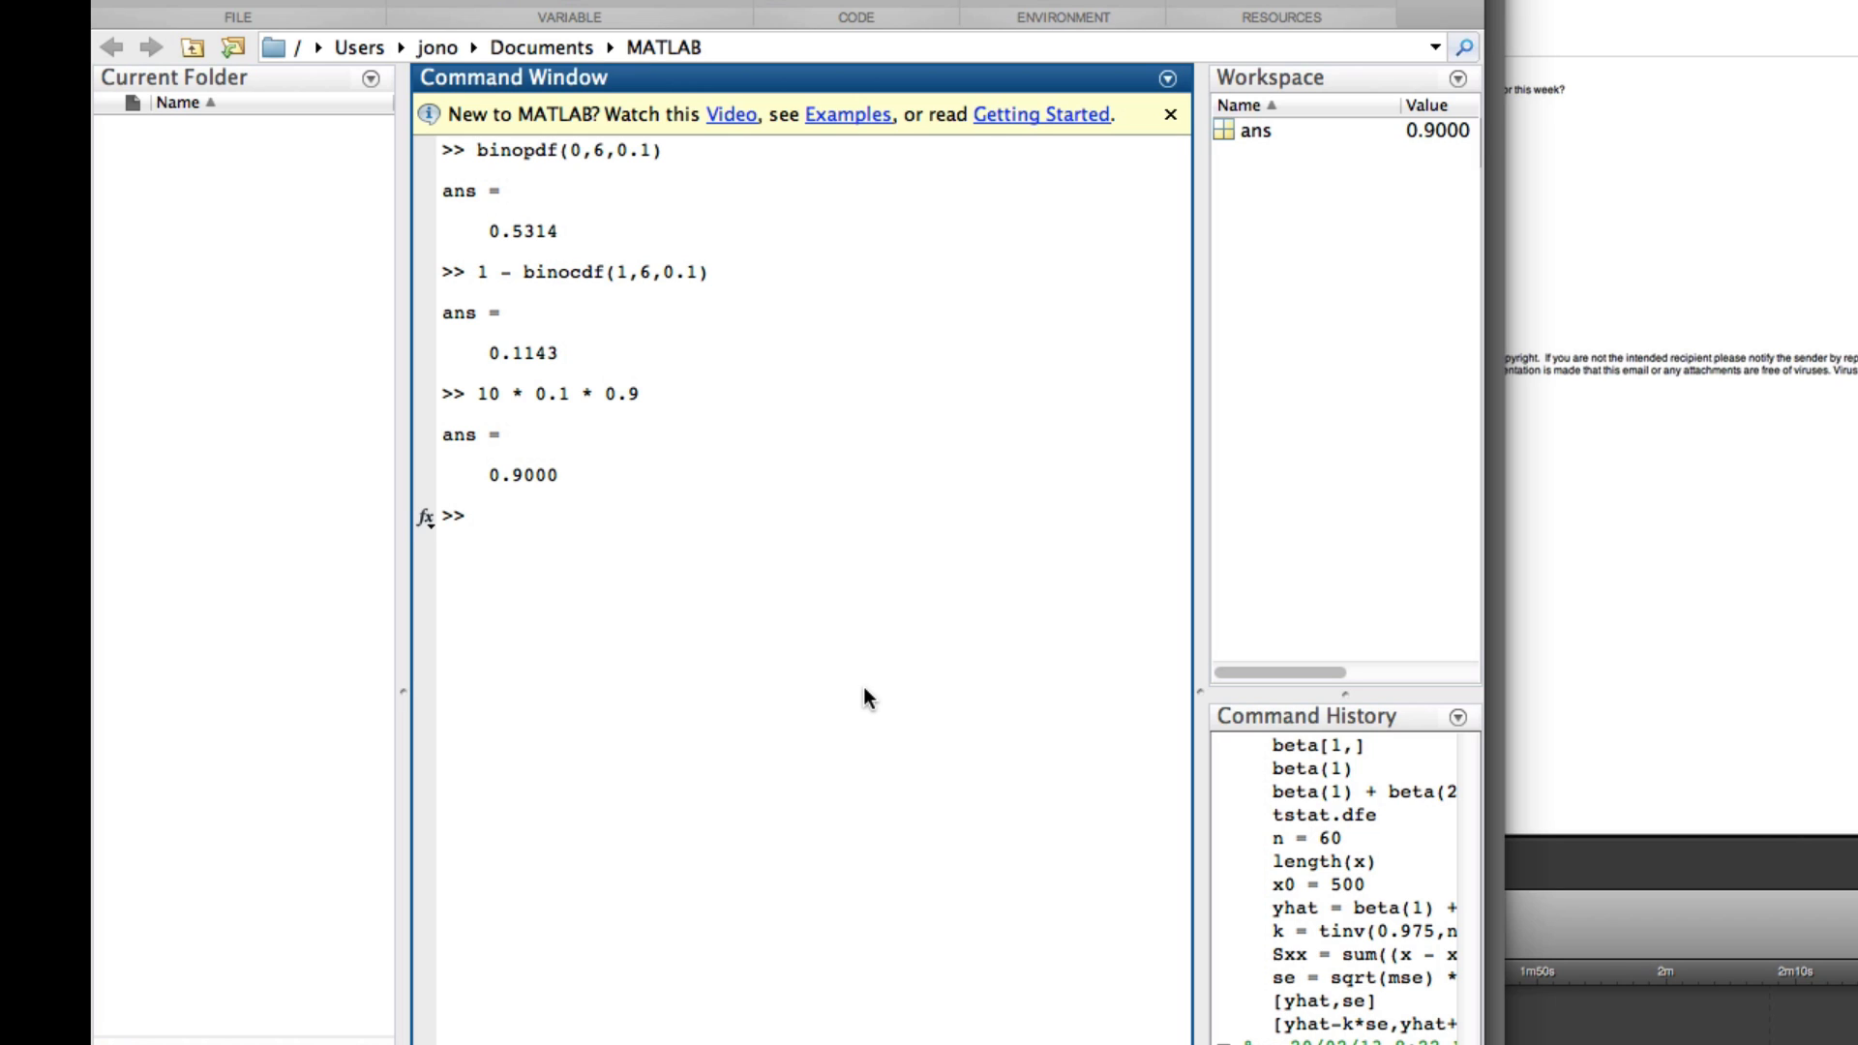
{"action": "type", "text": "6*0"}
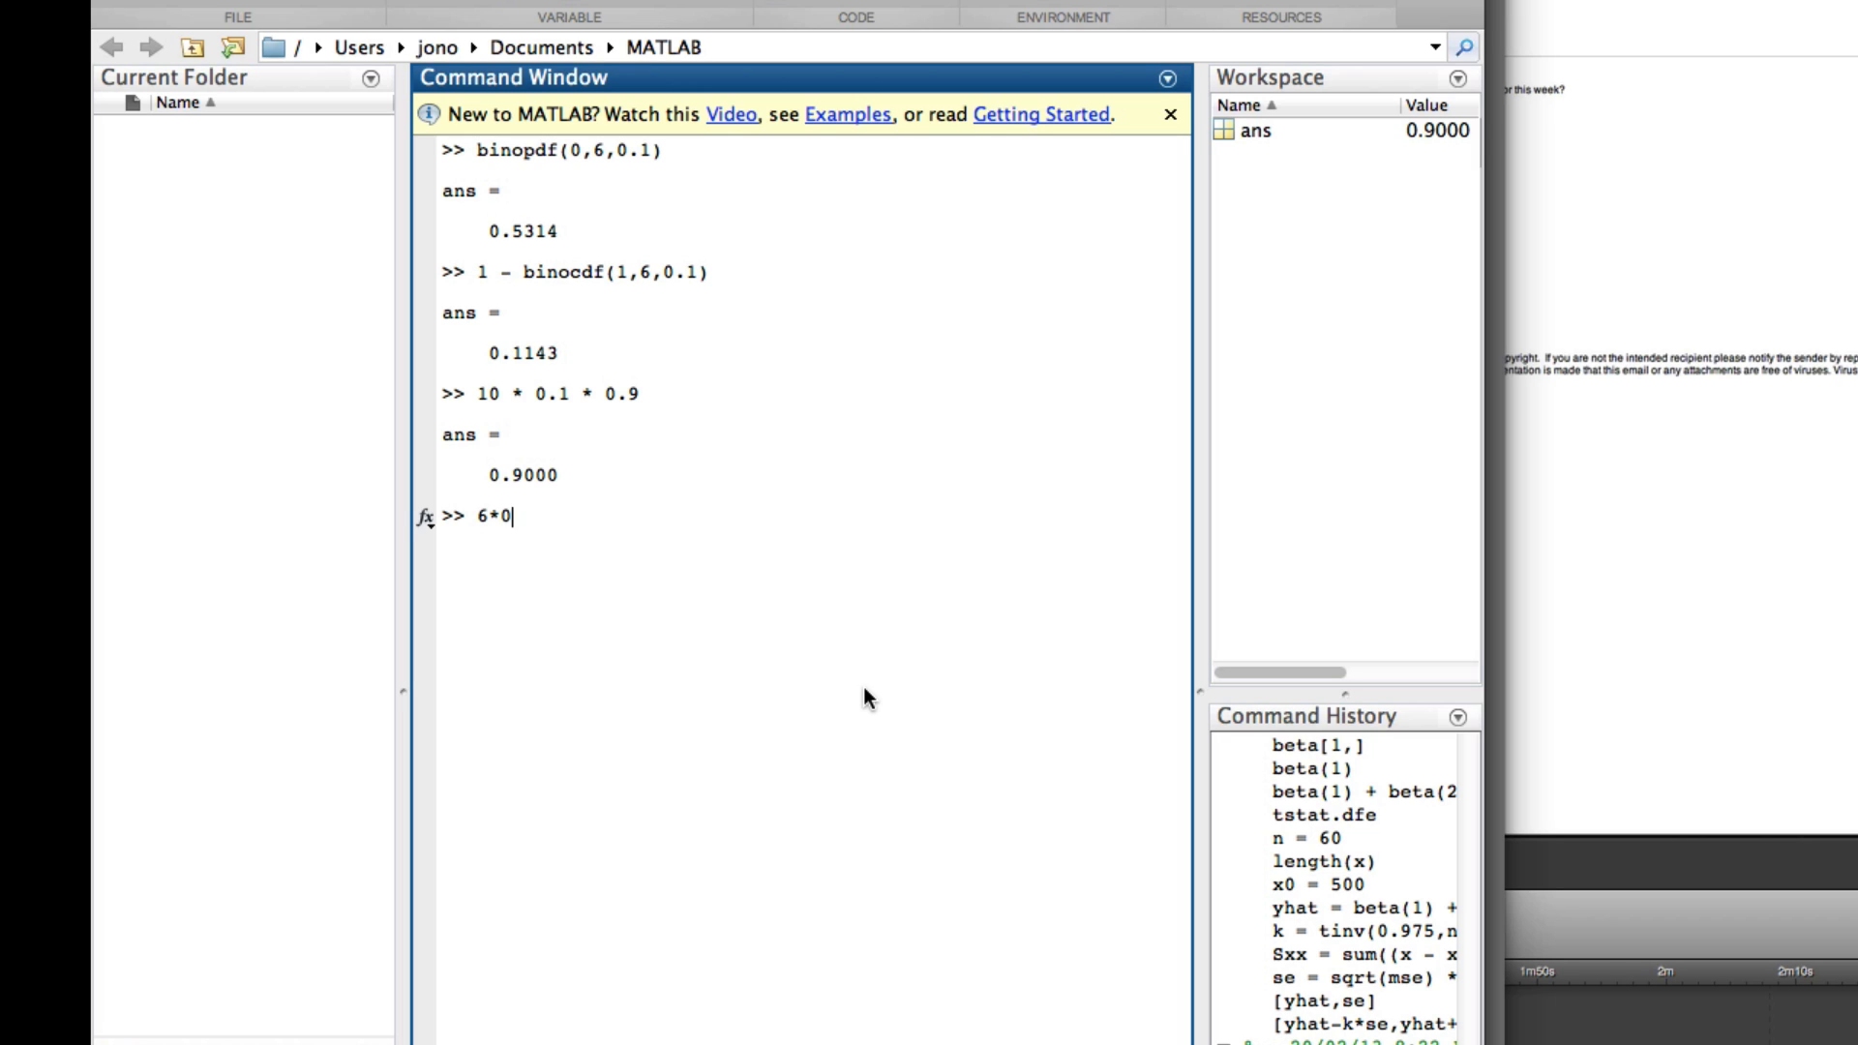
{"action": "type", "text": ".1*0.9"}
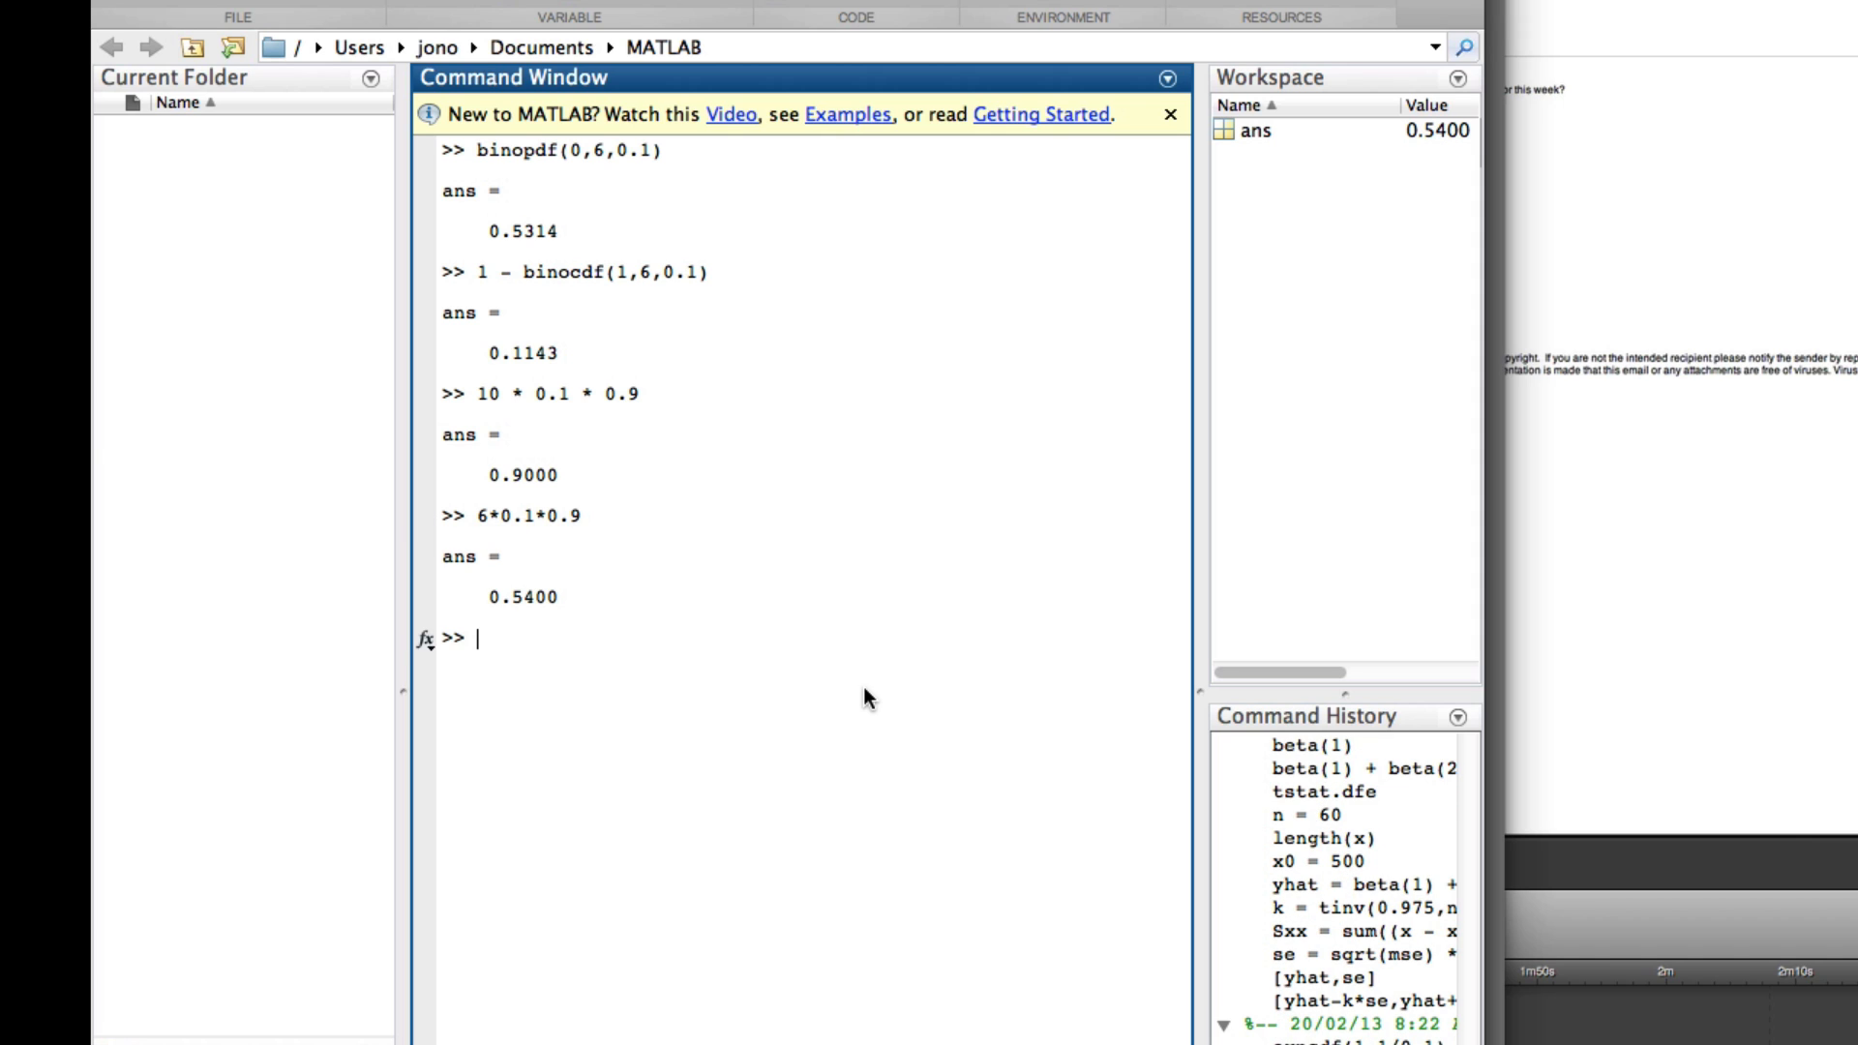
{"action": "double_click", "coordinate": [522, 596]}
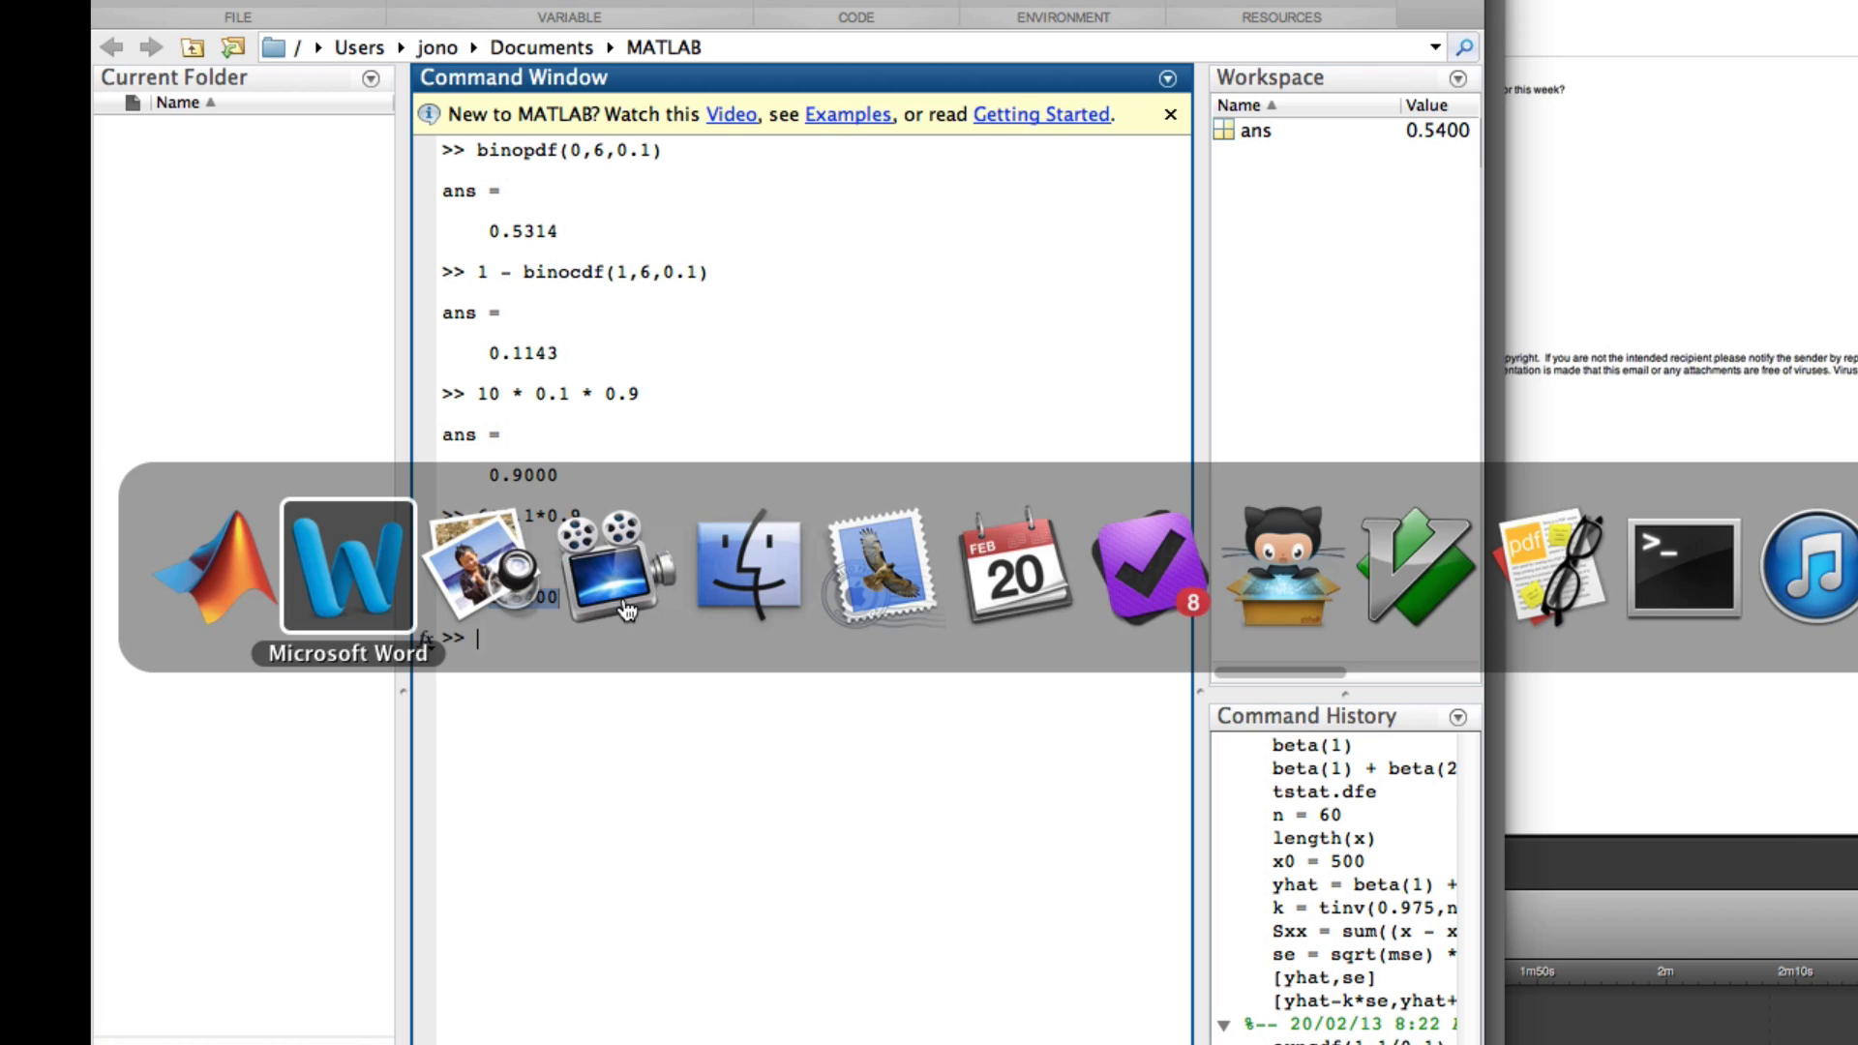
Change the variance result to 6×0.1×0.9 = 0.5400 and add a blank line under question 5.
{"action": "left_click", "coordinate": [347, 566]}
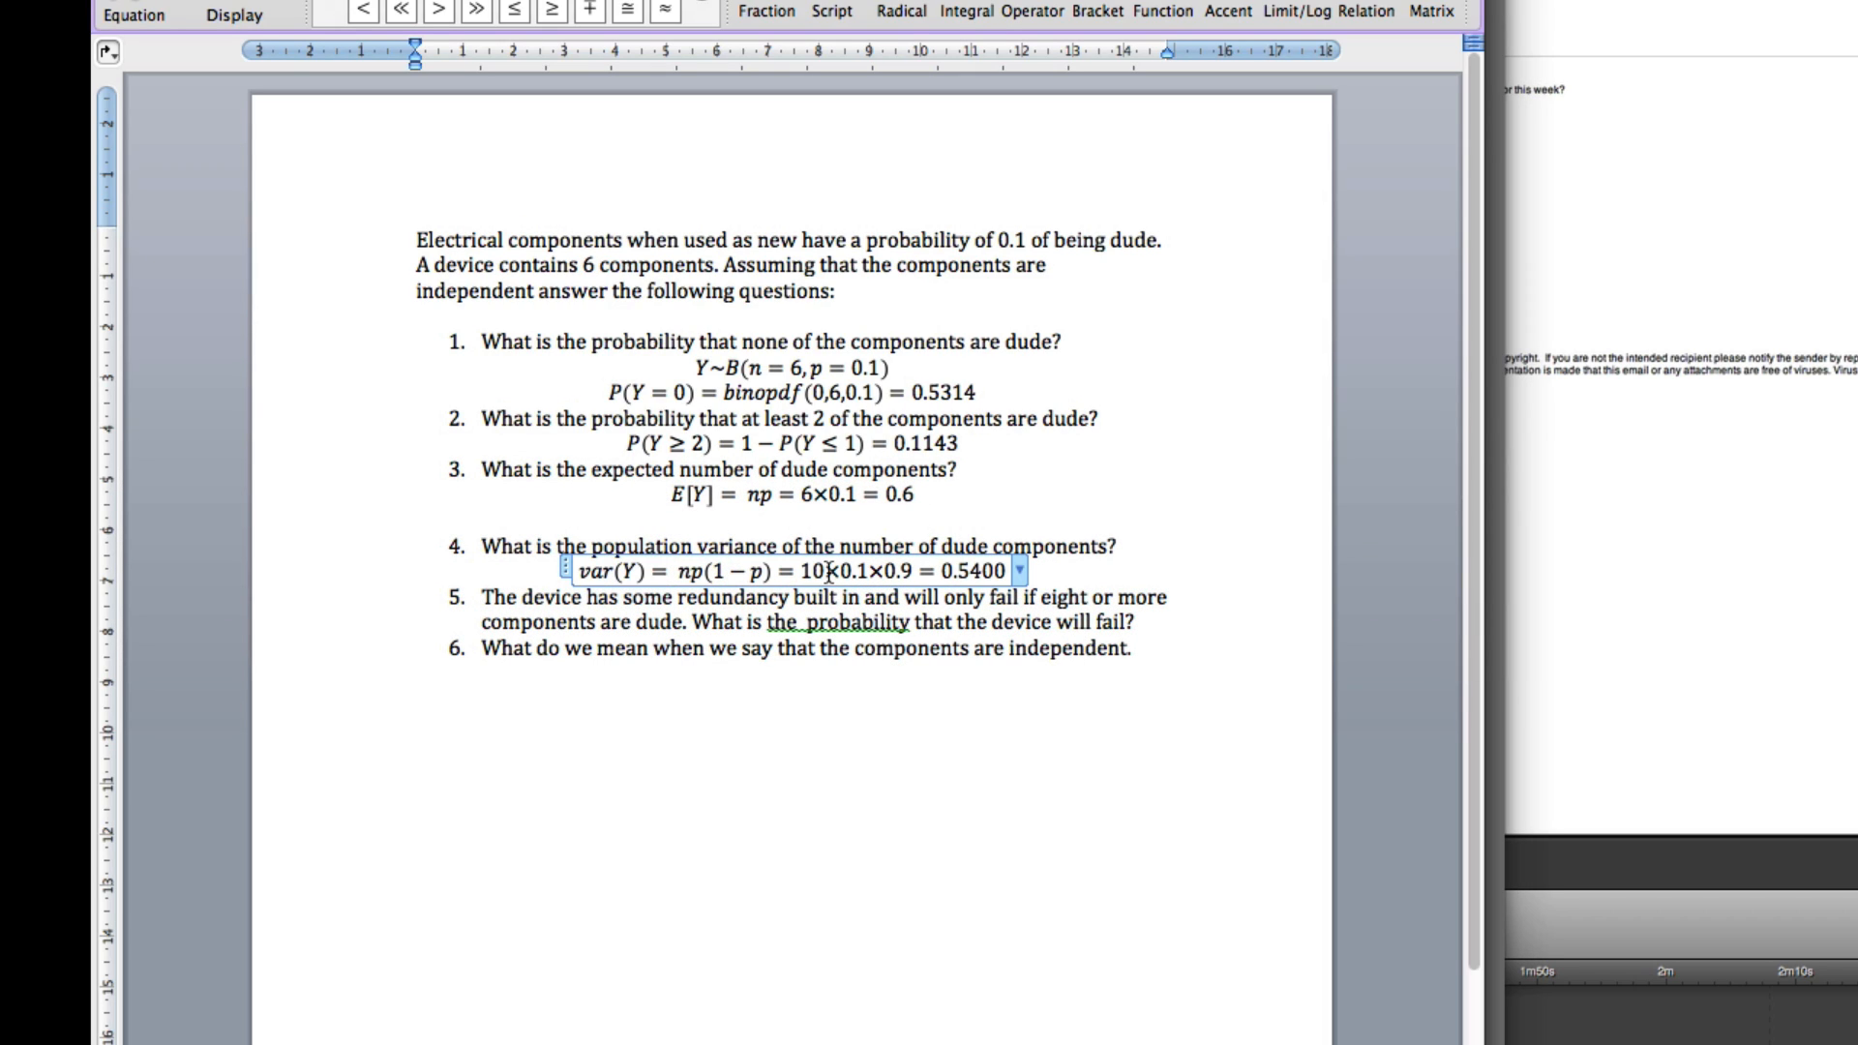
{"action": "key", "text": "backspace"}
{"action": "type", "text": "6"}
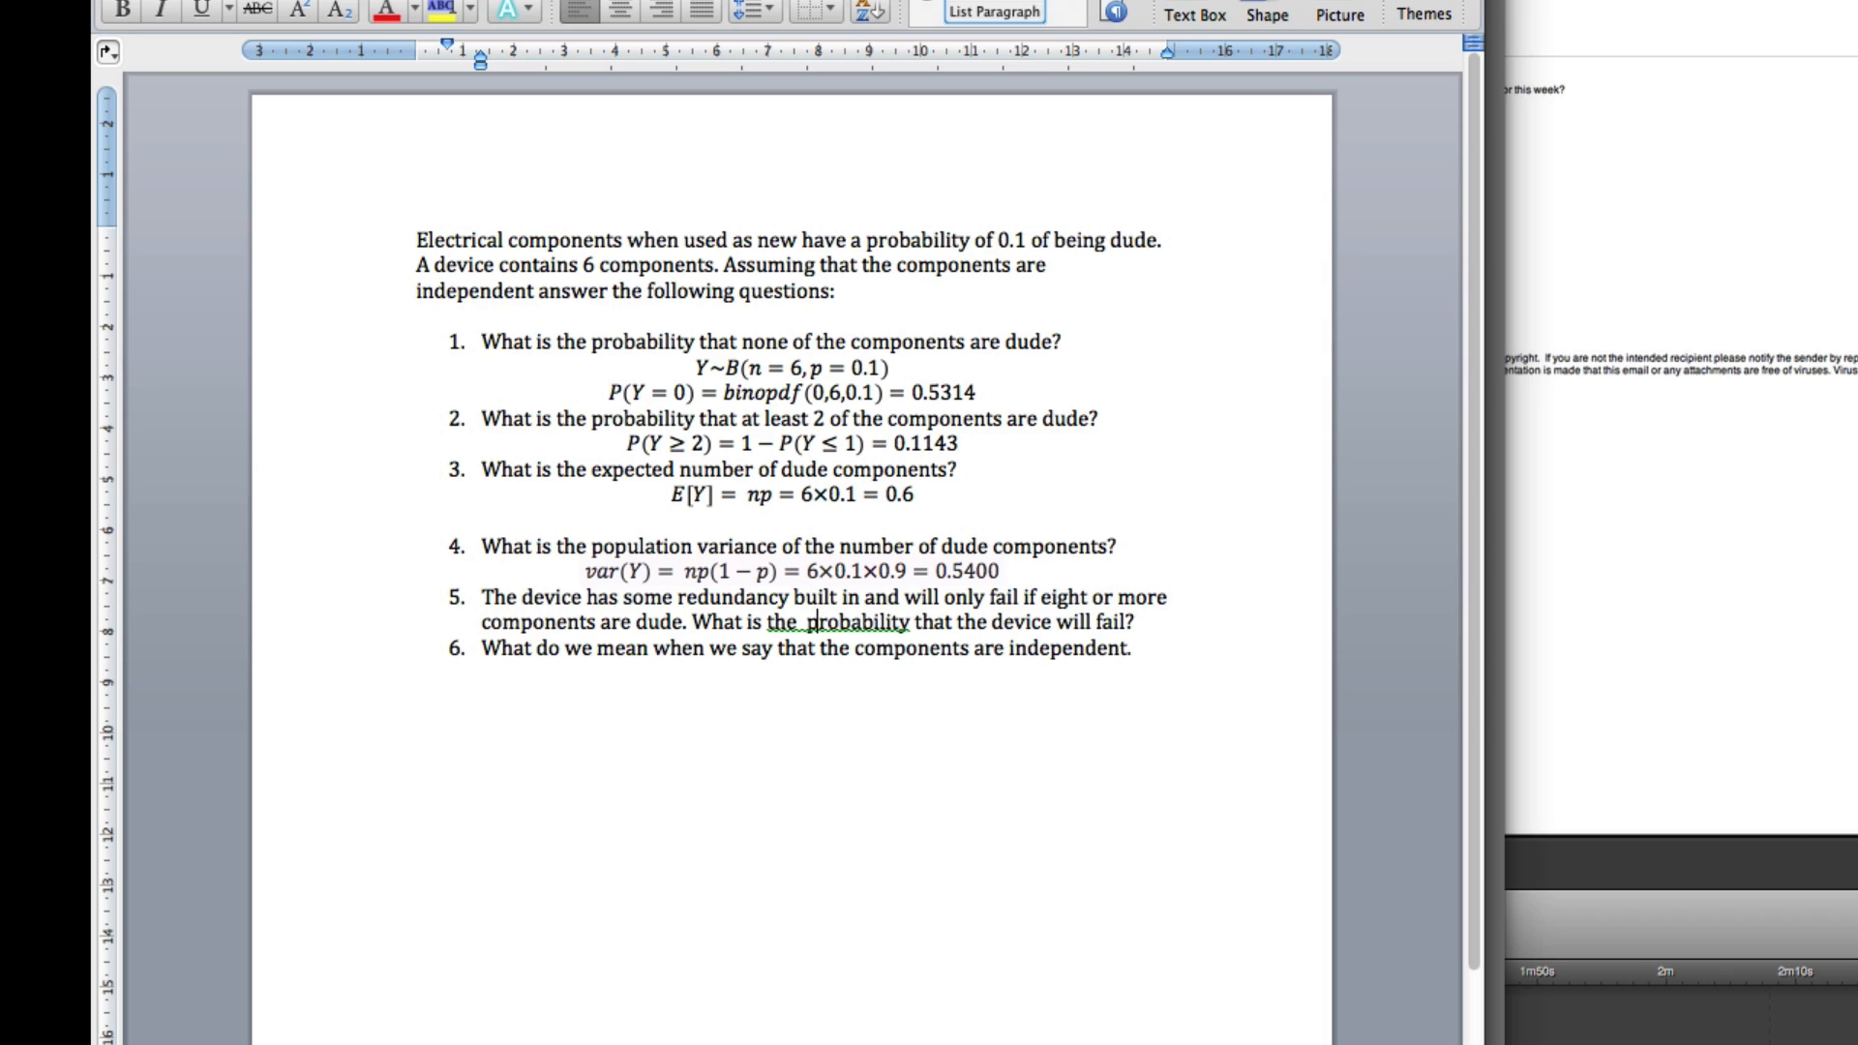
{"action": "key", "text": "Return"}
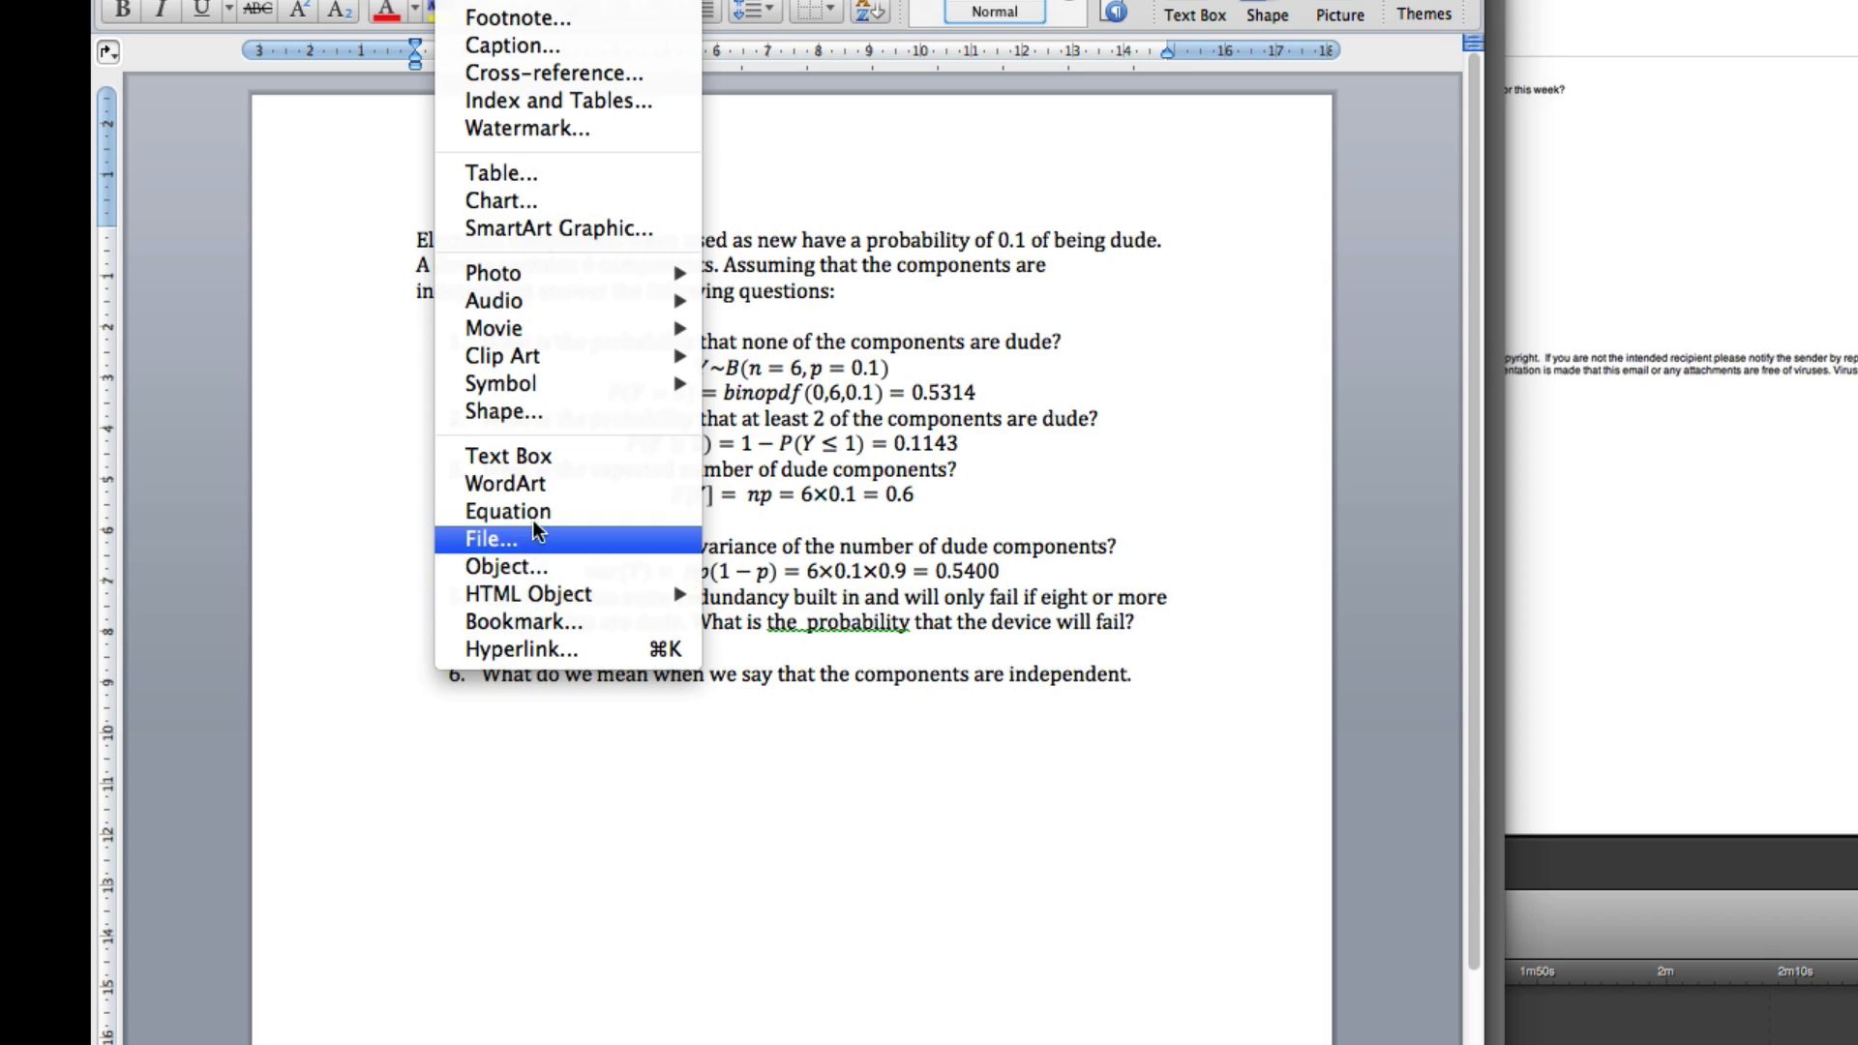
Enter question 5's equation P(fail) = P(Y ≥ 8) = 1 − P(Y ≤ 7) =.
{"action": "left_click", "coordinate": [507, 511]}
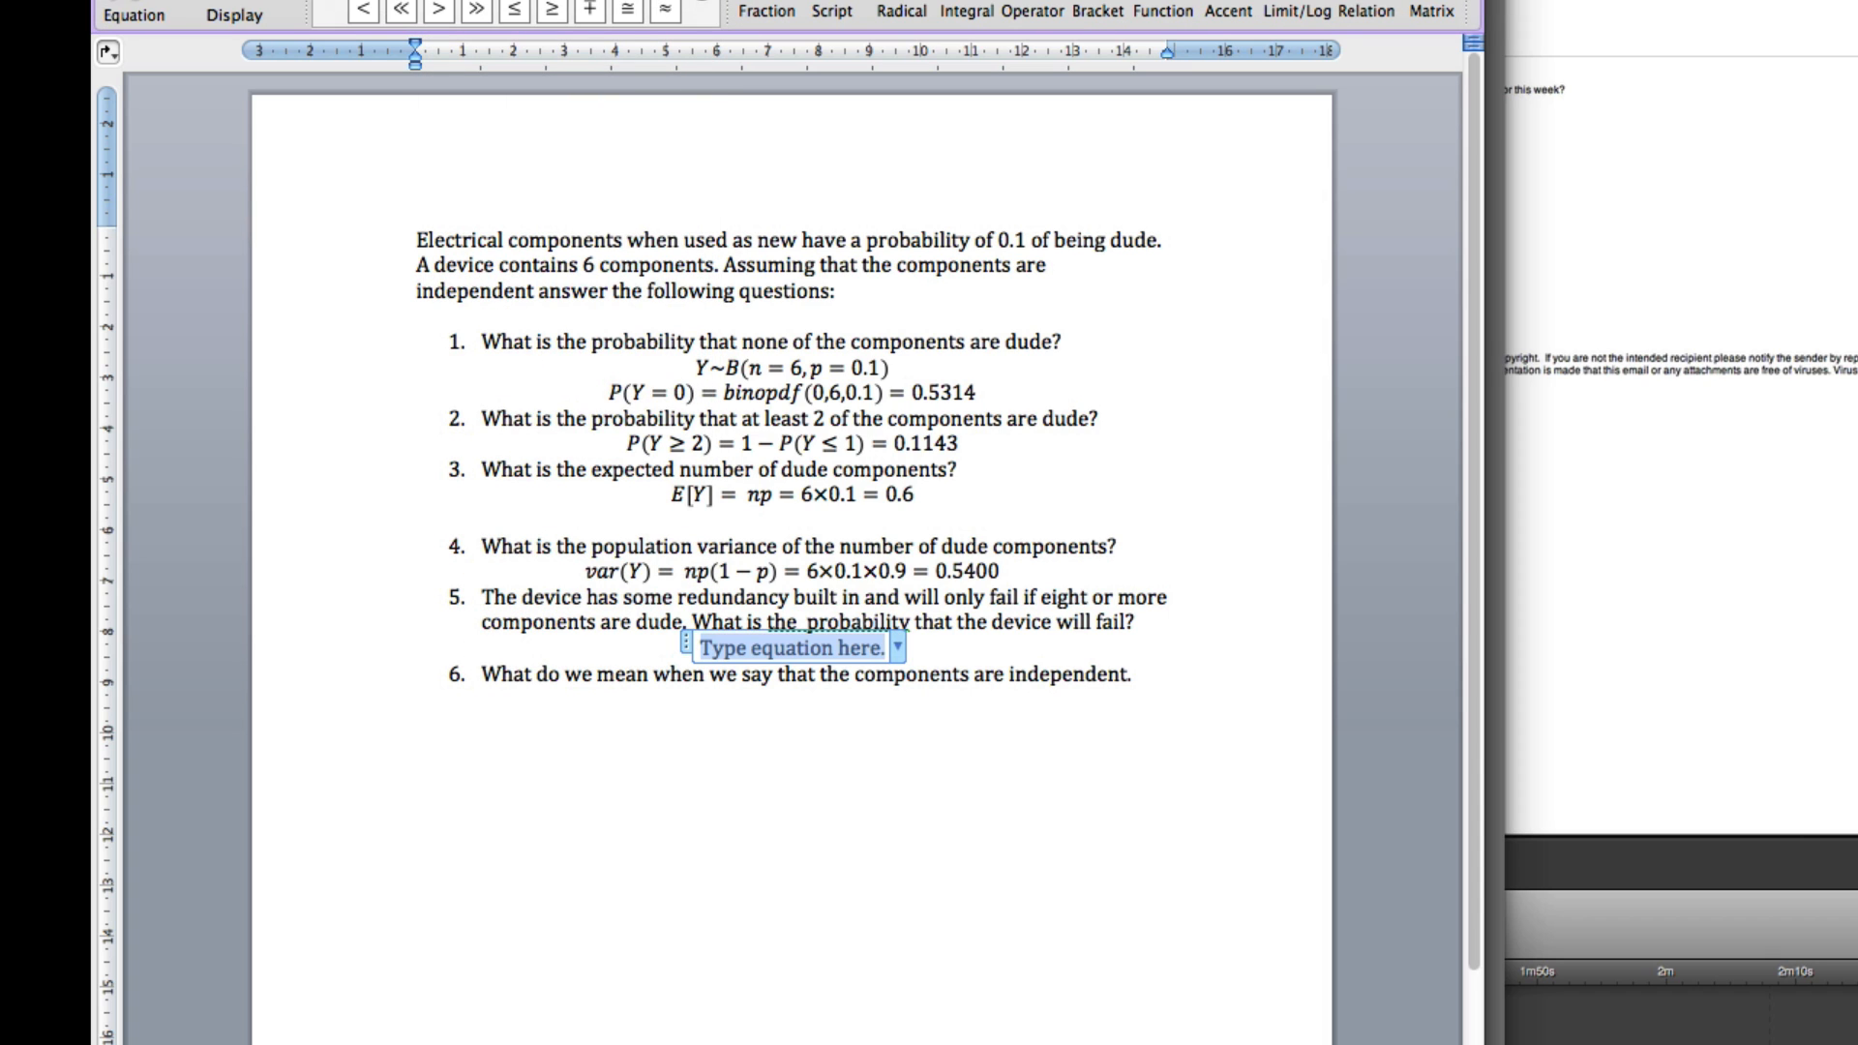
{"action": "type", "text": "P(fail)"}
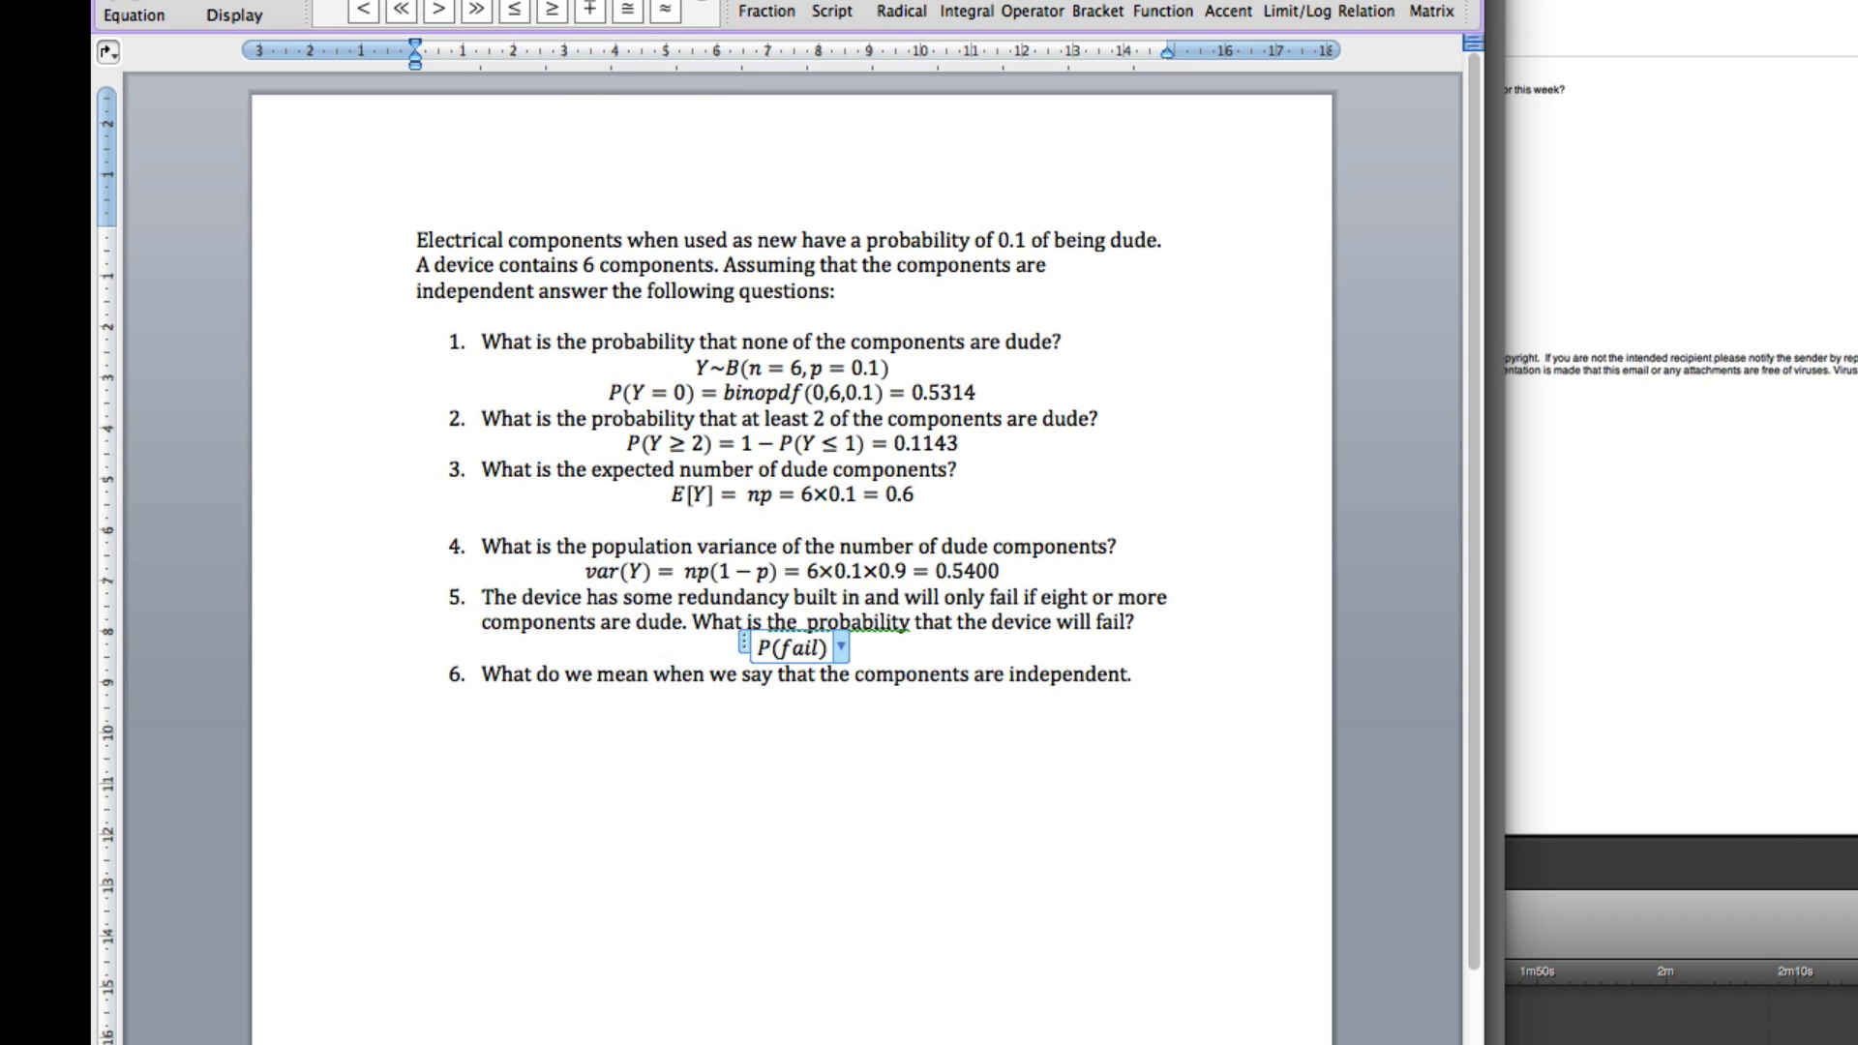
{"action": "type", "text": "="}
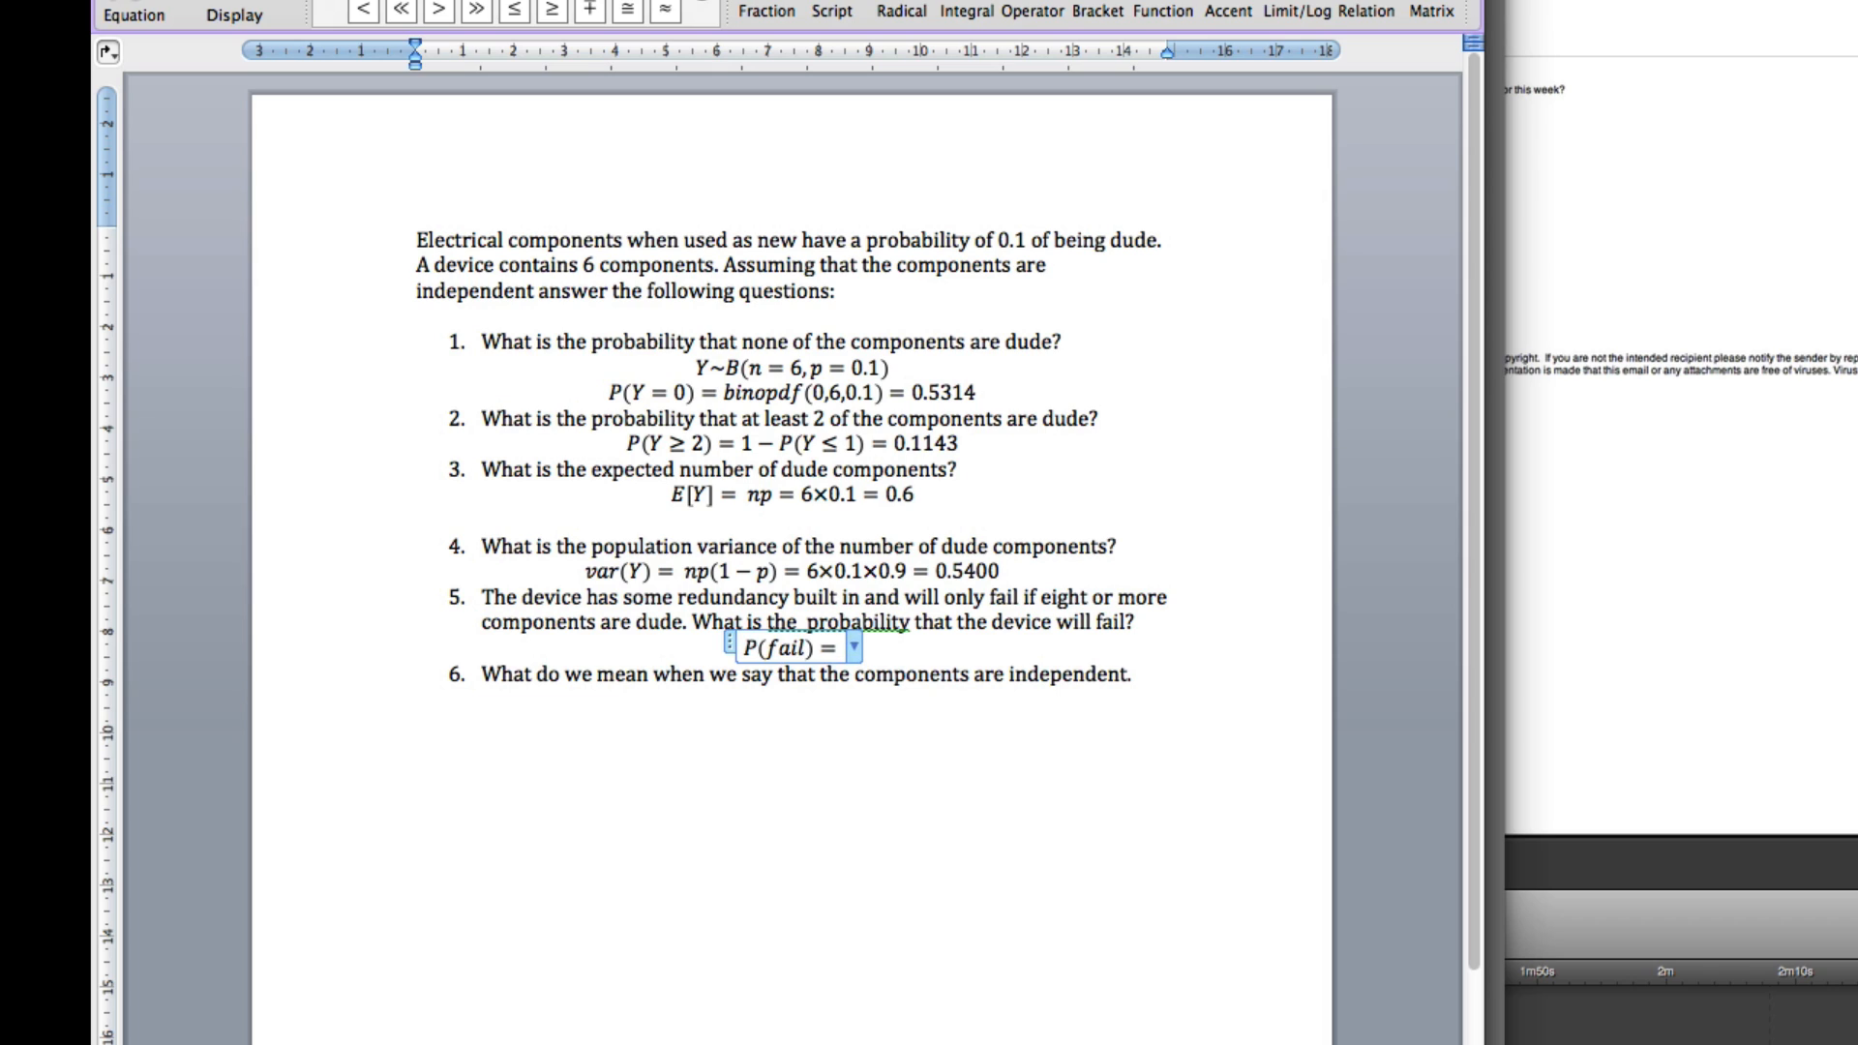
{"action": "type", "text": "P("}
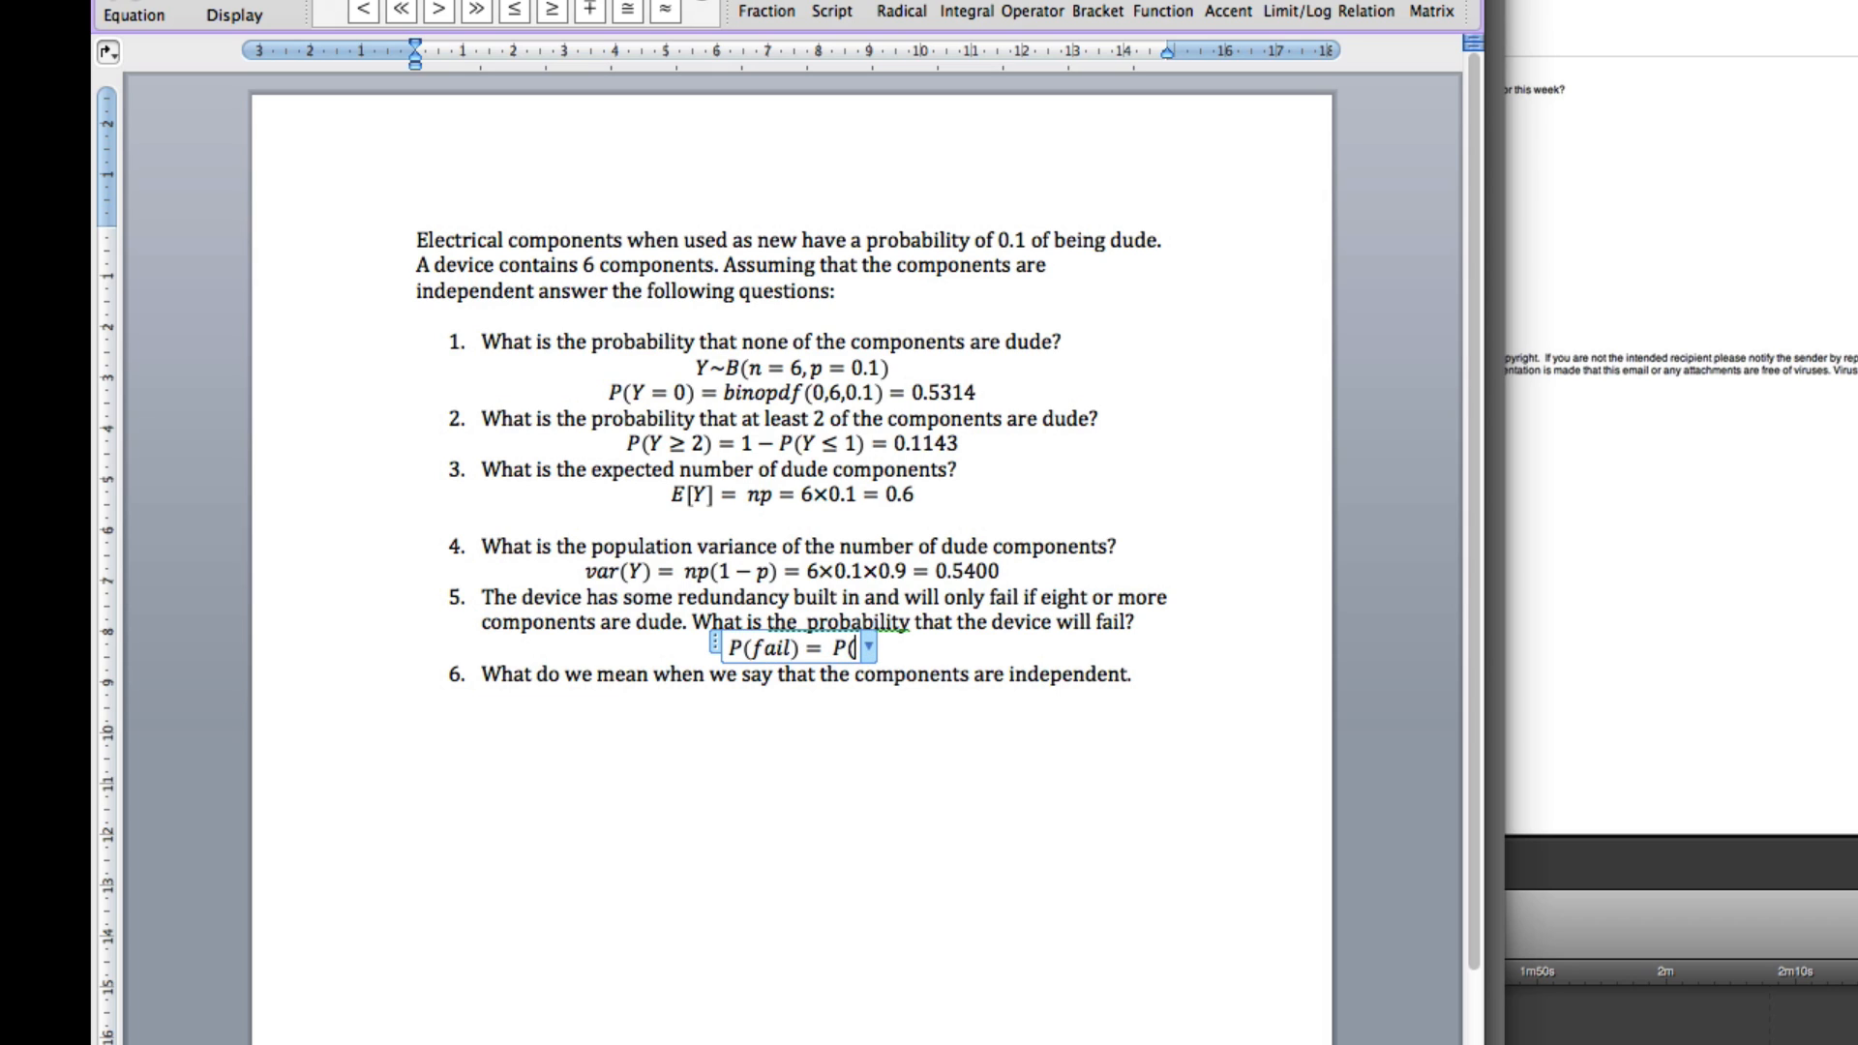
{"action": "type", "text": "Y"}
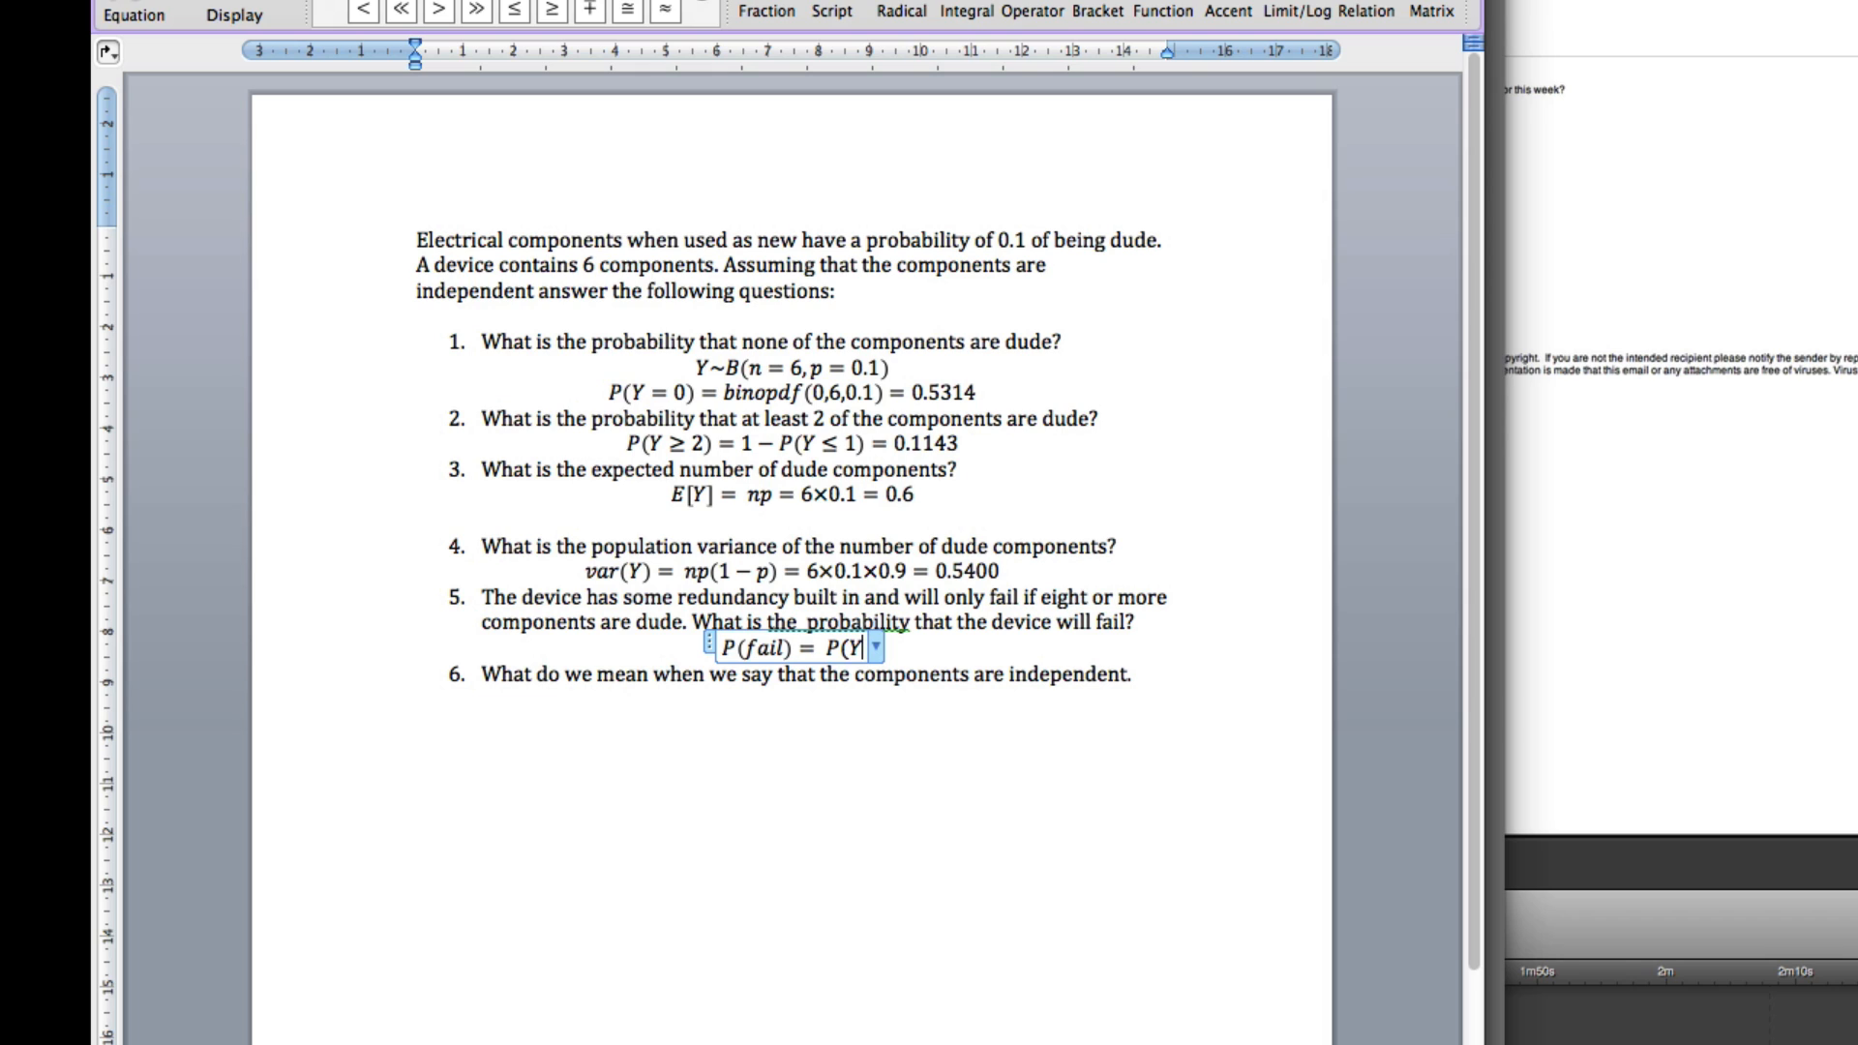
{"action": "type", "text": "\\geq"}
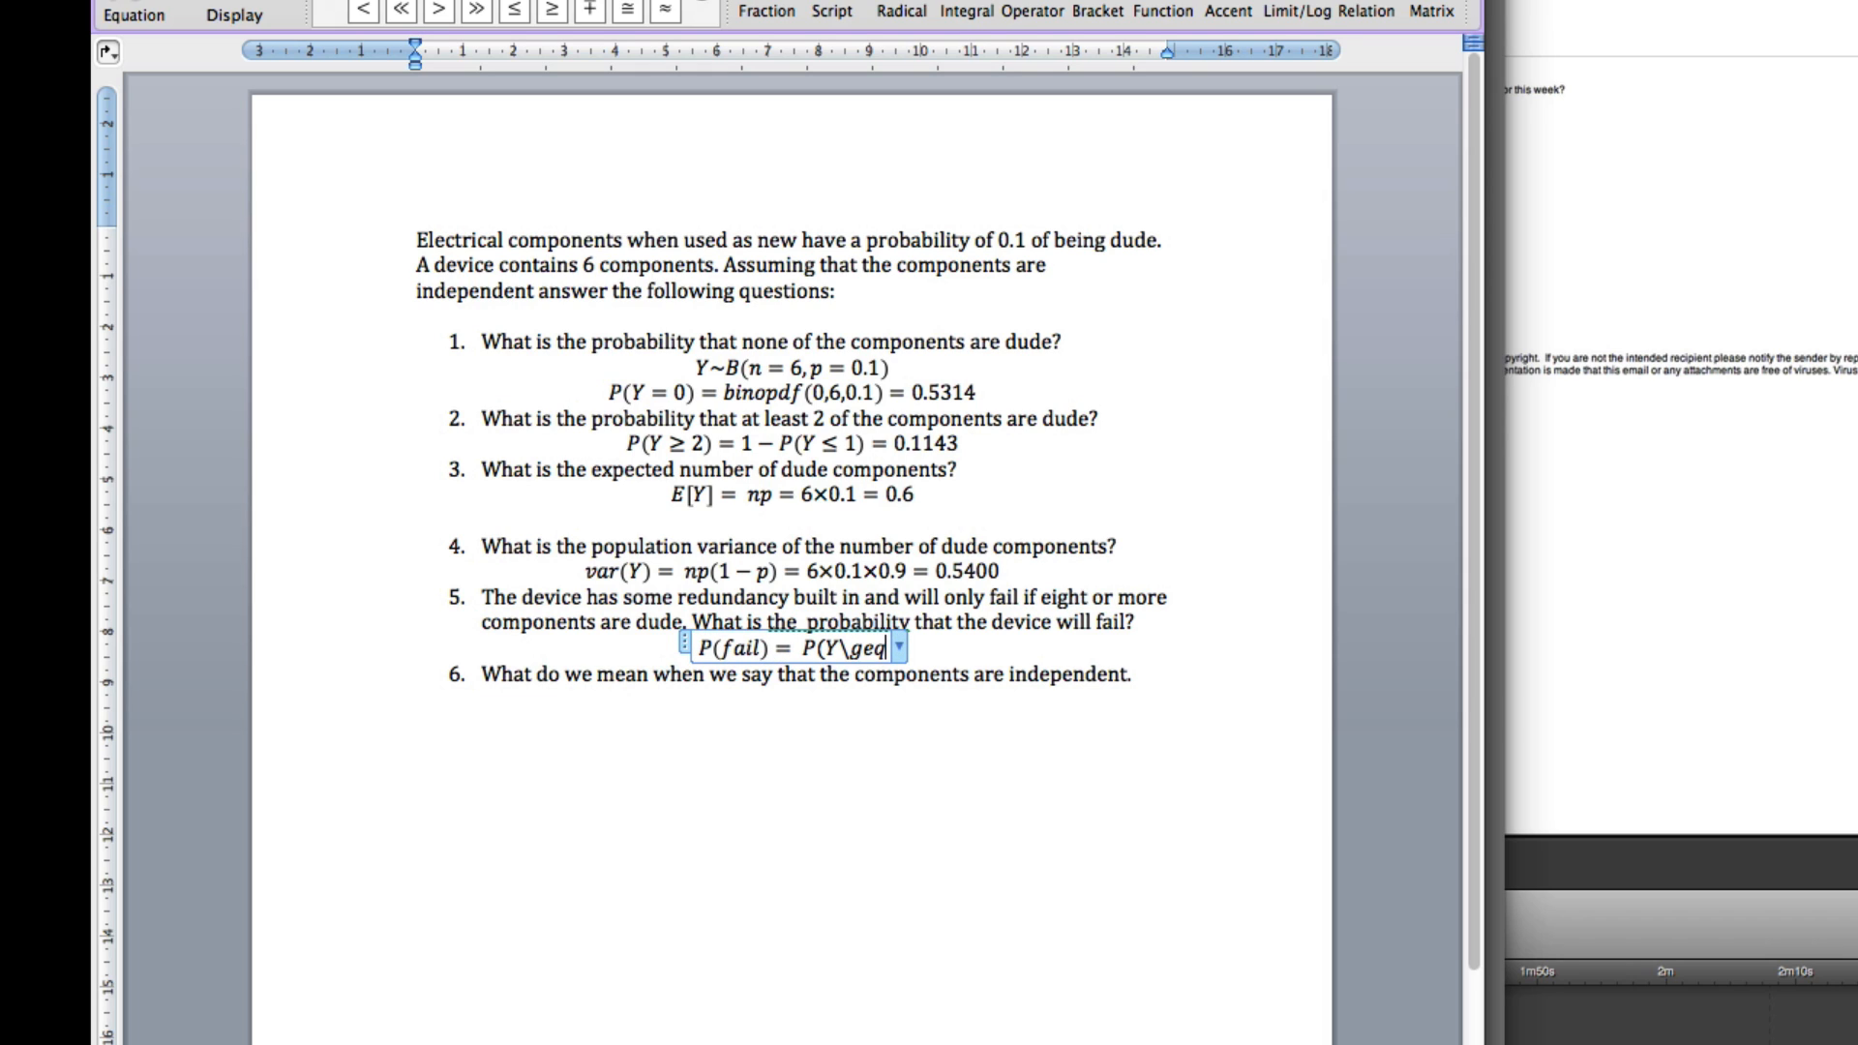
{"action": "type", "text": "8) = 1 − P(Y ≤"}
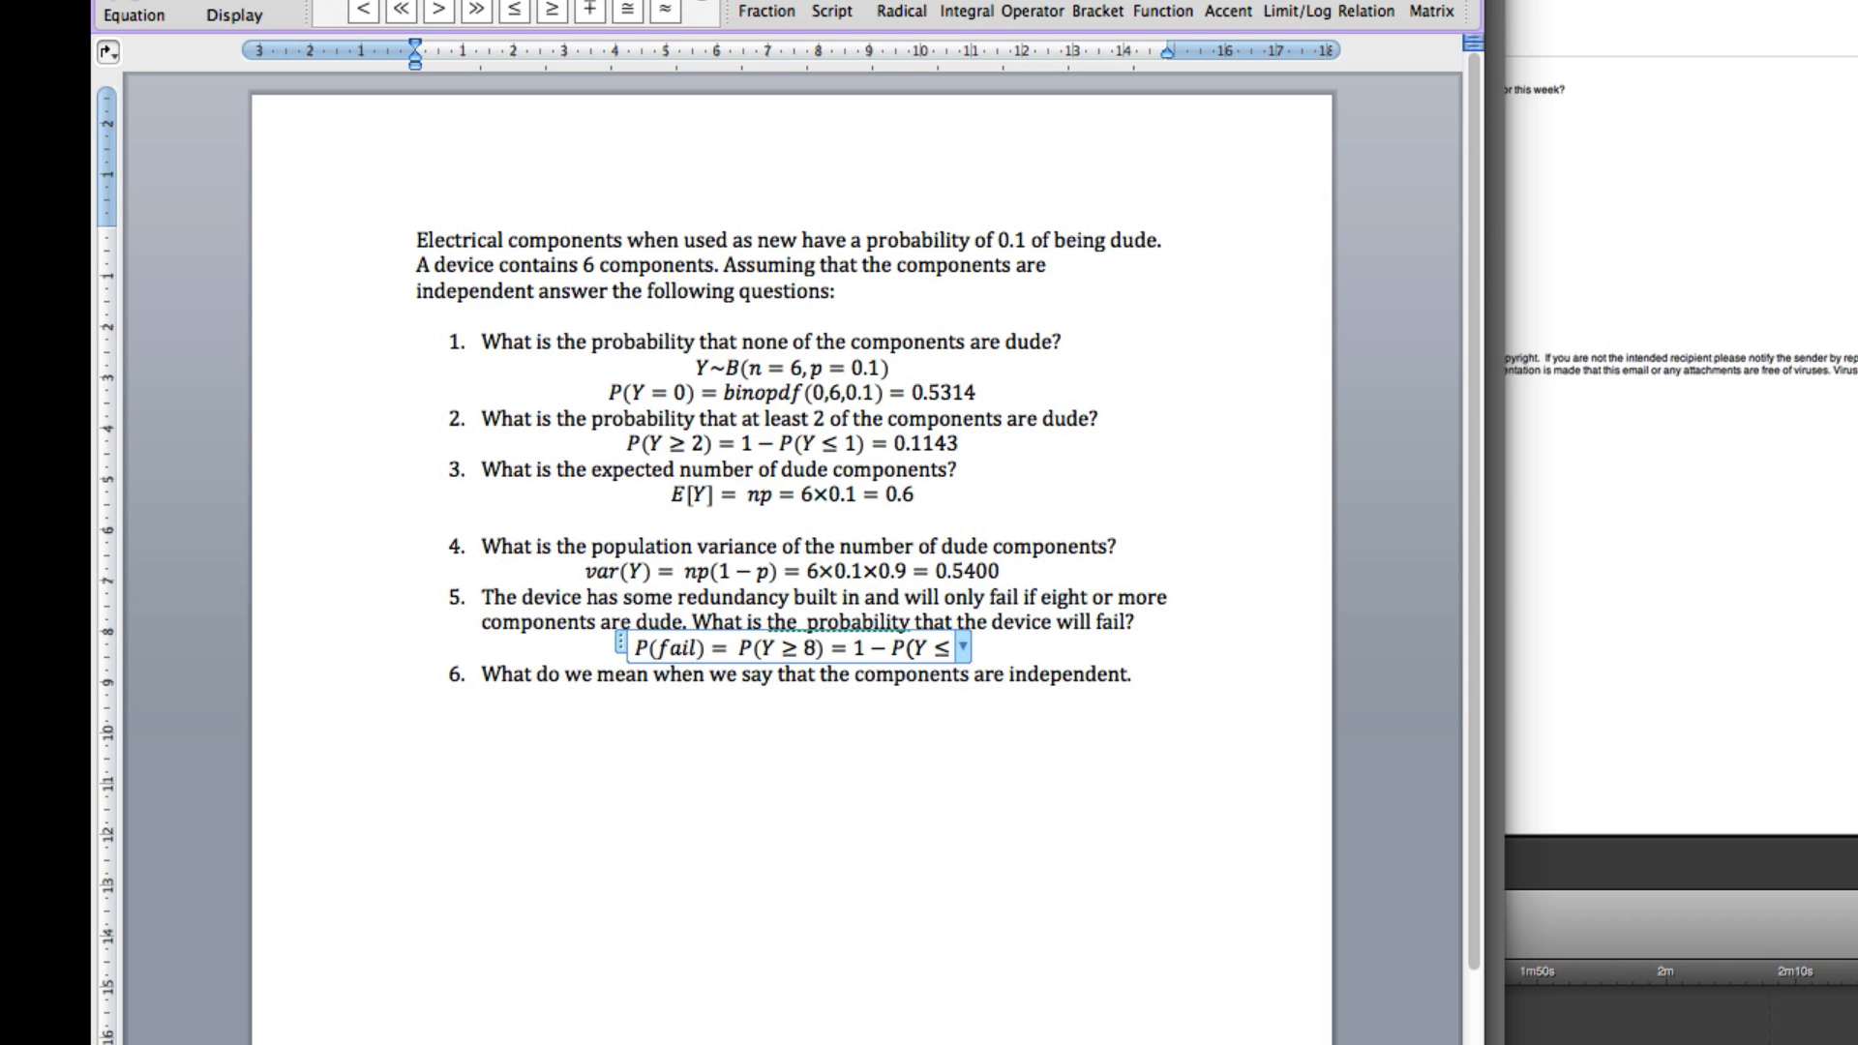
{"action": "type", "text": "7"}
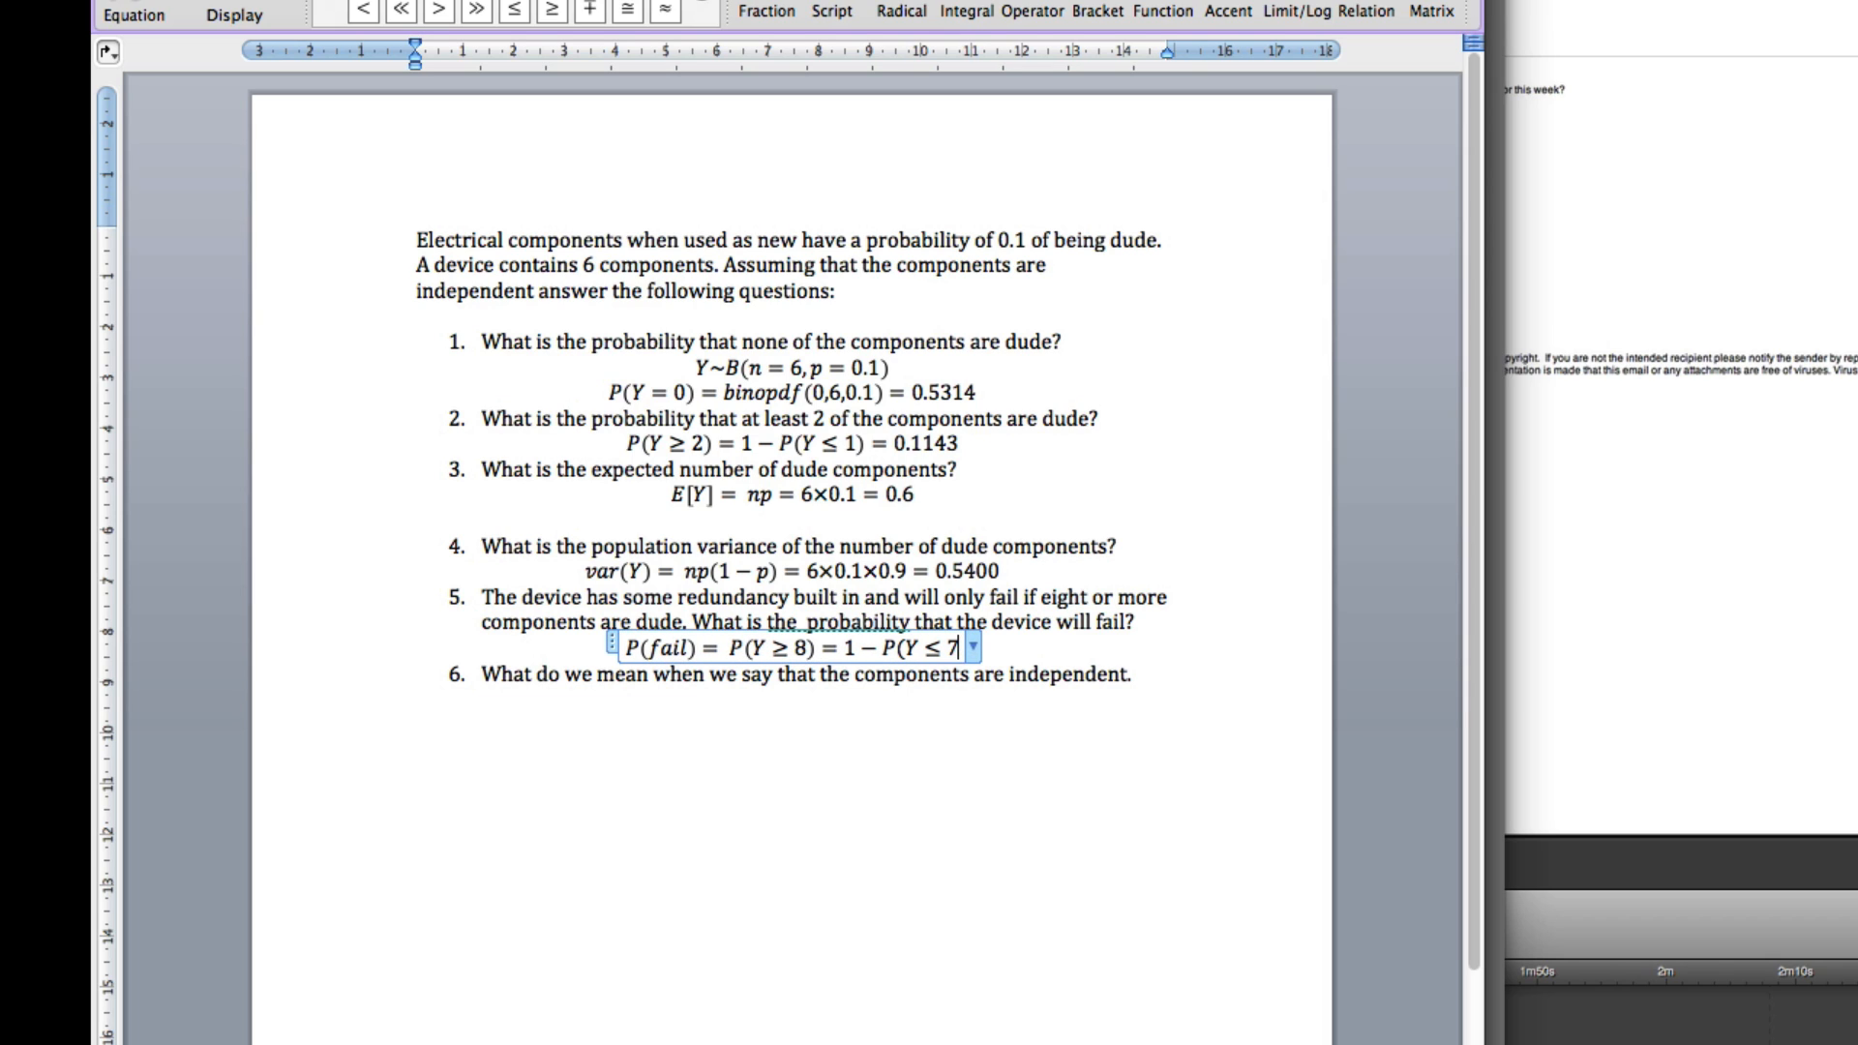
{"action": "type", "text": ")"}
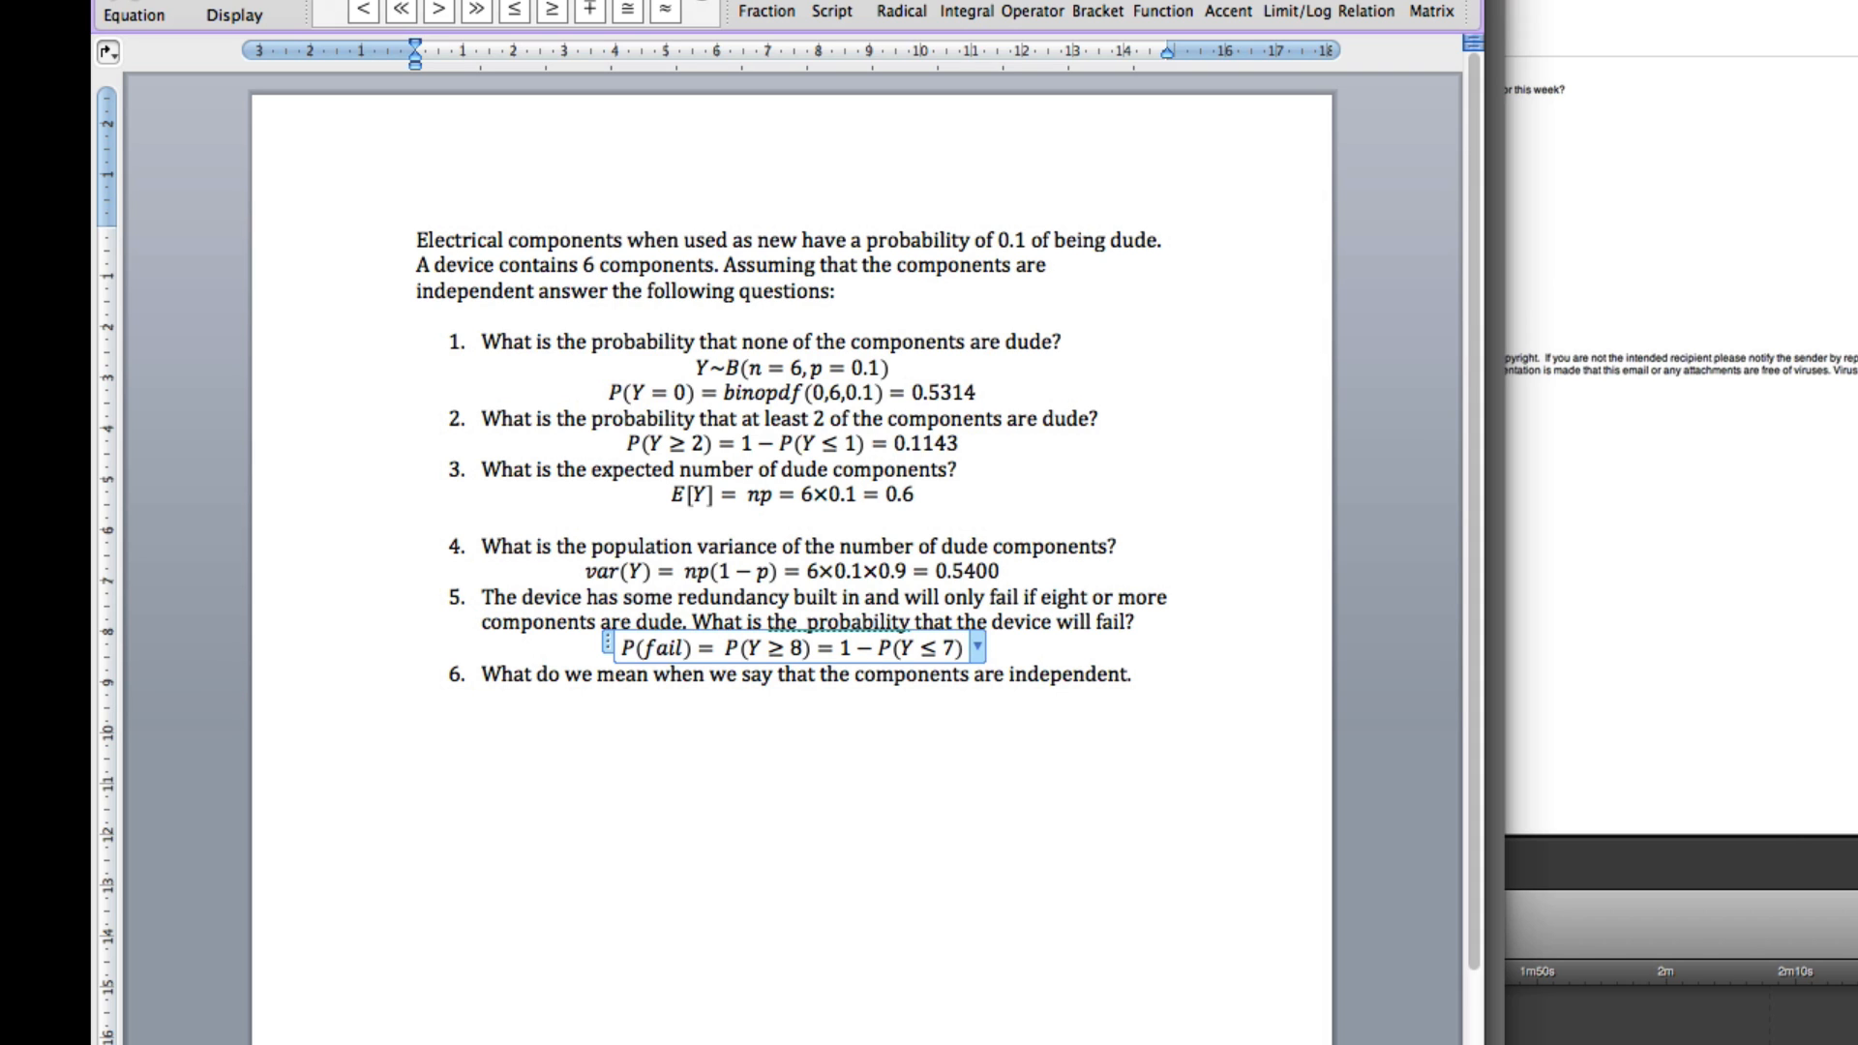
{"action": "type", "text": "="}
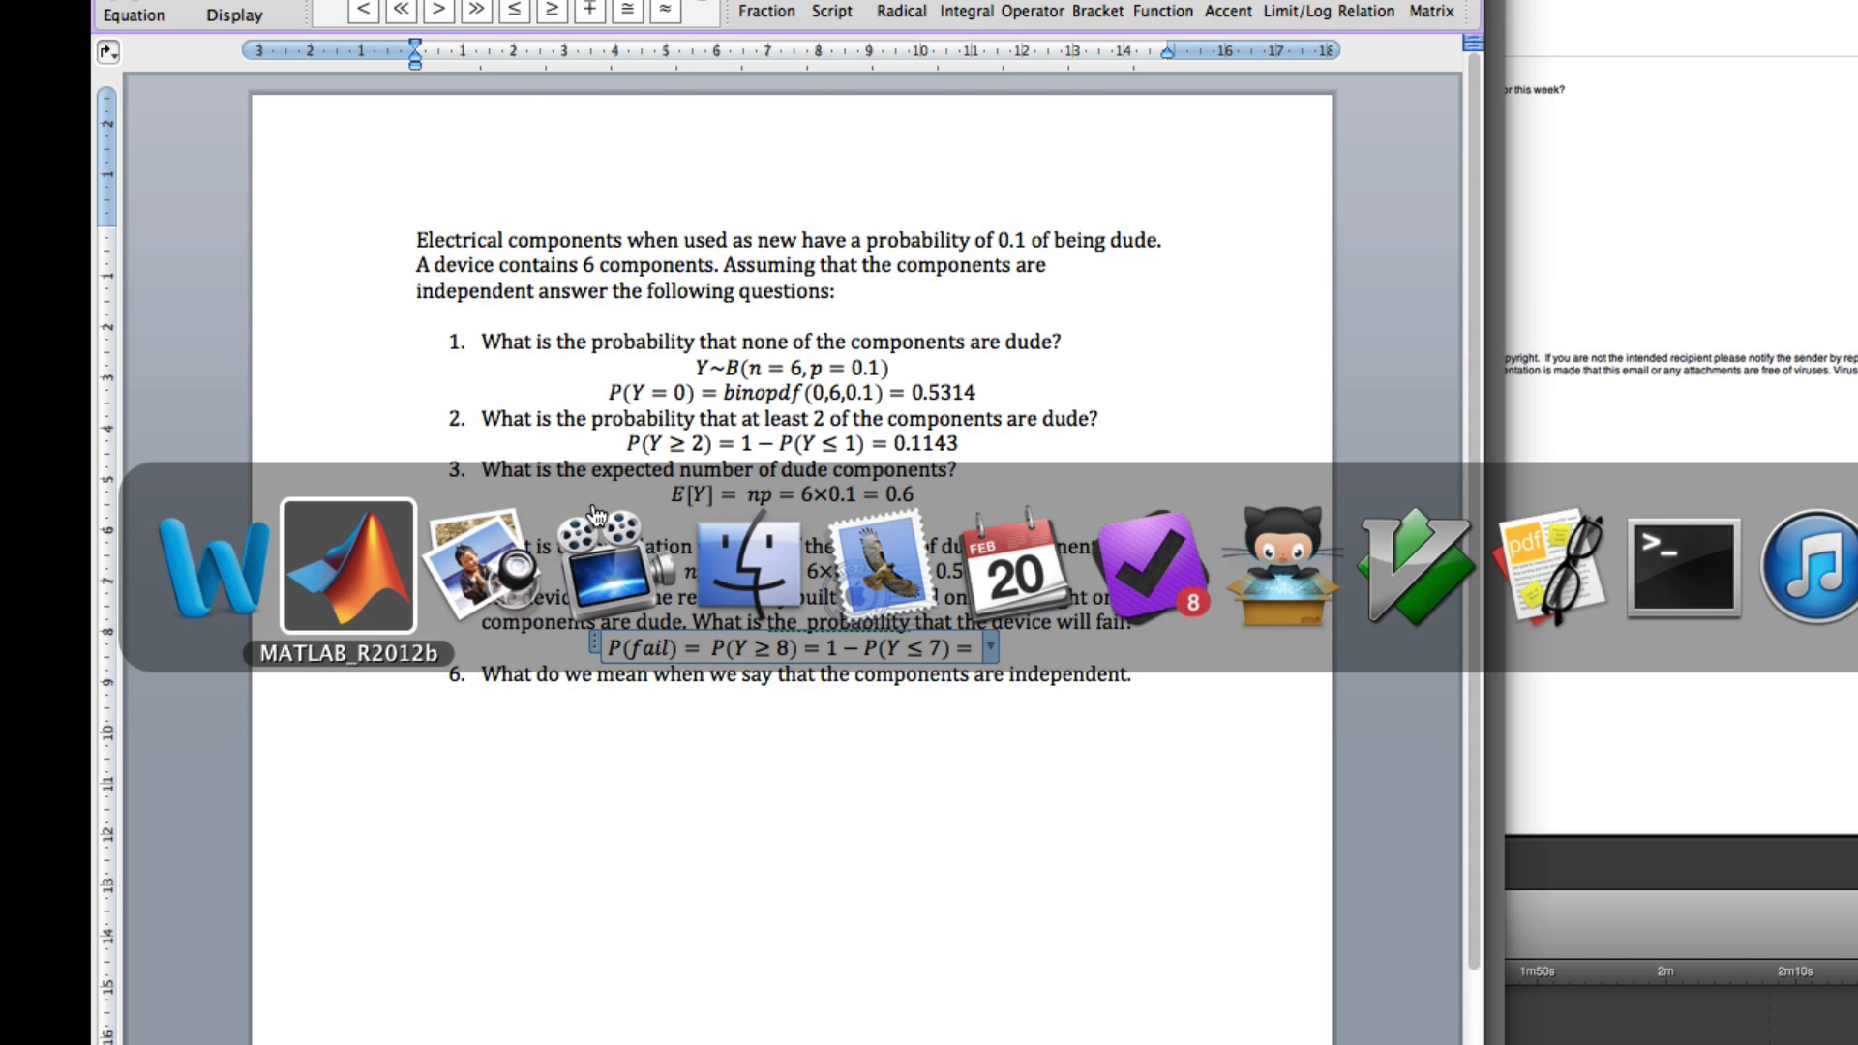
Evaluate 1-binocdf(7,6,0.1) in the MATLAB Command Window, which returns 0.
{"action": "left_click", "coordinate": [348, 569]}
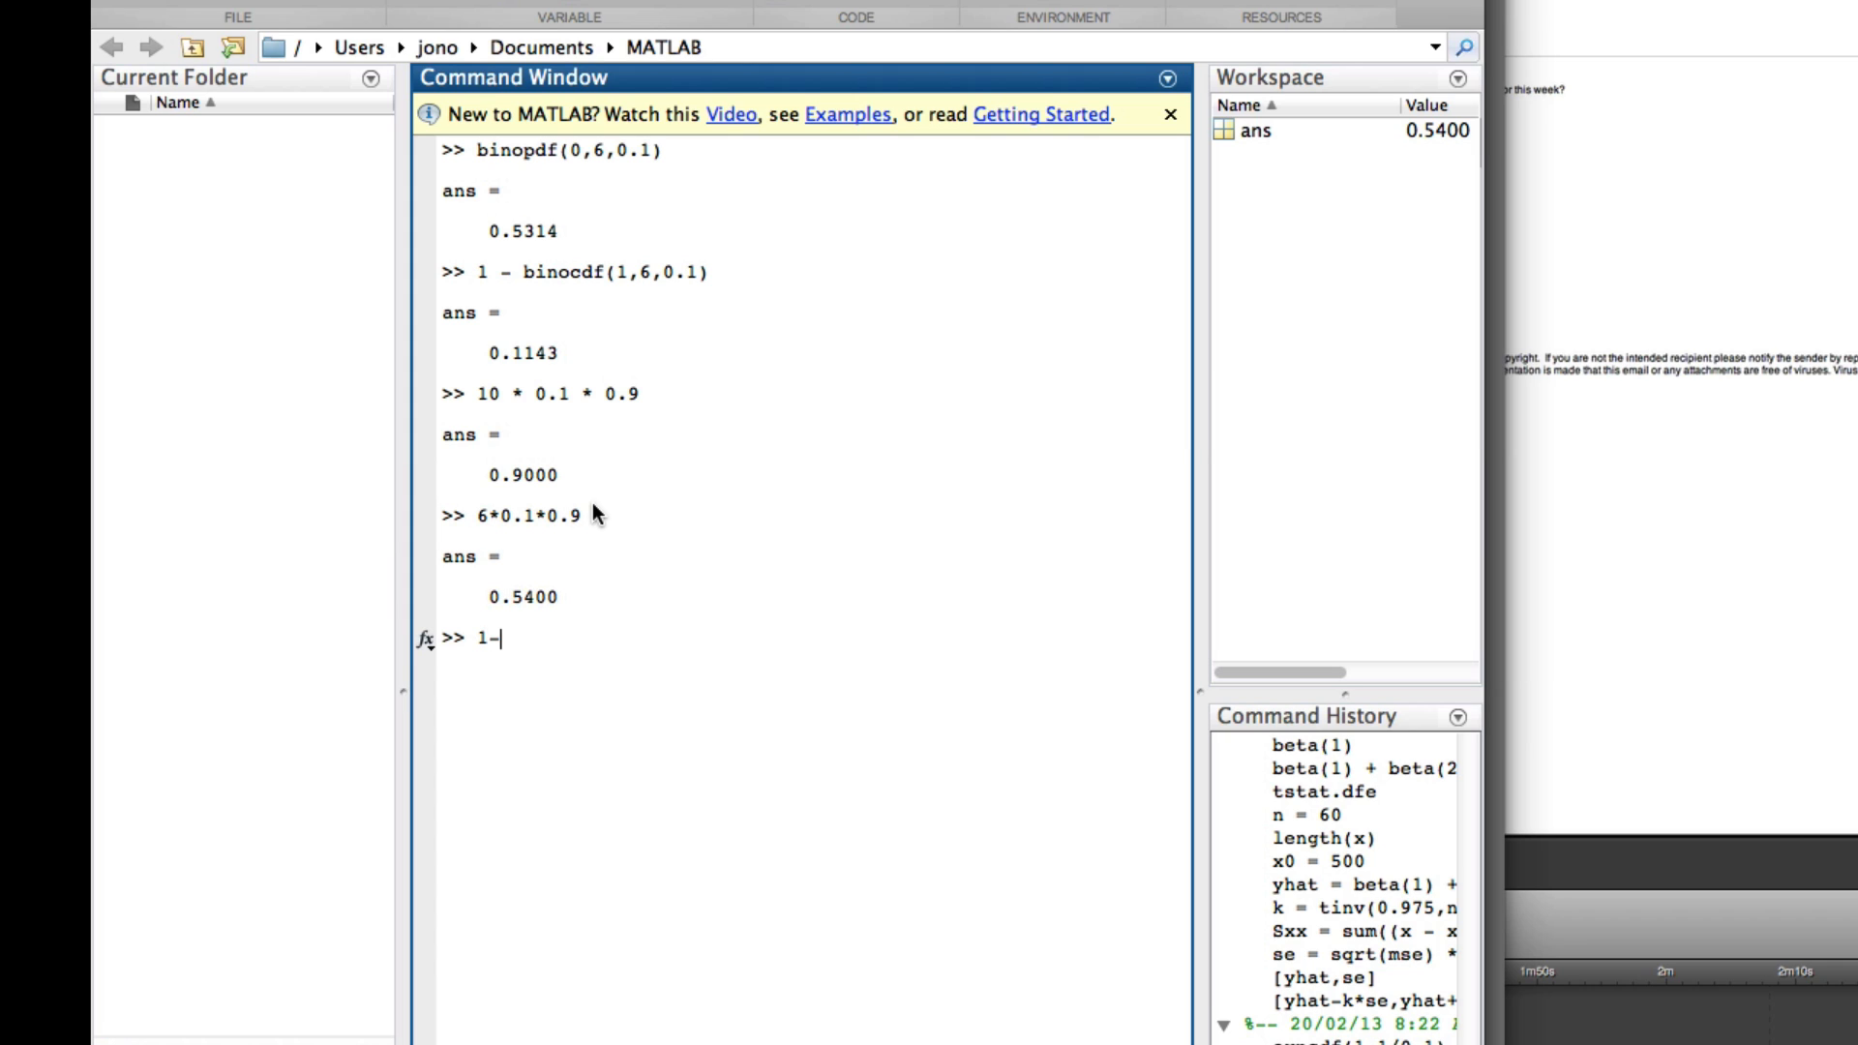
{"action": "type", "text": "bino"}
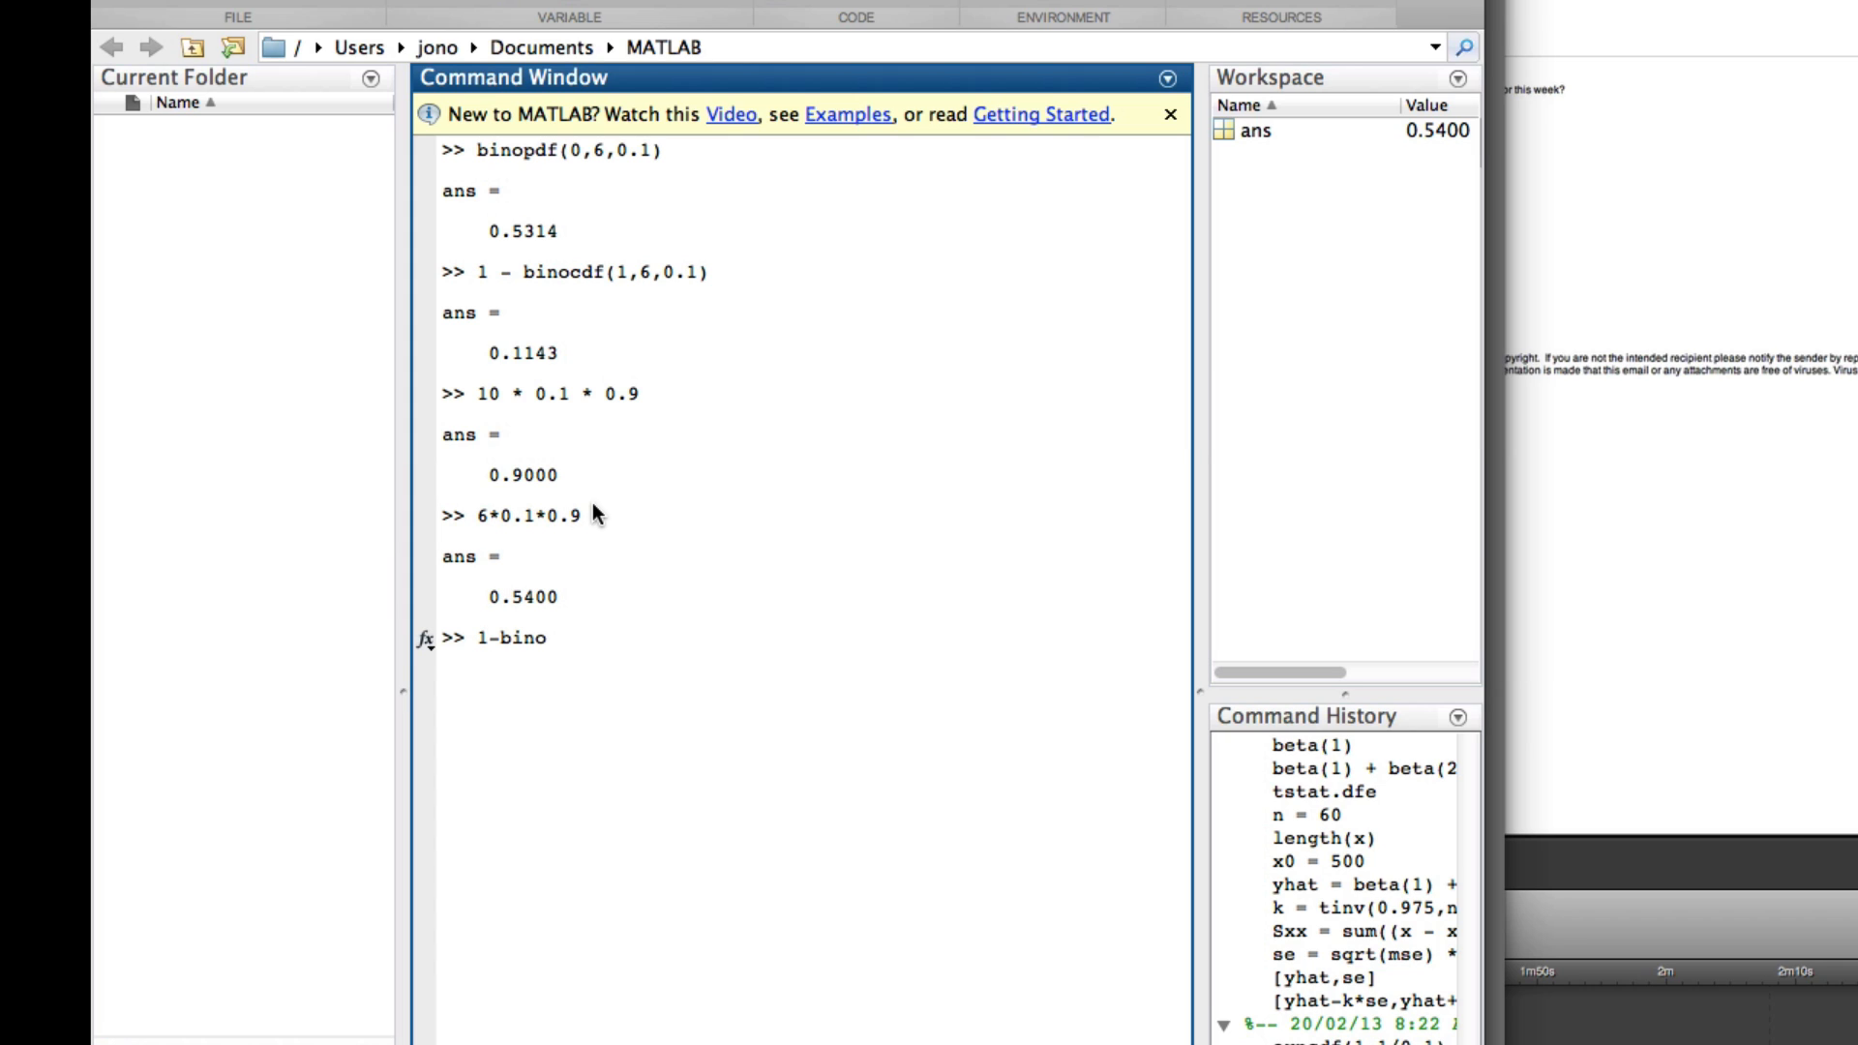
{"action": "type", "text": "cdf("}
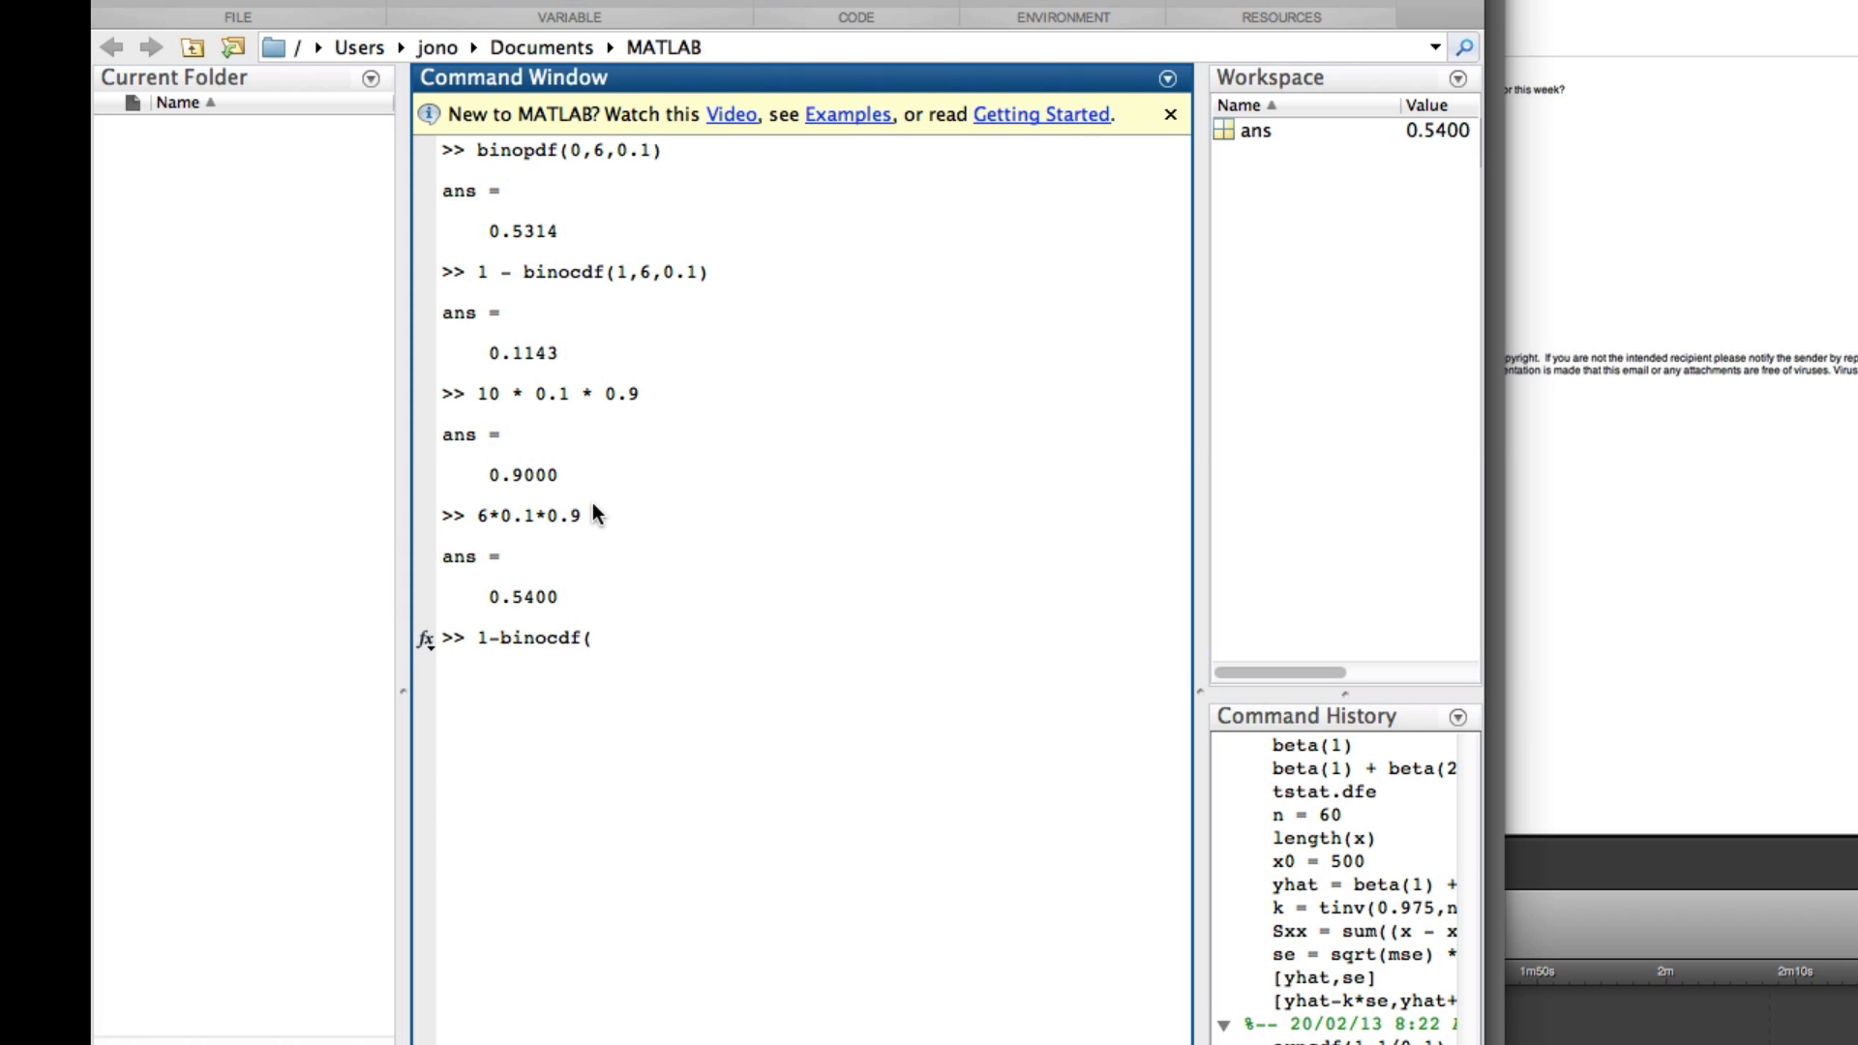
{"action": "type", "text": "7,6,0."}
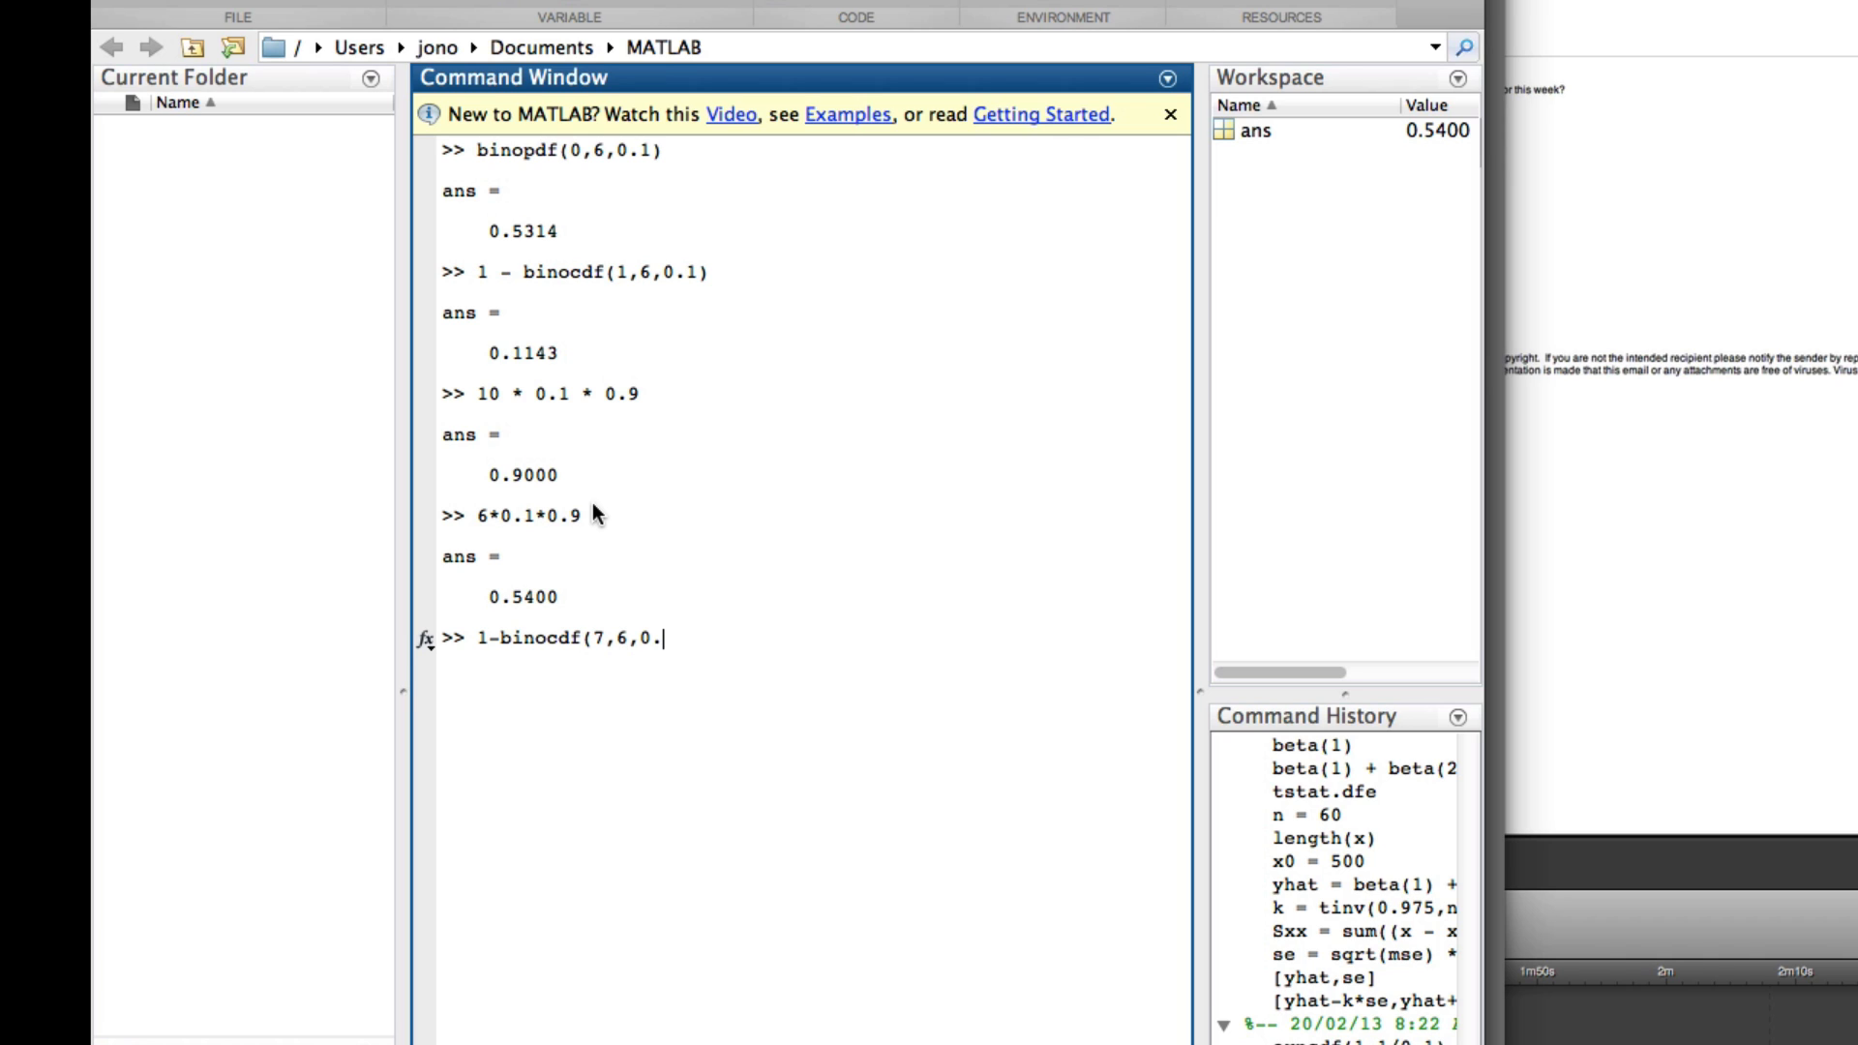
{"action": "type", "text": "1)"}
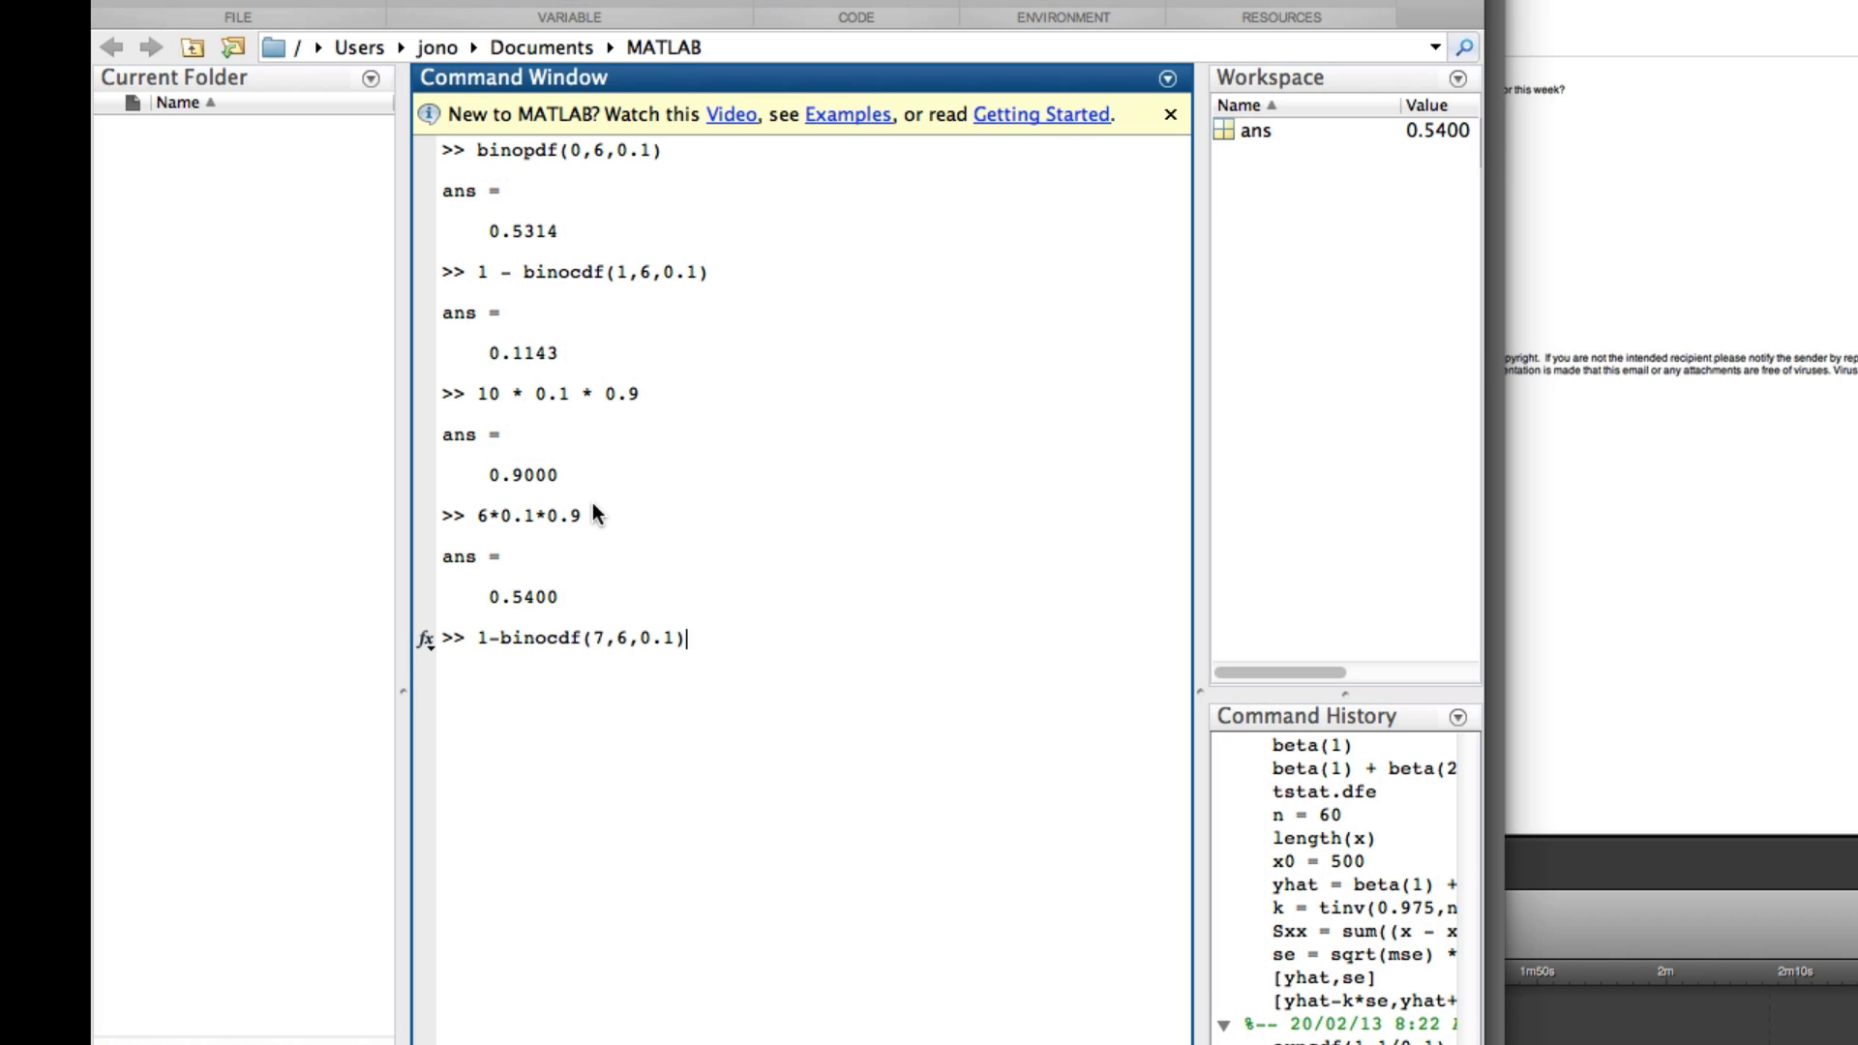
{"action": "key", "text": "Return"}
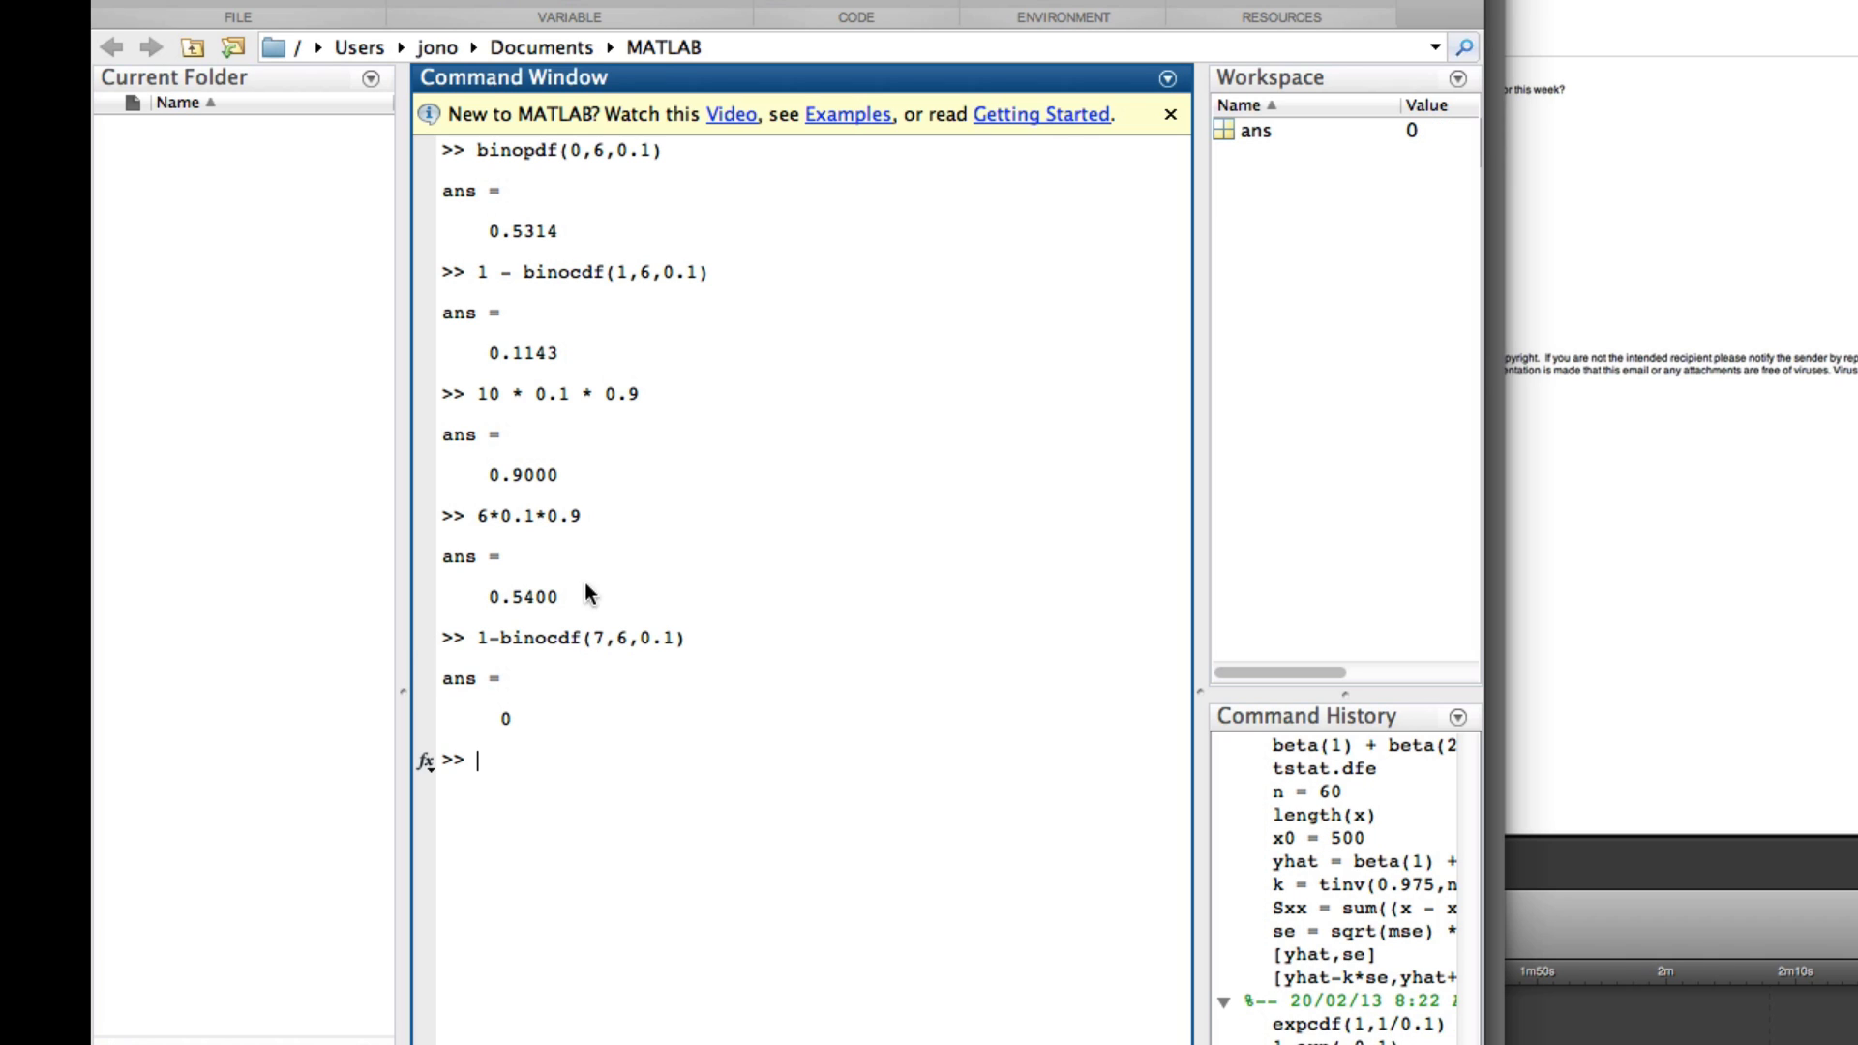
Extend question 5's Word equation with = 1 − binocdf(7,6,0.1) =.
{"action": "double_click", "coordinate": [581, 638]}
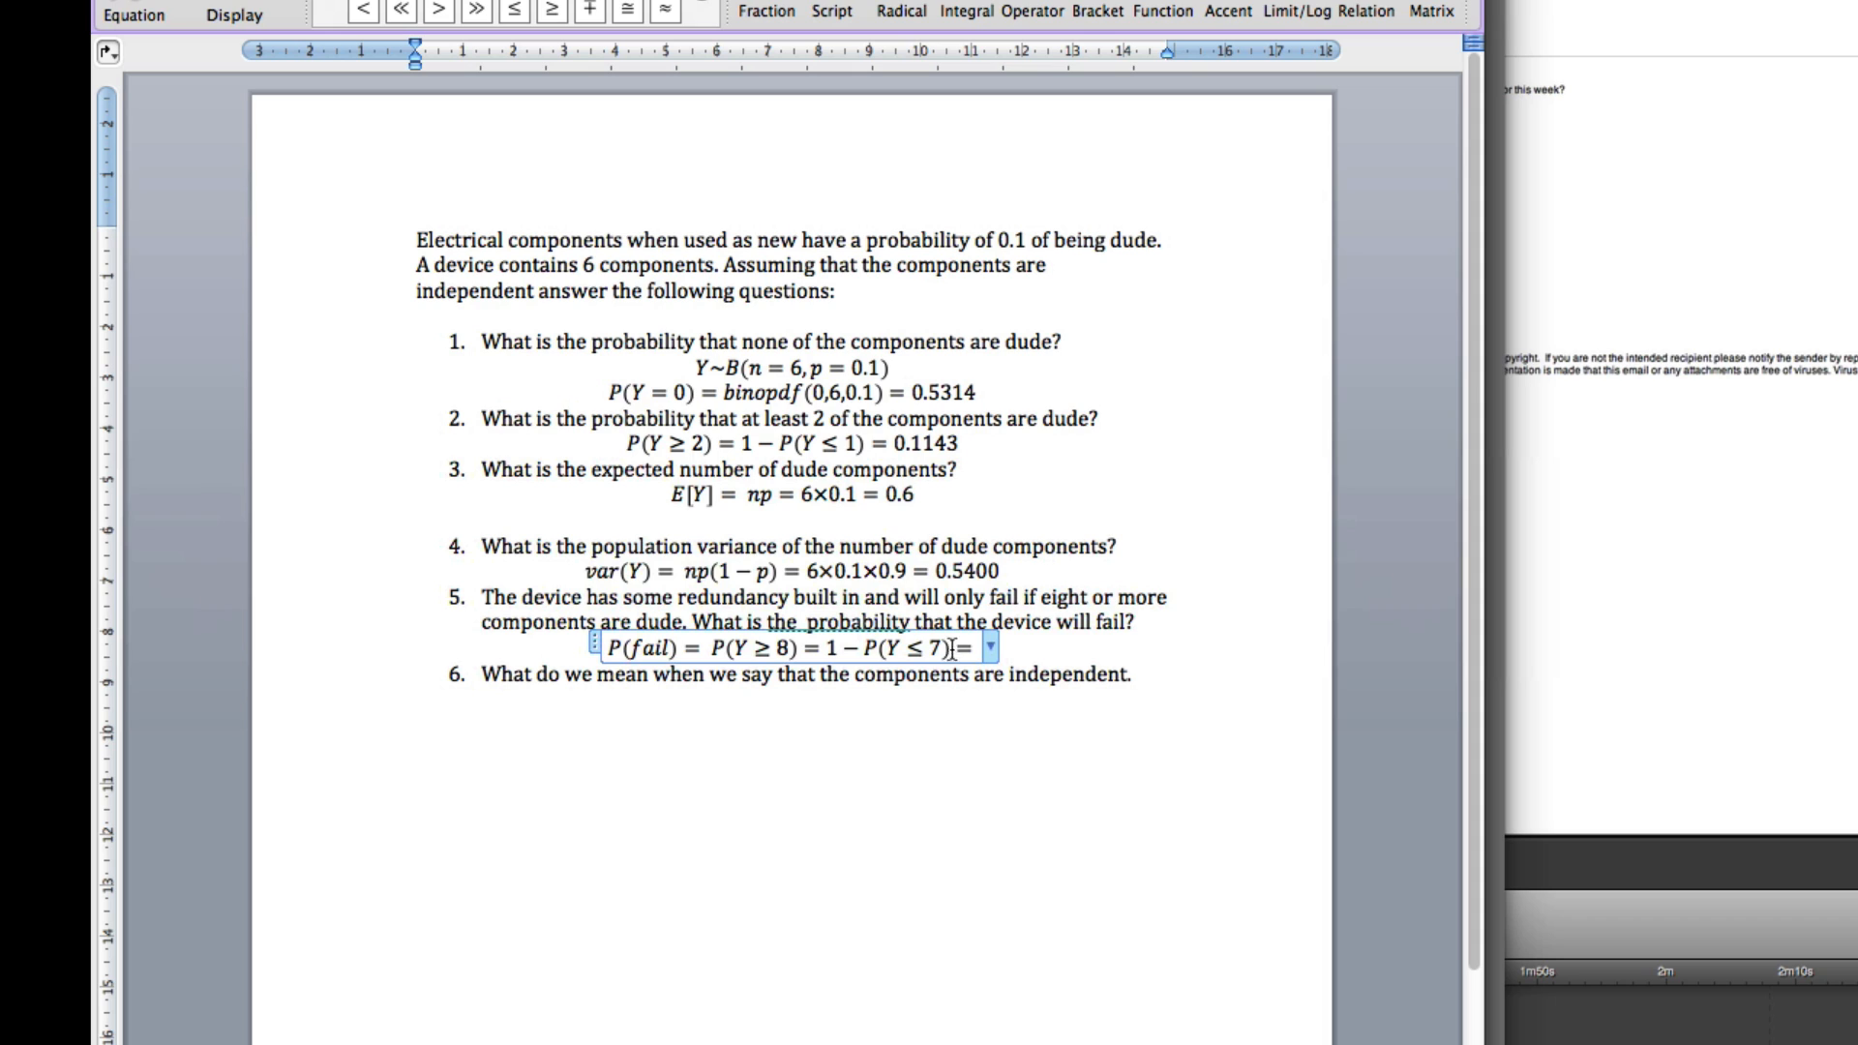
{"action": "type", "text": "= 1 - binocdf(7,6,0.1) ="}
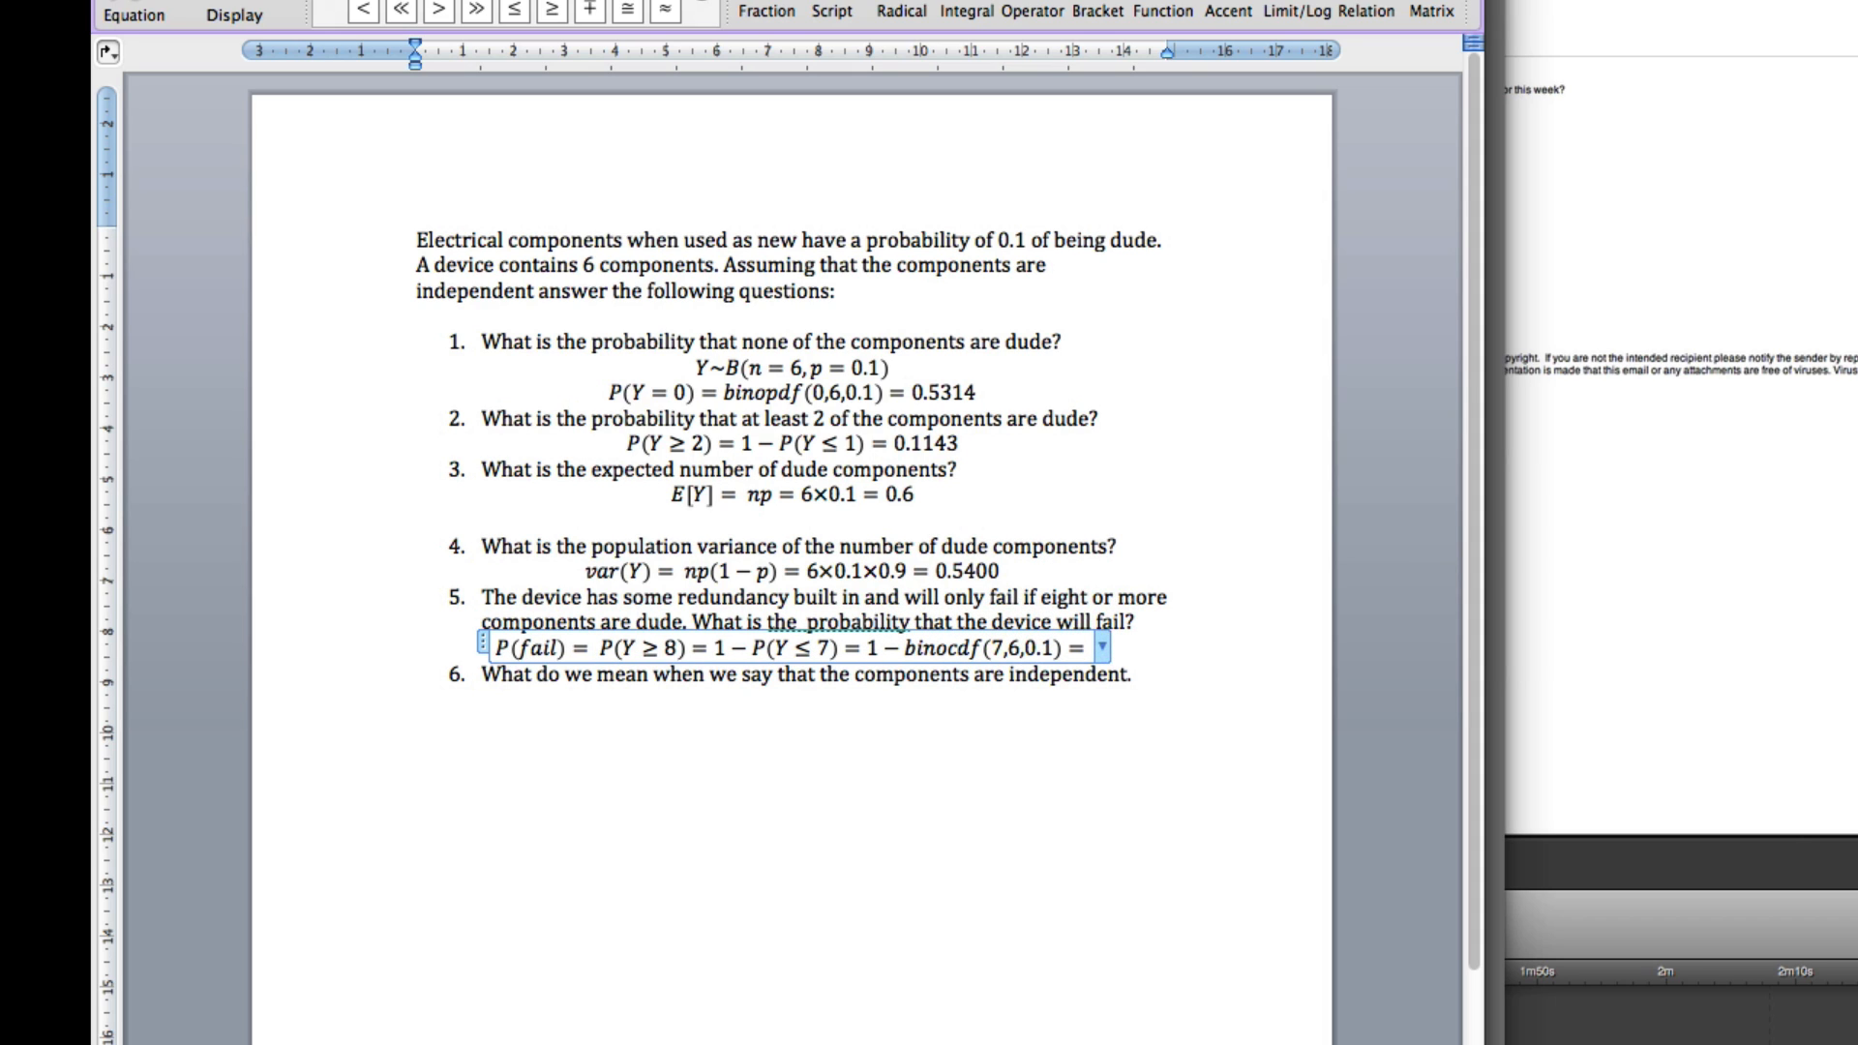
{"action": "left_click", "coordinate": [347, 569]}
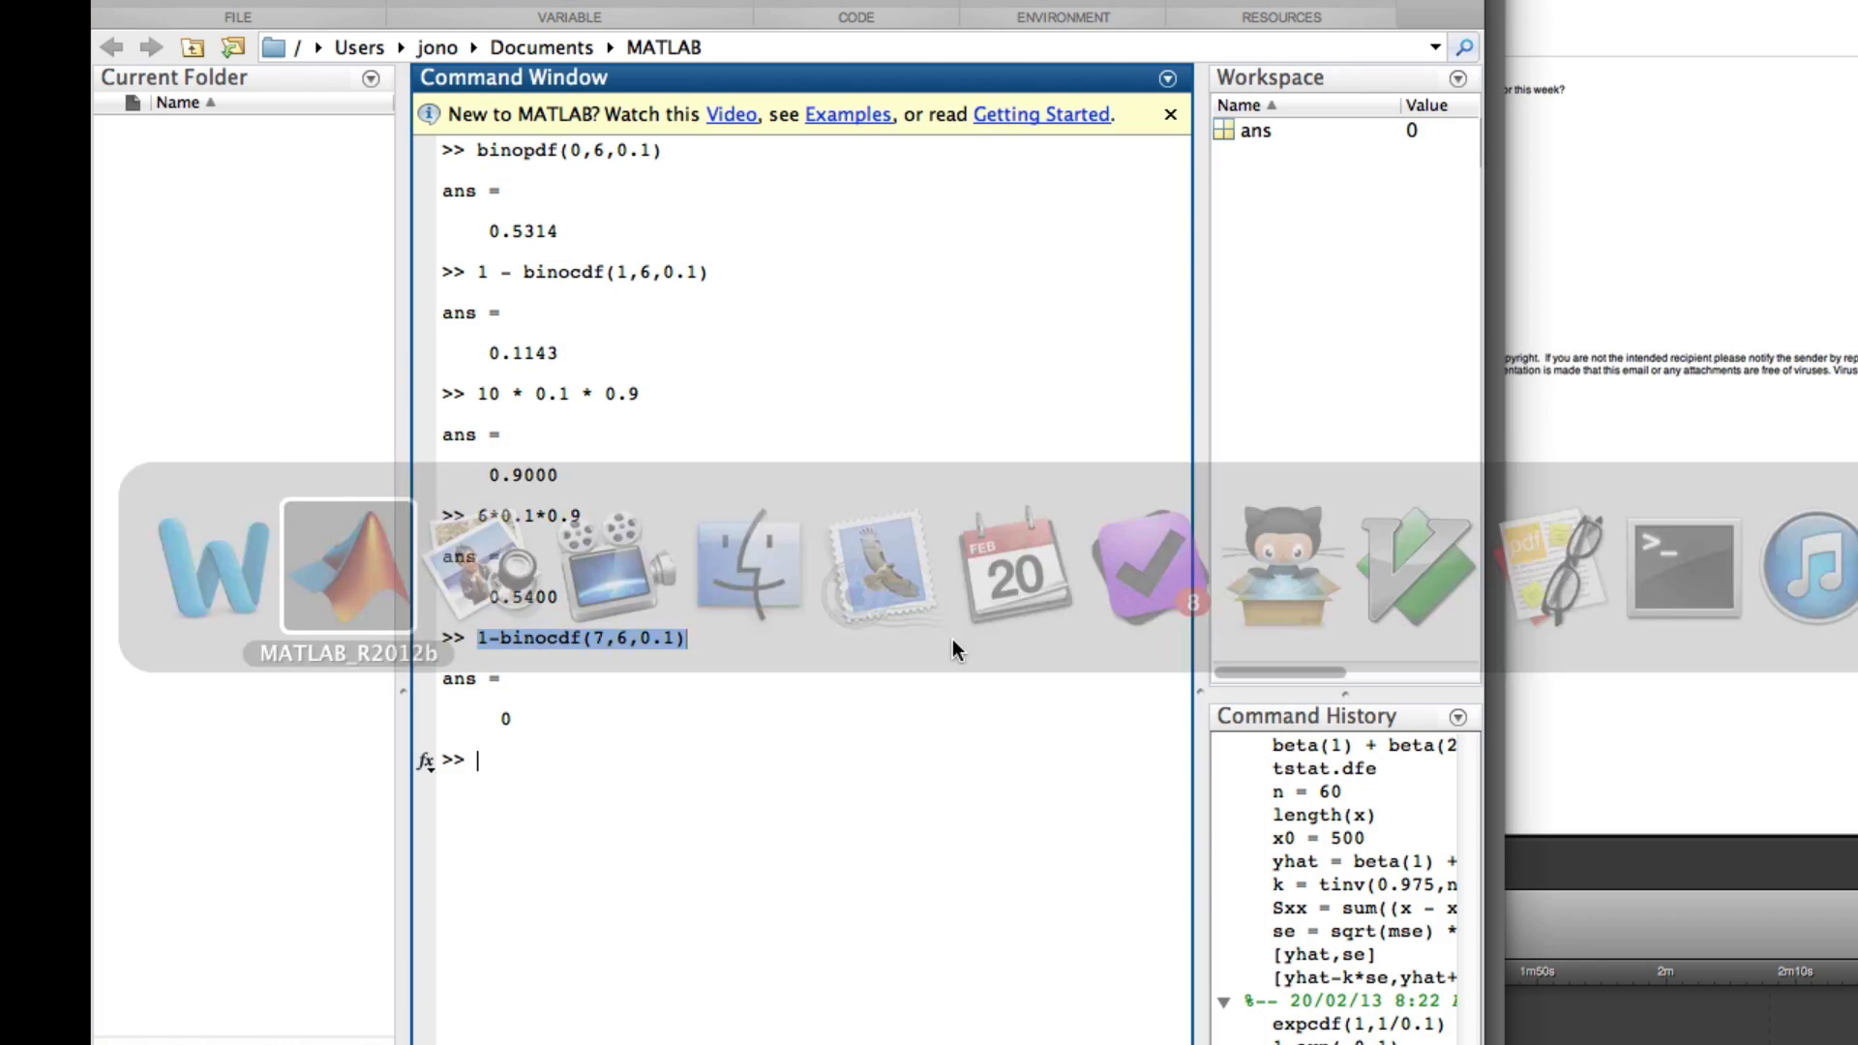
Set MATLAB to format long and rerun 1-binocdf(7,6,0.1), still returning 0.
{"action": "type", "text": "foirmat"}
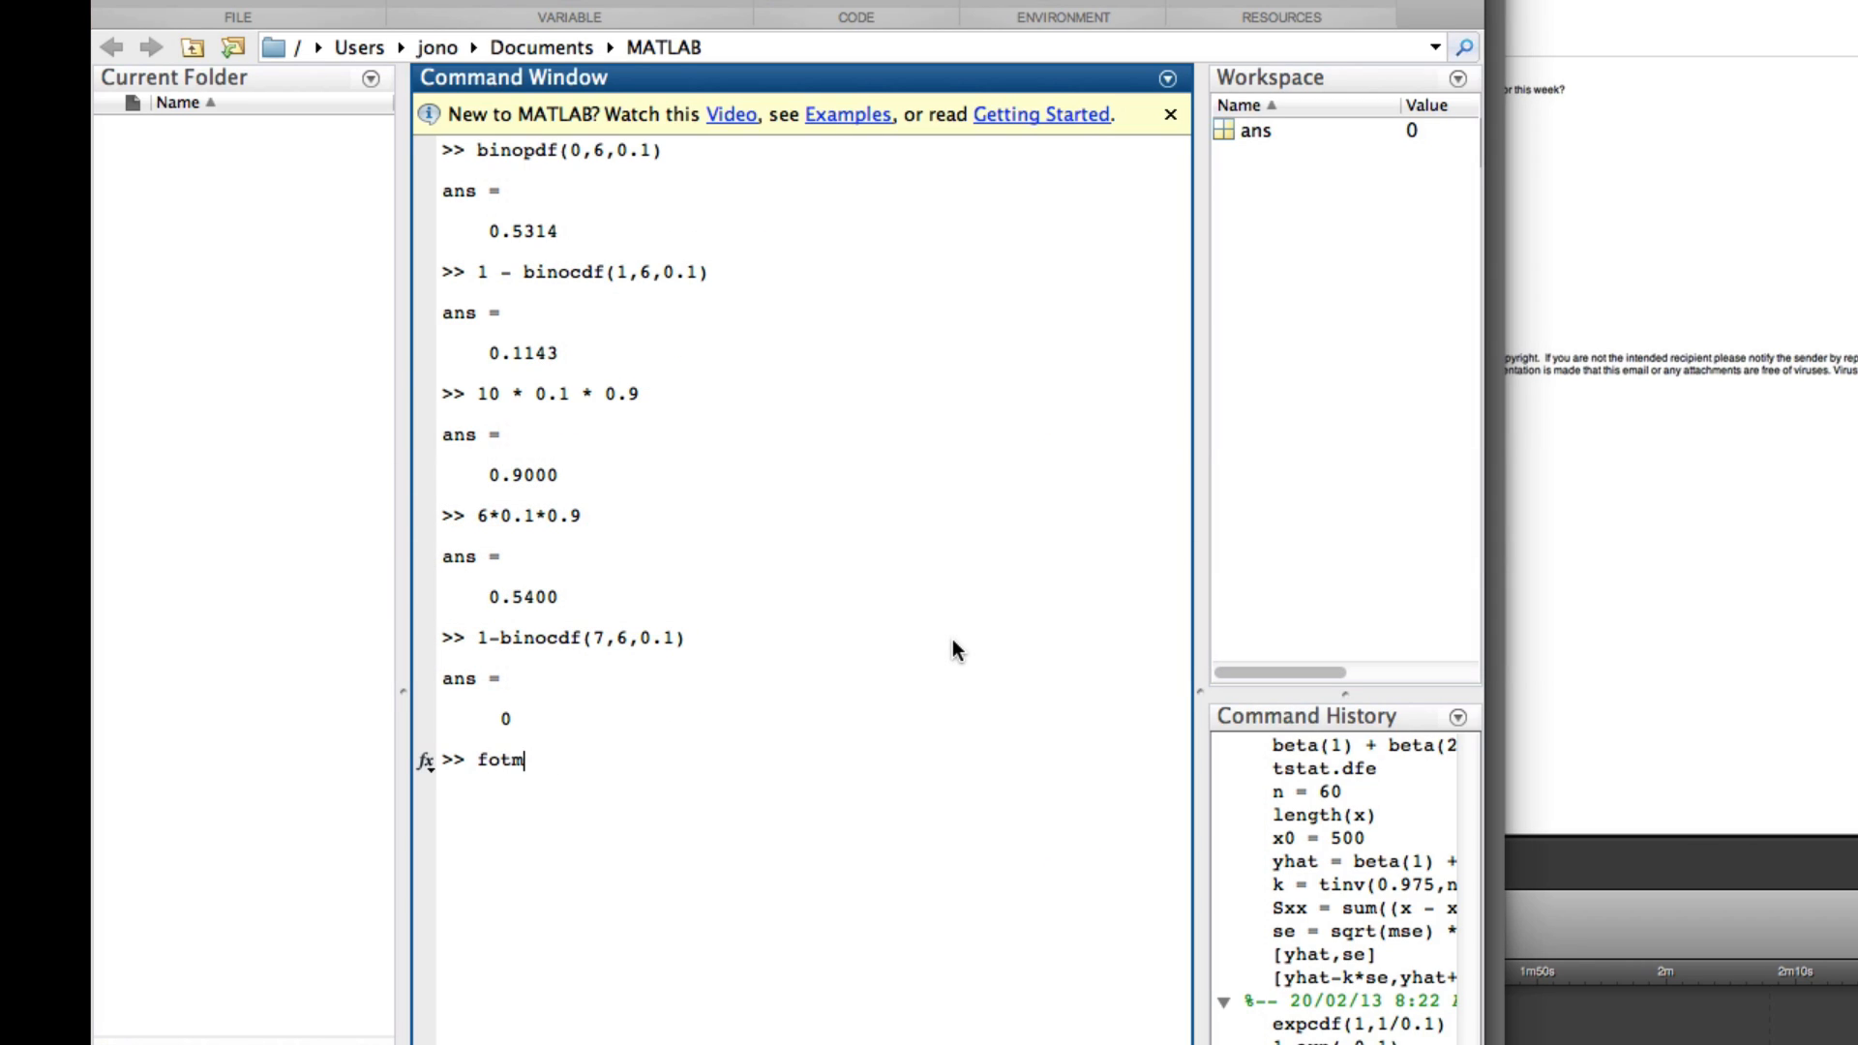
{"action": "type", "text": "format l"}
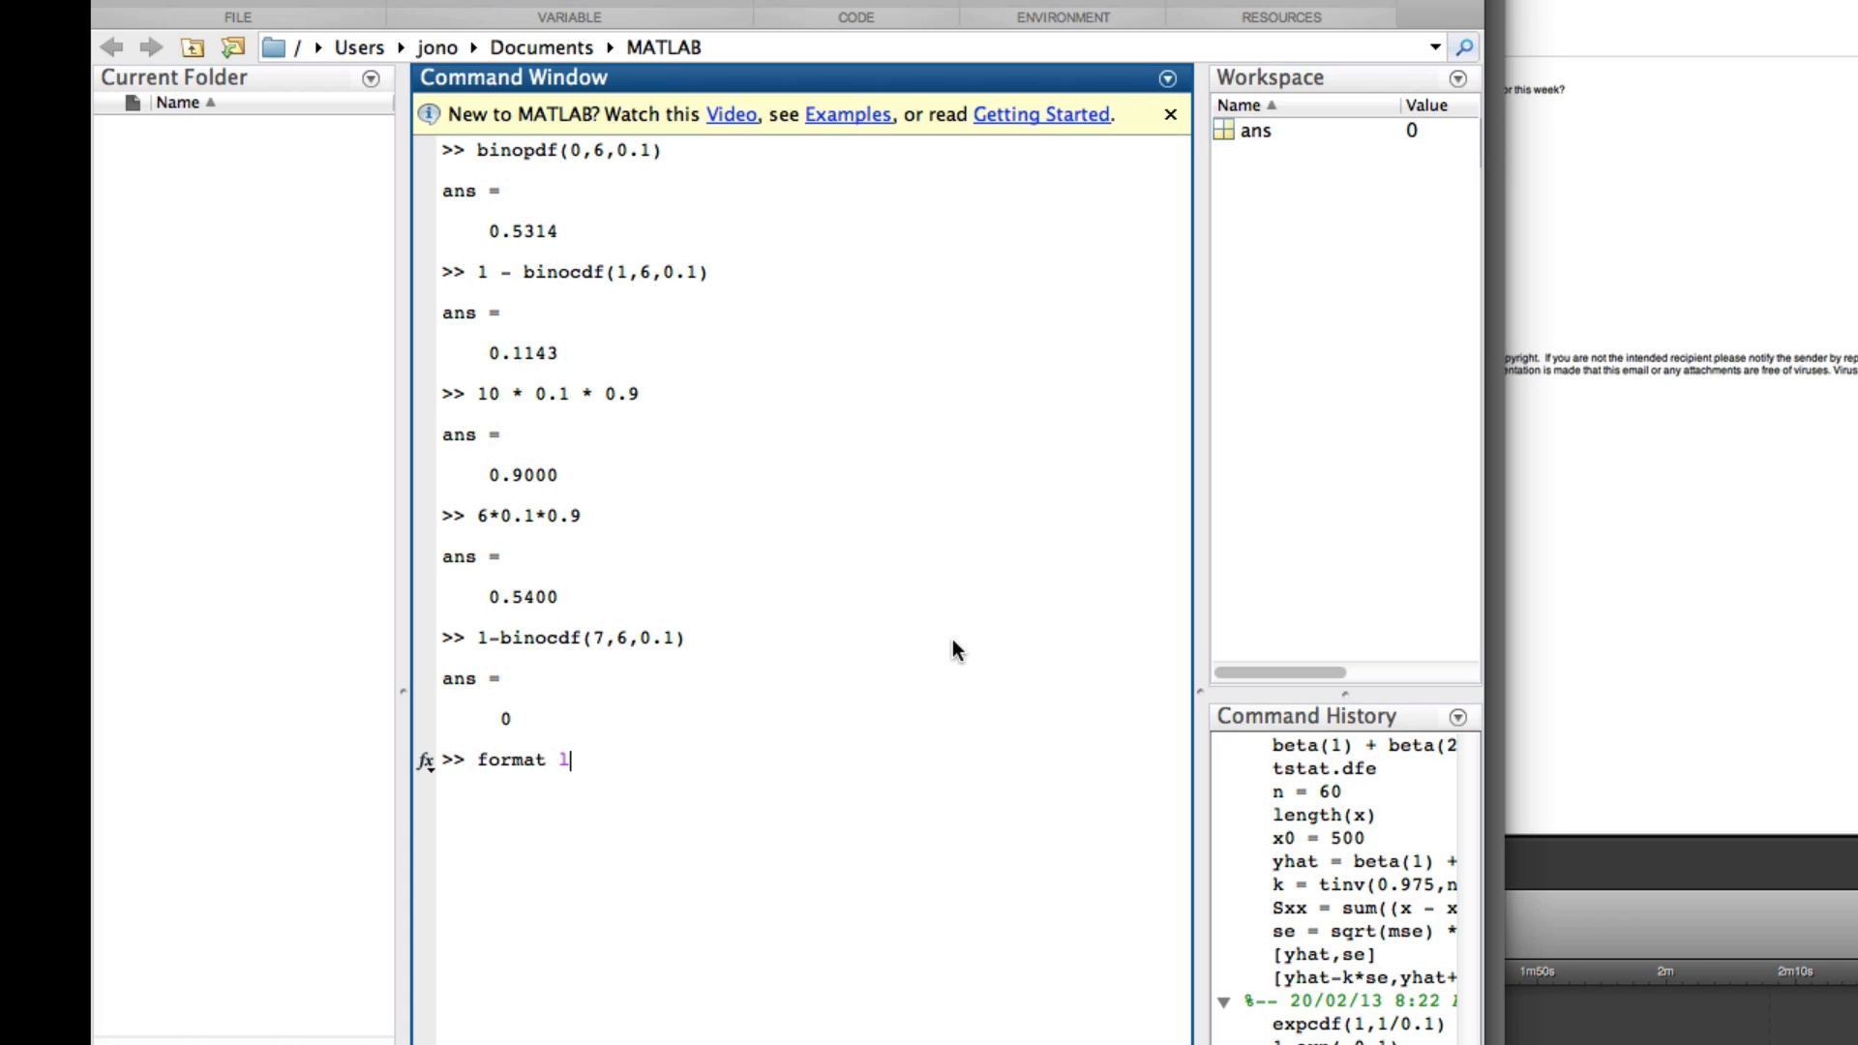
{"action": "key", "text": "Return"}
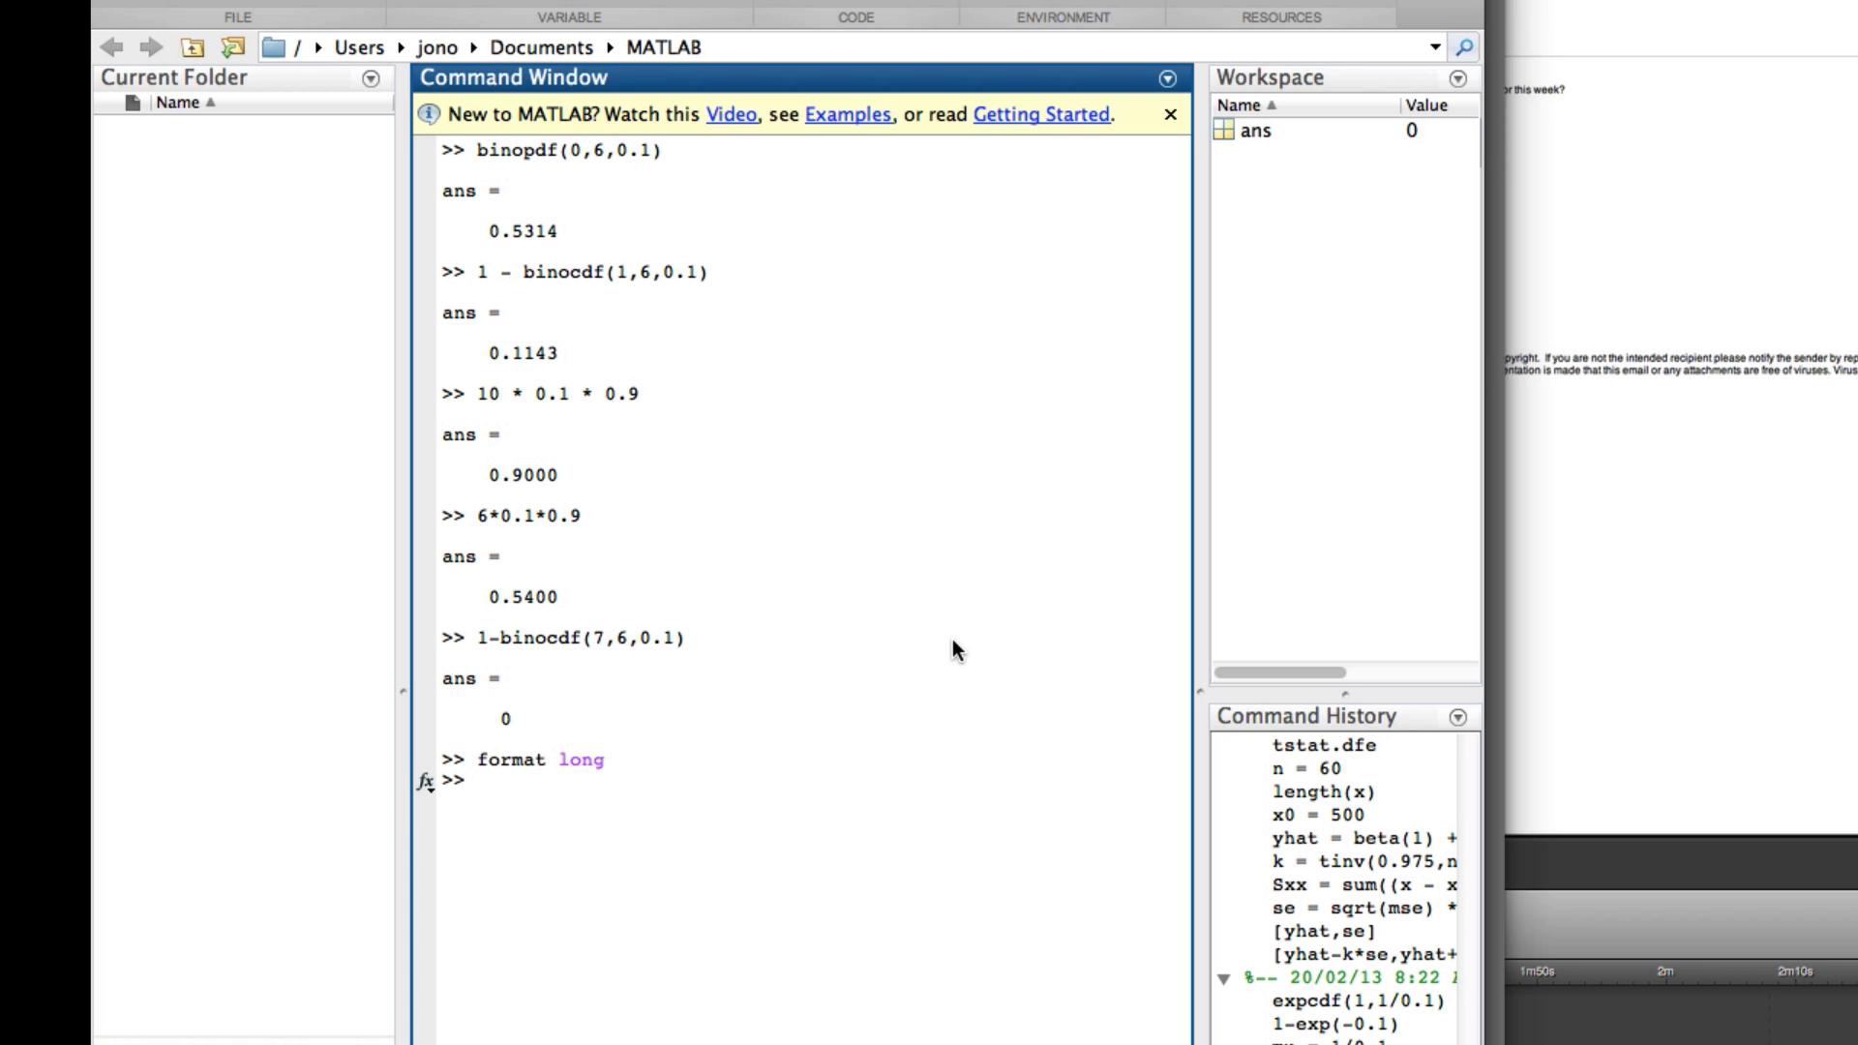
{"action": "key", "text": "Return"}
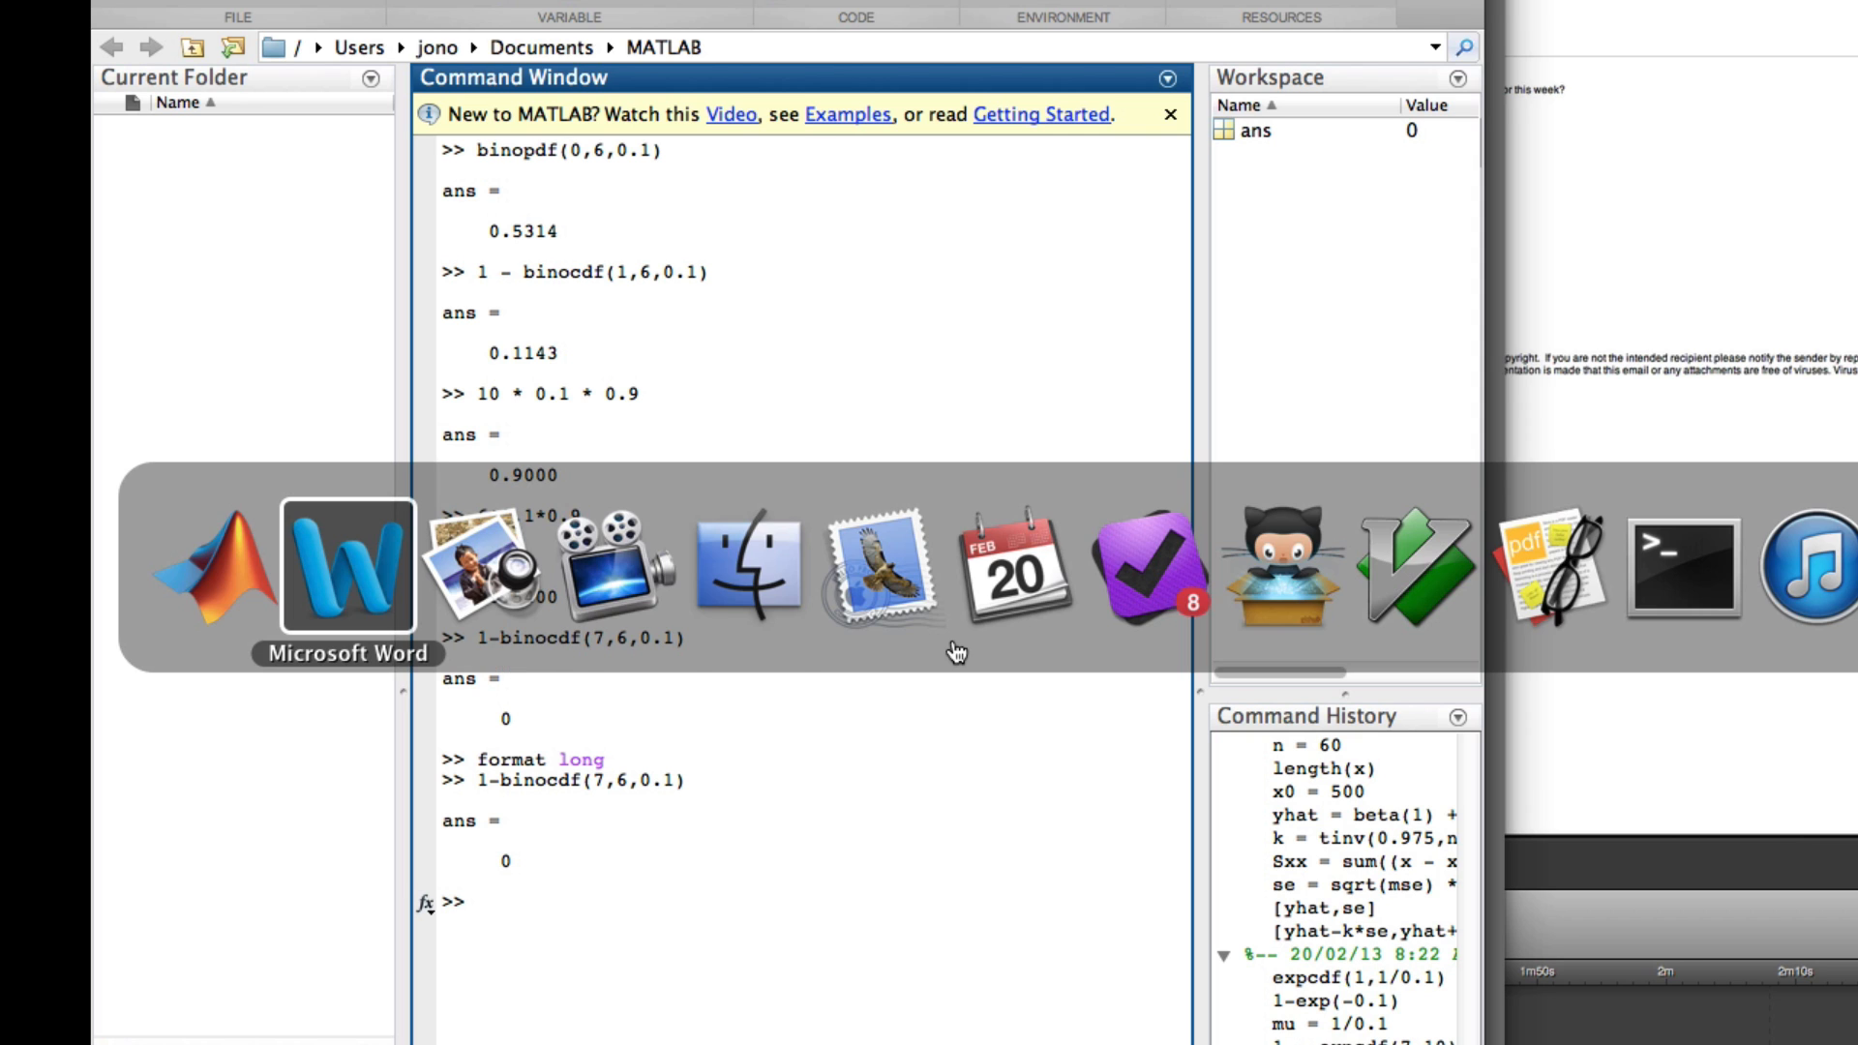
{"action": "left_click", "coordinate": [348, 566]}
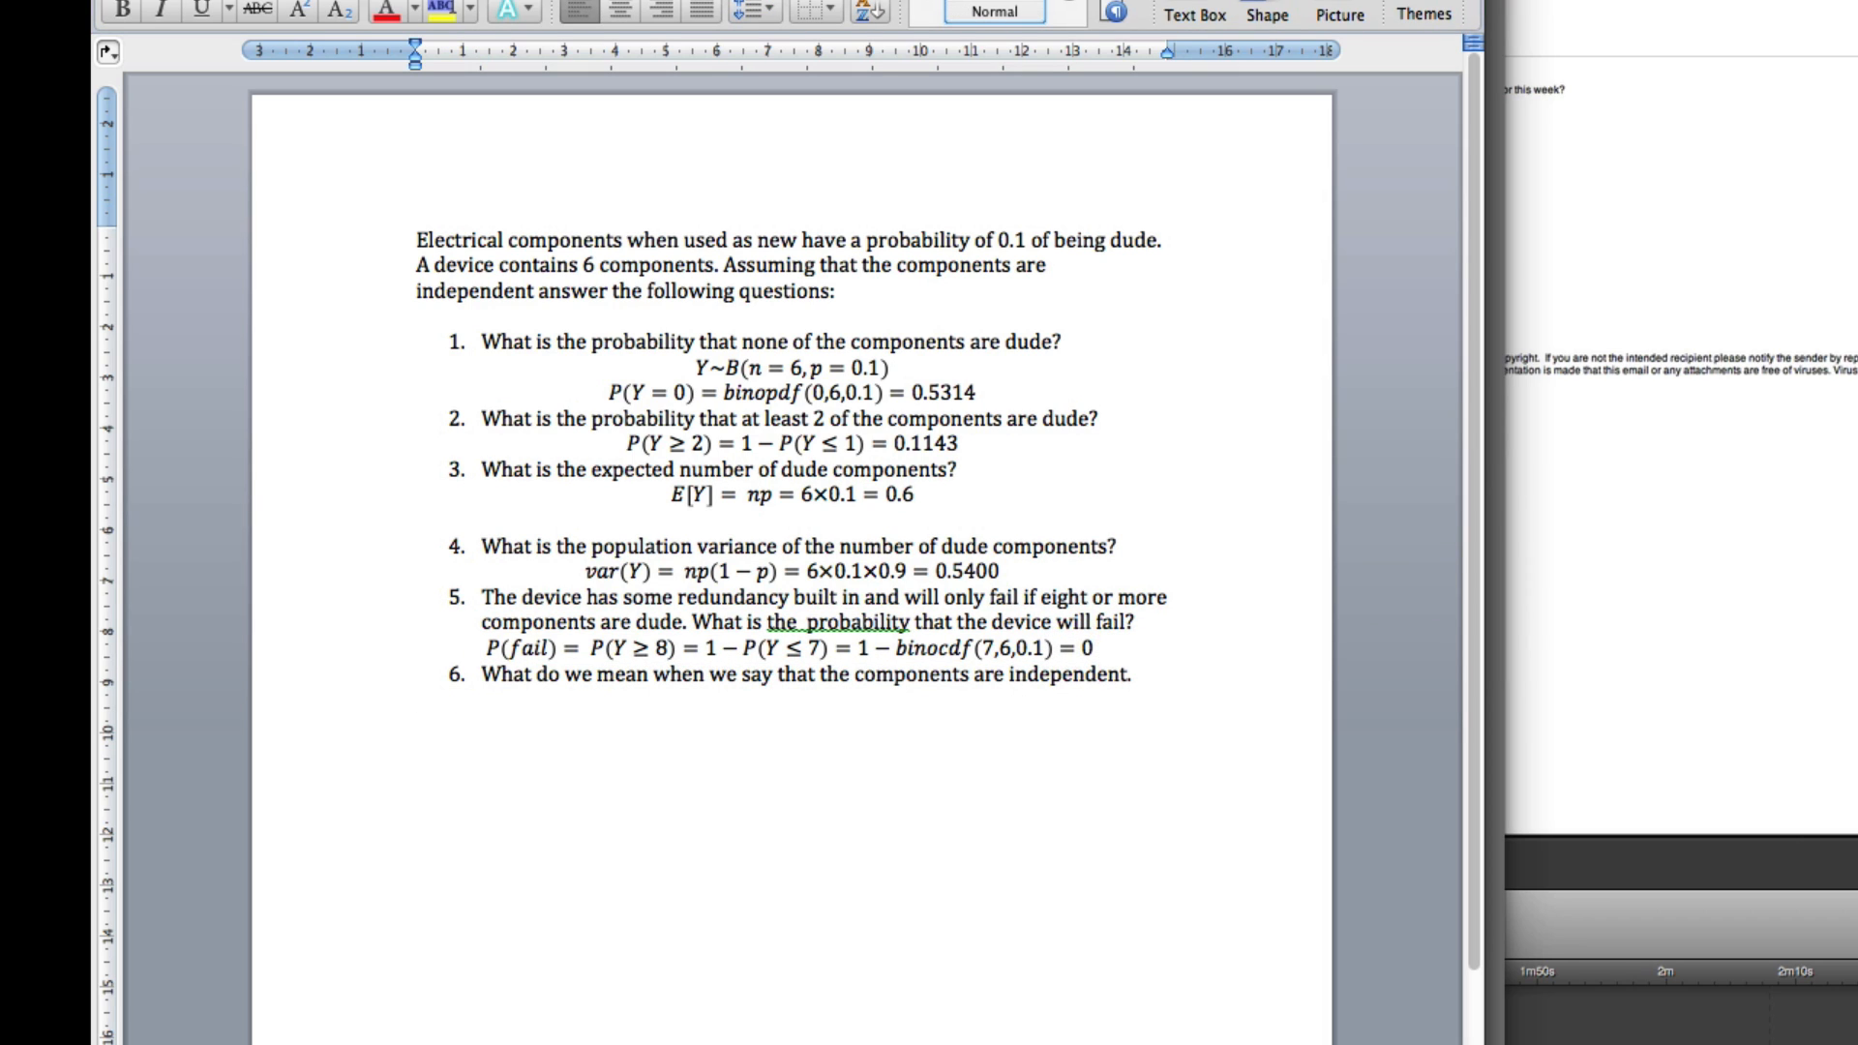
Type under question 6: 'Basically if one of the components fail it does not affect whether the other components fail.'.
{"action": "type", "text": "Basically"}
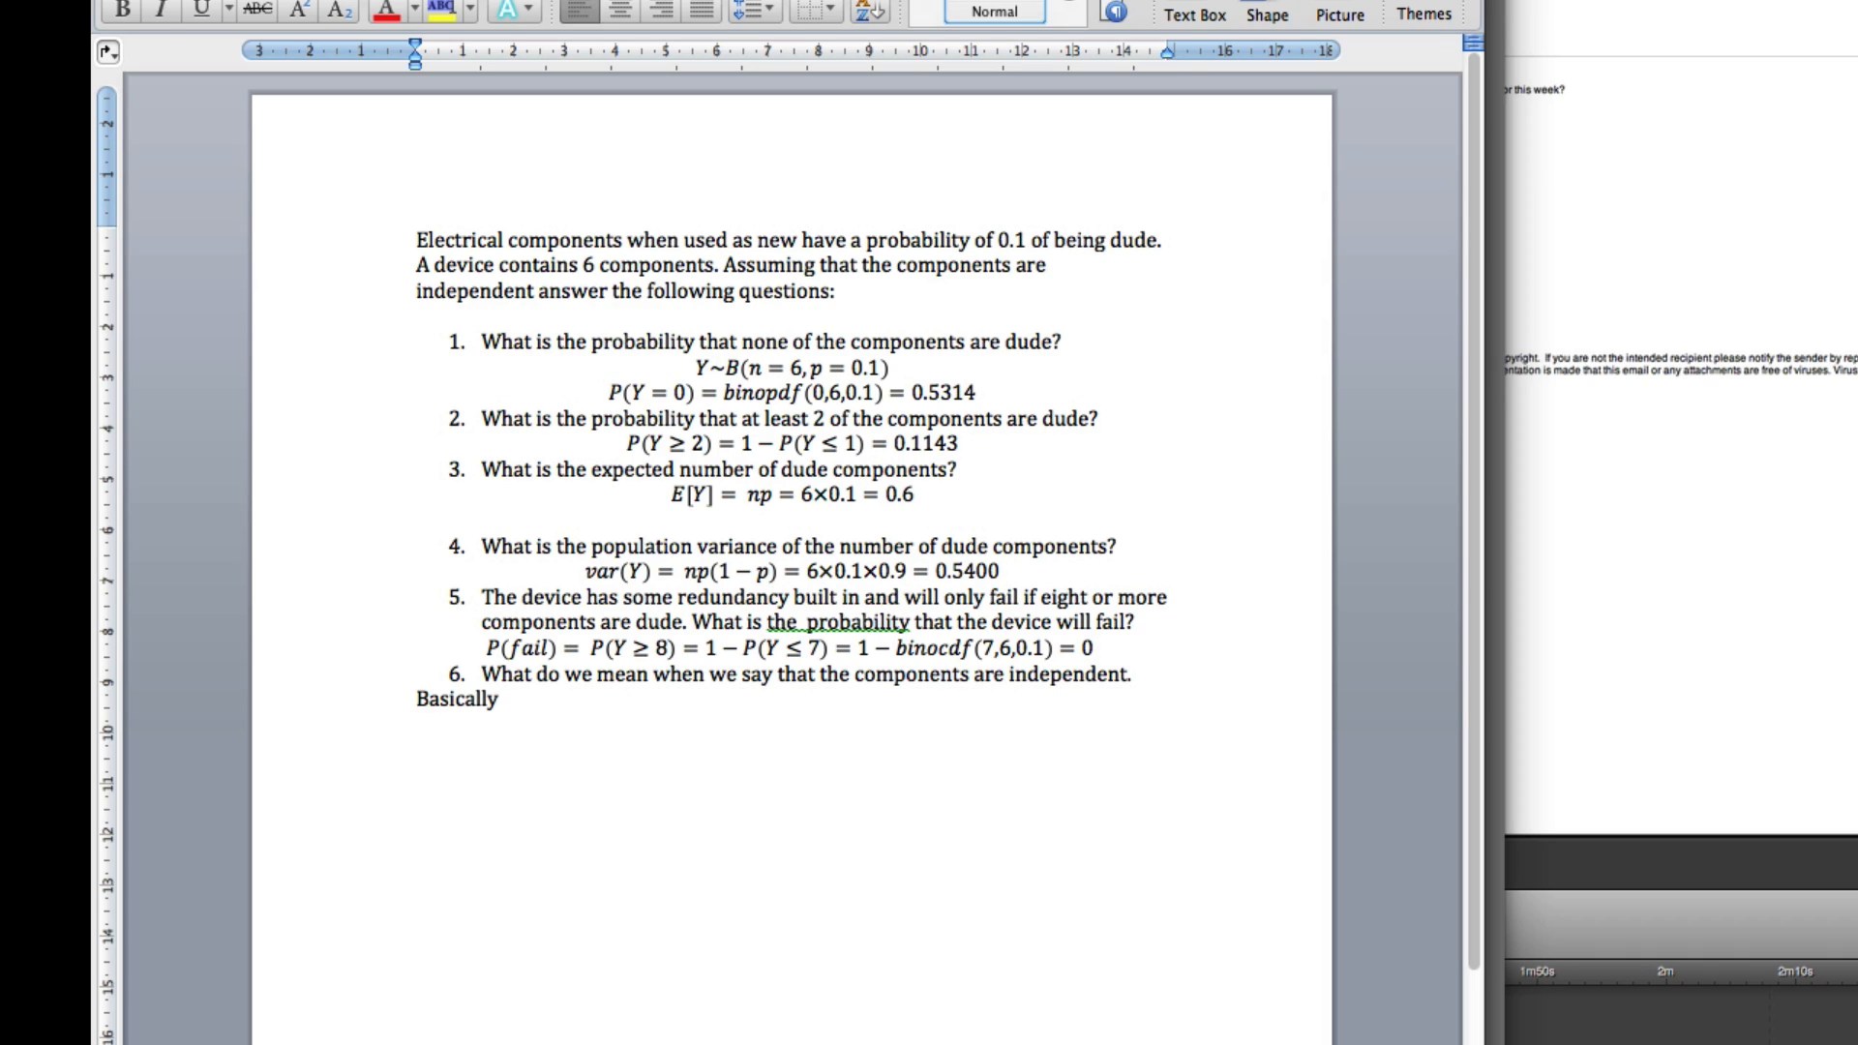
{"action": "type", "text": "if one o"}
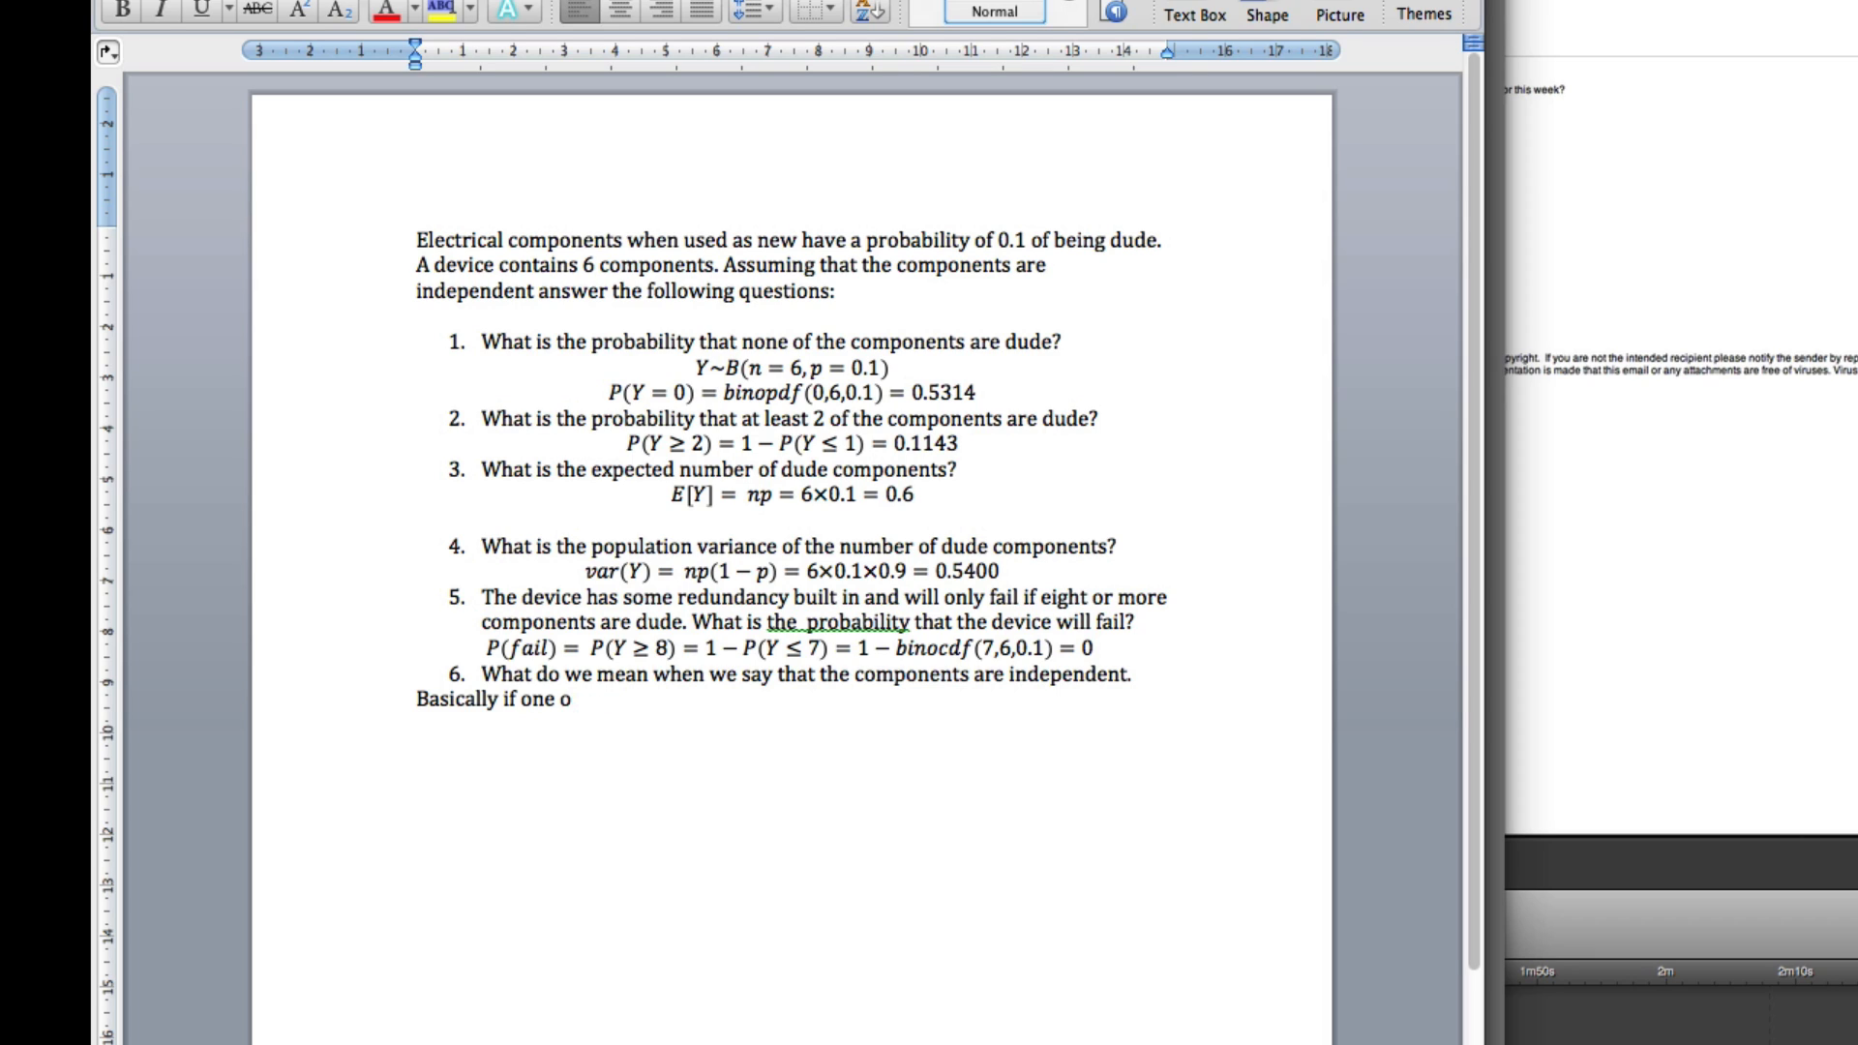
{"action": "type", "text": "f the compo"}
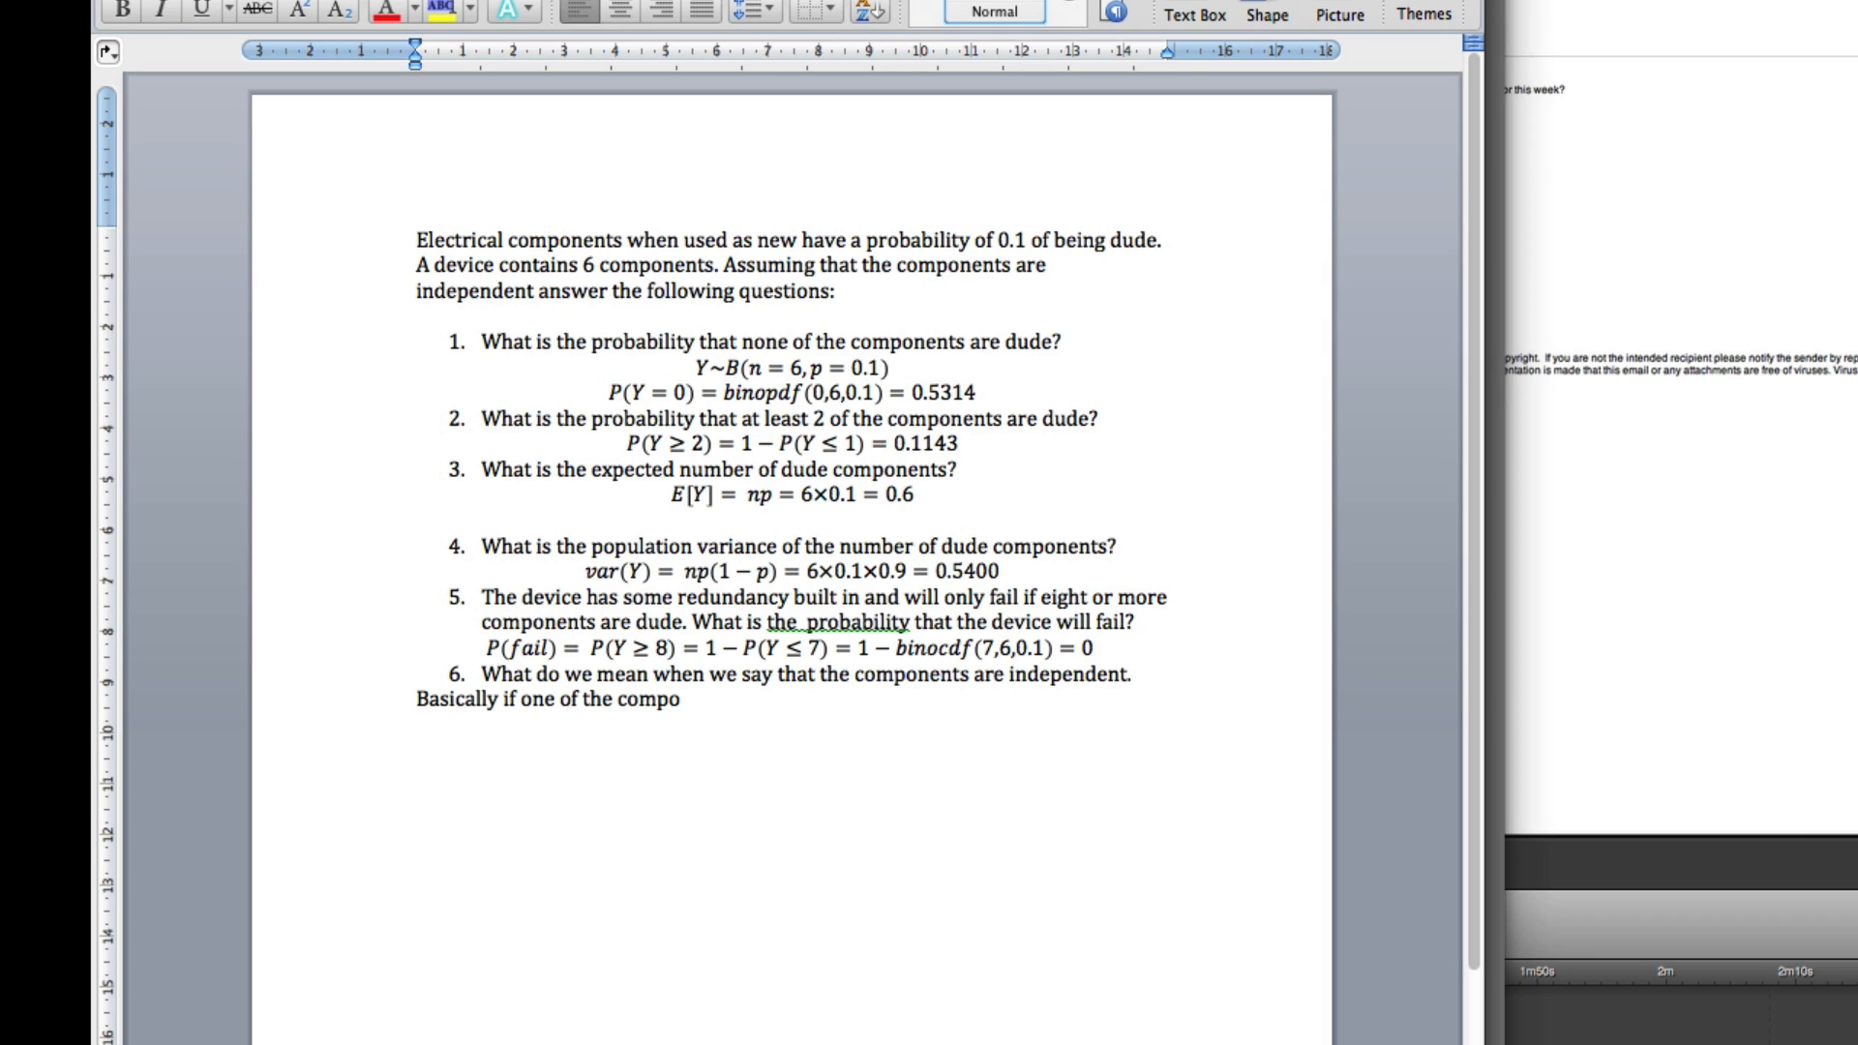
{"action": "type", "text": "nents"}
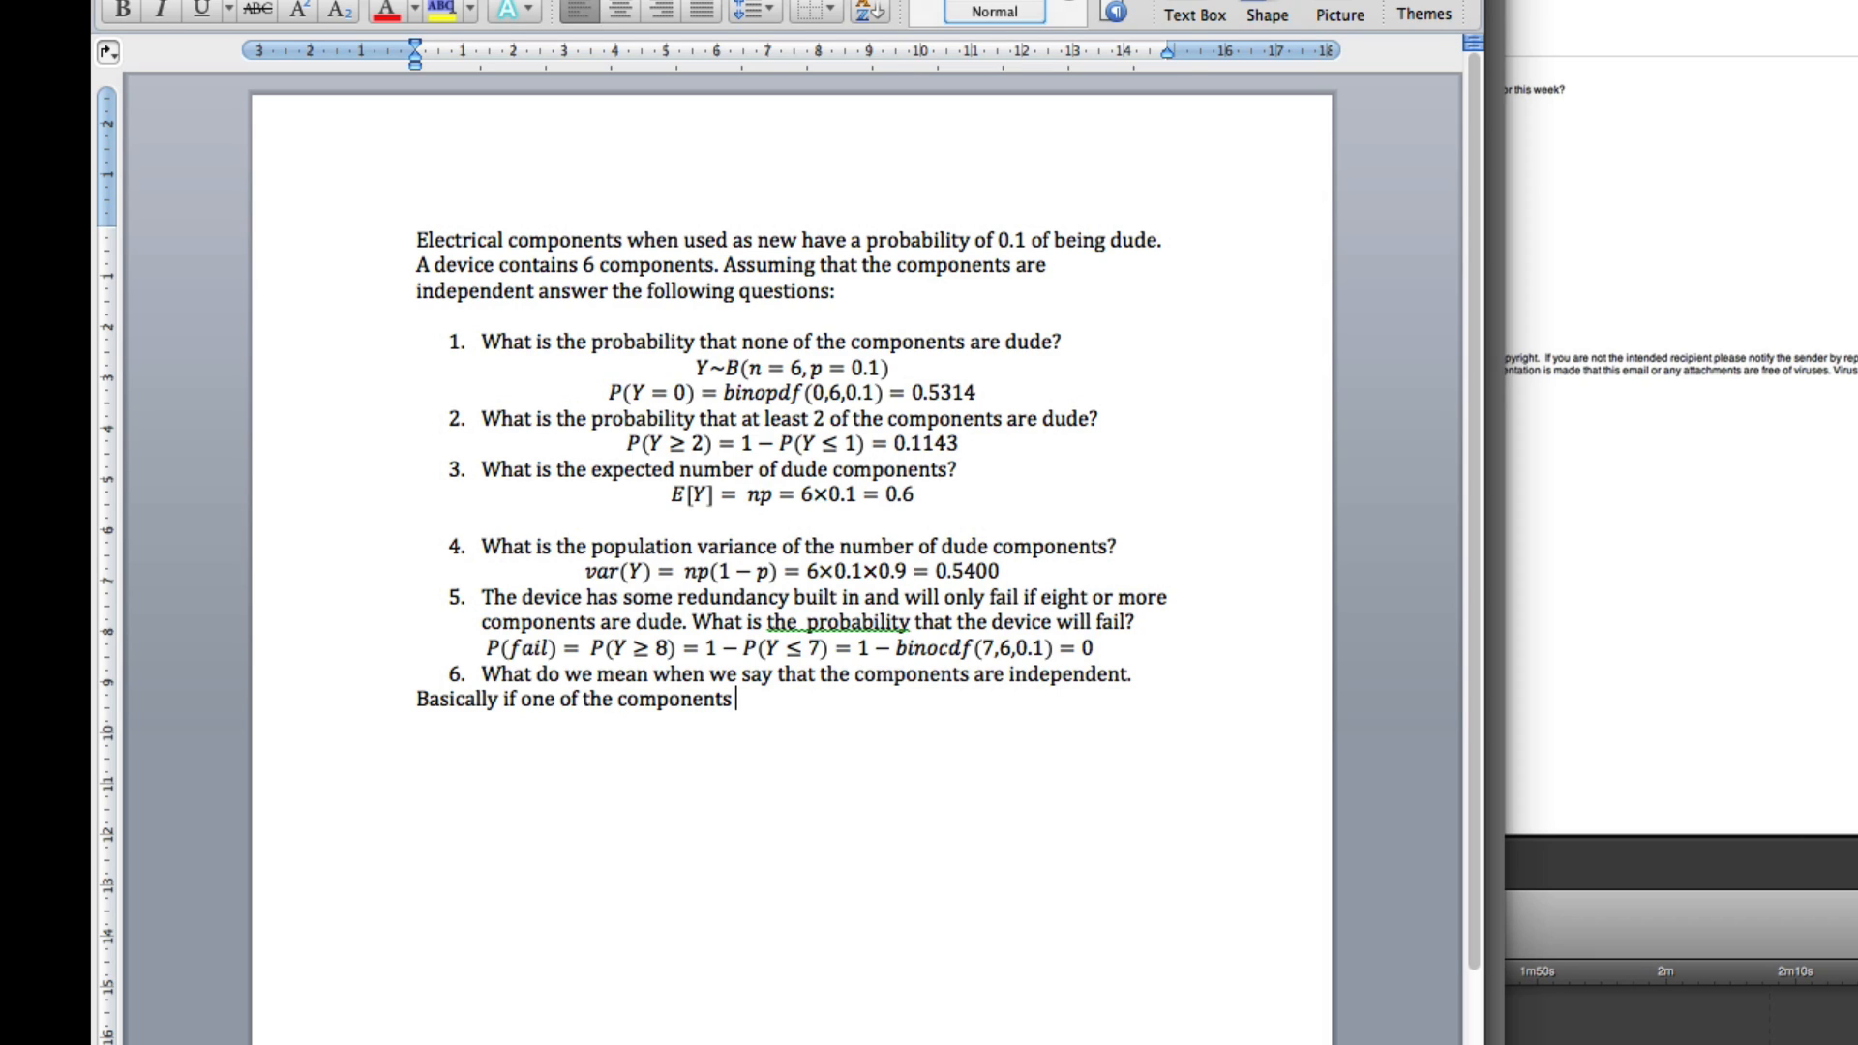
{"action": "type", "text": "fail it"}
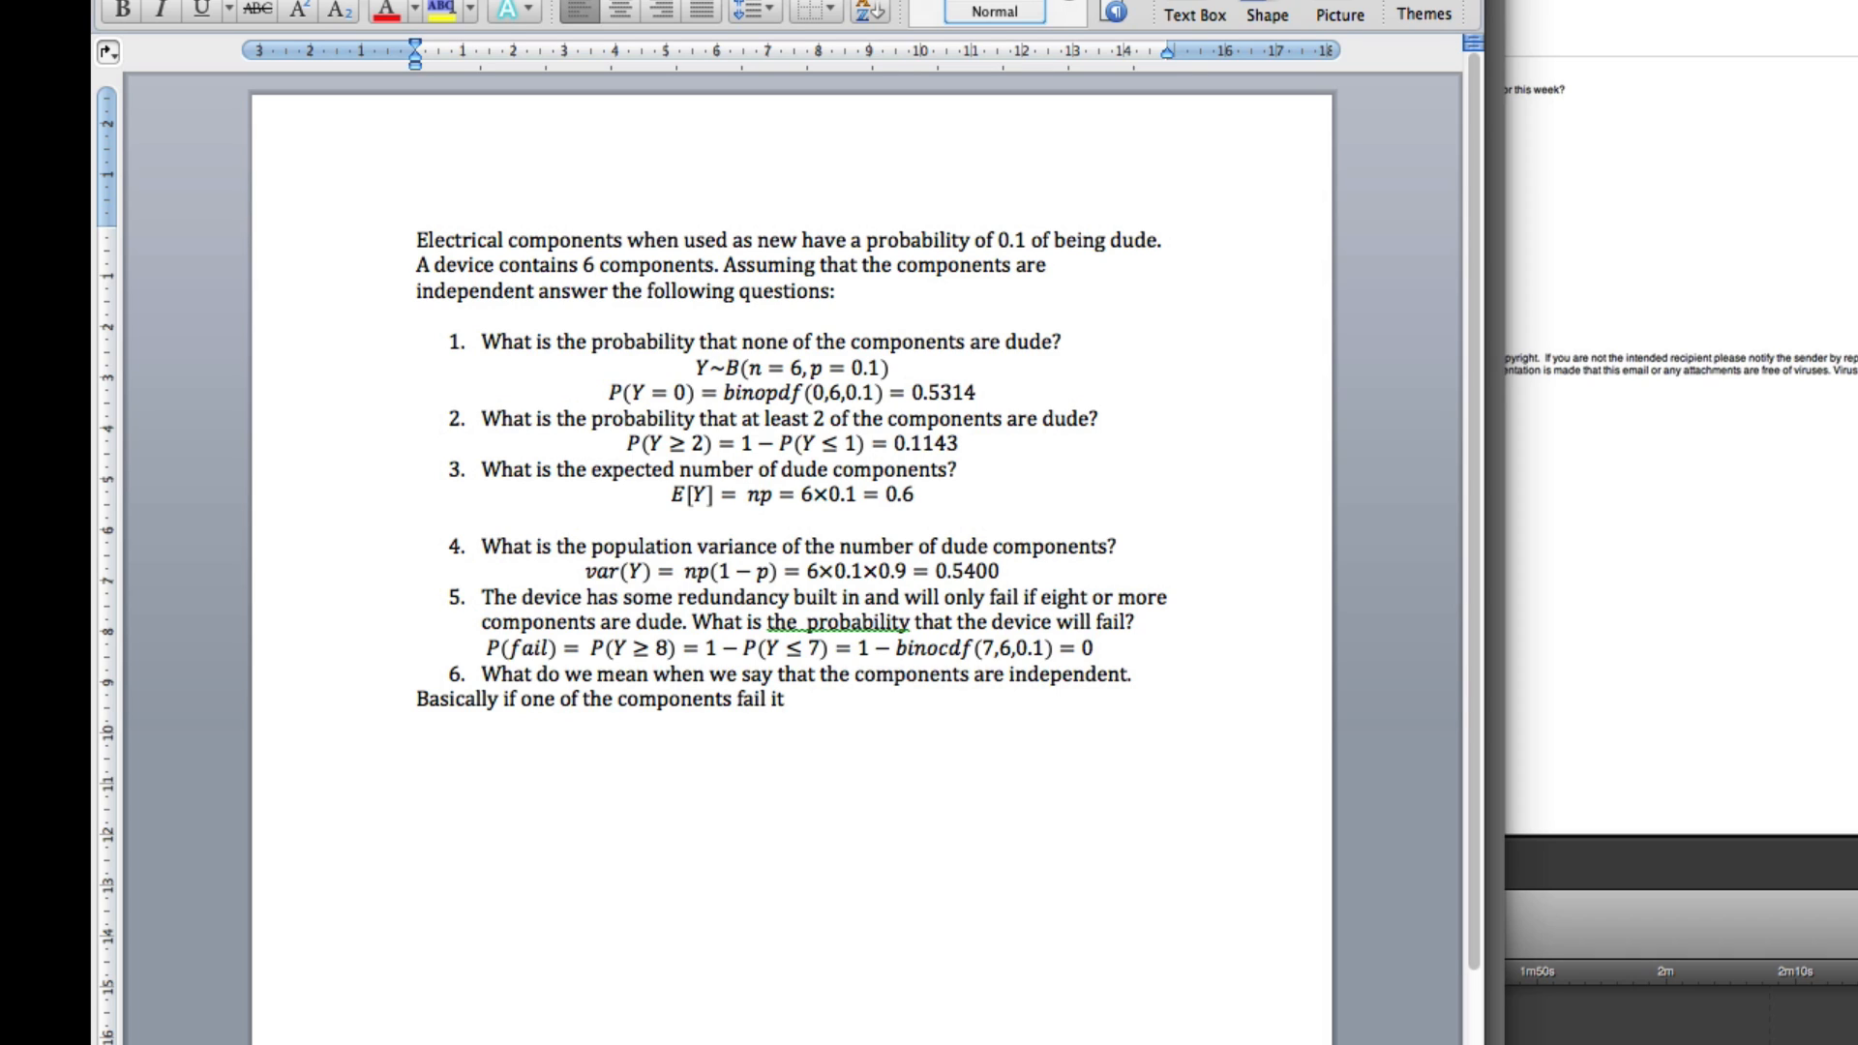
{"action": "type", "text": "does not"}
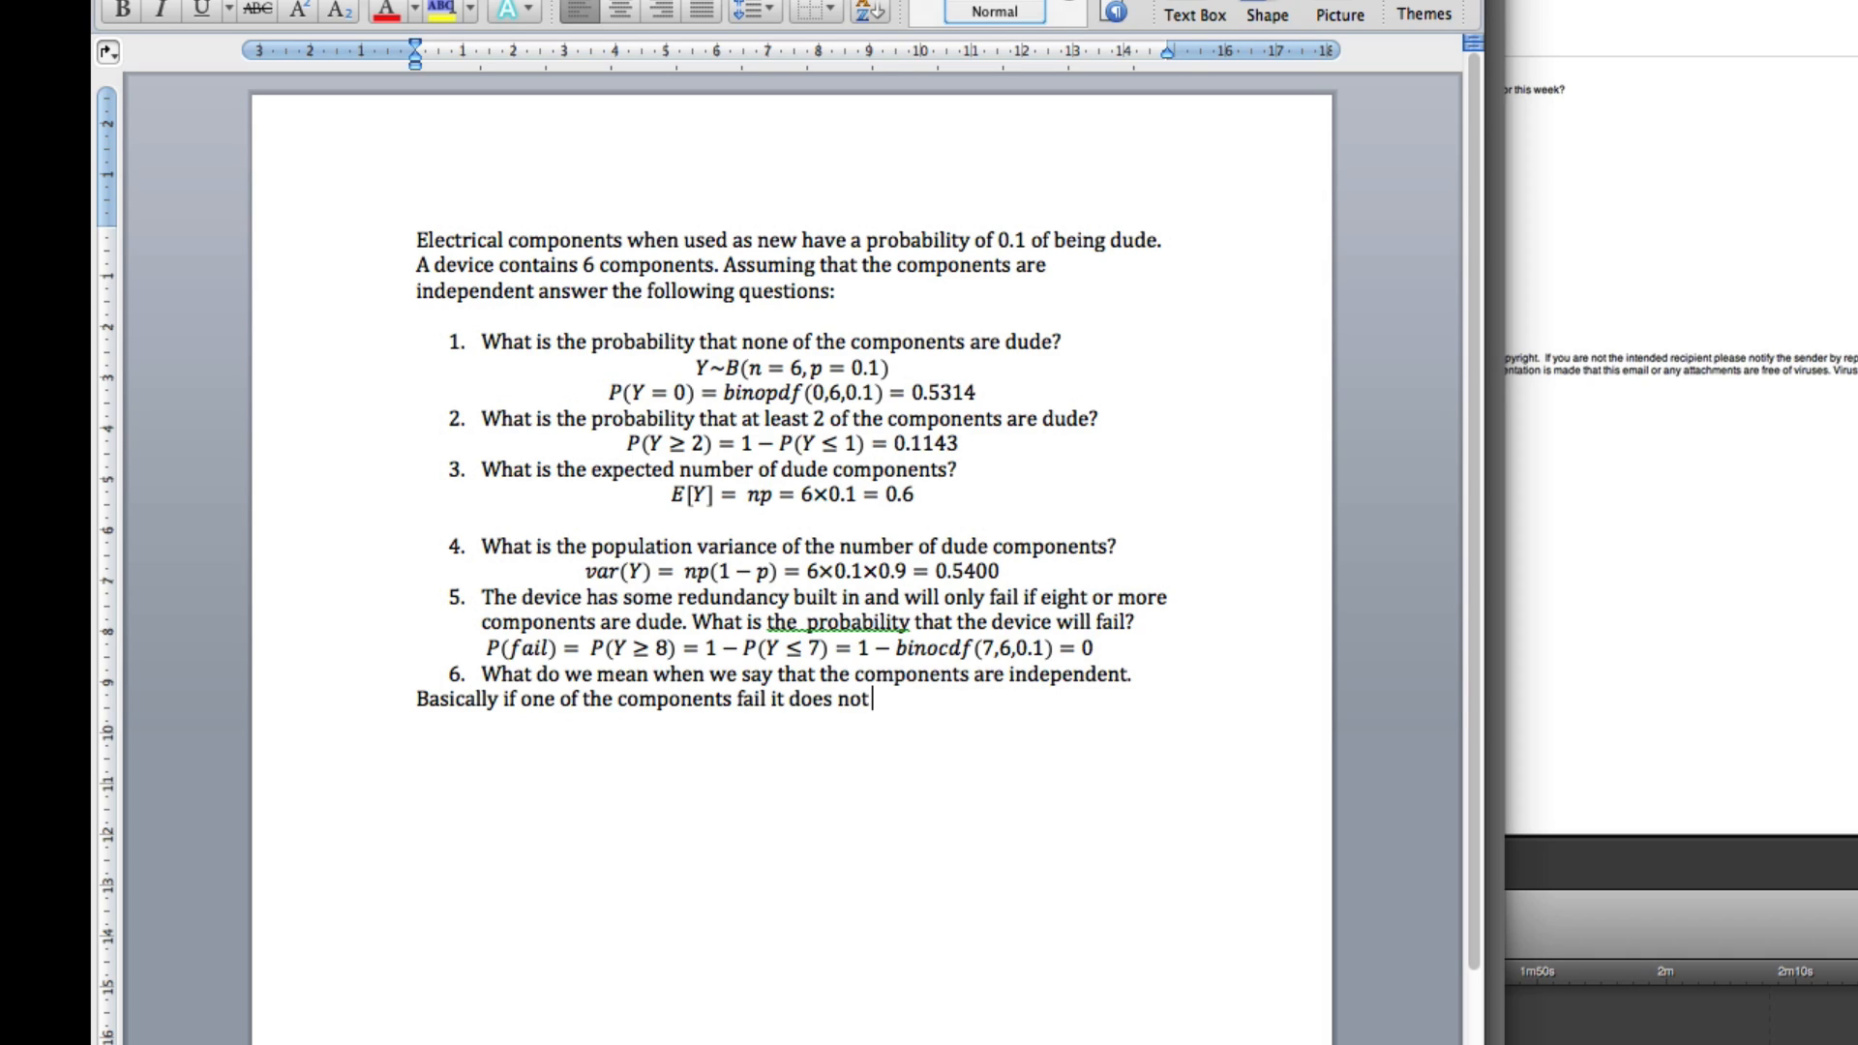
{"action": "type", "text": "affect we"}
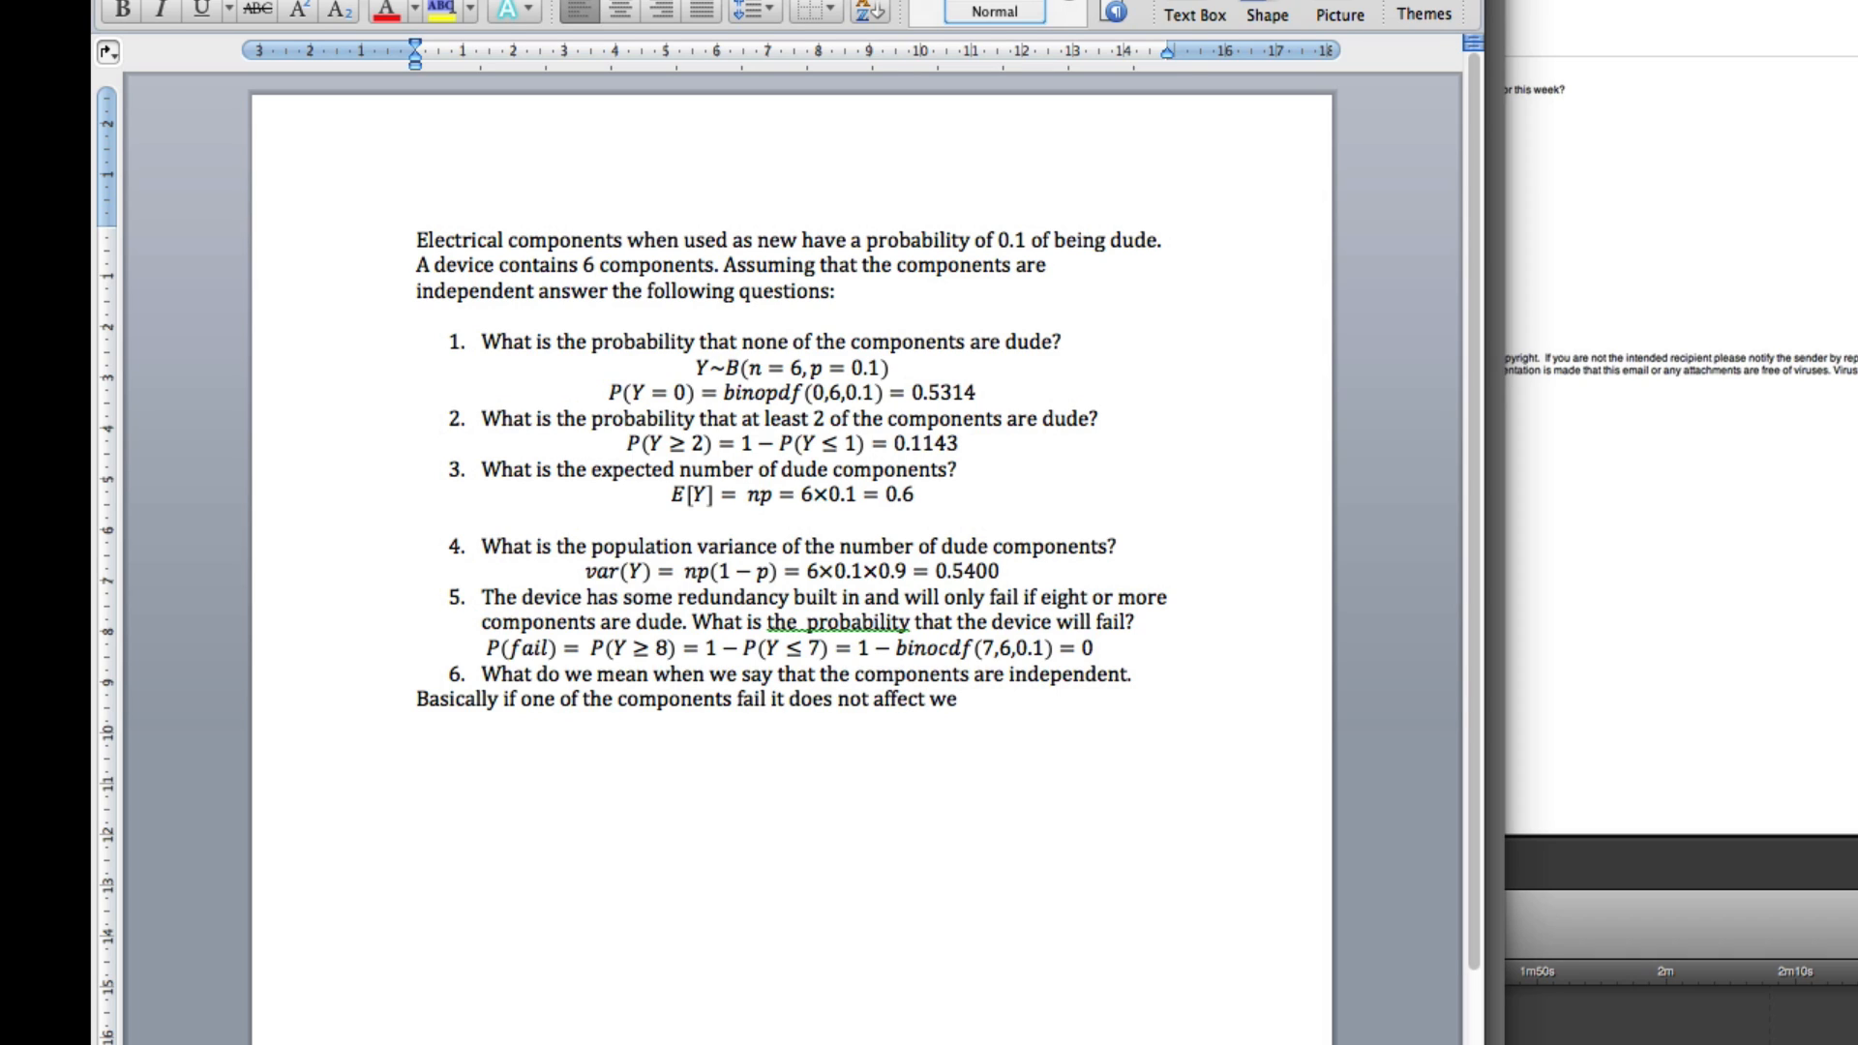
{"action": "type", "text": "h"}
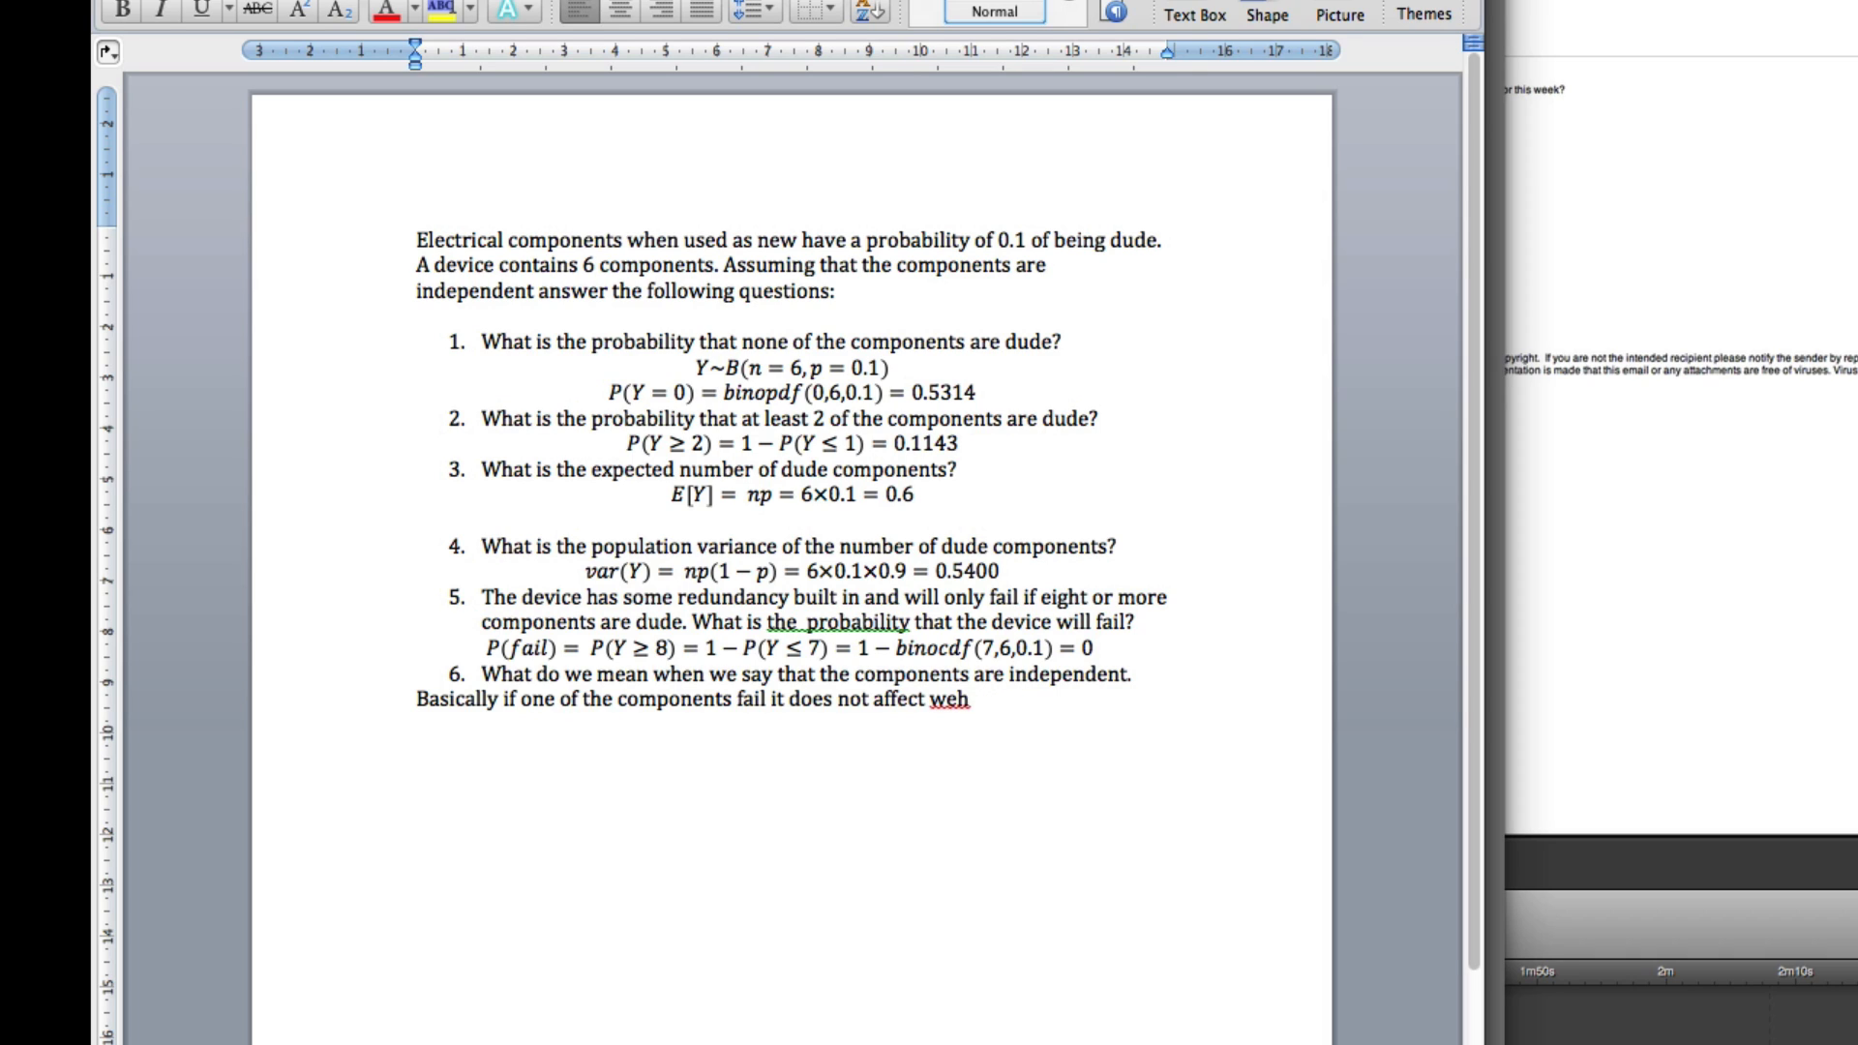
{"action": "type", "text": "whether"}
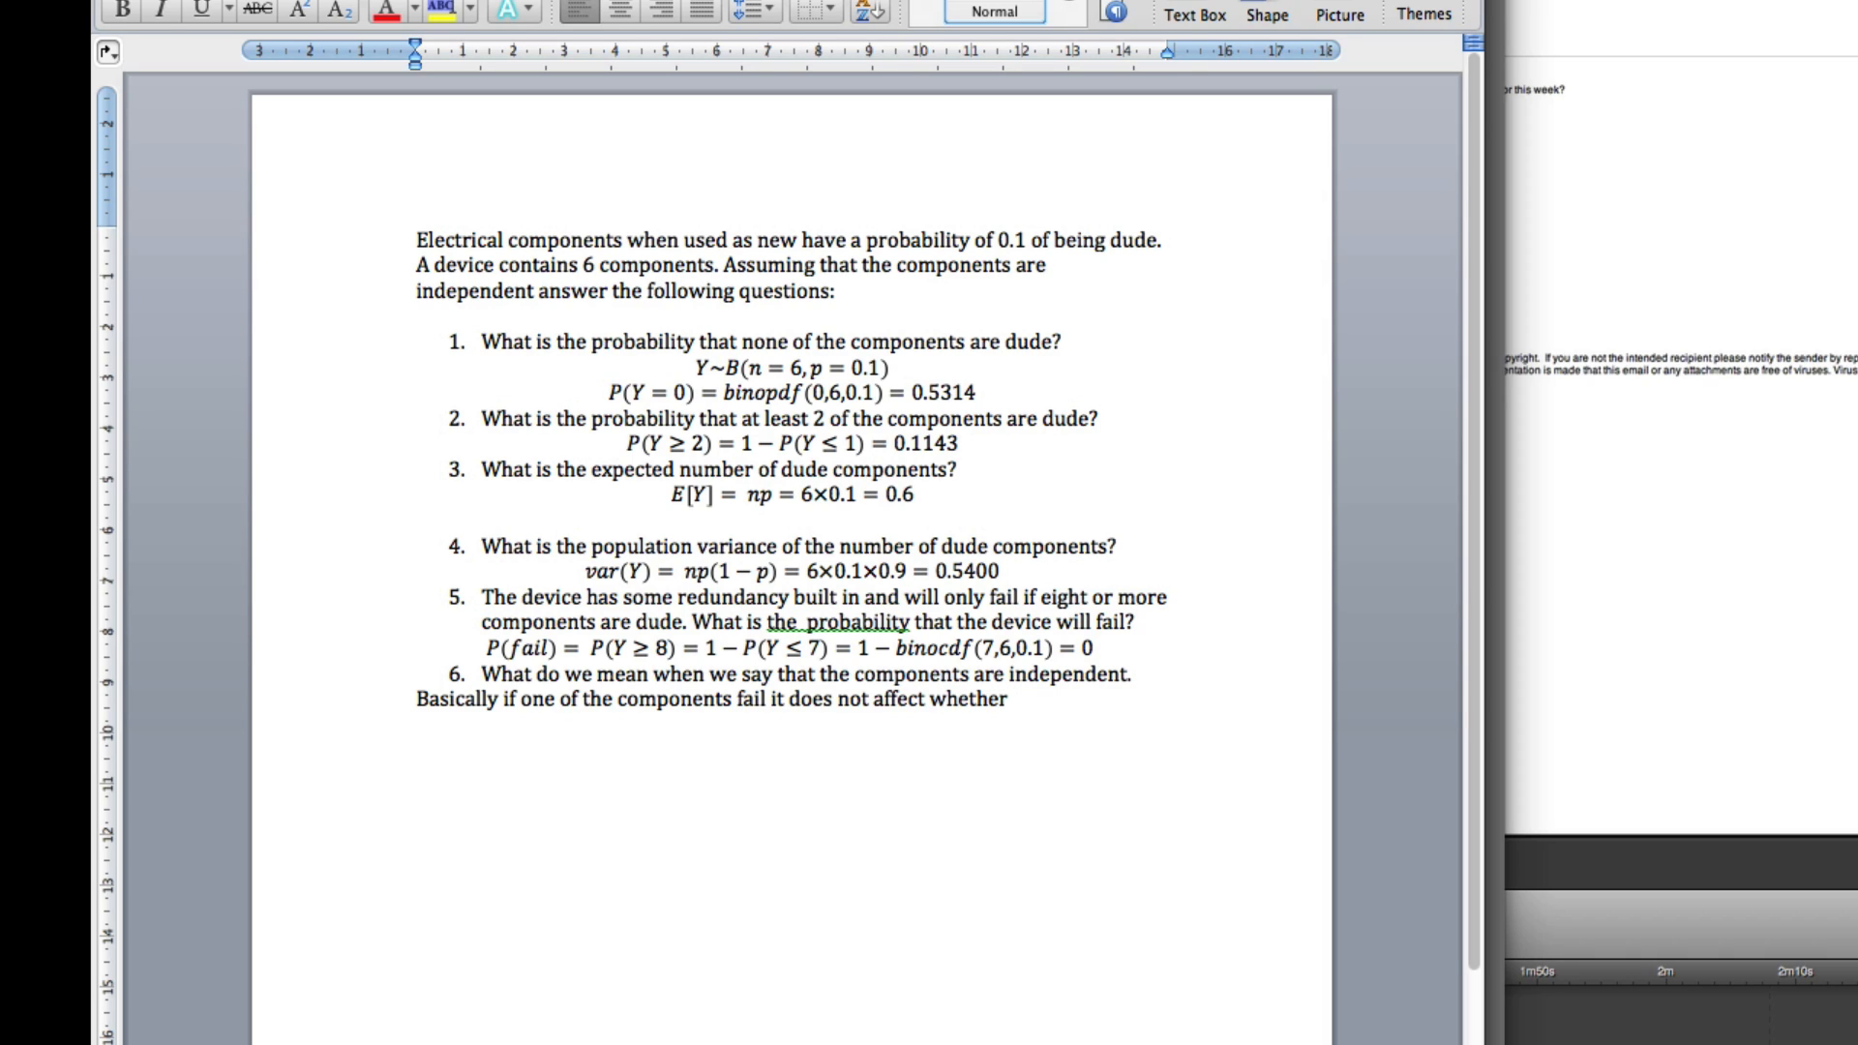
{"action": "type", "text": "t"}
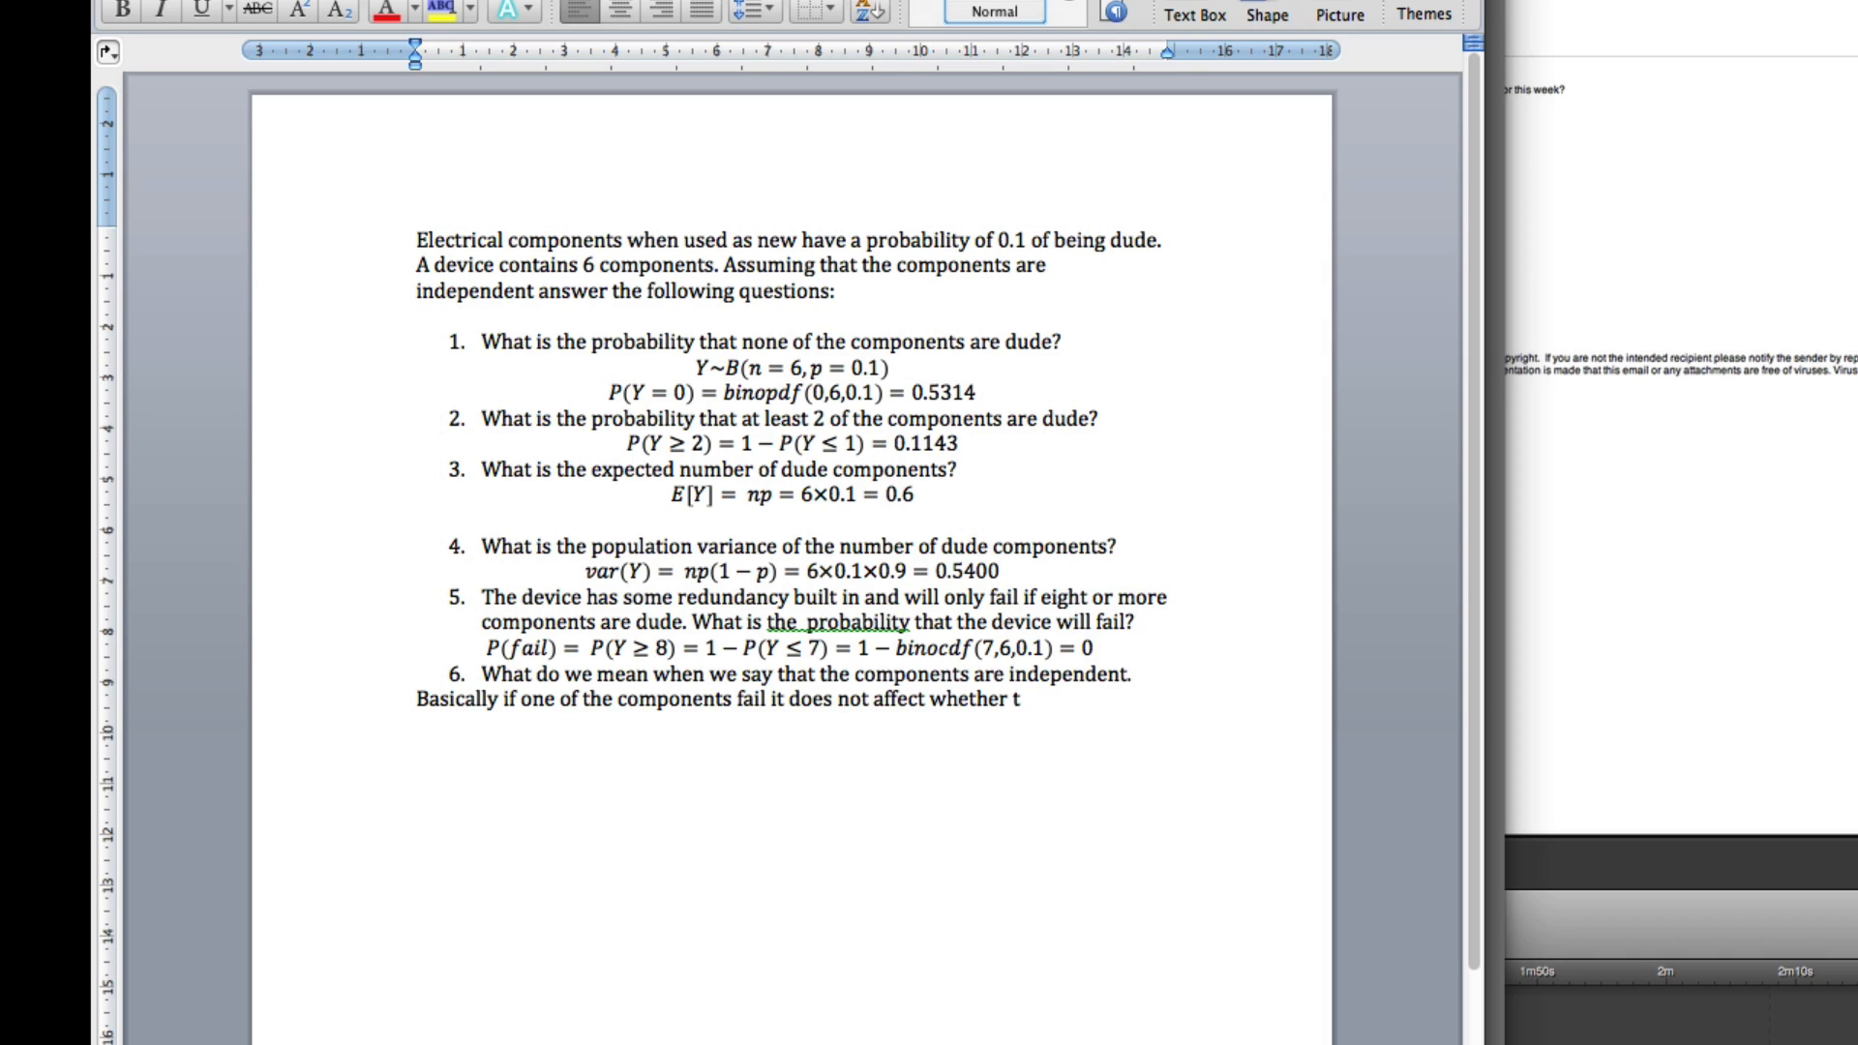
{"action": "type", "text": "he other com"}
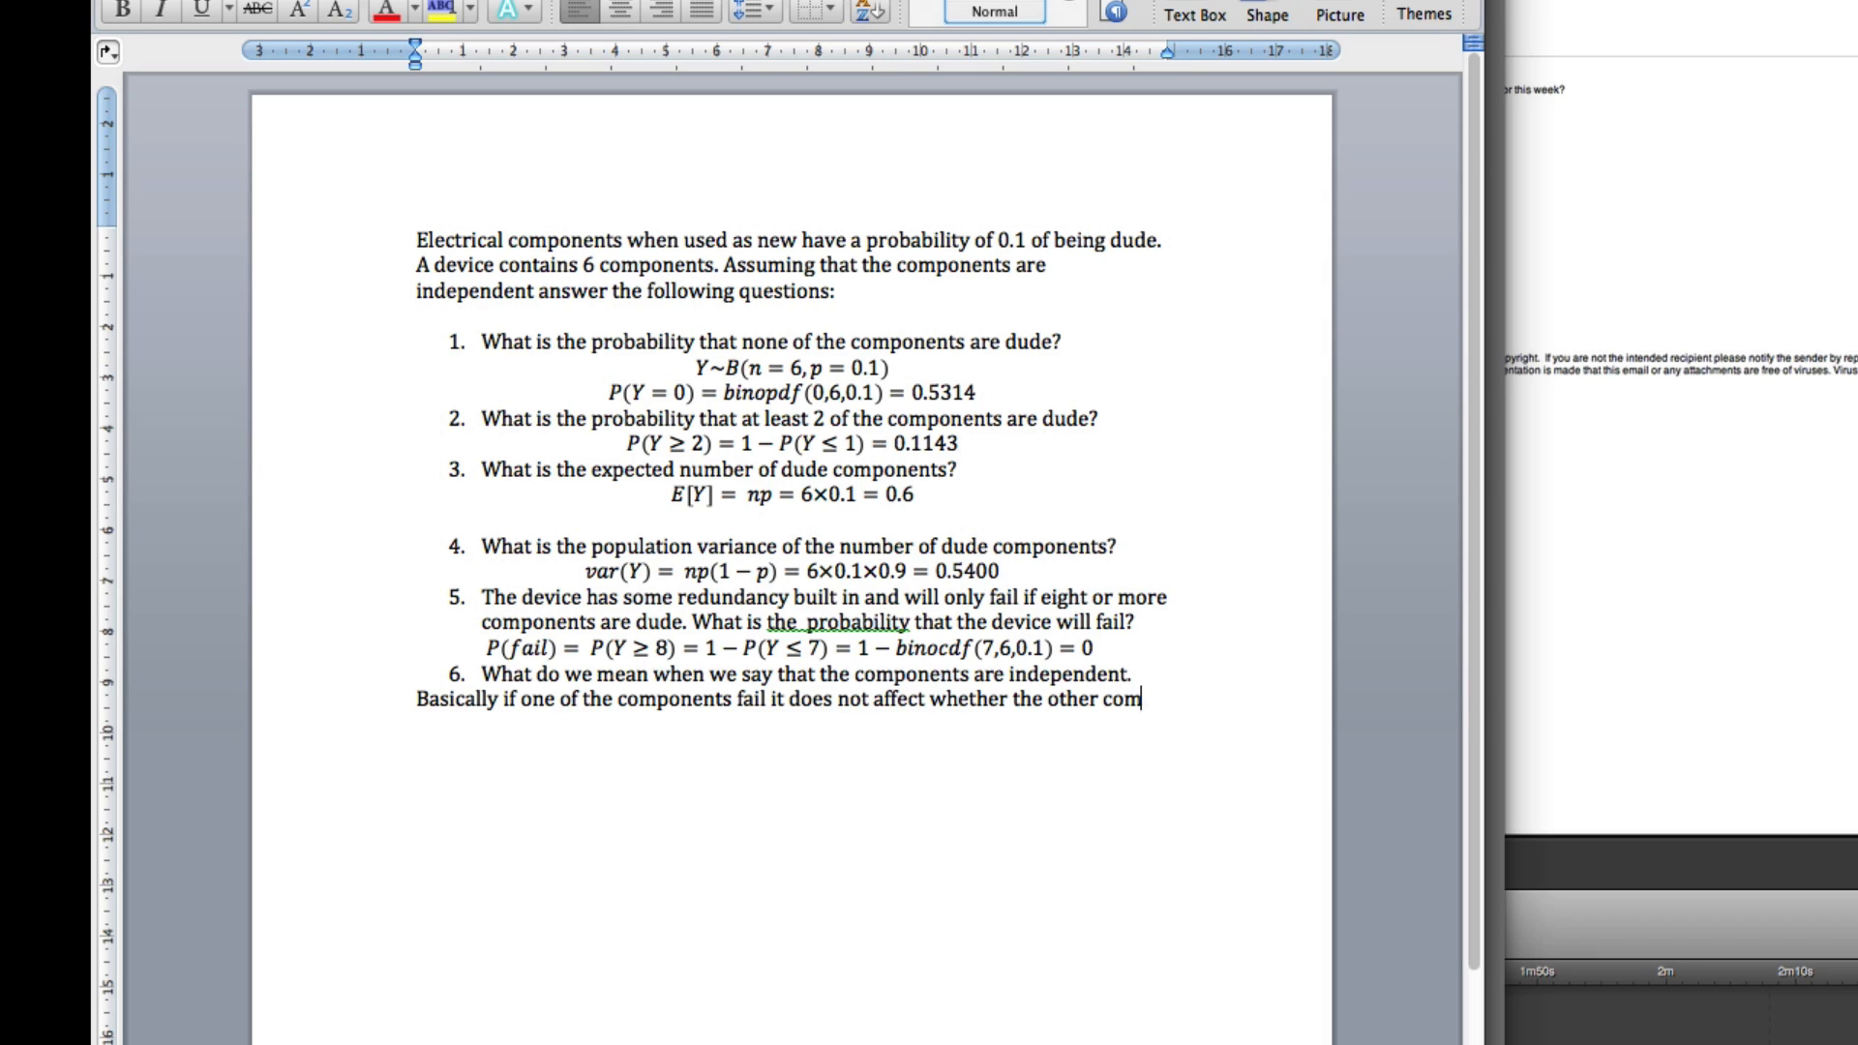
{"action": "type", "text": "ponents f"}
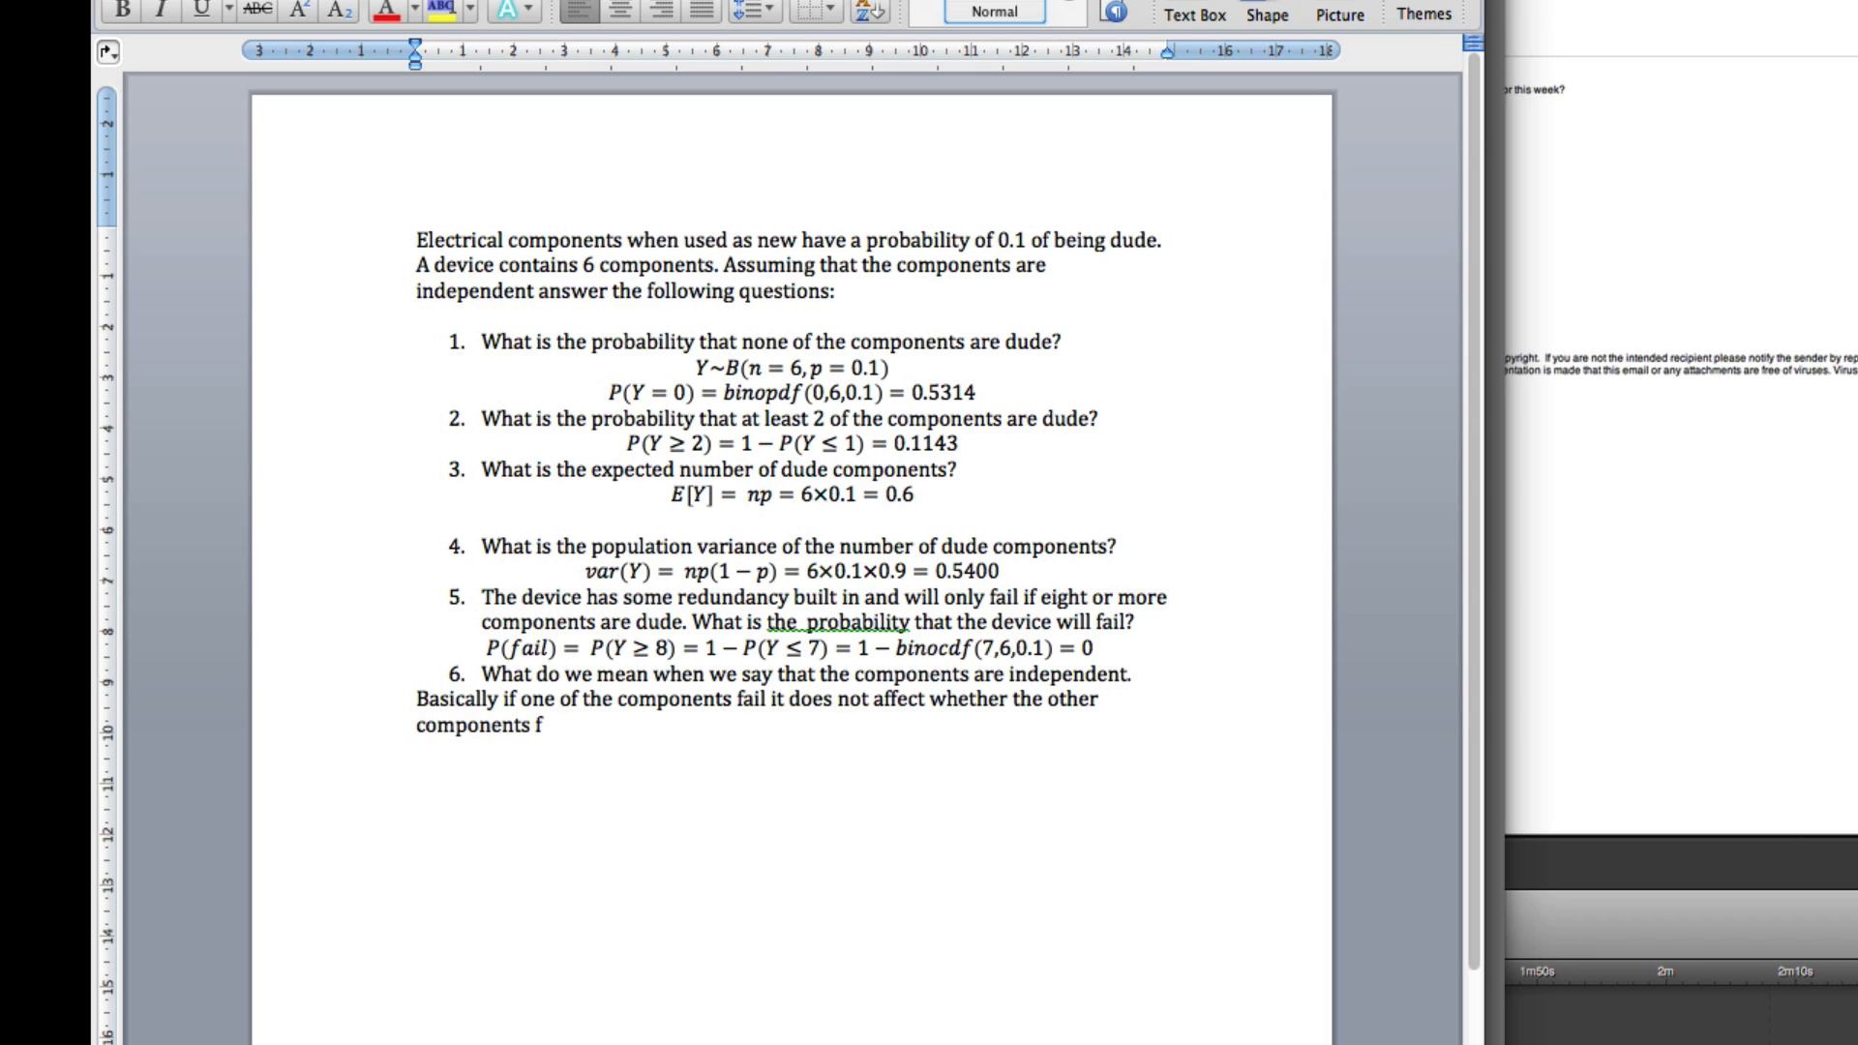
{"action": "type", "text": "ail."}
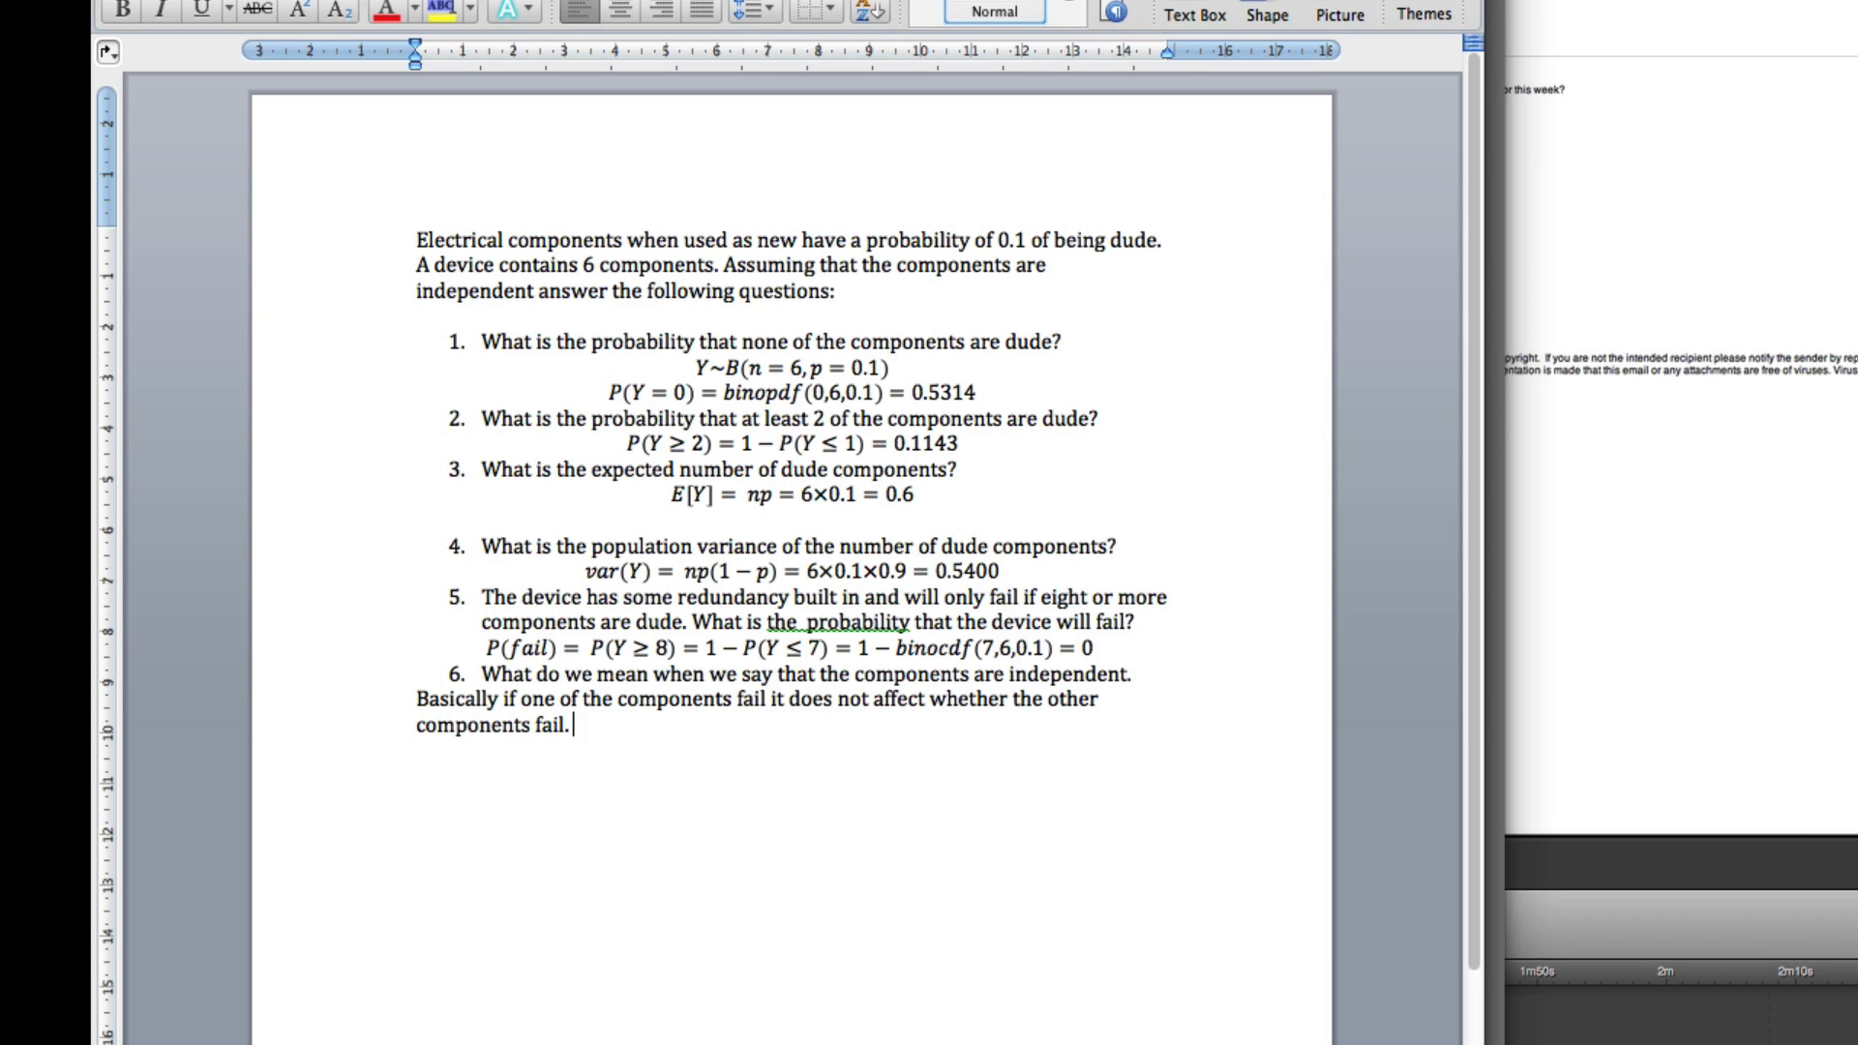